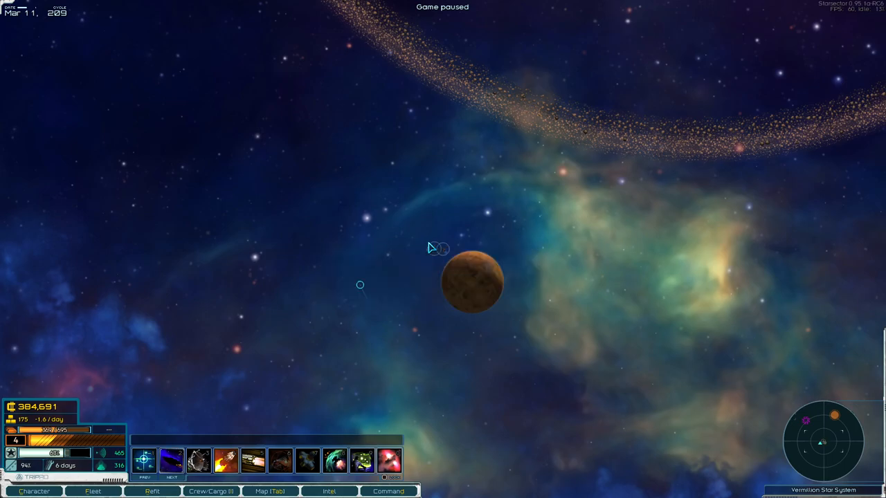
Step: Set course for the mining station by the planet and review the ten-ship fleet roster
{"action": "left_click", "coordinate": [282, 492]}
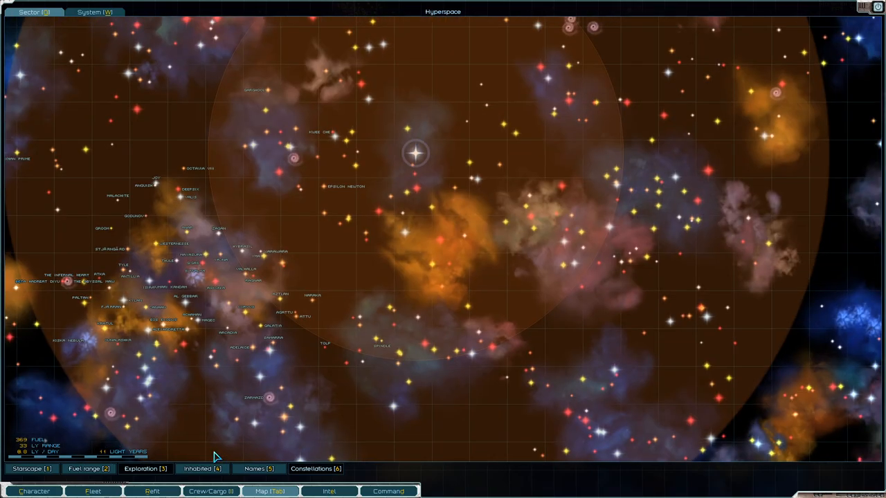
{"action": "left_click", "coordinate": [88, 492]}
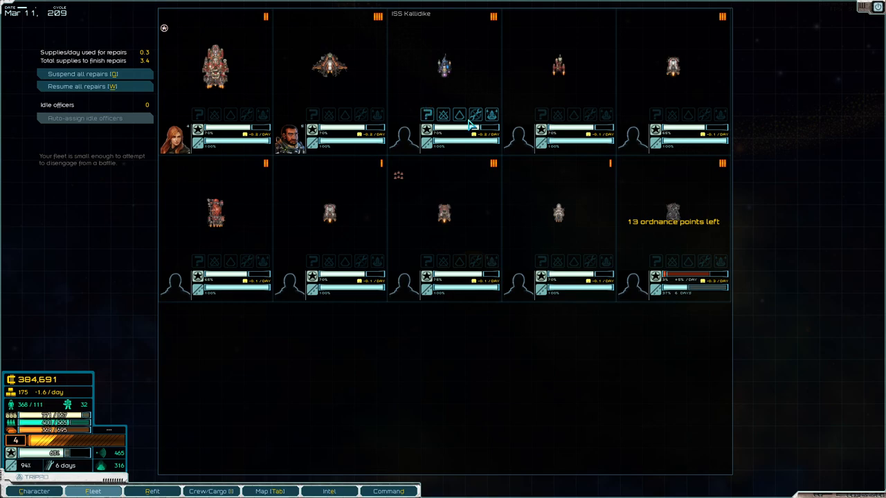
{"action": "mouse_move", "coordinate": [427, 92]}
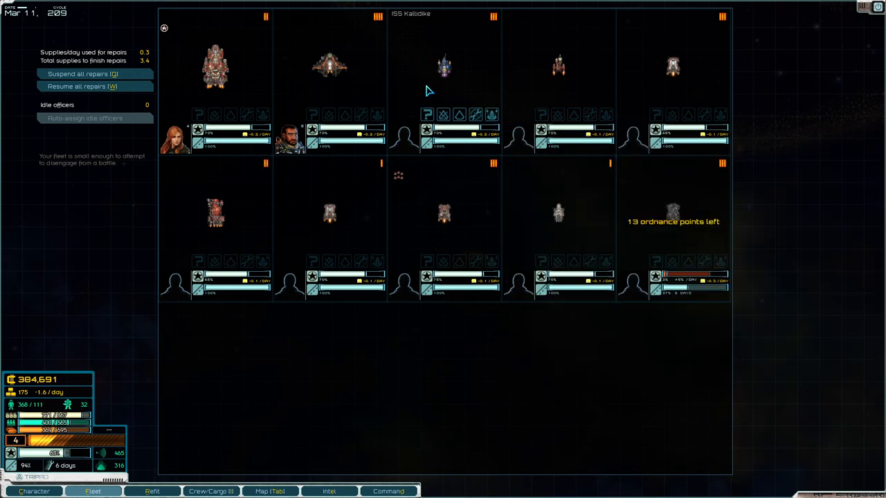
{"action": "mouse_move", "coordinate": [276, 116]}
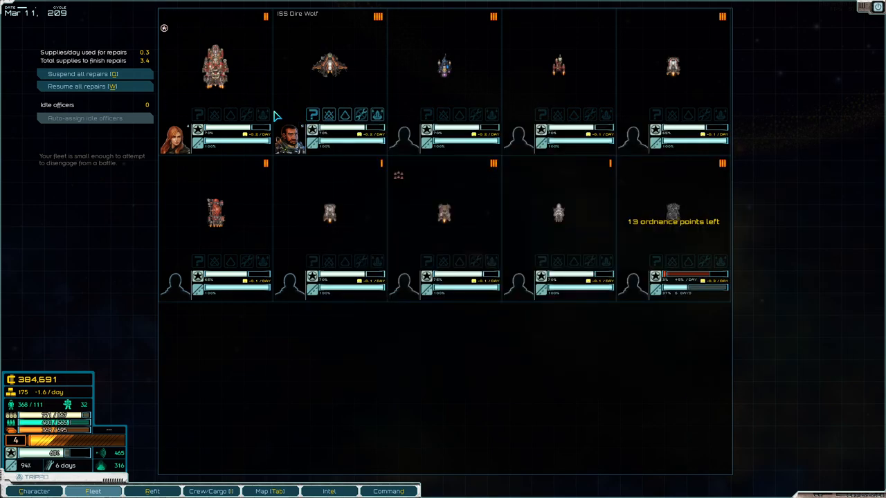
{"action": "mouse_move", "coordinate": [675, 212]}
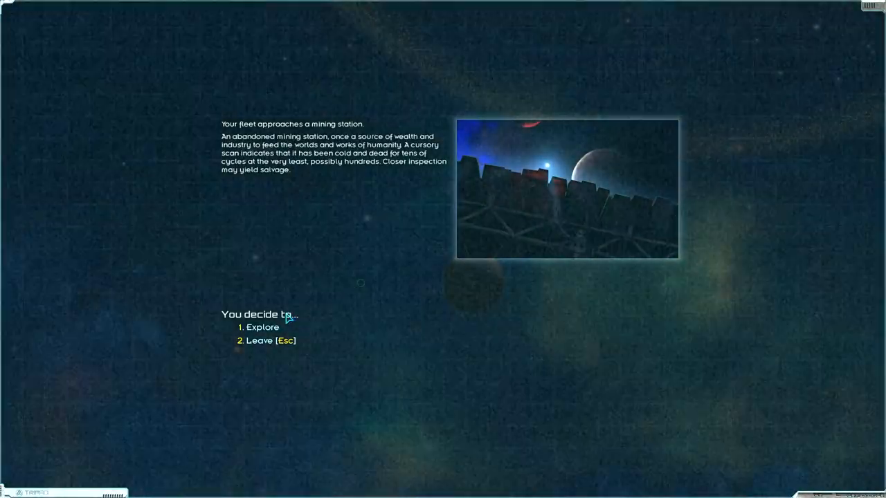
Step: Explore the mining station, find its Remnant drone defenses, and leave without fighting
{"action": "left_click", "coordinate": [262, 327]}
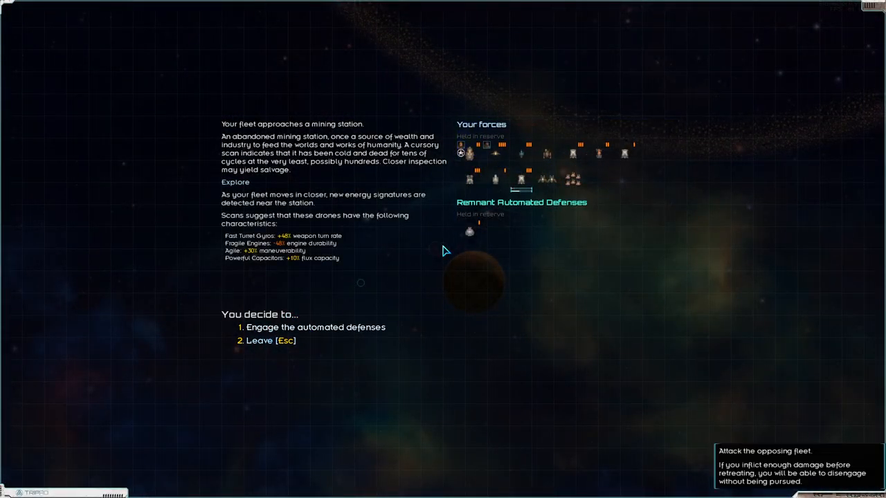
{"action": "mouse_move", "coordinate": [469, 230]}
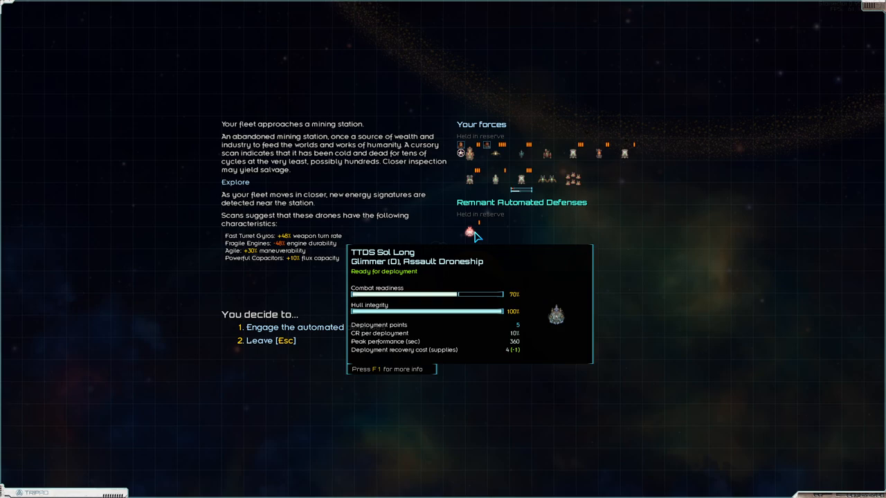
{"action": "mouse_move", "coordinate": [261, 354]}
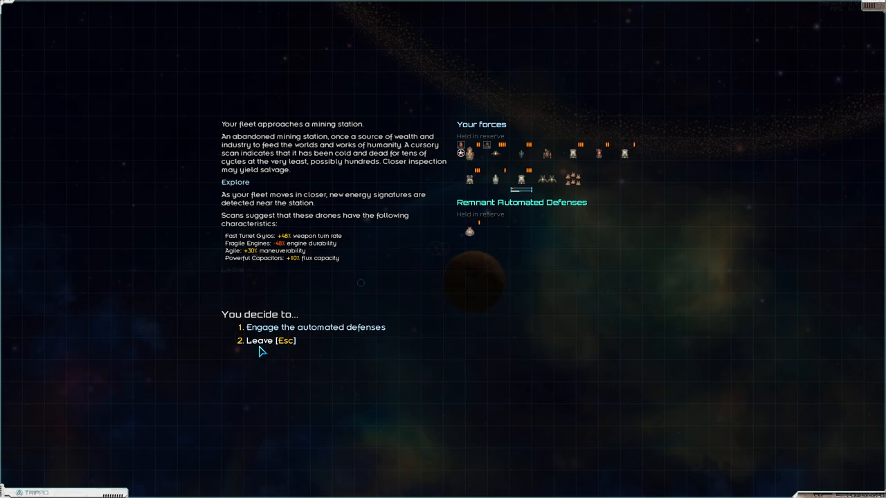
{"action": "left_click", "coordinate": [266, 342]}
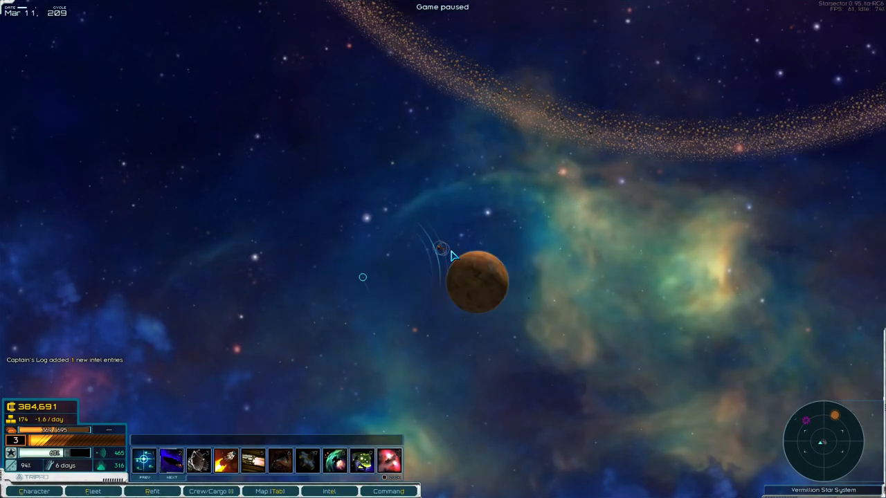
{"action": "mouse_move", "coordinate": [370, 284]}
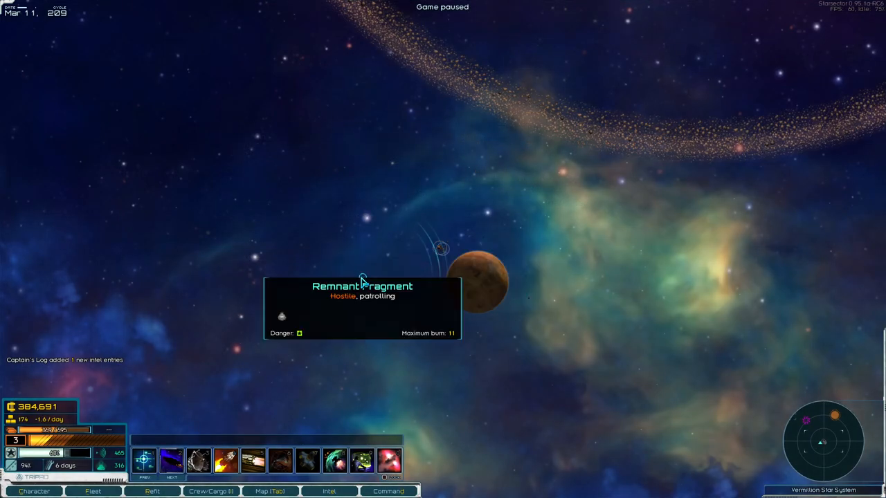
{"action": "mouse_move", "coordinate": [546, 223]}
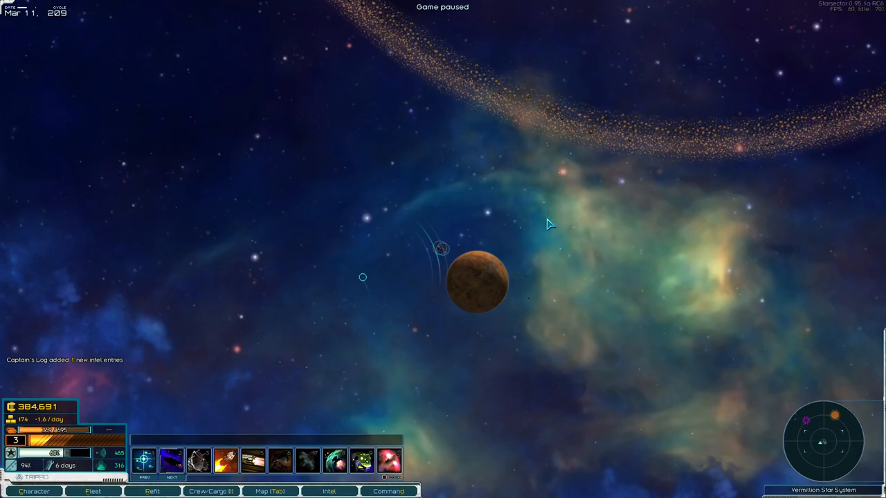
Step: Browse the system and sector maps, check the intel log, and view the Rama Star System
{"action": "left_click", "coordinate": [280, 491]}
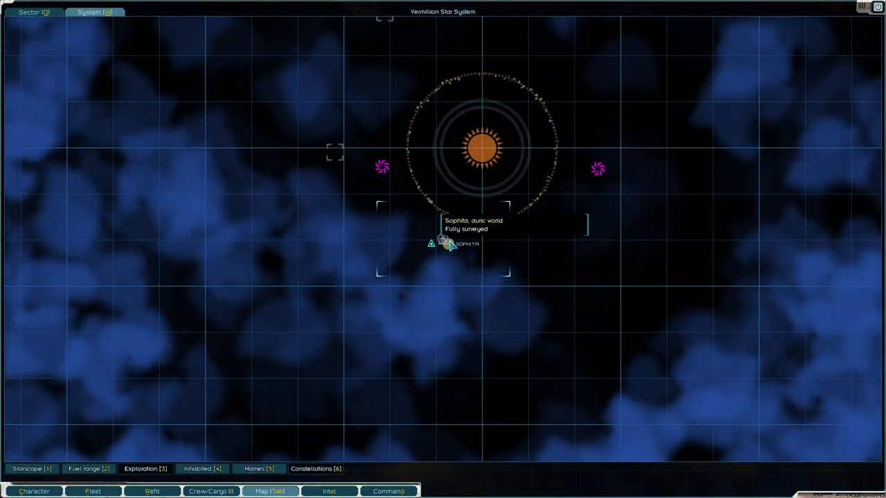
{"action": "left_click", "coordinate": [33, 14]}
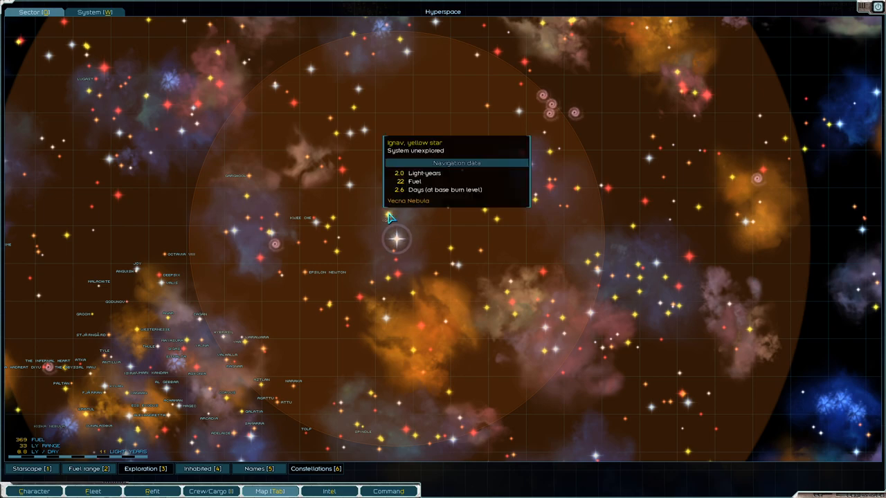
{"action": "mouse_move", "coordinate": [331, 256]}
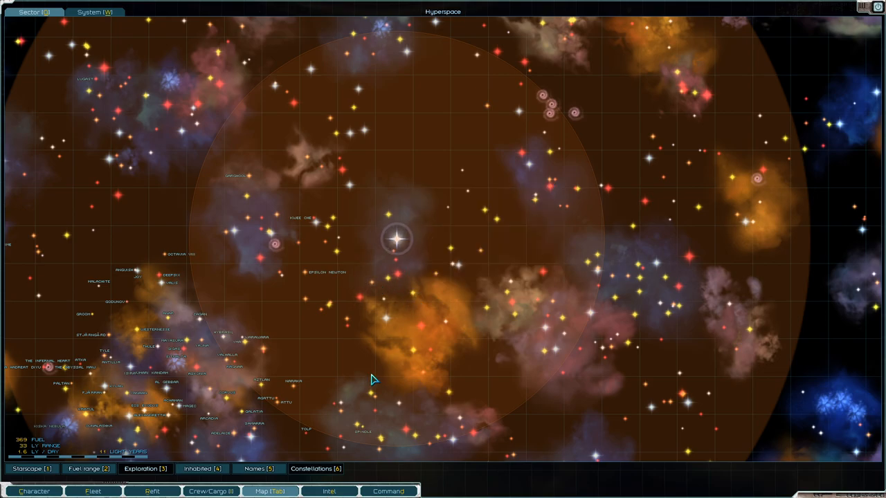
{"action": "left_click", "coordinate": [328, 491]}
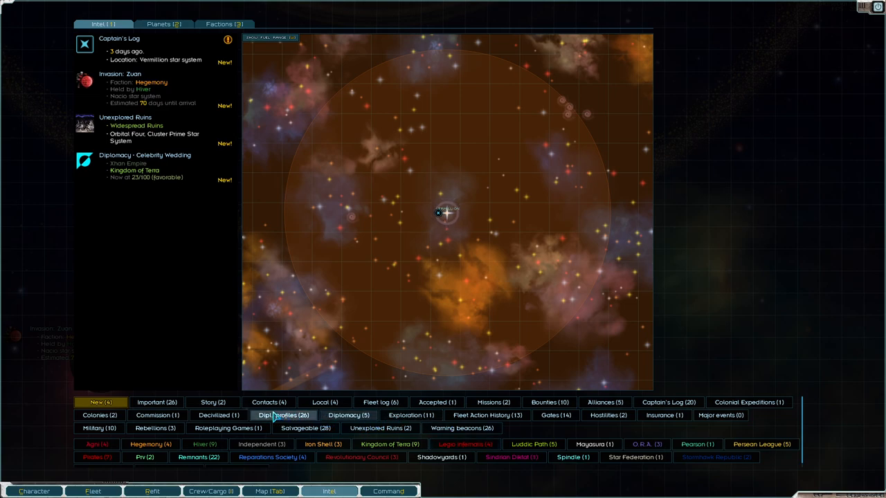
{"action": "left_click", "coordinate": [562, 415]}
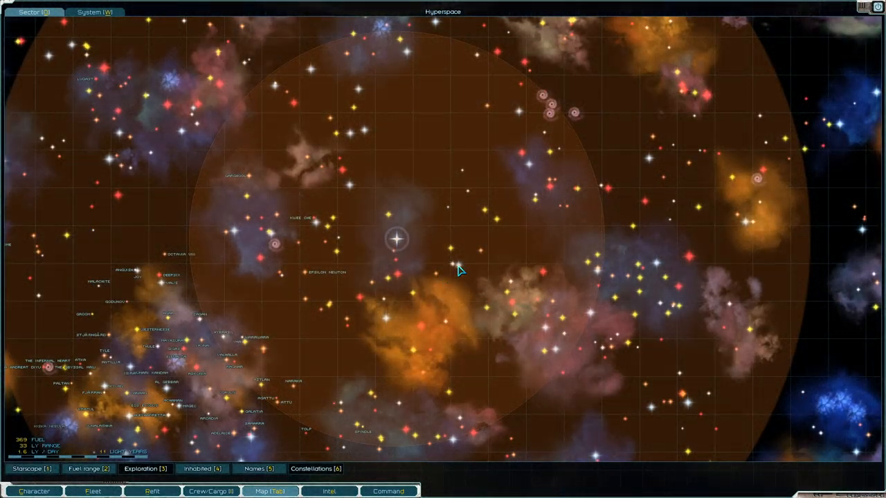
{"action": "left_click", "coordinate": [95, 12]}
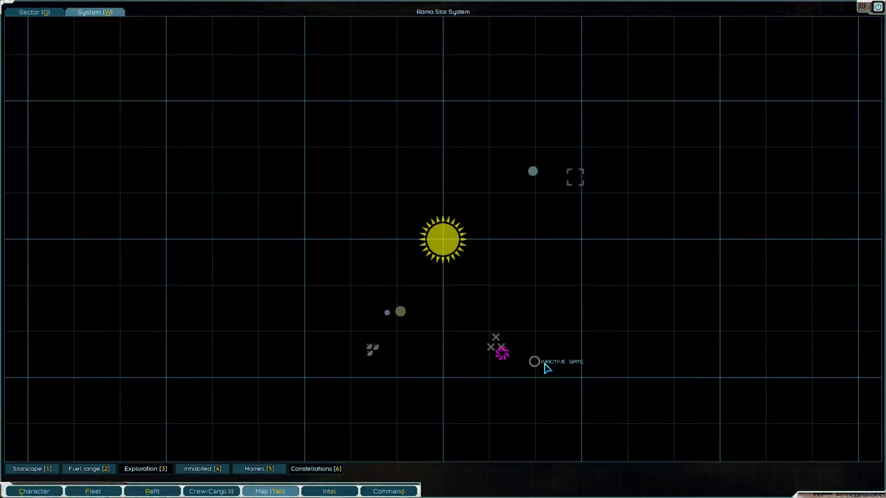
{"action": "mouse_move", "coordinate": [579, 191]}
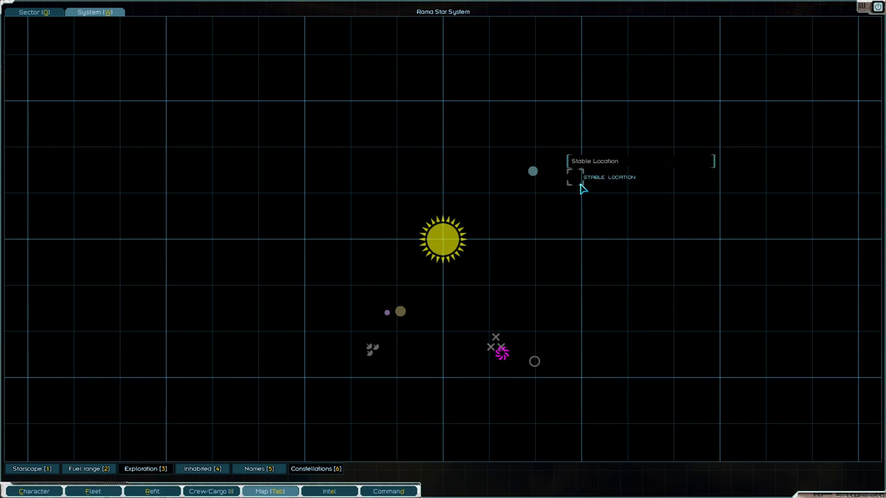
{"action": "mouse_move", "coordinate": [370, 353]}
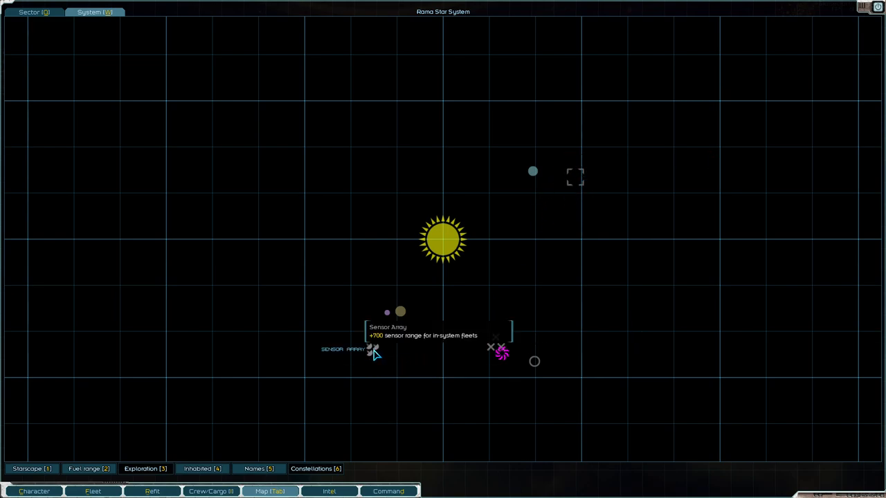
{"action": "mouse_move", "coordinate": [530, 198]}
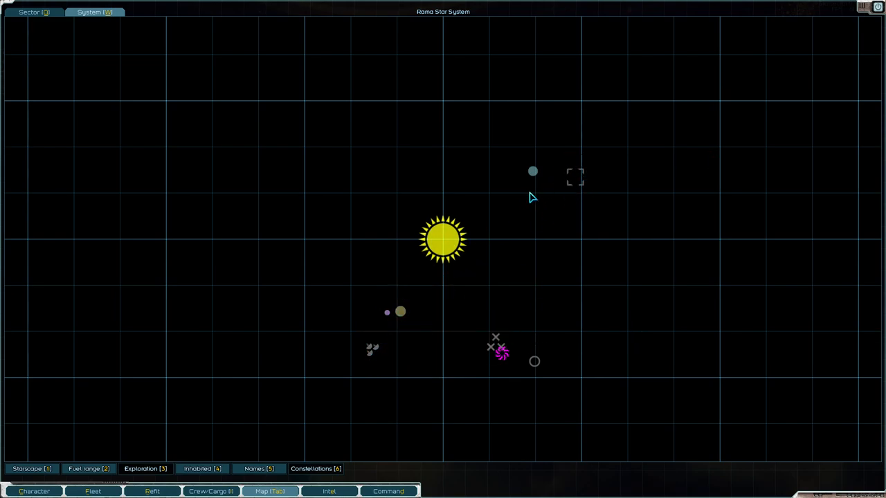
{"action": "mouse_move", "coordinate": [388, 323]}
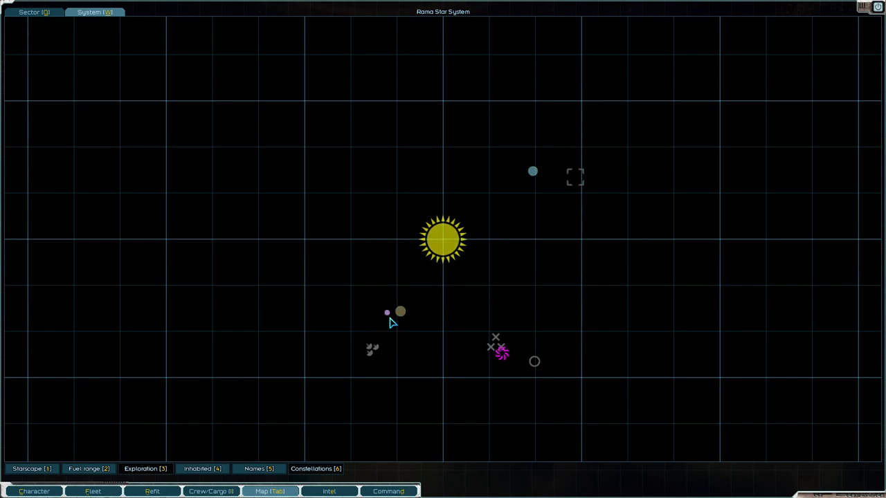
{"action": "mouse_move", "coordinate": [534, 177]}
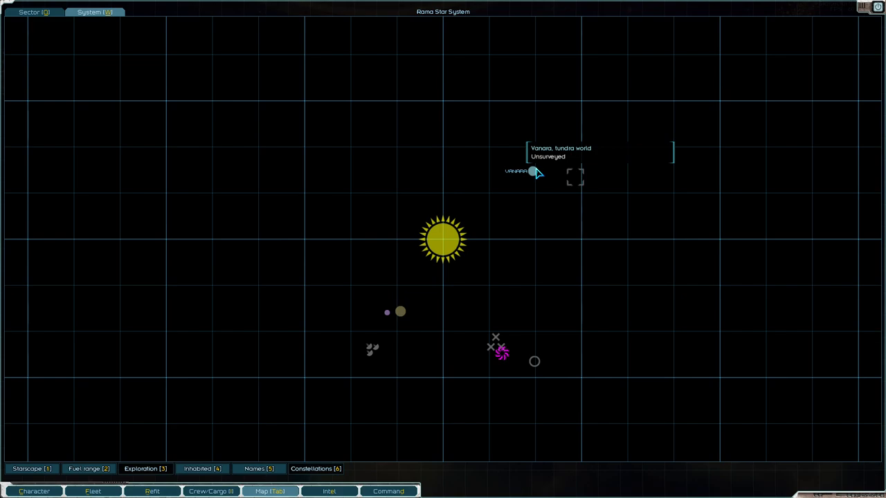
{"action": "mouse_move", "coordinate": [447, 246]}
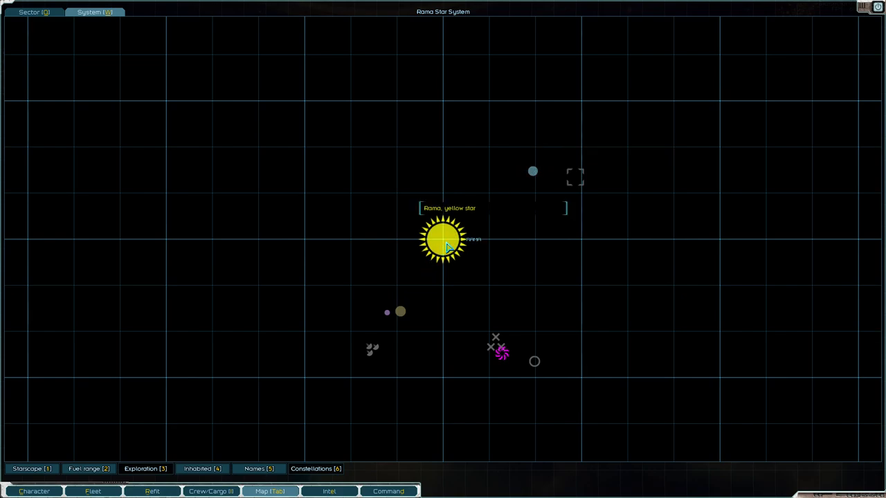
{"action": "mouse_move", "coordinate": [515, 162]}
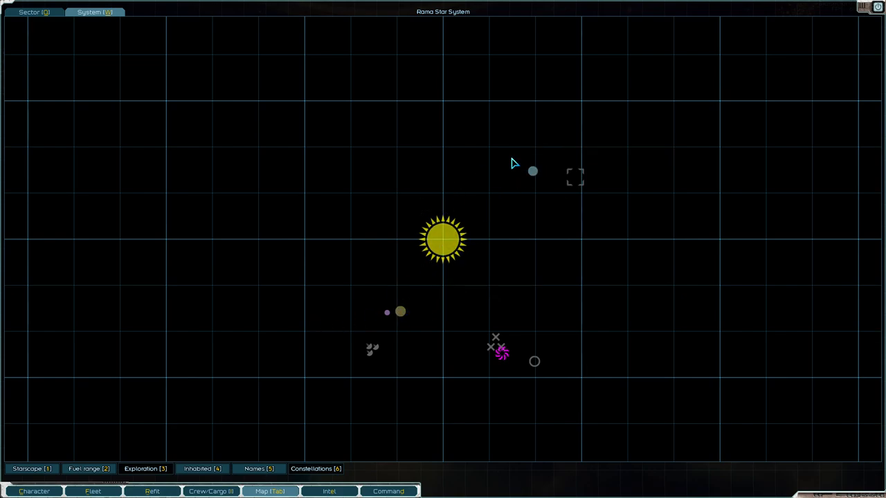
{"action": "mouse_move", "coordinate": [496, 363]}
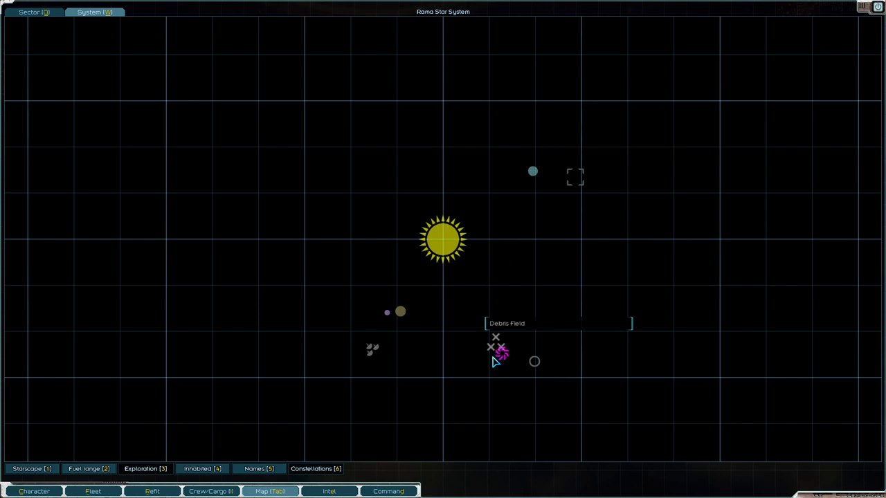
{"action": "mouse_move", "coordinate": [534, 361]}
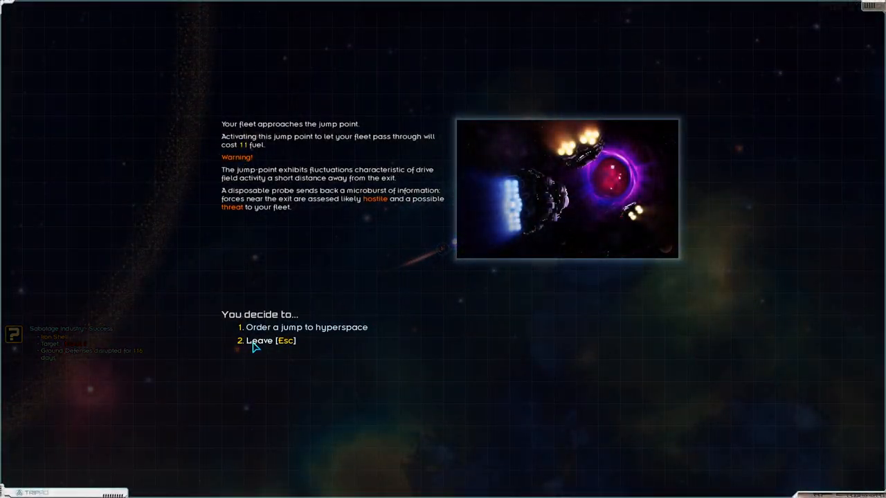
Step: Travel through hyperspace to the Ignav Star System and its abandoned orbital habitat
{"action": "left_click", "coordinate": [262, 340]}
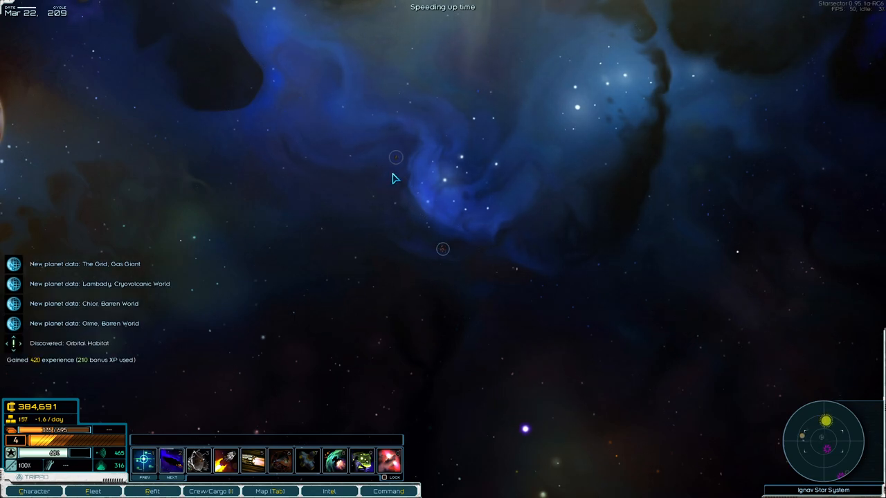
{"action": "mouse_move", "coordinate": [391, 161]}
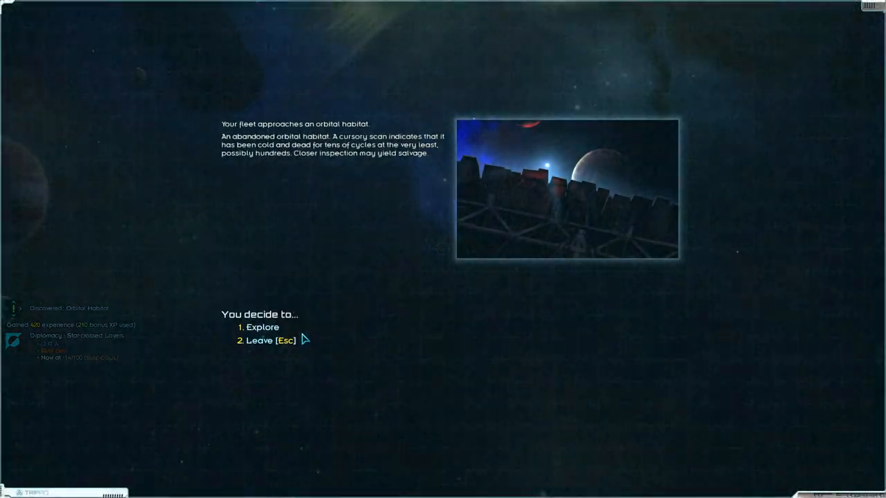
Step: Explore the orbital habitat, spot its drone defenses, and leave without engaging
{"action": "left_click", "coordinate": [261, 327]}
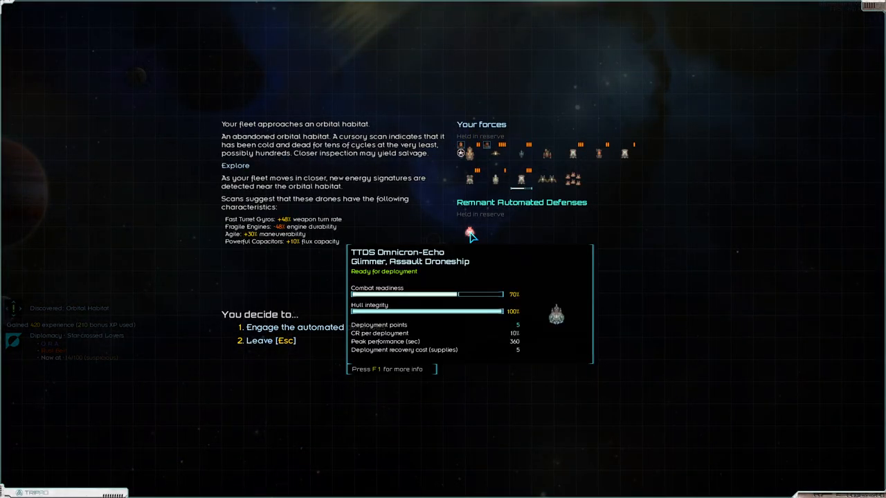
{"action": "mouse_move", "coordinate": [260, 352]}
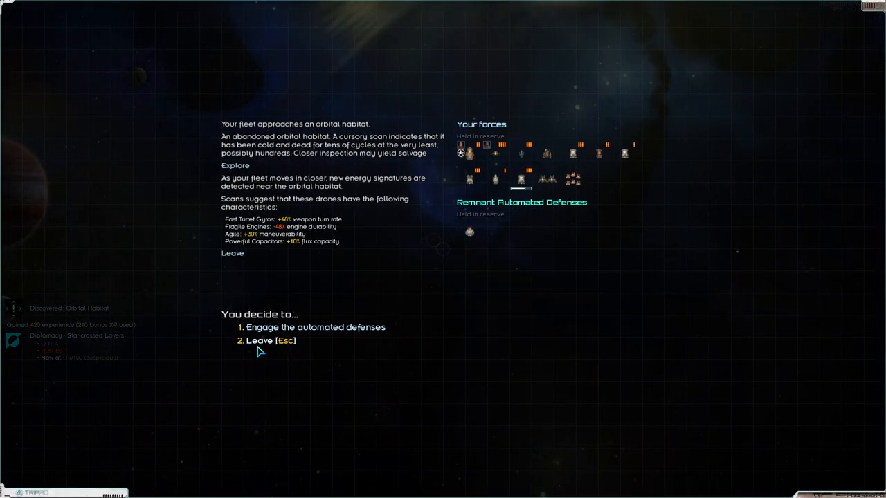
{"action": "left_click", "coordinate": [261, 341]}
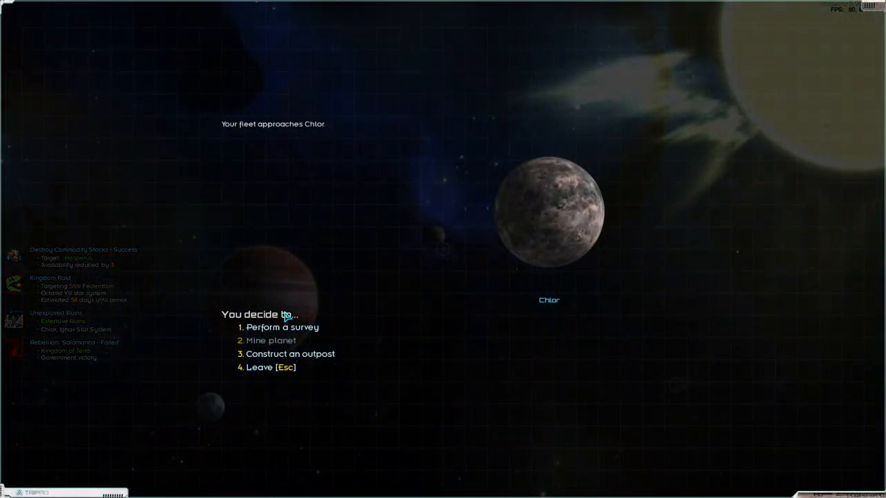
Step: Survey Chlor with fleet resources, then explore its ruins and begin salvage operations
{"action": "left_click", "coordinate": [282, 326]}
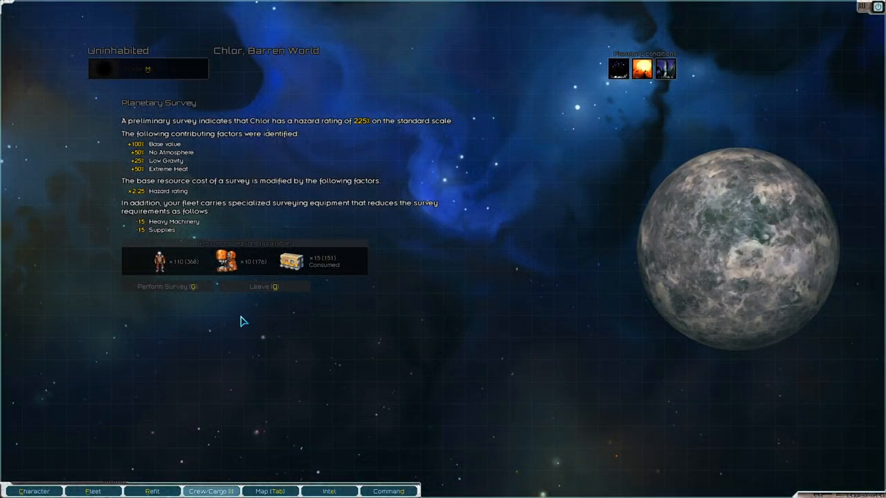
{"action": "left_click", "coordinate": [167, 285]}
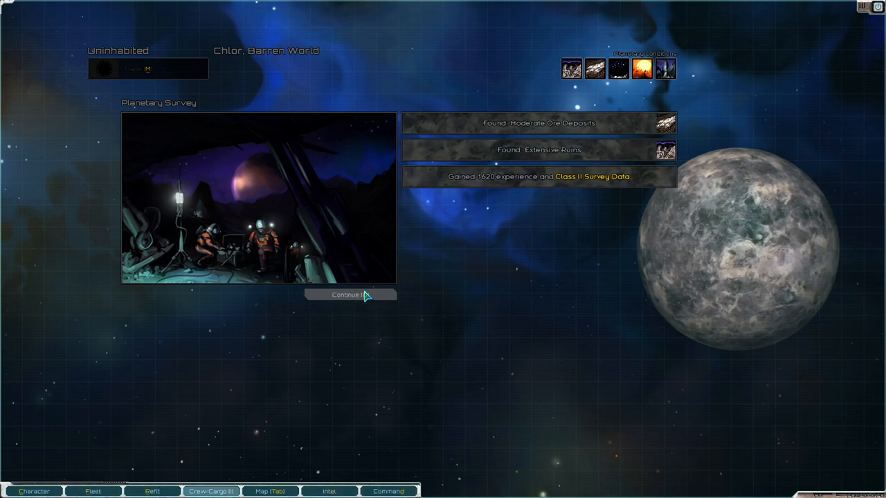
{"action": "left_click", "coordinate": [349, 295]}
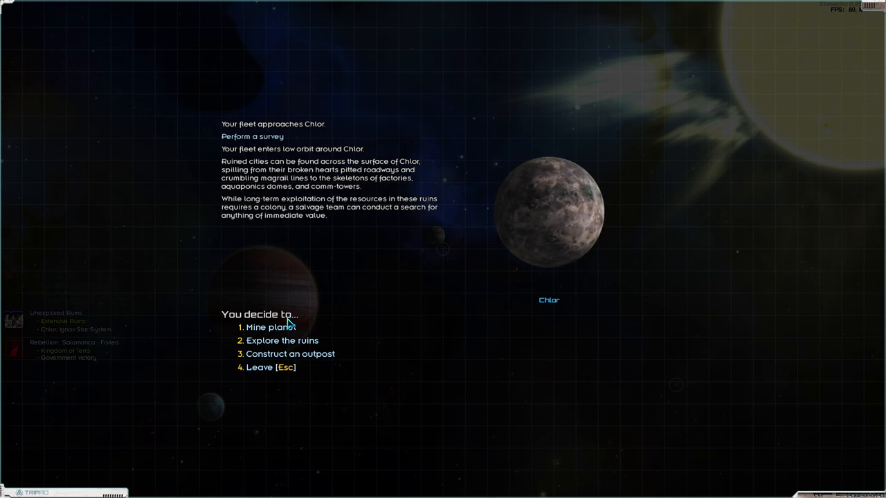
{"action": "left_click", "coordinate": [283, 340]}
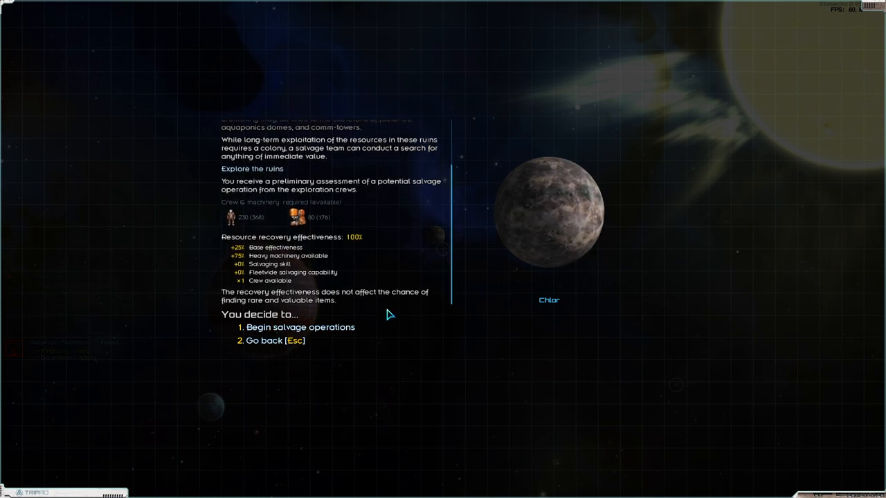
{"action": "left_click", "coordinate": [300, 327]}
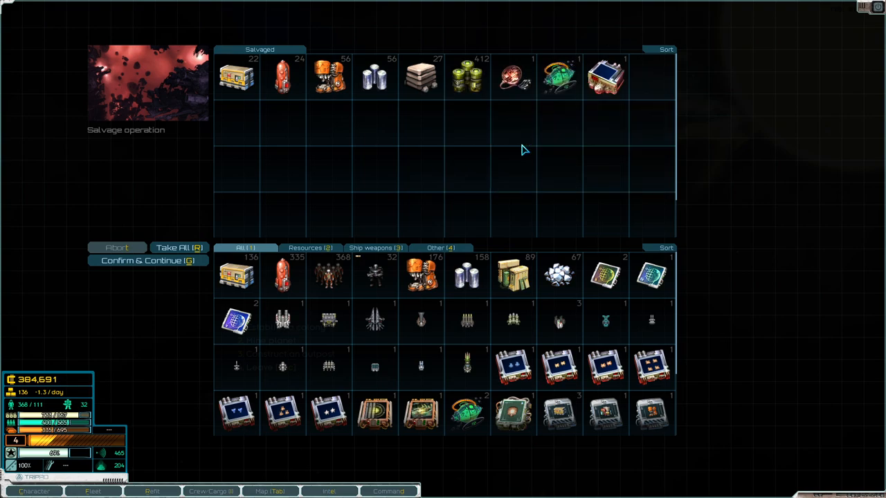
{"action": "mouse_move", "coordinate": [607, 76]}
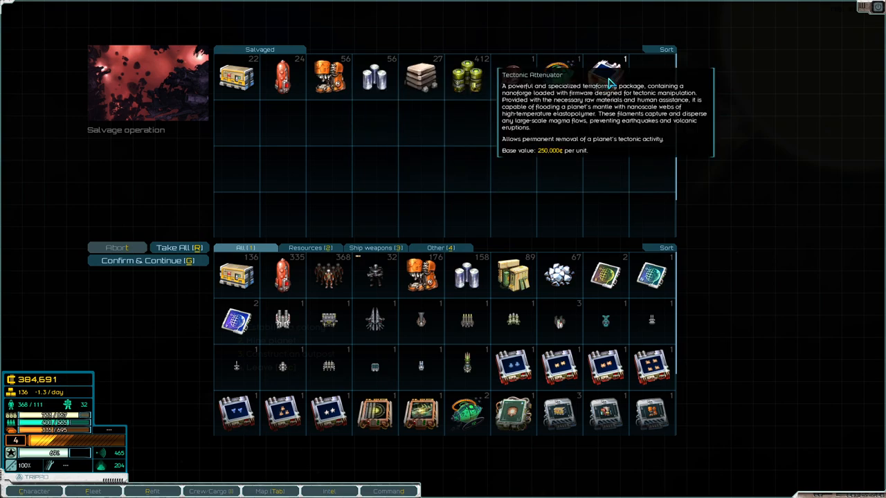
{"action": "mouse_move", "coordinate": [607, 99]}
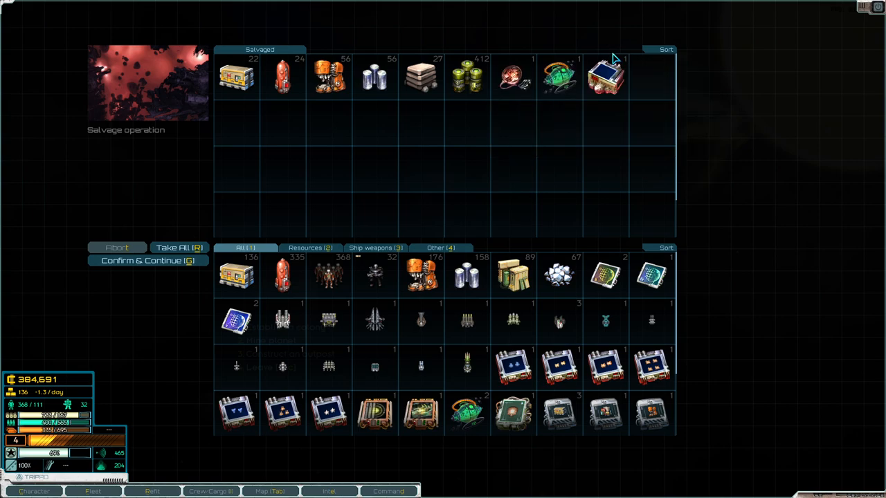
{"action": "mouse_move", "coordinate": [607, 74]}
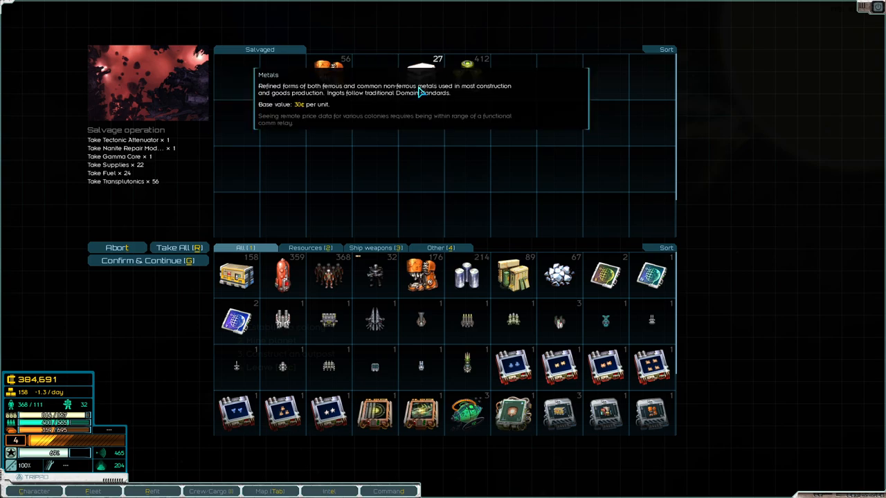
{"action": "mouse_move", "coordinate": [149, 271]}
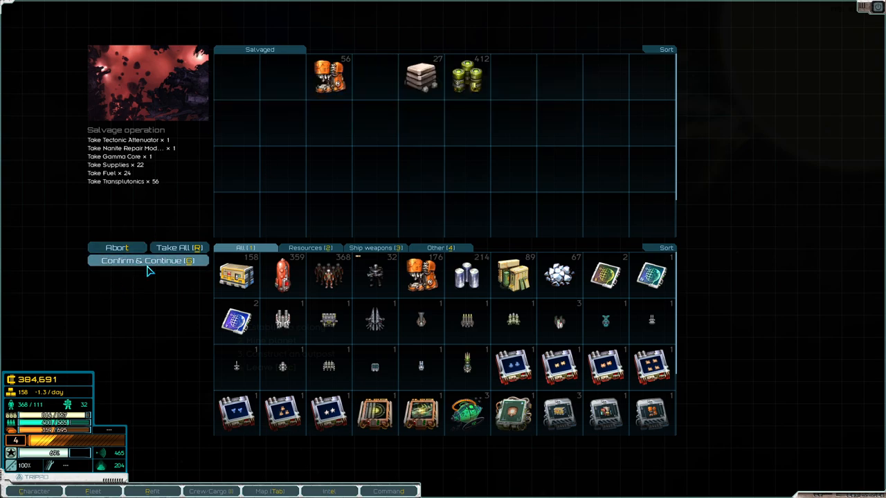
Step: Confirm the Tectonic Attenuator and Gamma Core salvage, leave Chlor, and reach the cargo pods
{"action": "left_click", "coordinate": [147, 261]}
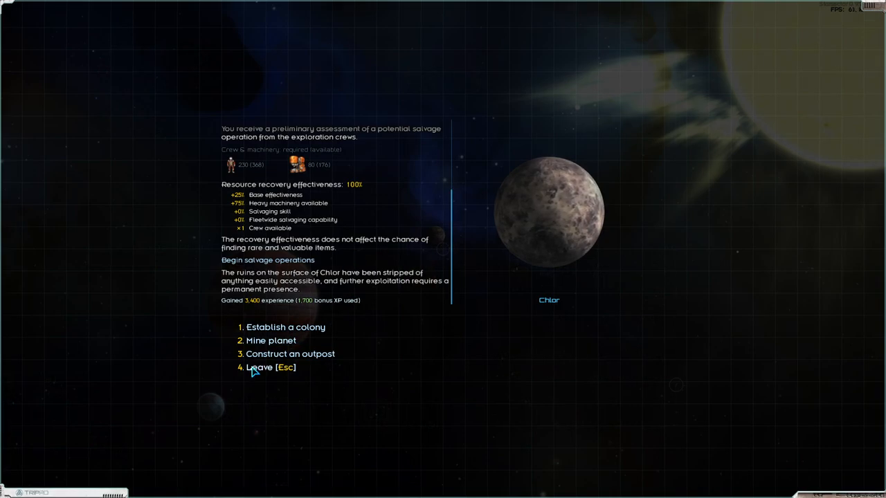
{"action": "left_click", "coordinate": [266, 367]}
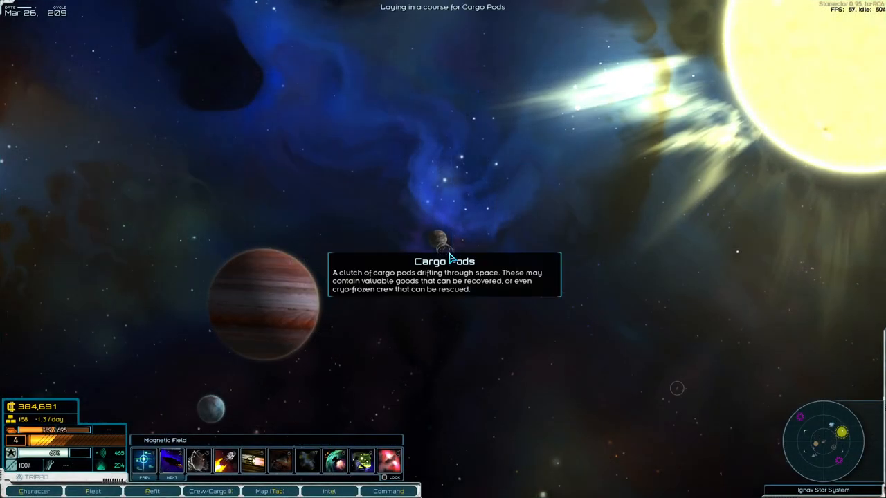
{"action": "left_click", "coordinate": [443, 242]}
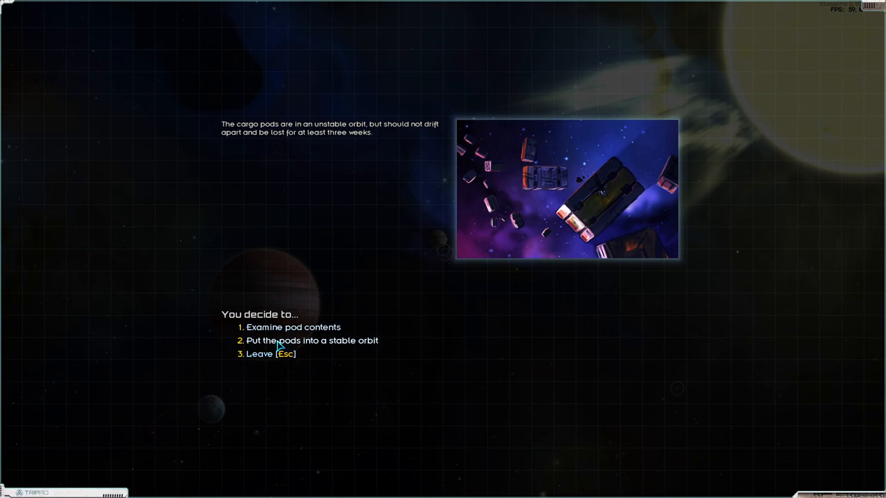
{"action": "left_click", "coordinate": [313, 341]}
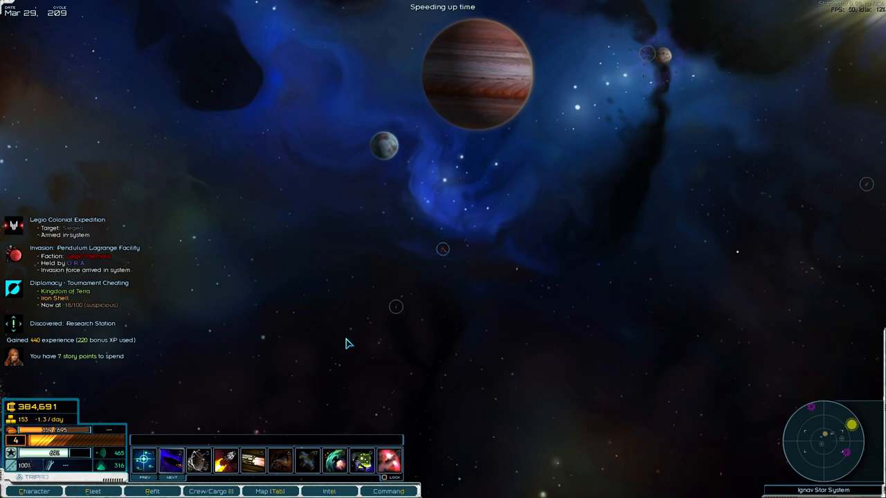
{"action": "mouse_move", "coordinate": [442, 249]}
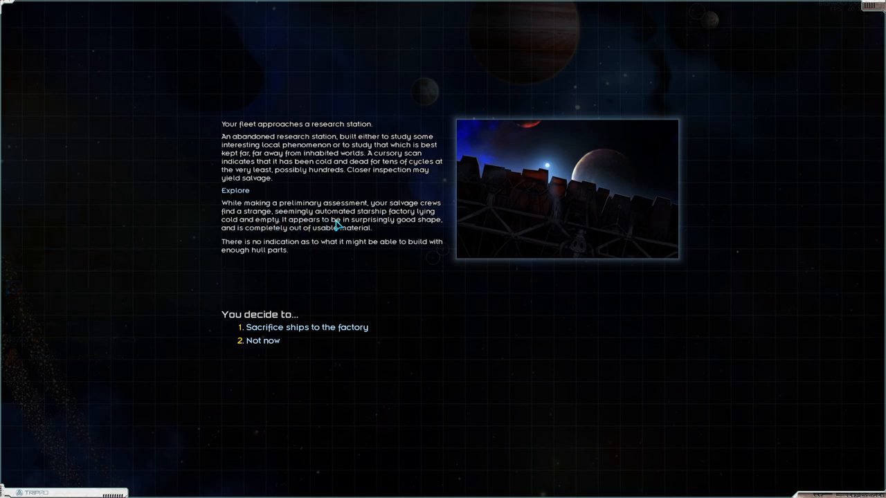
{"action": "mouse_move", "coordinate": [313, 237]}
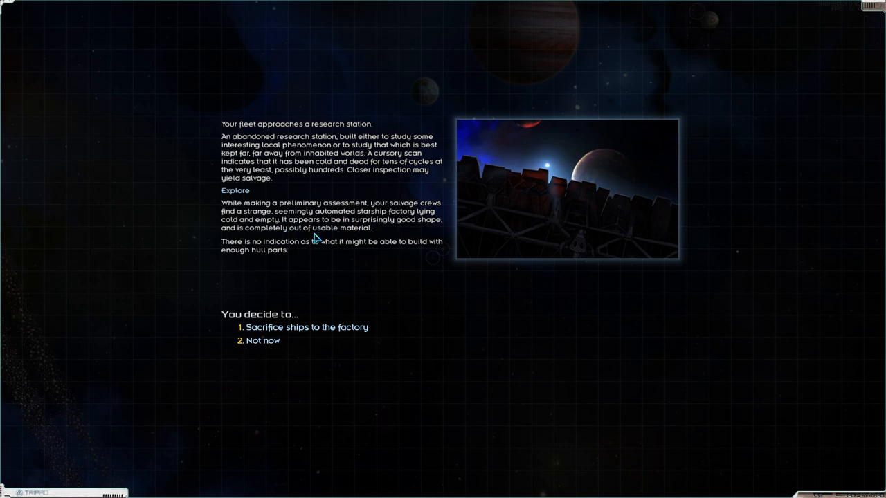
{"action": "mouse_move", "coordinate": [283, 254]}
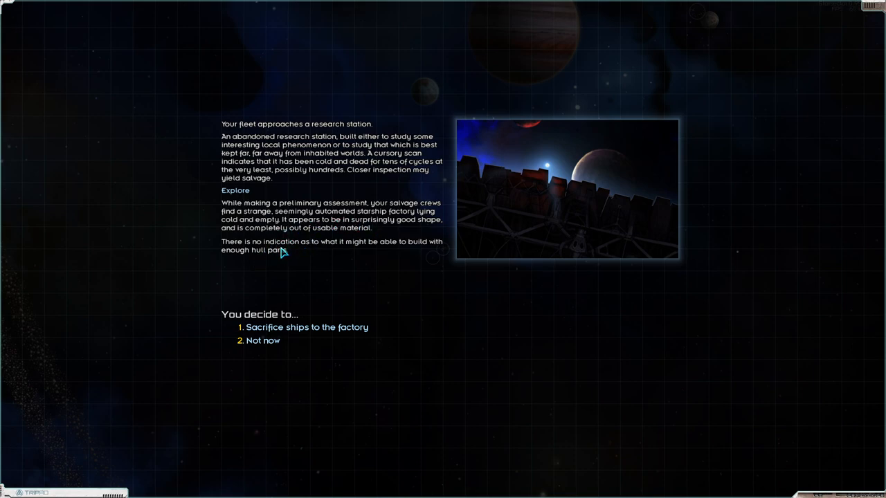
{"action": "mouse_move", "coordinate": [274, 341]}
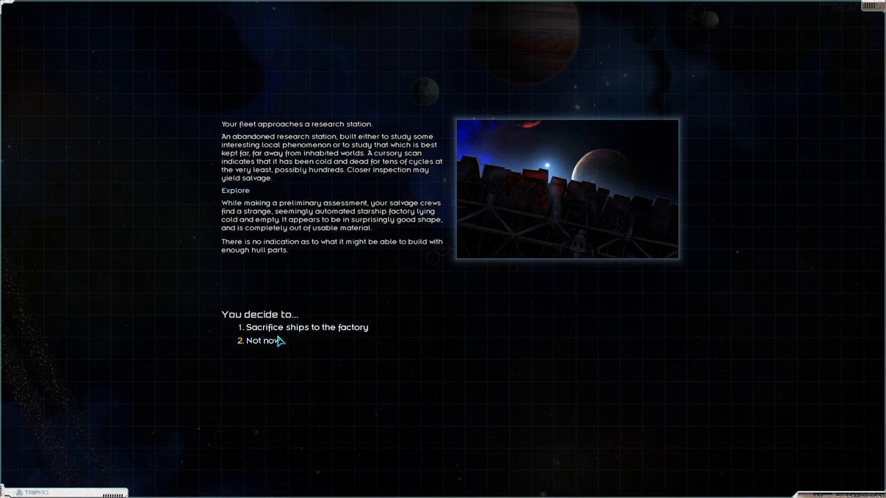
Step: Decline sacrificing ships to the research station's automated starship factory
{"action": "left_click", "coordinate": [261, 340]}
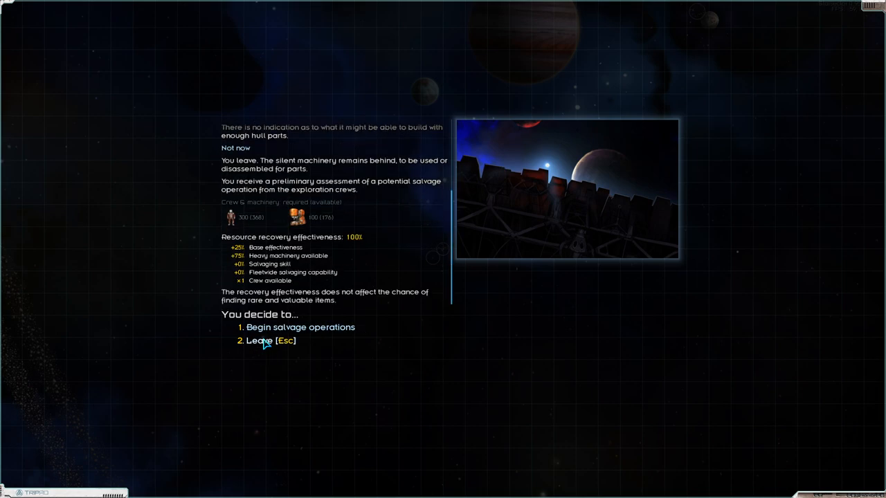
{"action": "mouse_move", "coordinate": [304, 336]}
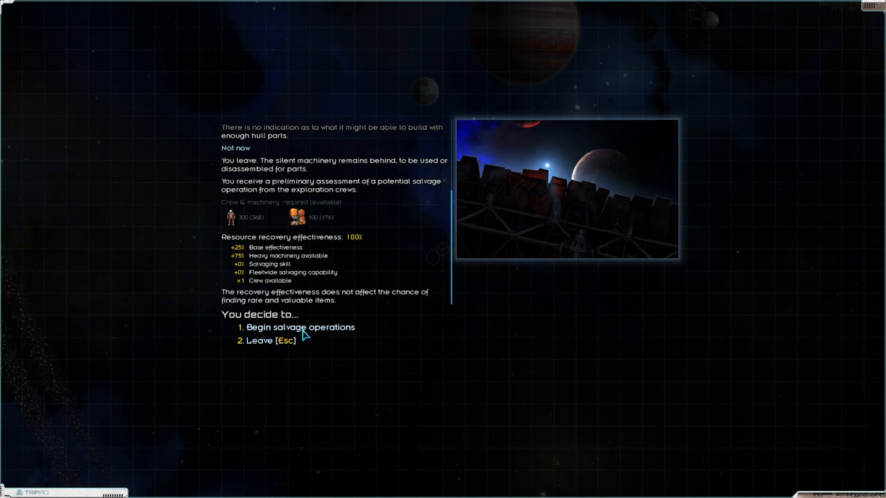
{"action": "mouse_move", "coordinate": [342, 315]}
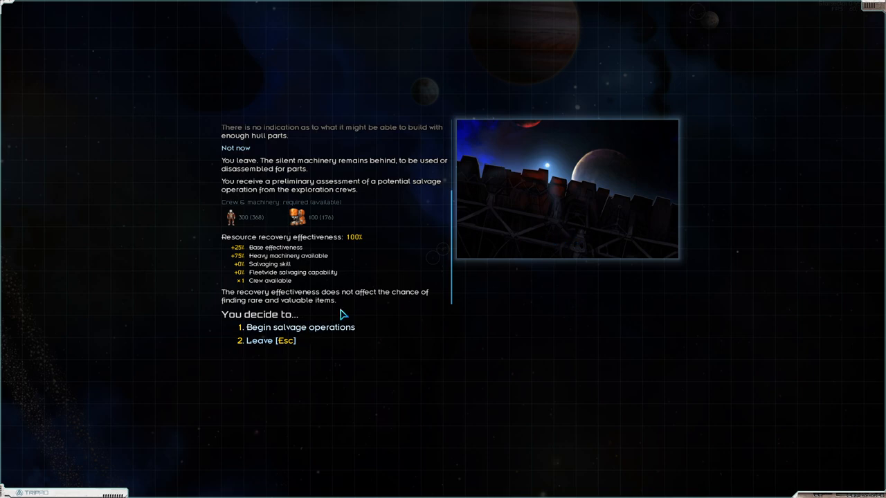
{"action": "mouse_move", "coordinate": [258, 347]}
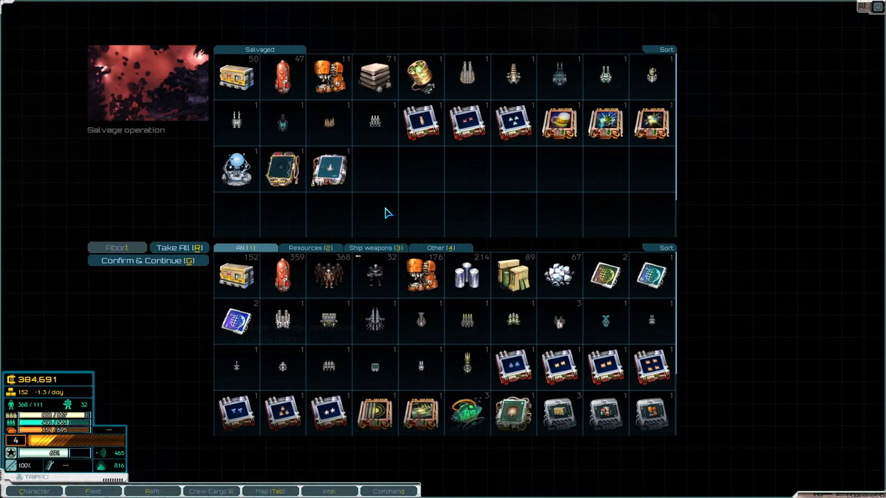
Step: Pick the Viper Wing blueprint from the station salvage and take 9 supplies
{"action": "left_click", "coordinate": [329, 170]}
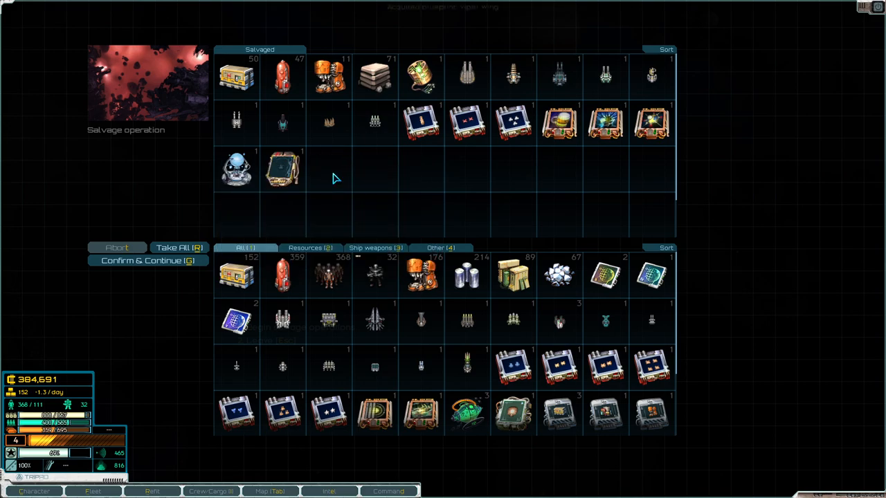
{"action": "mouse_move", "coordinate": [236, 169]}
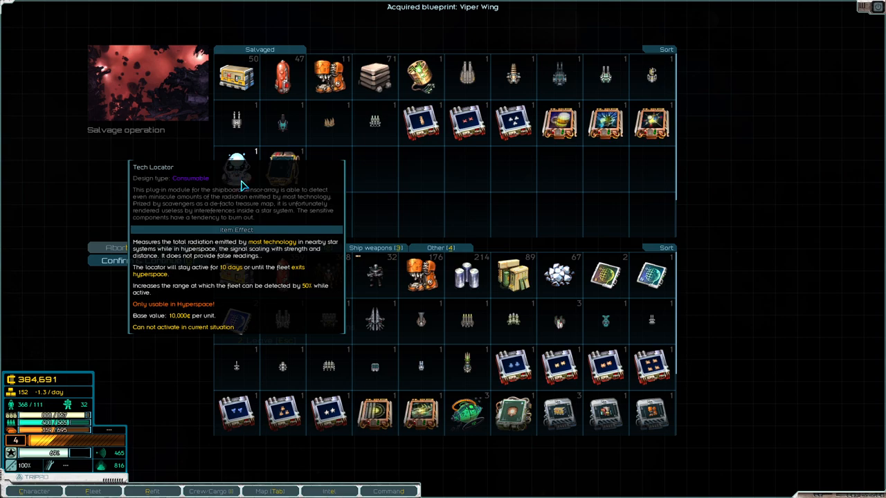
{"action": "mouse_move", "coordinate": [248, 175]}
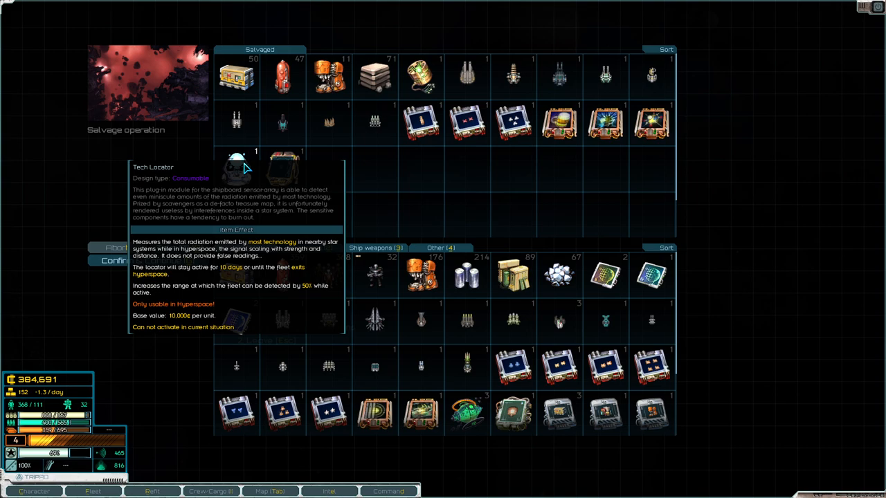
{"action": "mouse_move", "coordinate": [653, 134]}
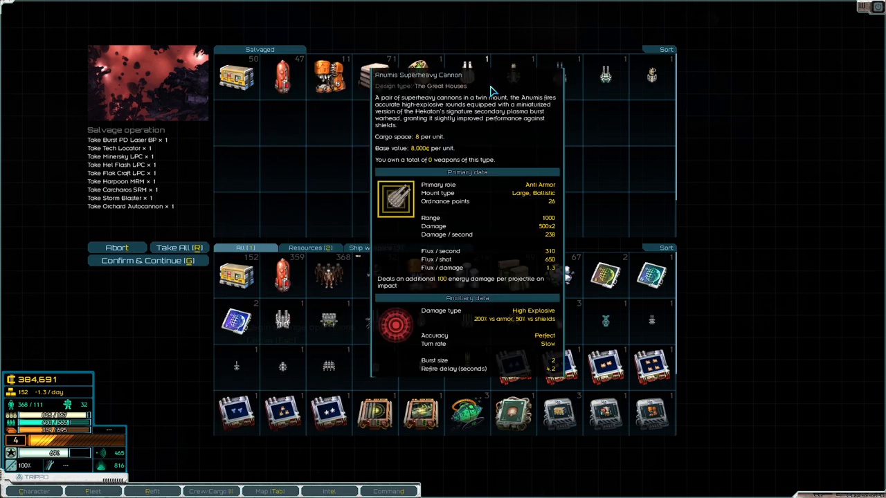
{"action": "mouse_move", "coordinate": [544, 90]}
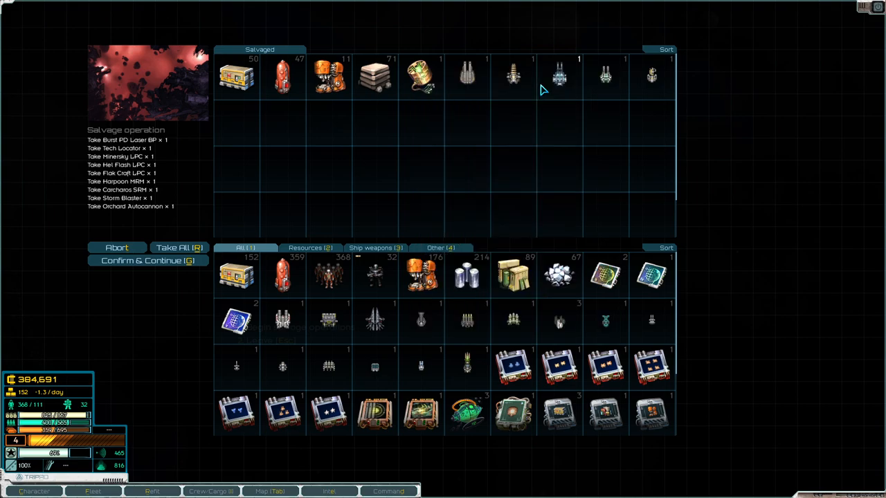
{"action": "mouse_move", "coordinate": [557, 76]}
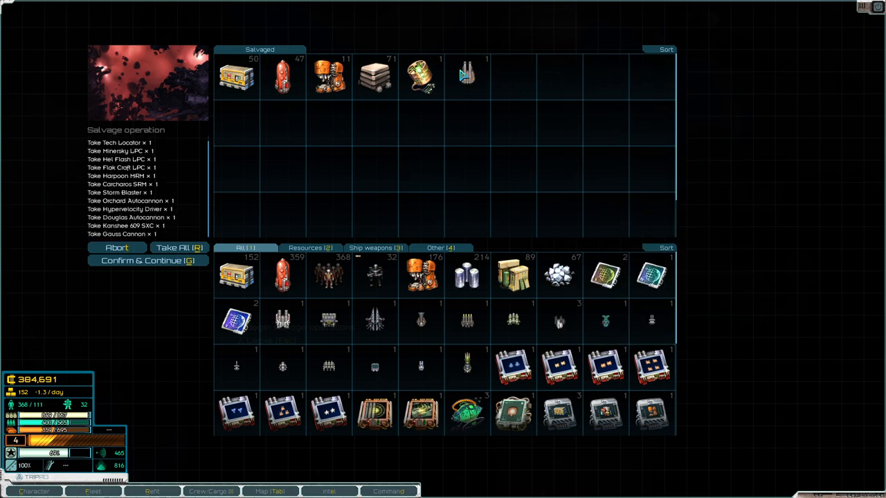
{"action": "mouse_move", "coordinate": [237, 76]}
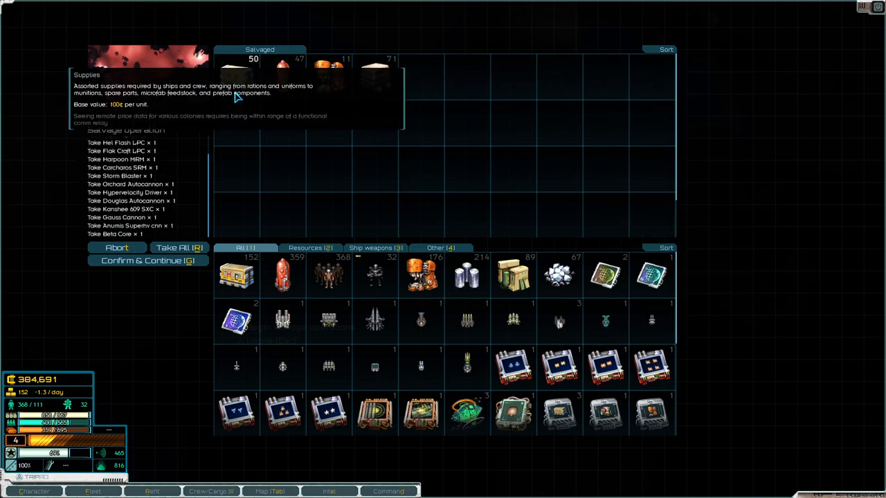
{"action": "mouse_move", "coordinate": [237, 88]}
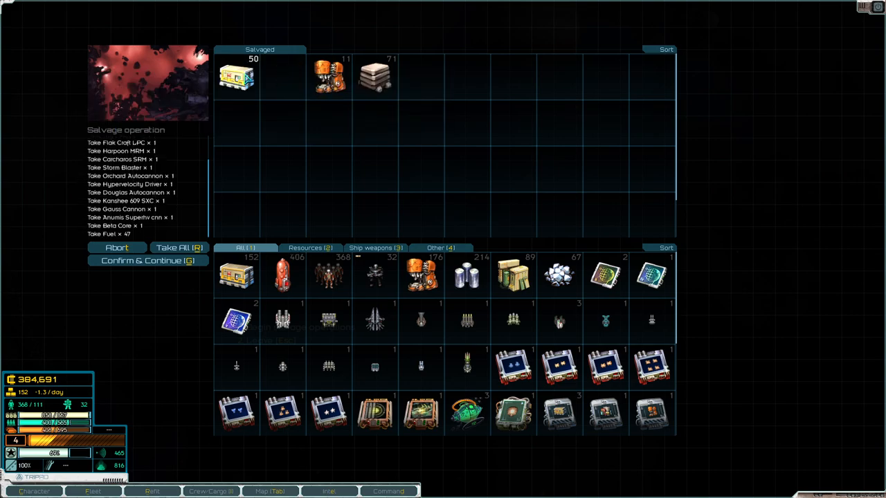
{"action": "left_click", "coordinate": [237, 76]}
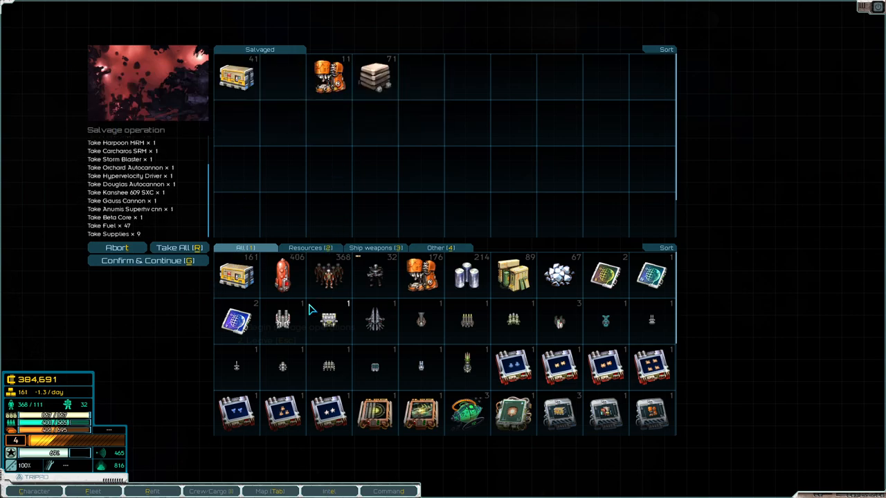
Step: Leave the research station, approach the cargo pods, and back out of stabilizing their orbit
{"action": "left_click", "coordinate": [148, 260]}
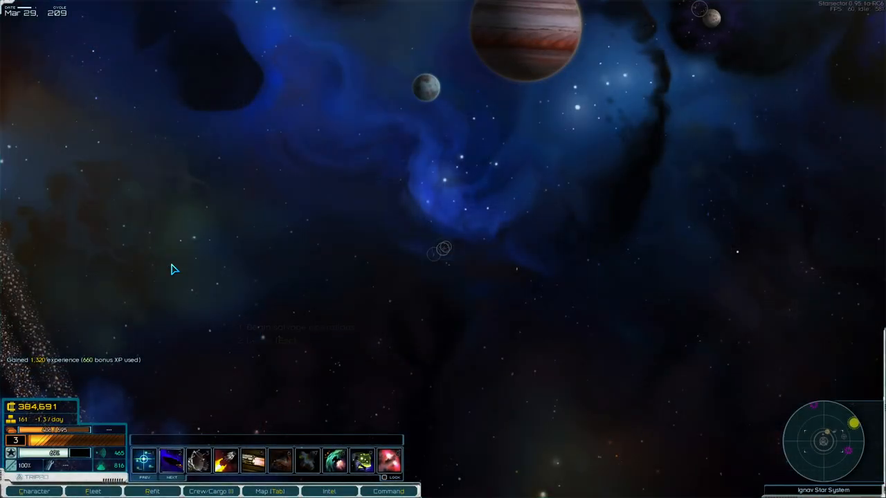
{"action": "left_click", "coordinate": [441, 251]}
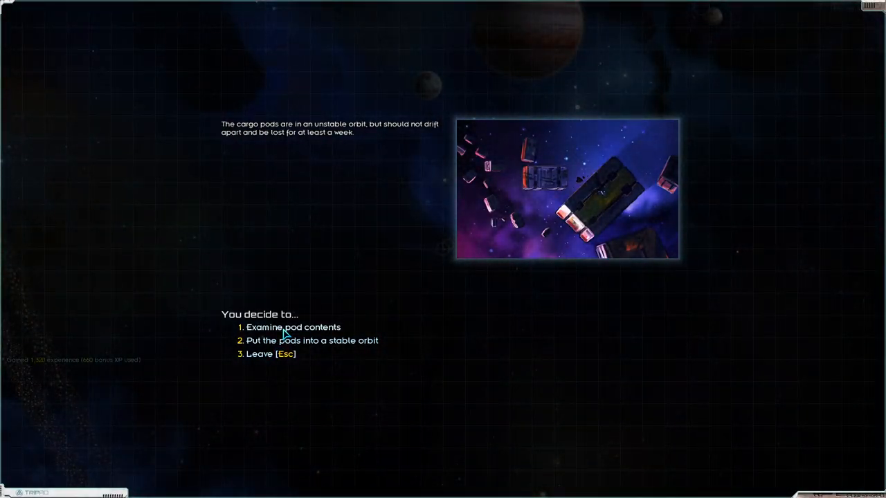
{"action": "left_click", "coordinate": [313, 341]}
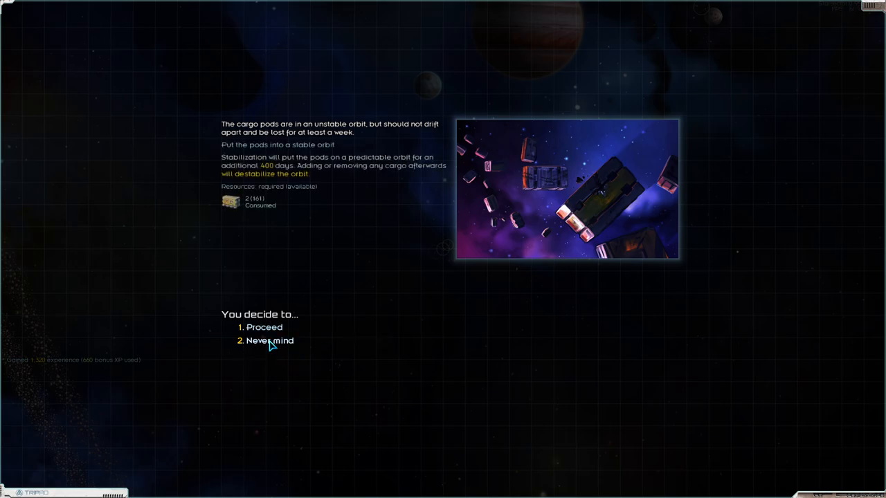
{"action": "left_click", "coordinate": [263, 328]}
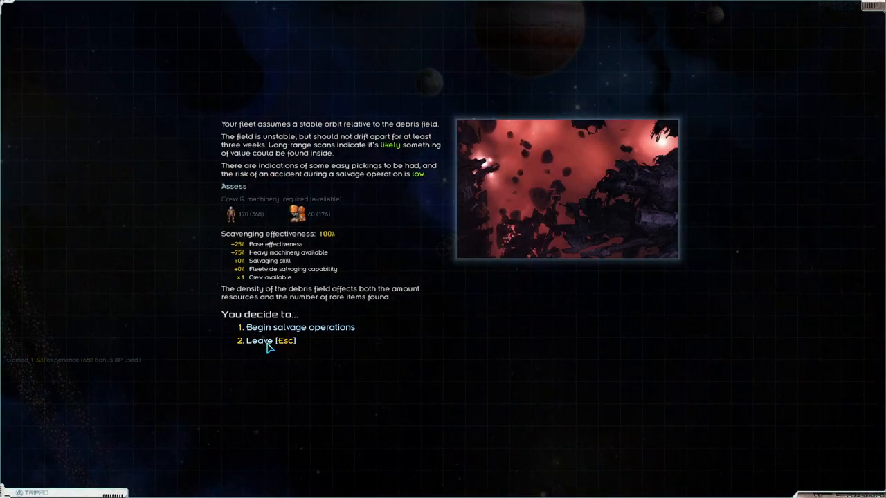
Step: Begin salvaging the debris field to recover the Kingston Forge Template, weapons and fuel
{"action": "left_click", "coordinate": [301, 328]}
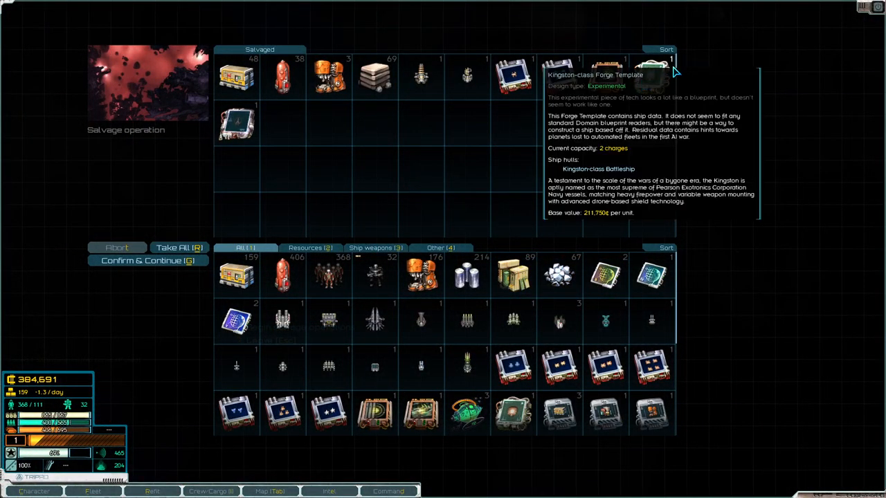
{"action": "mouse_move", "coordinate": [264, 134]}
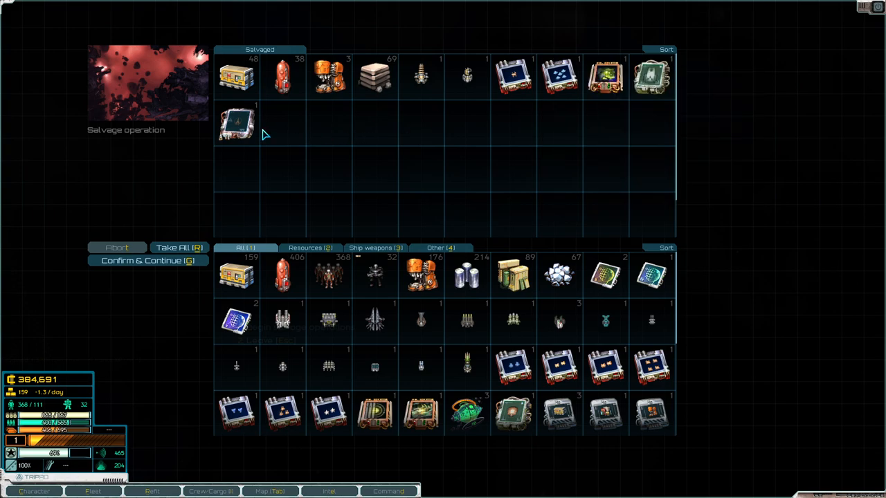
{"action": "mouse_move", "coordinate": [651, 75]}
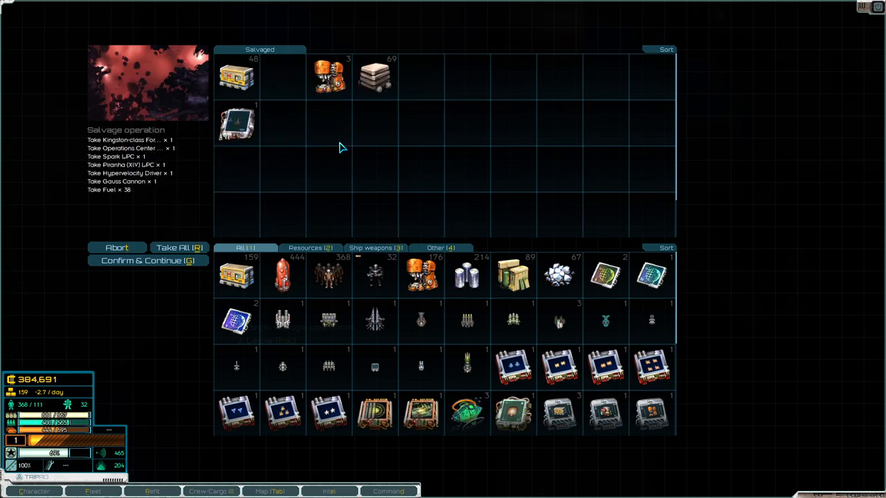
Step: Confirm the debris salvage, then put the cargo pods into a stable orbit and leave
{"action": "left_click", "coordinate": [148, 261]}
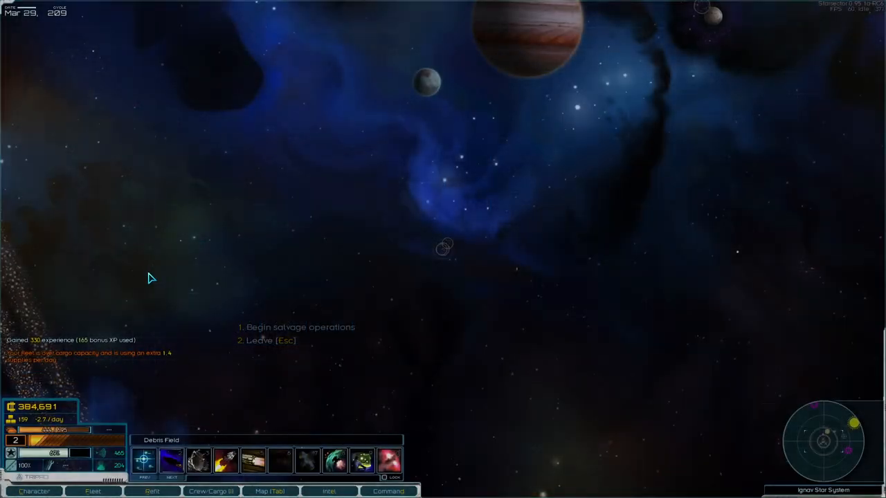
{"action": "left_click", "coordinate": [299, 326]}
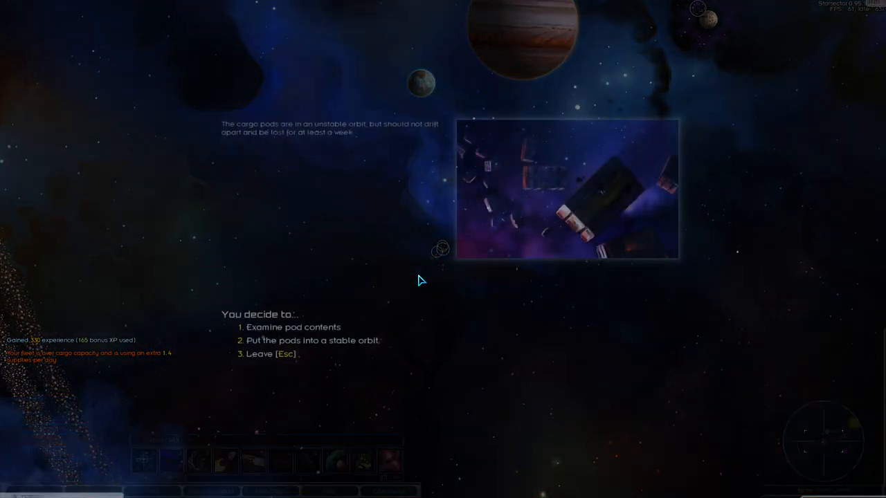
{"action": "left_click", "coordinate": [313, 341]}
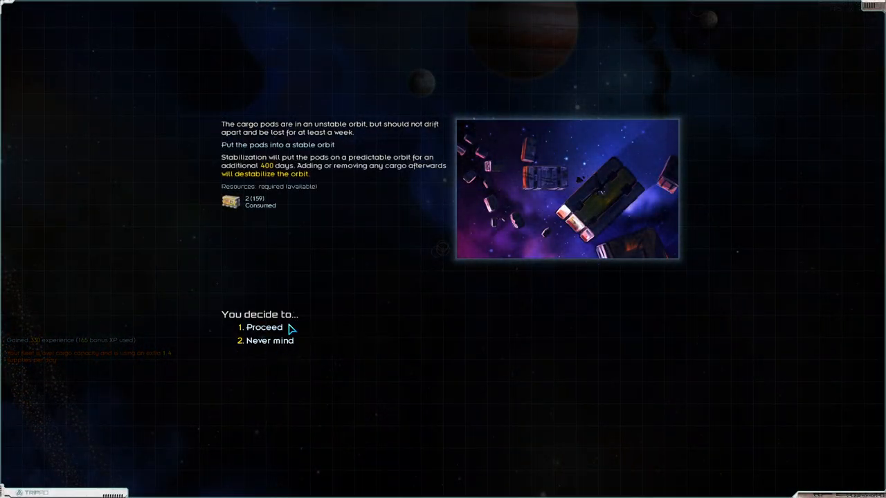
{"action": "left_click", "coordinate": [262, 326]}
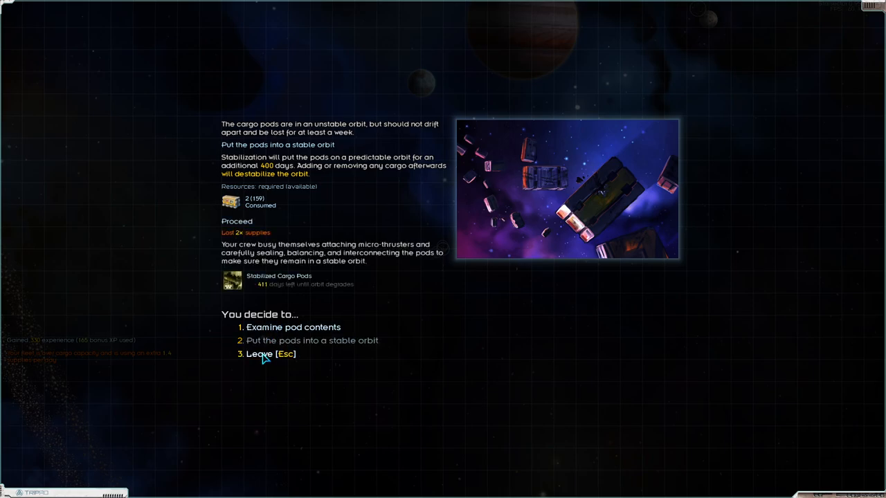
{"action": "left_click", "coordinate": [275, 354]}
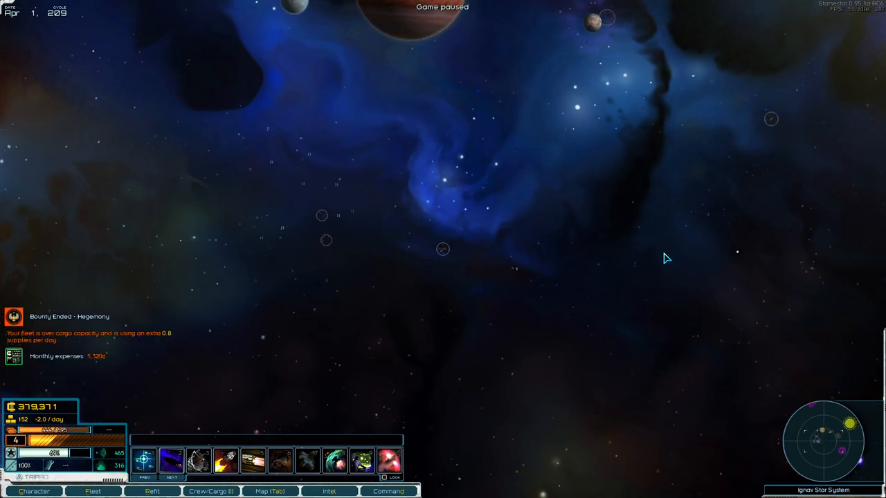
Step: Eject 7 Transplutonic Ore from the cargo hold, keeping 60 aboard
{"action": "left_click", "coordinate": [209, 492]}
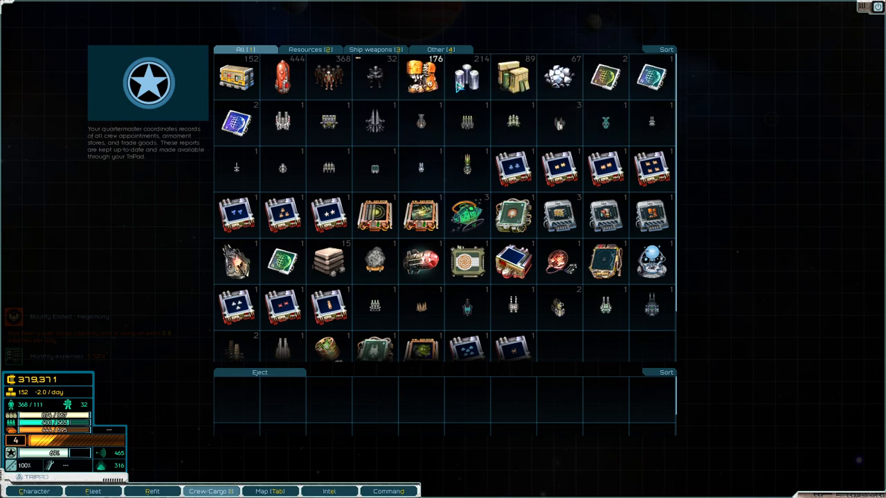
{"action": "left_click_drag", "start_coordinate": [558, 77], "coordinate": [235, 398]}
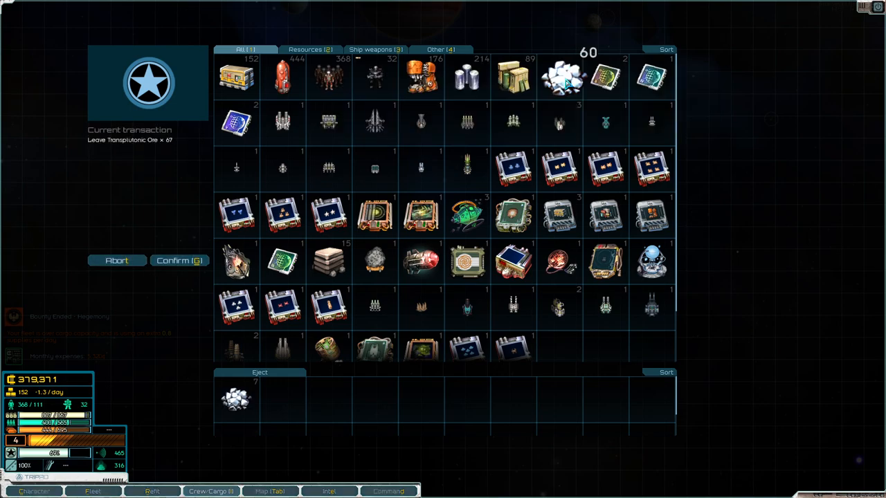
{"action": "left_click", "coordinate": [568, 78]}
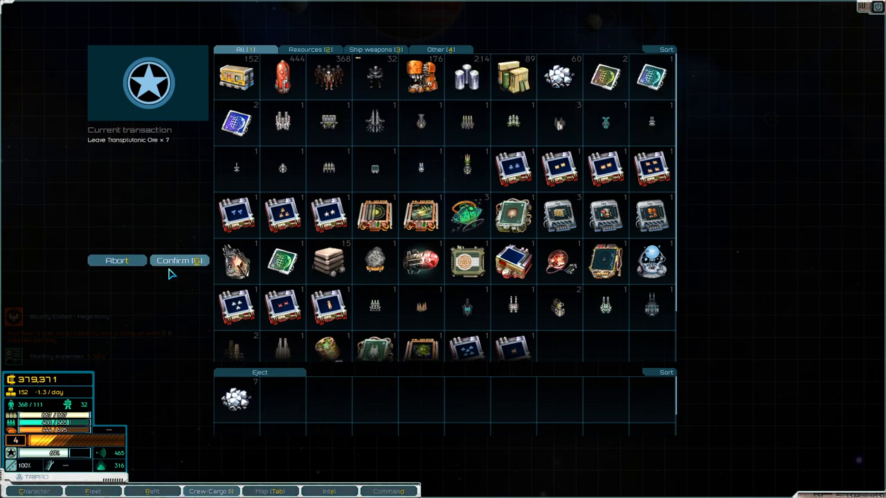
{"action": "left_click", "coordinate": [177, 260]}
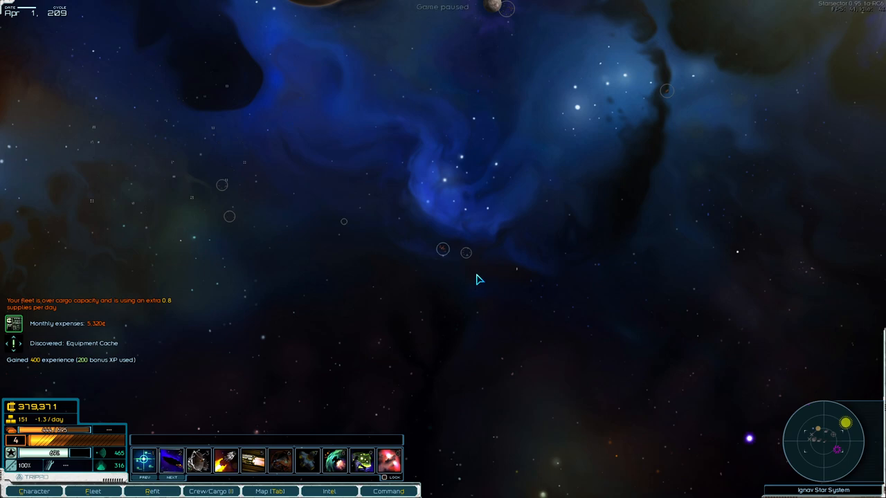
Step: Salvage the Equipment Cache, learn the Gambit-class conversion and confirm the loot
{"action": "key", "text": "Space"}
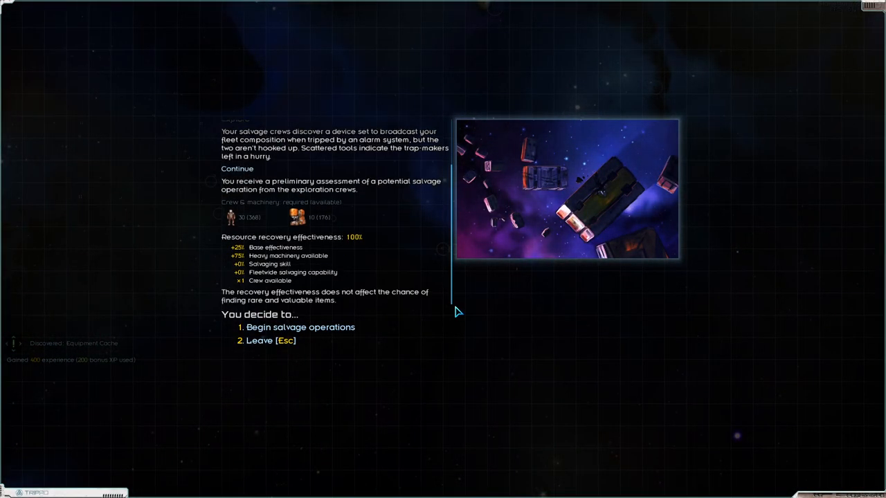
{"action": "left_click", "coordinate": [300, 326]}
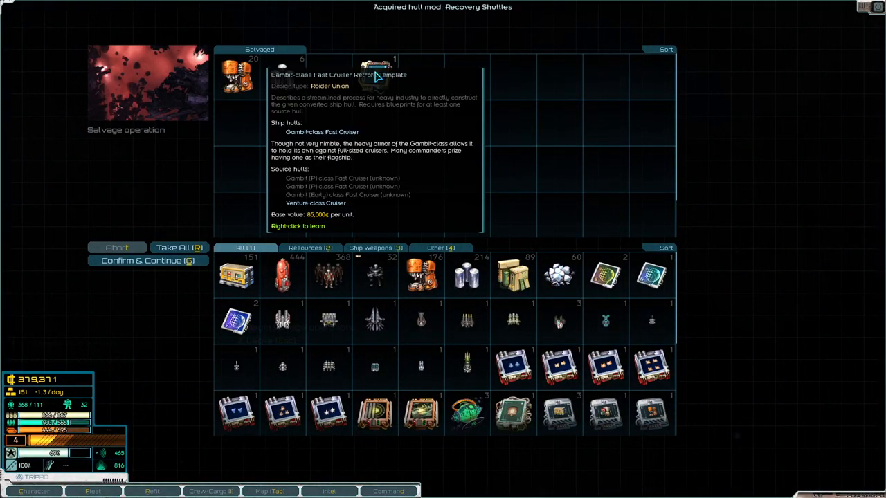
{"action": "right_click", "coordinate": [371, 66]}
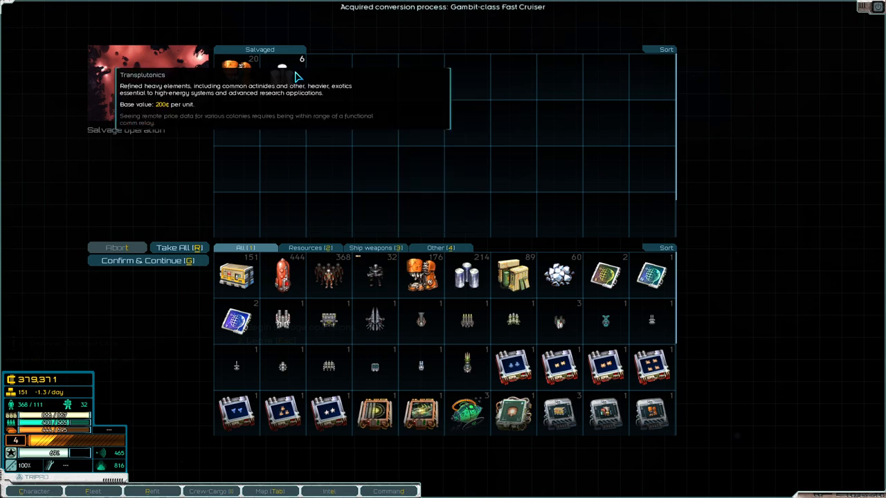
{"action": "mouse_move", "coordinate": [289, 74]}
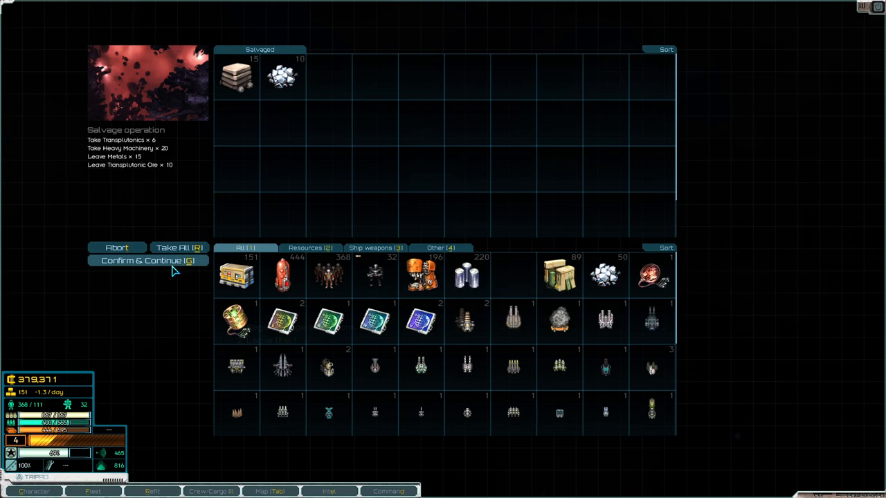
{"action": "left_click", "coordinate": [147, 260]}
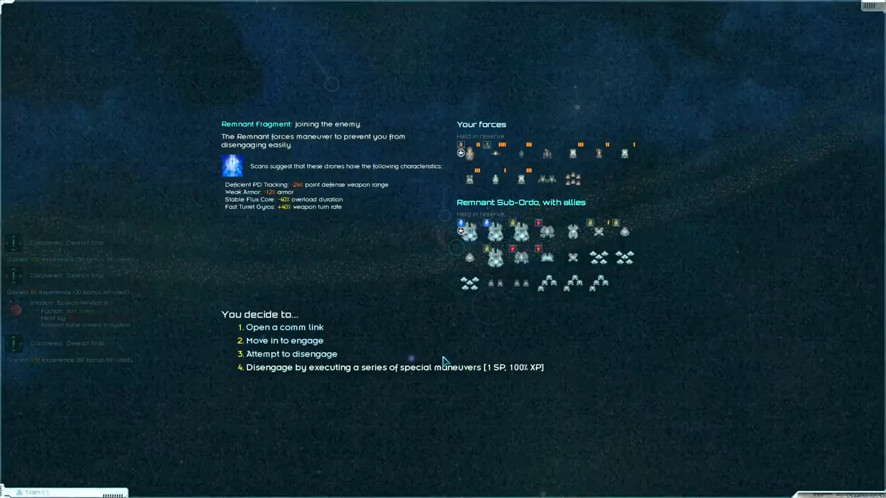
Step: Disengage from the Remnant Sub-Ordo with special maneuvers, spending one story point, then leave
{"action": "left_click", "coordinate": [391, 367]}
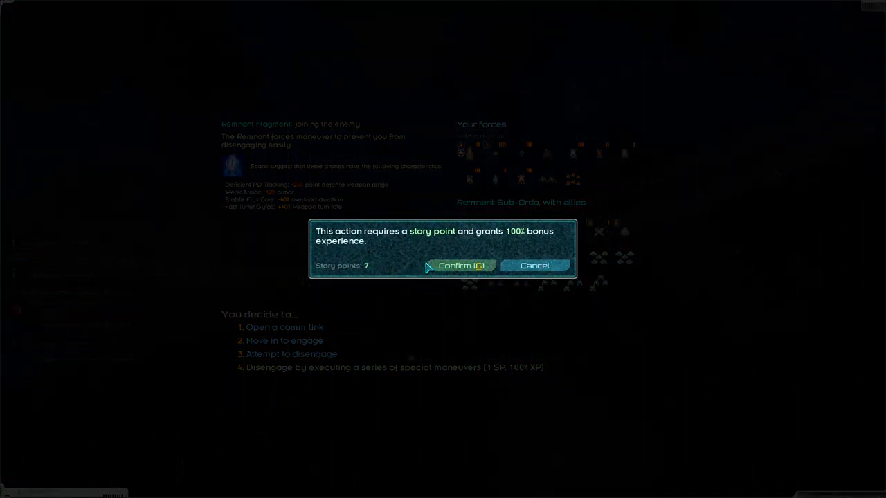
{"action": "left_click", "coordinate": [463, 265]}
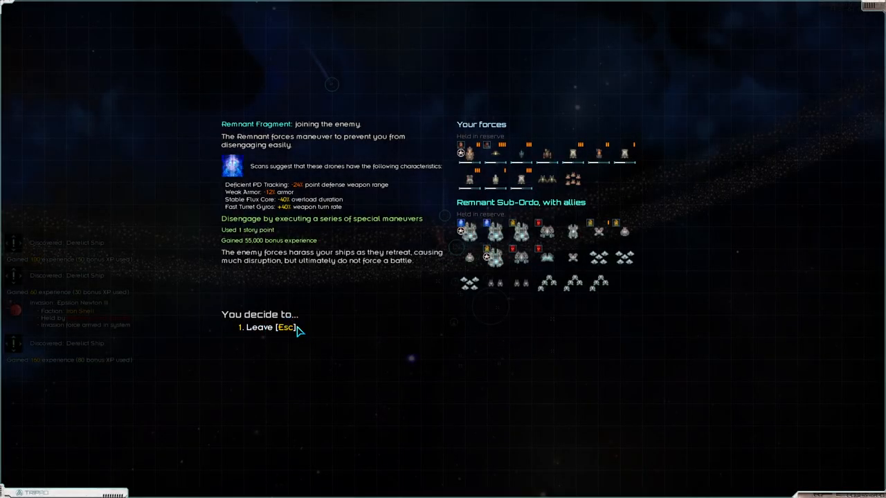
{"action": "left_click", "coordinate": [272, 326]}
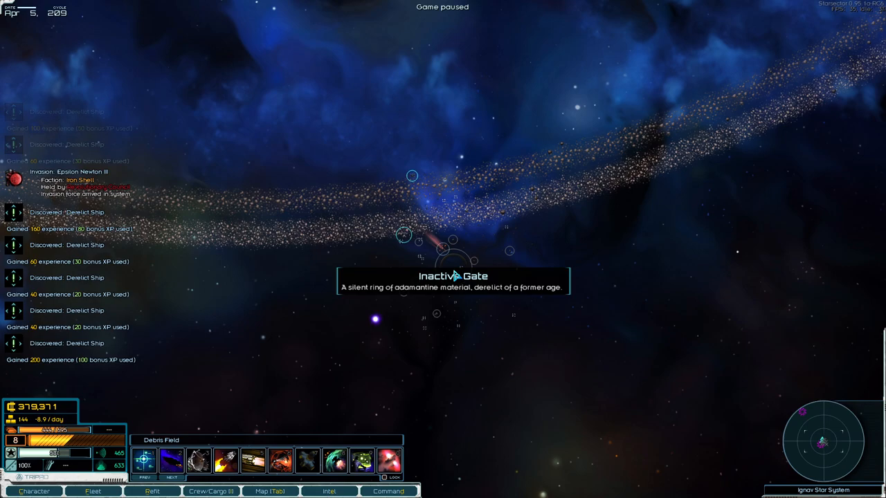
{"action": "mouse_move", "coordinate": [482, 265]}
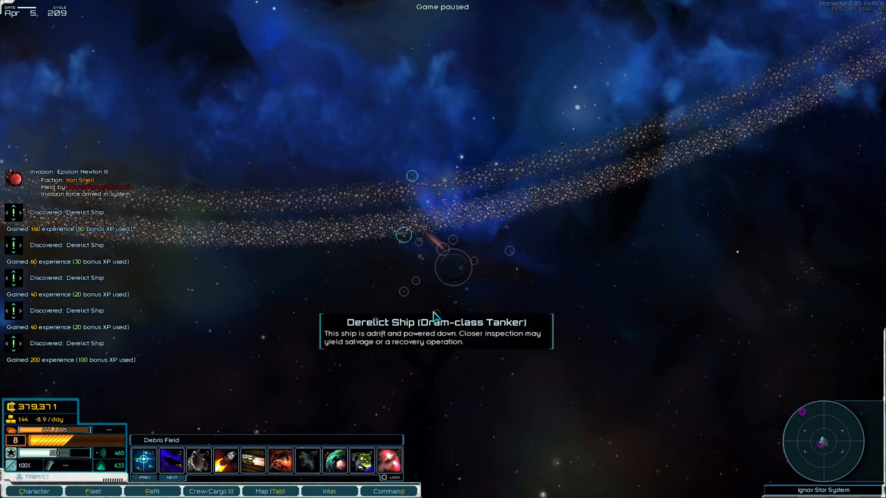
{"action": "mouse_move", "coordinate": [421, 289]}
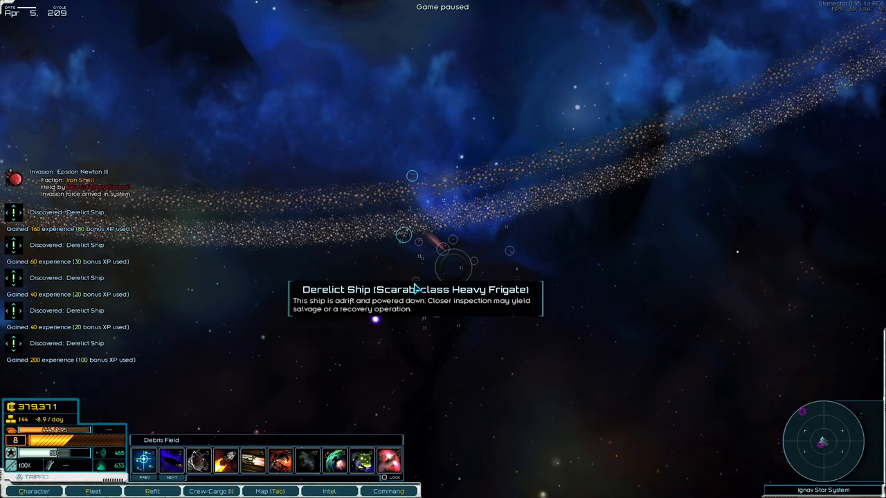
Step: Travel through the Inactive Gate, initiating transit to the Joy System
{"action": "left_click", "coordinate": [474, 258]}
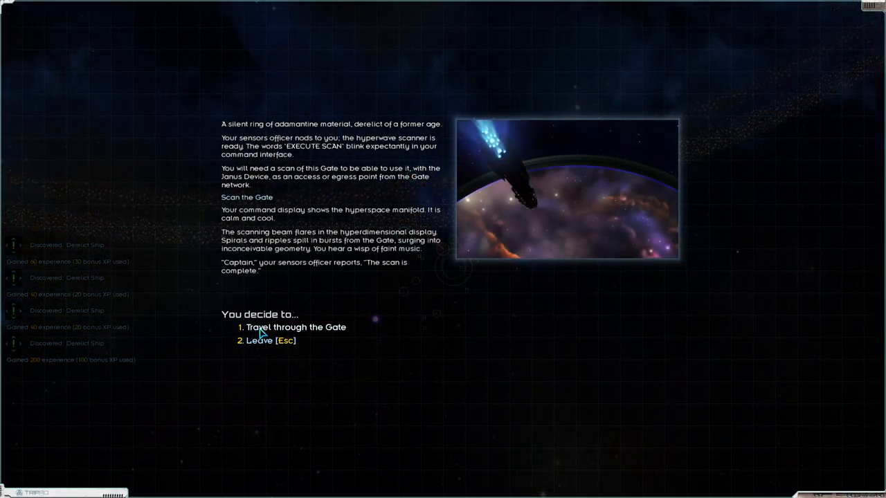
{"action": "left_click", "coordinate": [295, 328]}
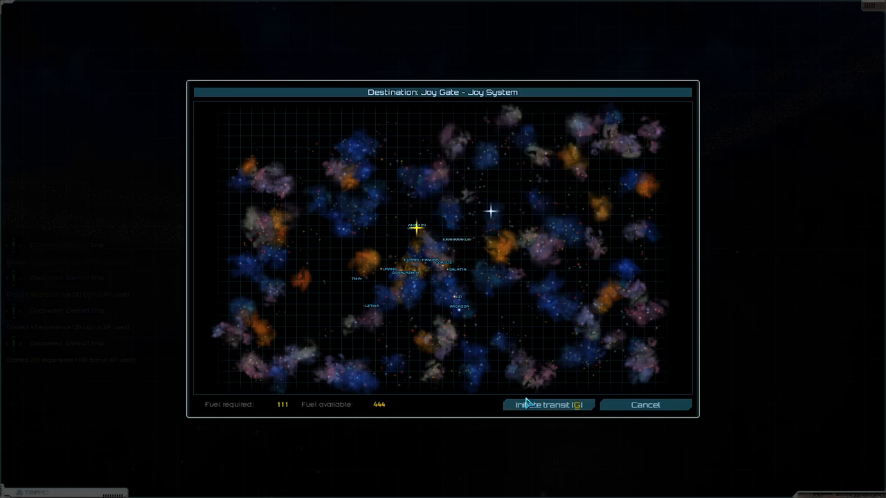
{"action": "left_click", "coordinate": [547, 405]}
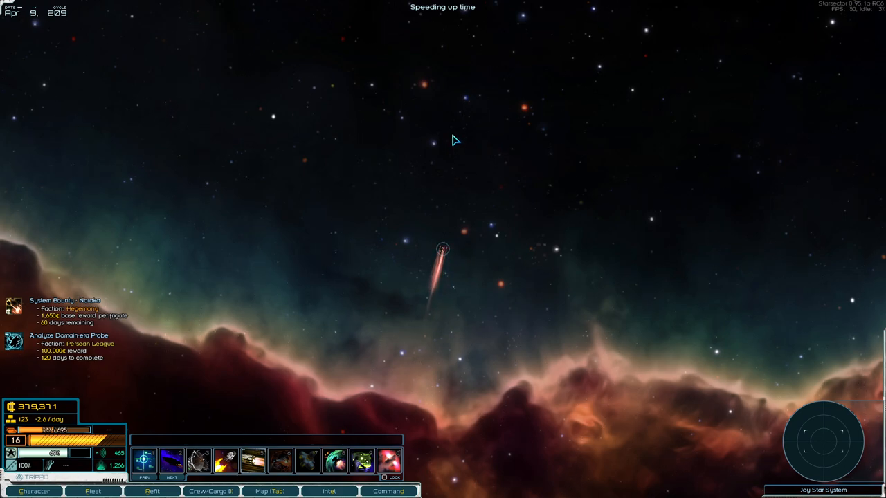
{"action": "mouse_move", "coordinate": [479, 136]}
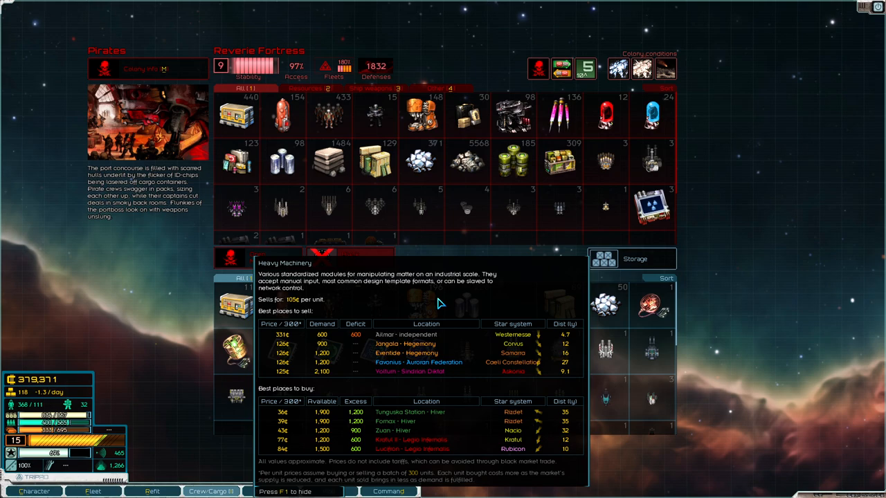
{"action": "mouse_move", "coordinate": [432, 310]}
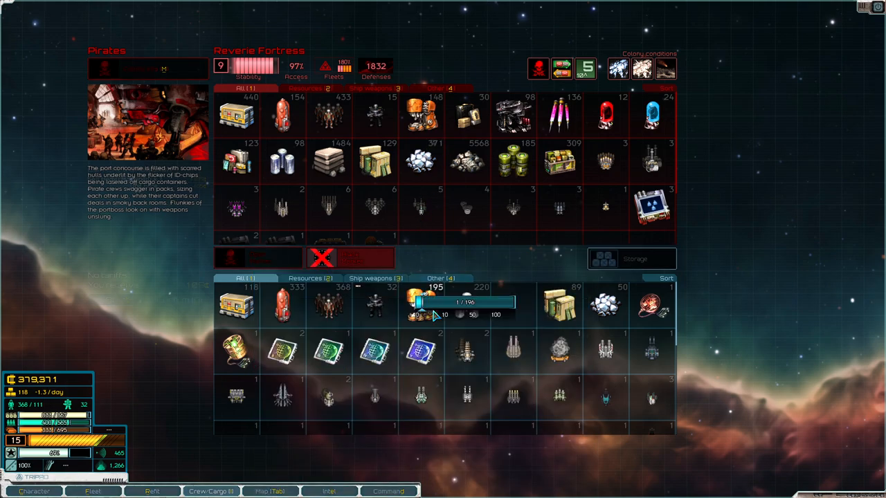
Step: Sell Heavy Machinery, Transplutonics, survey data and blueprints to the Reverie Fortress market
{"action": "left_click_drag", "start_coordinate": [429, 303], "coordinate": [485, 303]}
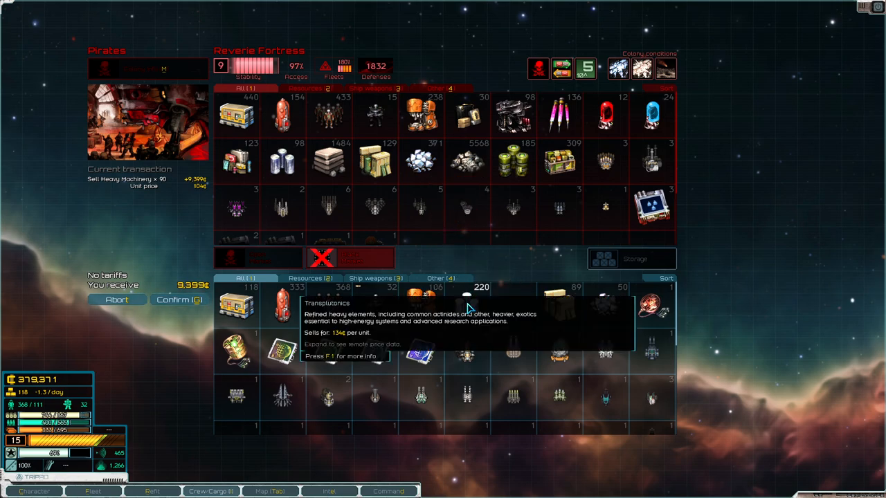
{"action": "mouse_move", "coordinate": [469, 313]}
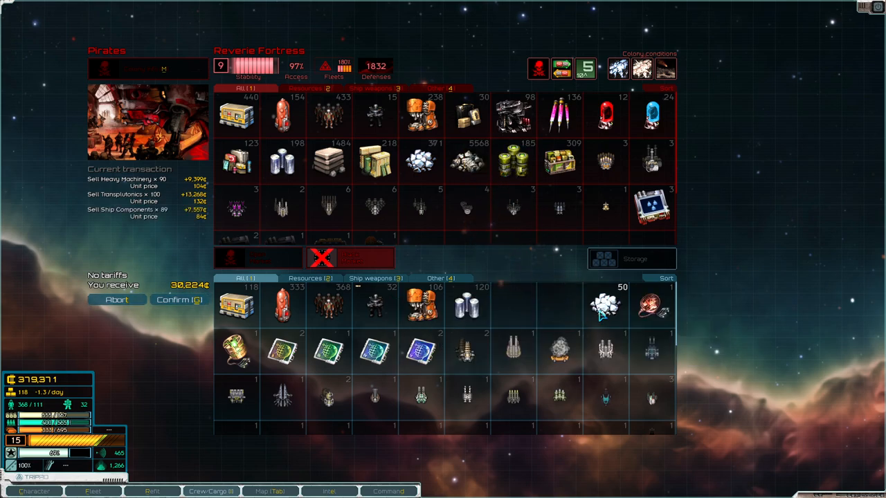
{"action": "left_click", "coordinate": [605, 306]}
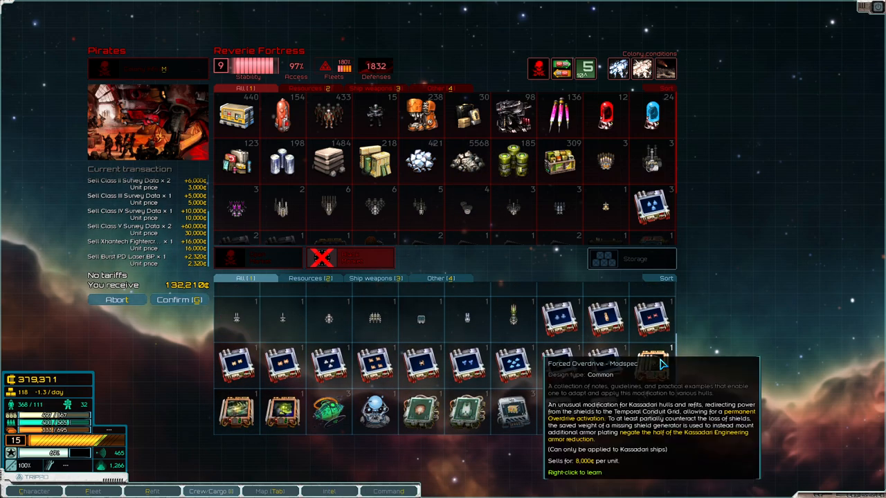
{"action": "mouse_move", "coordinate": [177, 305]}
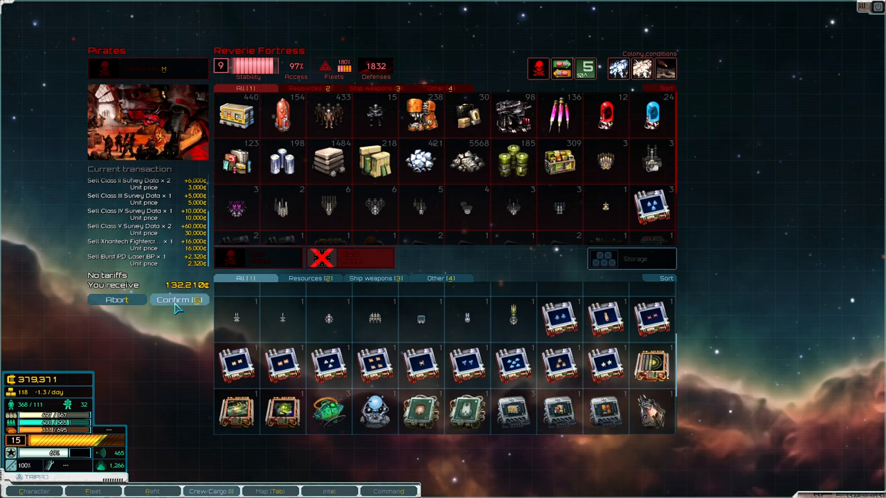
{"action": "left_click", "coordinate": [178, 299]}
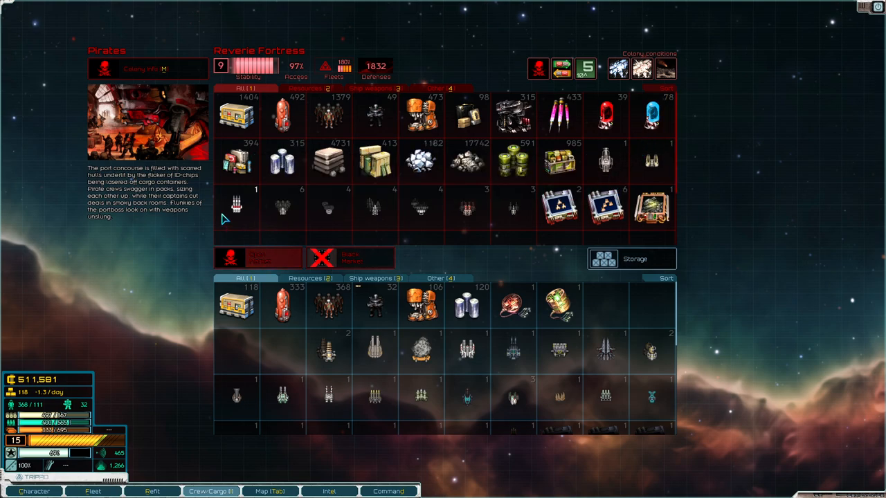
{"action": "mouse_move", "coordinate": [266, 119]}
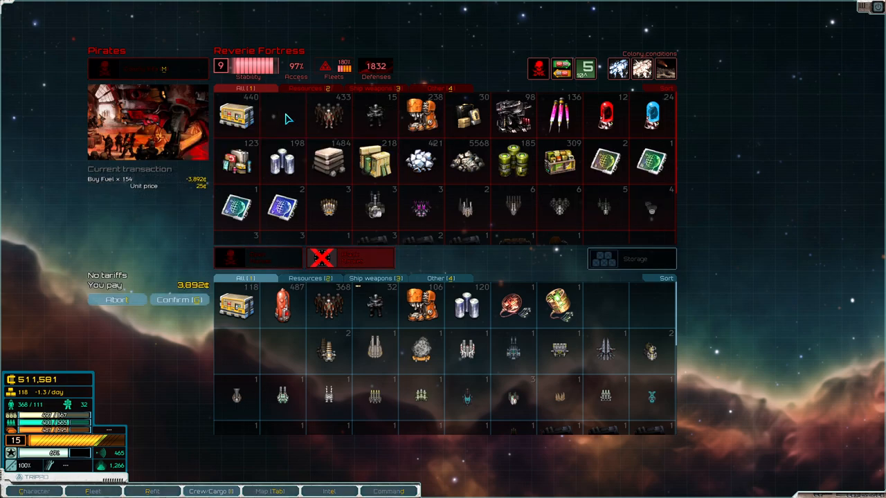
Step: Buy 250 supplies and two batches of fuel, bringing fuel to 695
{"action": "left_click", "coordinate": [180, 299]}
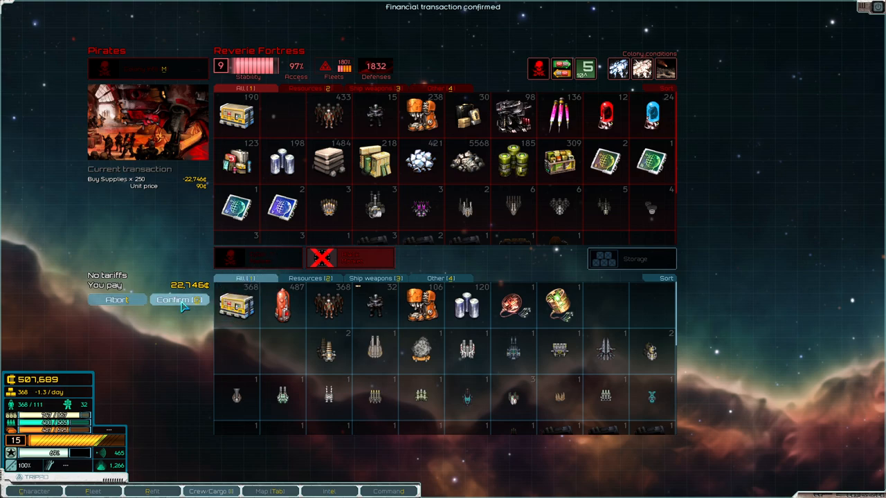
{"action": "left_click", "coordinate": [179, 300]}
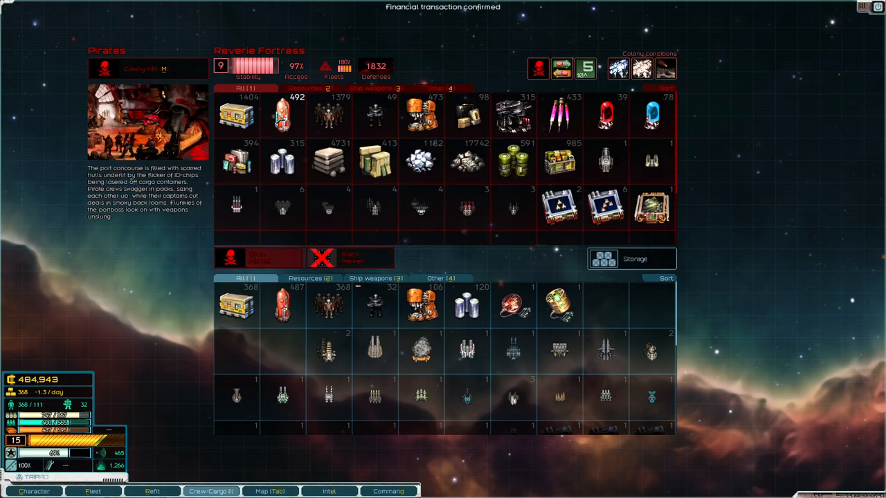
{"action": "left_click", "coordinate": [279, 116]}
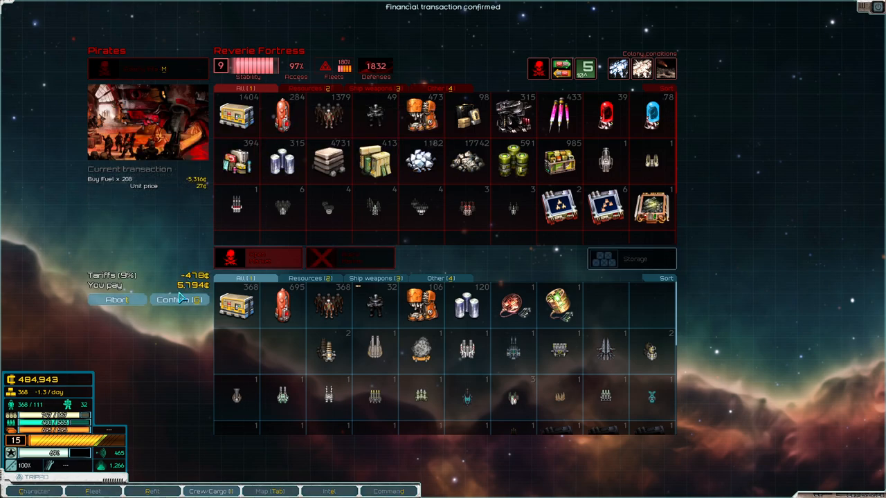
{"action": "left_click", "coordinate": [179, 300]}
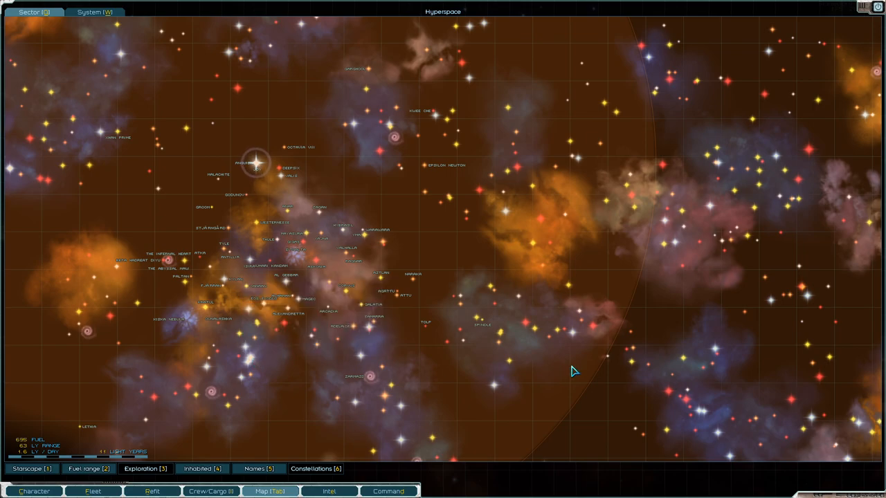
{"action": "mouse_move", "coordinate": [538, 241]}
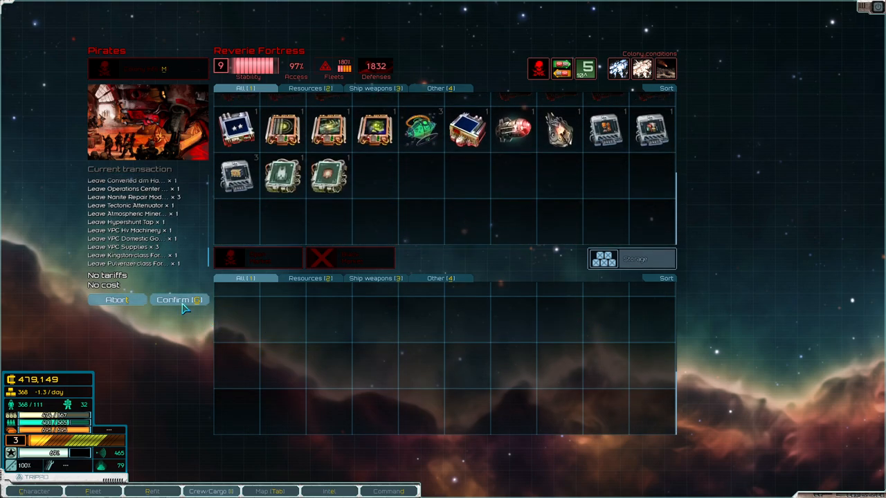
Step: Confirm moving the salvaged mods, blueprints and weapons into Reverie Fortress storage
{"action": "left_click", "coordinate": [178, 300]}
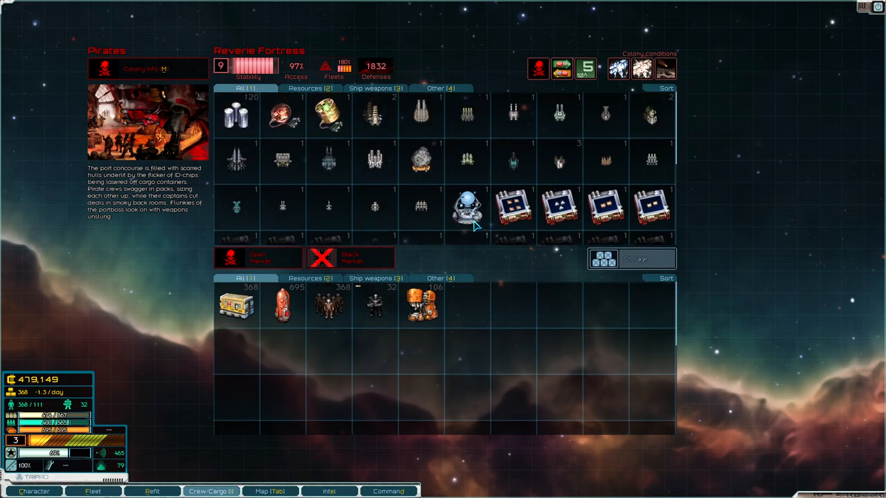
Step: Build Expanded Cargo Holds into the ISS Aquilon-Echet from the fleet refit screen
{"action": "left_click", "coordinate": [90, 492]}
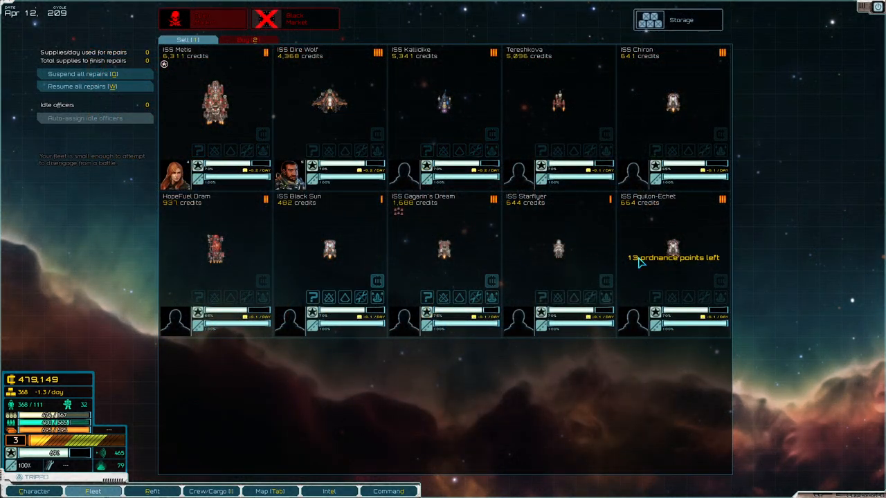
{"action": "left_click", "coordinate": [671, 249]}
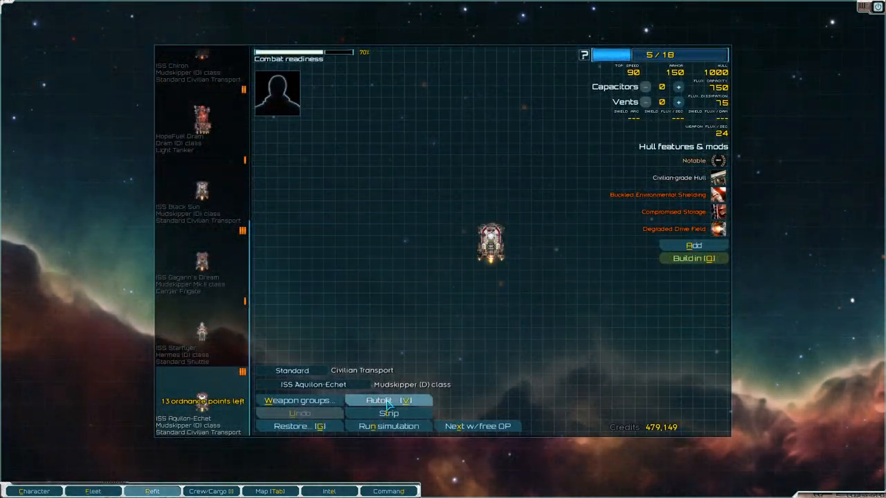
{"action": "mouse_move", "coordinate": [665, 259]}
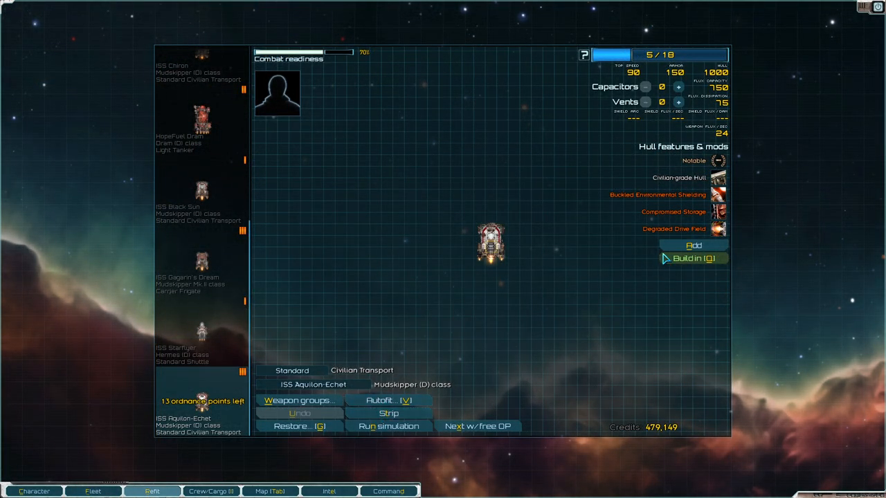
{"action": "left_click", "coordinate": [693, 245]}
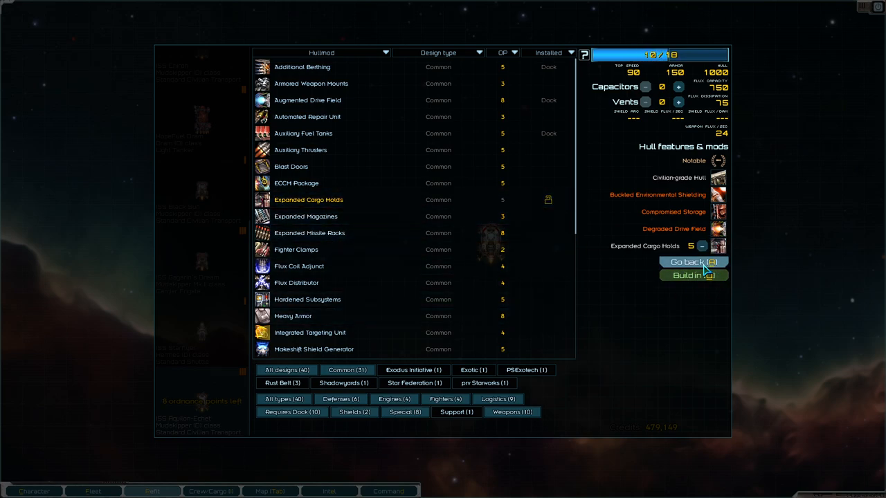
{"action": "left_click", "coordinate": [692, 262]}
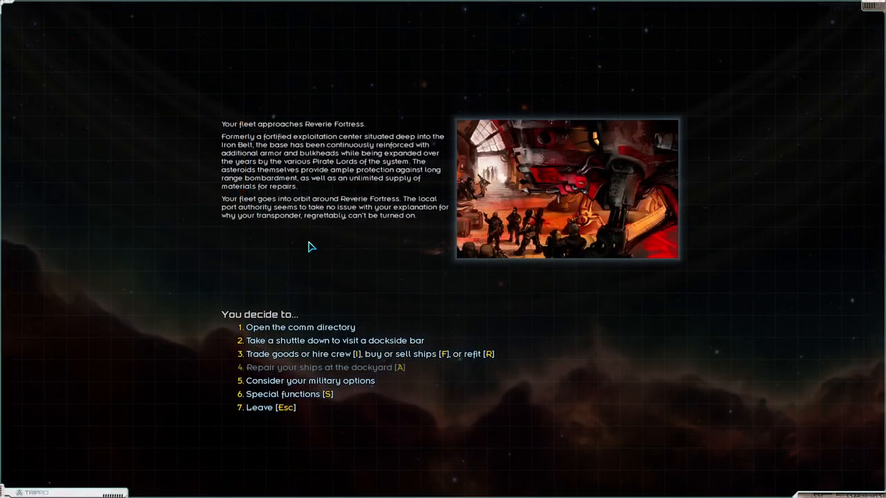
{"action": "mouse_move", "coordinate": [305, 340]}
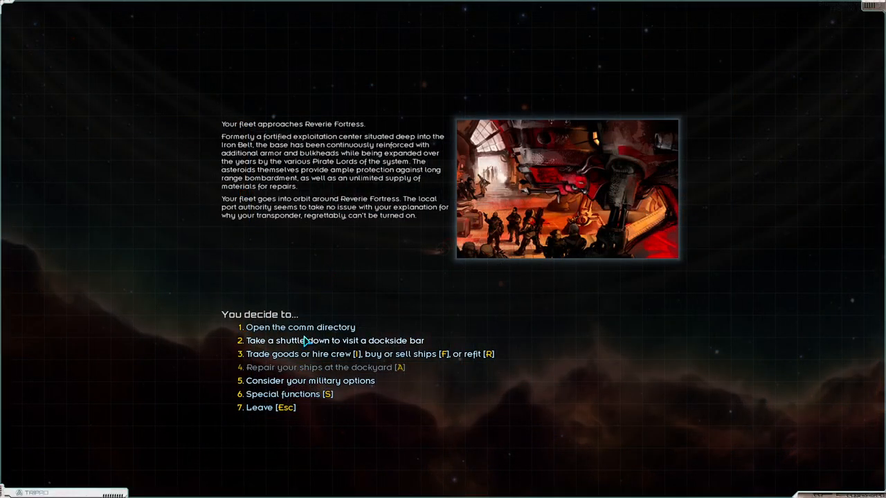
Step: Pay the Reverie Fortress bar spacer 20,000 credits for the Terraforming Rig location, then leave
{"action": "left_click", "coordinate": [333, 341]}
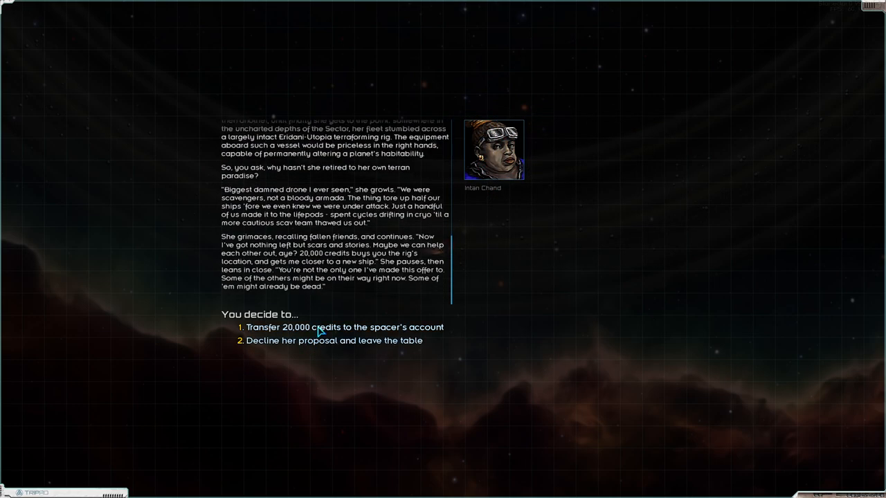
{"action": "left_click", "coordinate": [343, 328]}
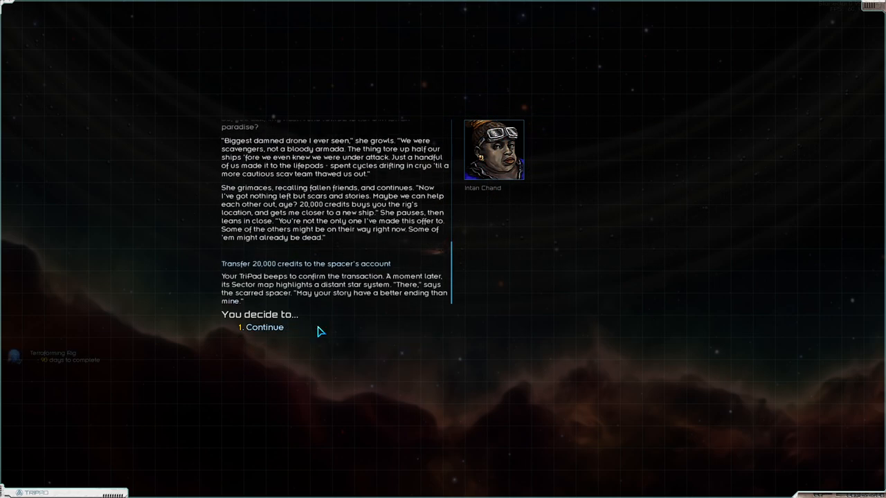
{"action": "mouse_move", "coordinate": [327, 237]}
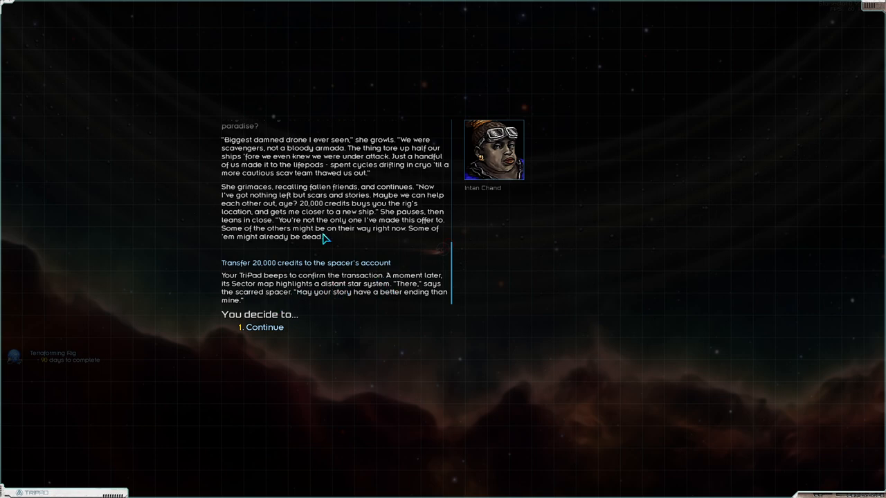
{"action": "mouse_move", "coordinate": [66, 367]}
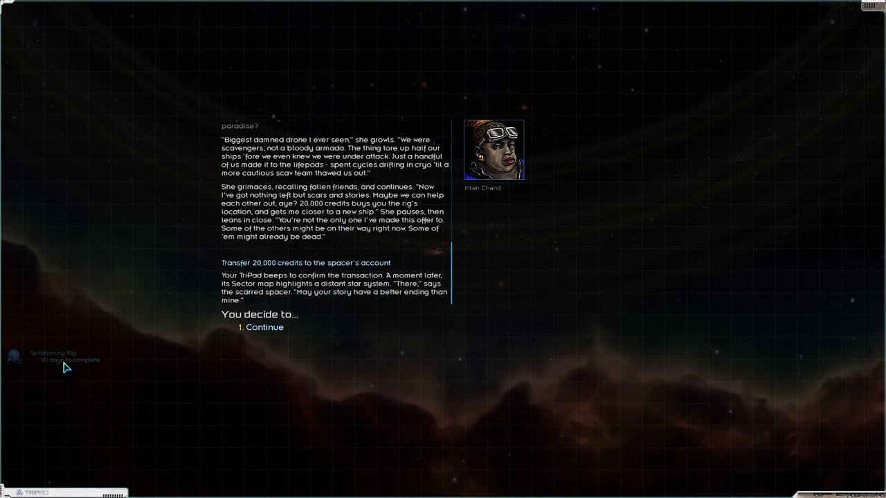
{"action": "left_click", "coordinate": [264, 327]}
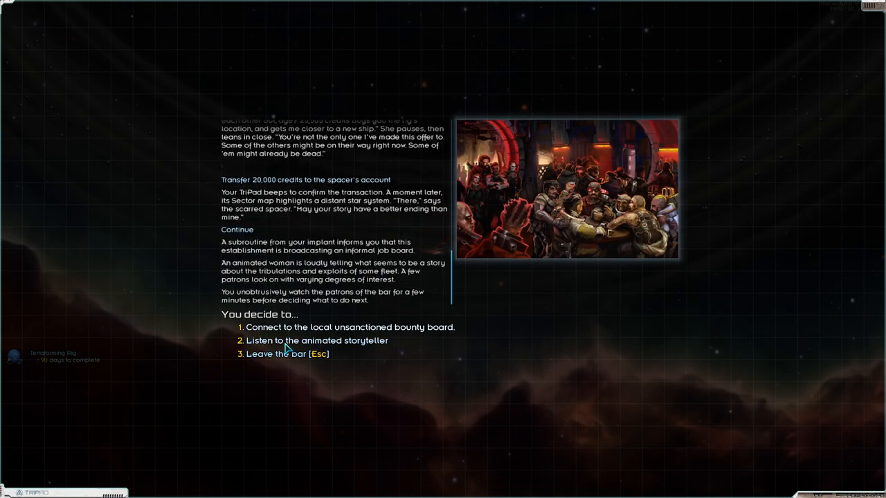
{"action": "left_click", "coordinate": [315, 340]}
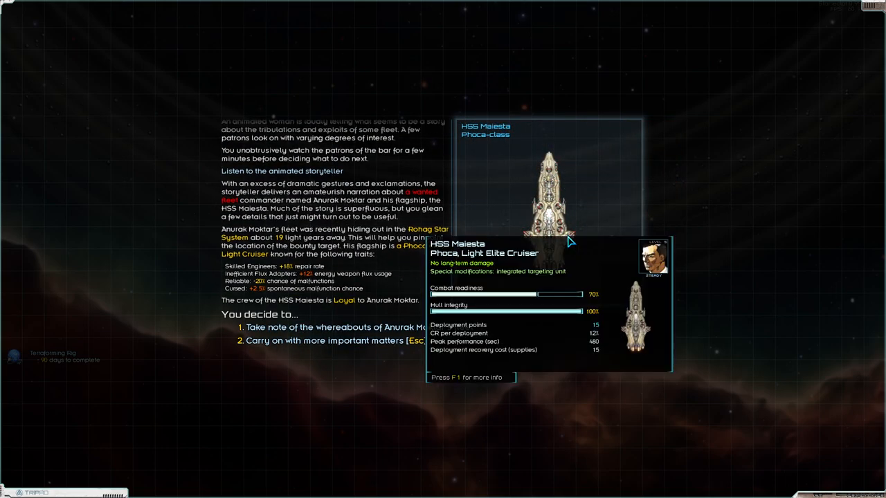
{"action": "mouse_move", "coordinate": [263, 330]}
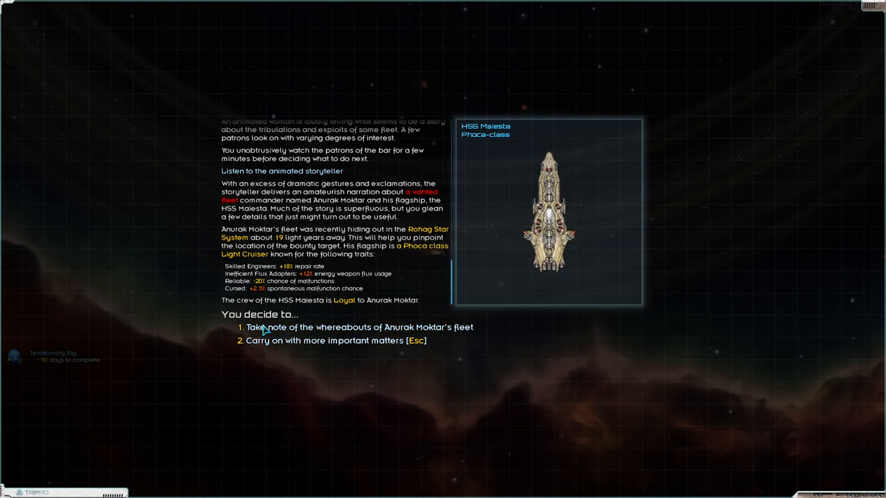
{"action": "mouse_move", "coordinate": [306, 234]}
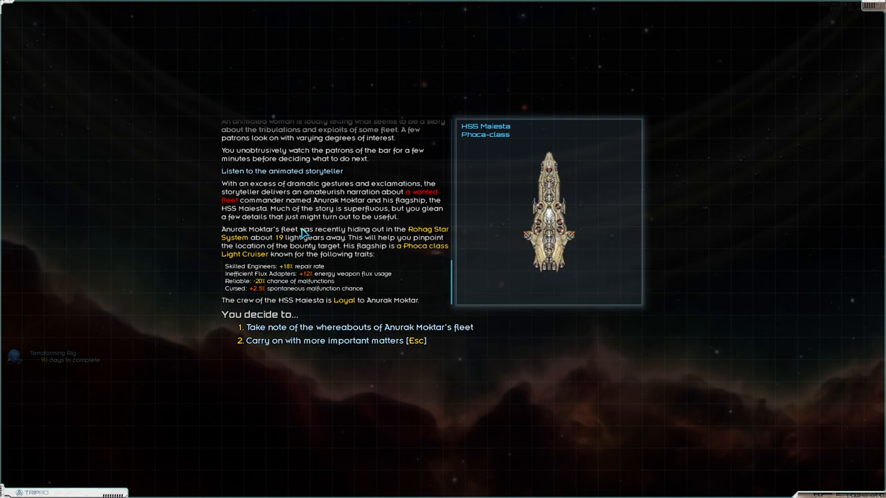
{"action": "mouse_move", "coordinate": [346, 381]}
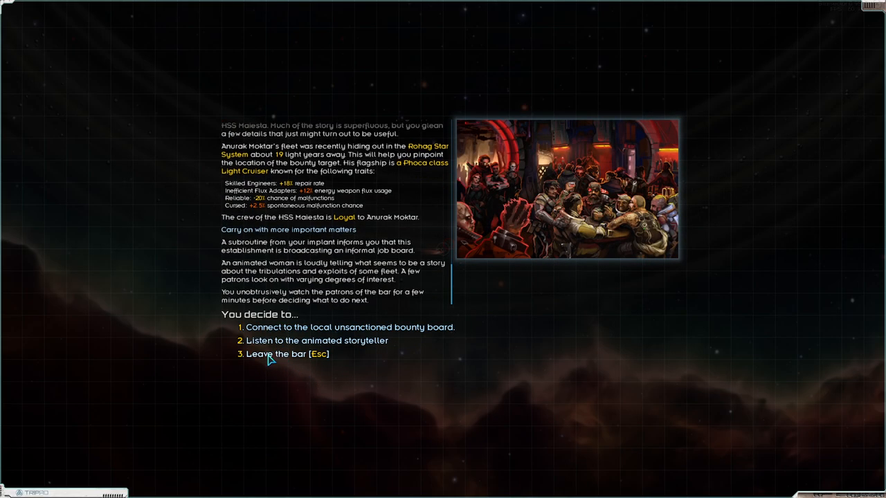
{"action": "left_click", "coordinate": [284, 355]}
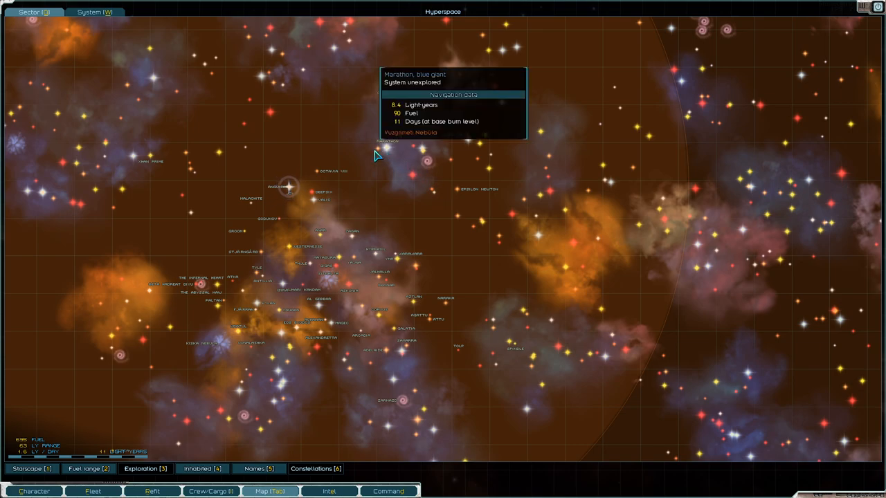
{"action": "mouse_move", "coordinate": [537, 133]}
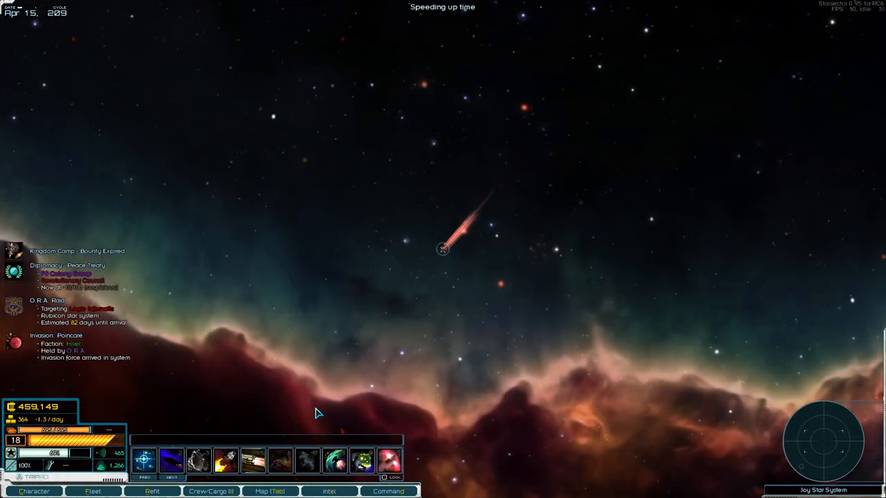
{"action": "mouse_move", "coordinate": [287, 420]}
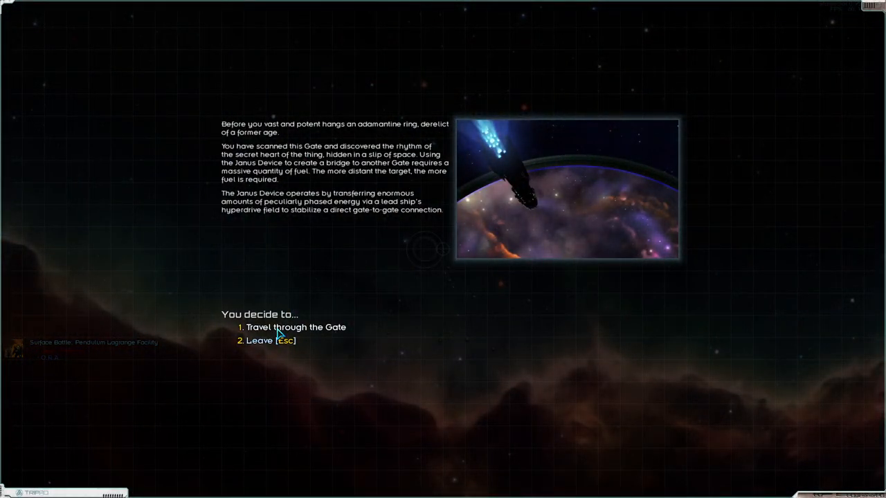
Step: Travel through the gate back to the Ignav system, beside a debris field
{"action": "left_click", "coordinate": [295, 327]}
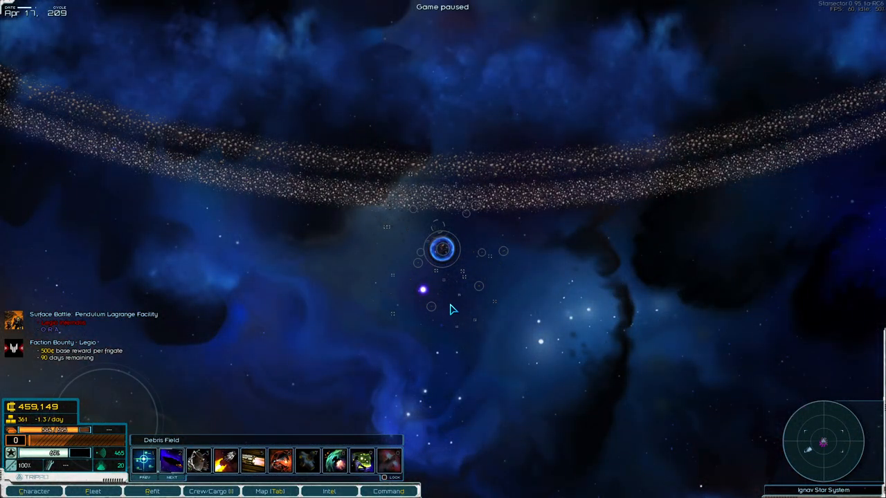
{"action": "mouse_move", "coordinate": [443, 249]}
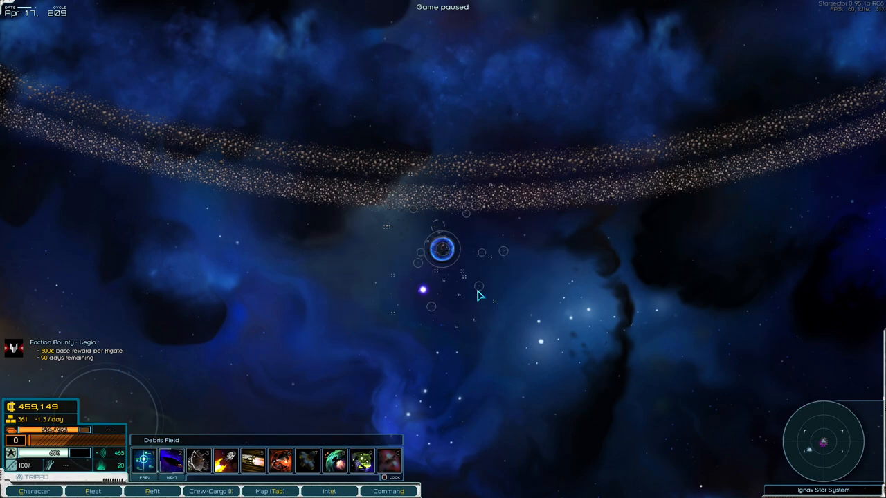
{"action": "mouse_move", "coordinate": [426, 298]}
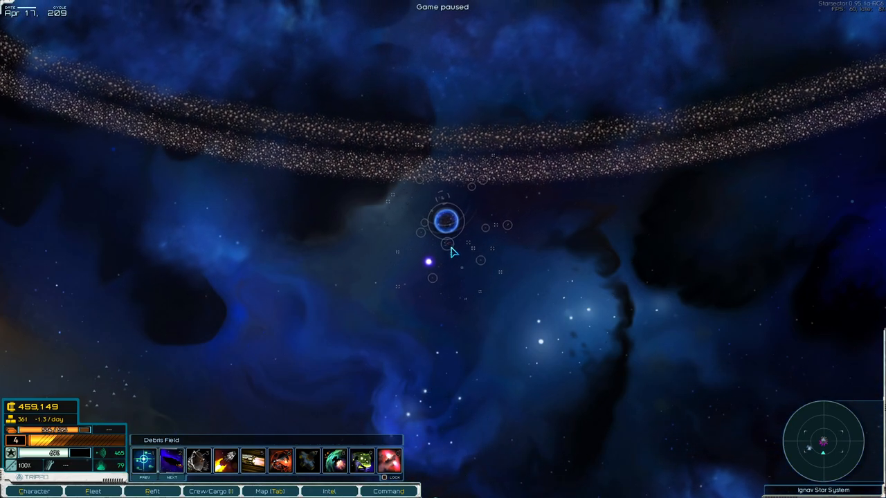
{"action": "mouse_move", "coordinate": [446, 270]}
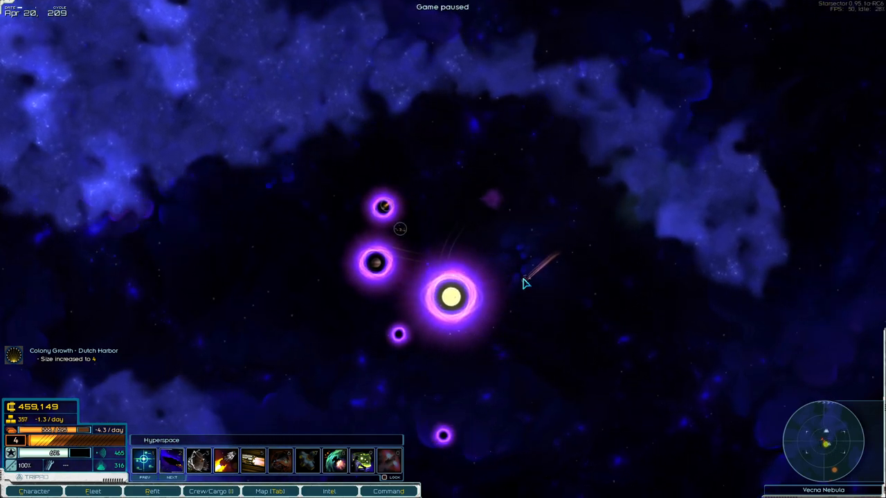
{"action": "mouse_move", "coordinate": [507, 276]}
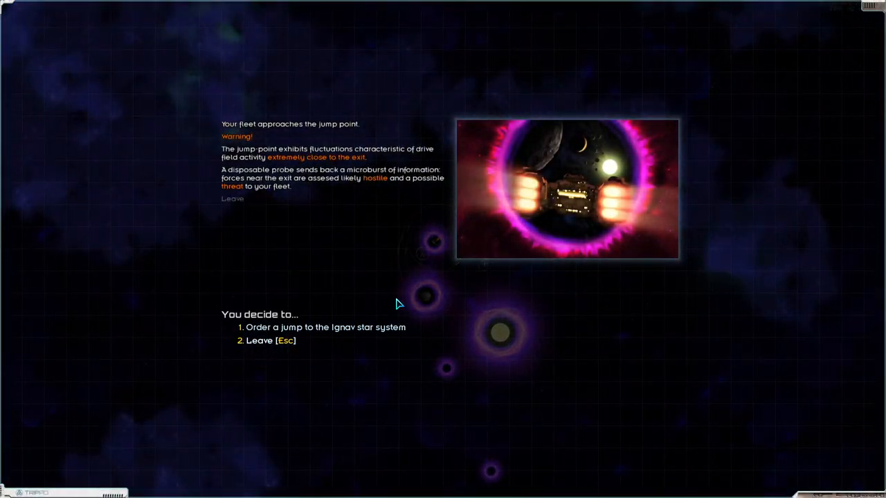
Step: Jump into Ignav and swap cargo with the pods, taking 41 supplies and leaving organics
{"action": "left_click", "coordinate": [321, 327]}
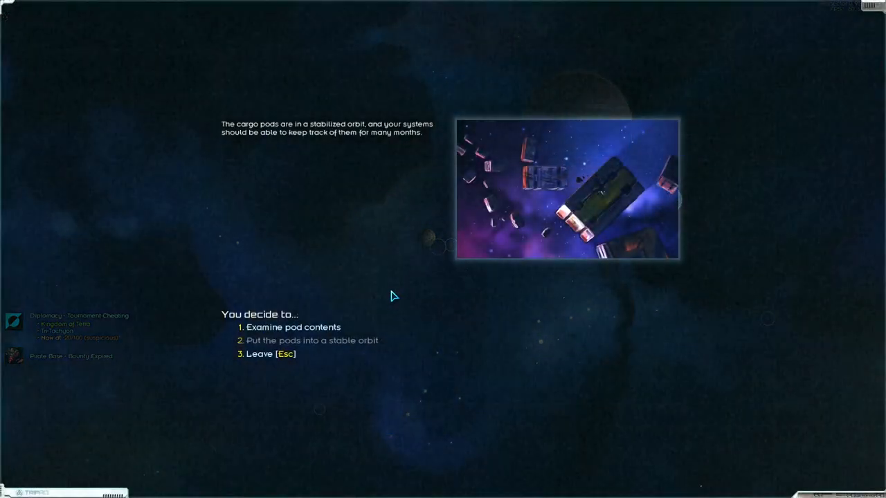
{"action": "left_click", "coordinate": [288, 327]}
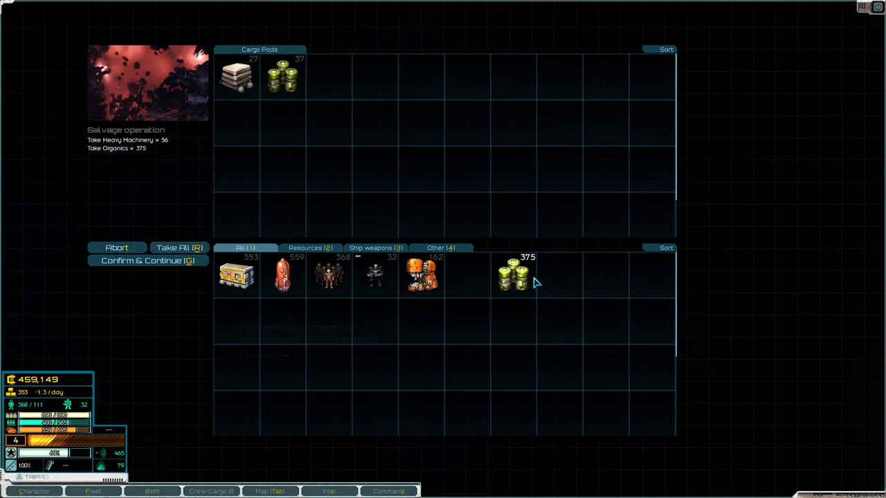
{"action": "left_click", "coordinate": [148, 261]}
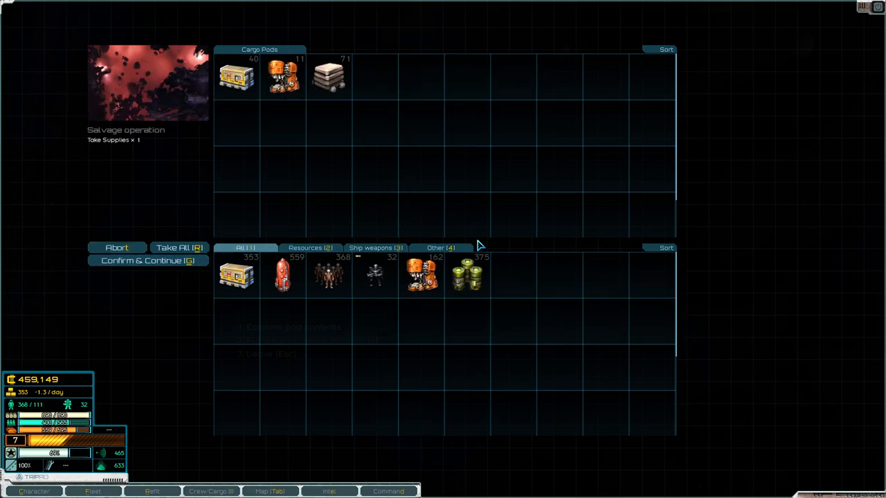
{"action": "left_click", "coordinate": [468, 275]}
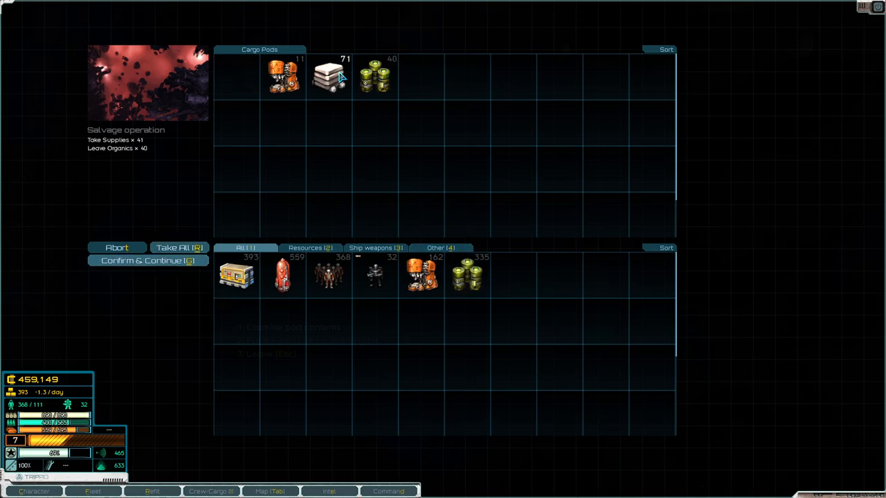
{"action": "left_click", "coordinate": [148, 261]}
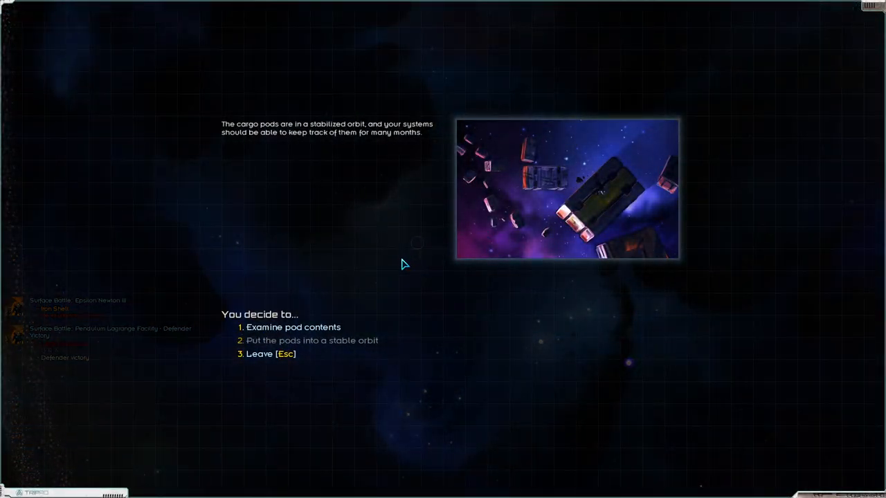
Step: Take the Viper Wing blueprint and 48 supplies from the pods, leaving 46 organics
{"action": "left_click", "coordinate": [295, 327]}
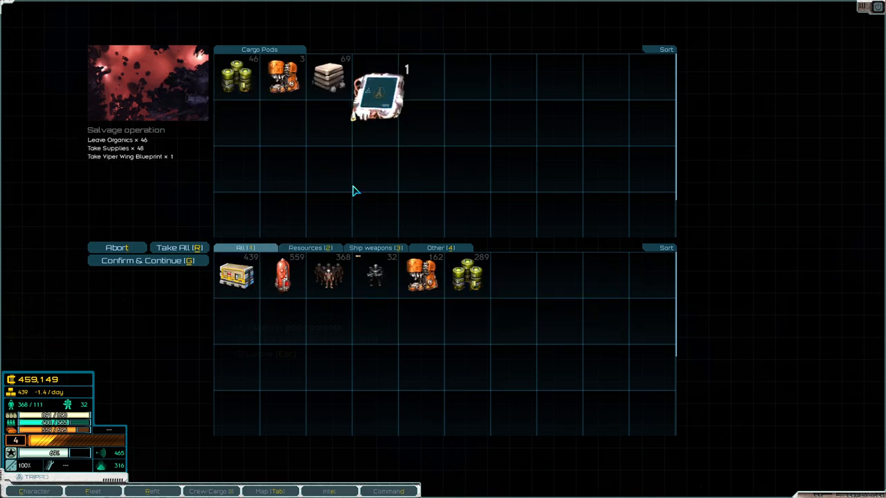
{"action": "left_click", "coordinate": [148, 260]}
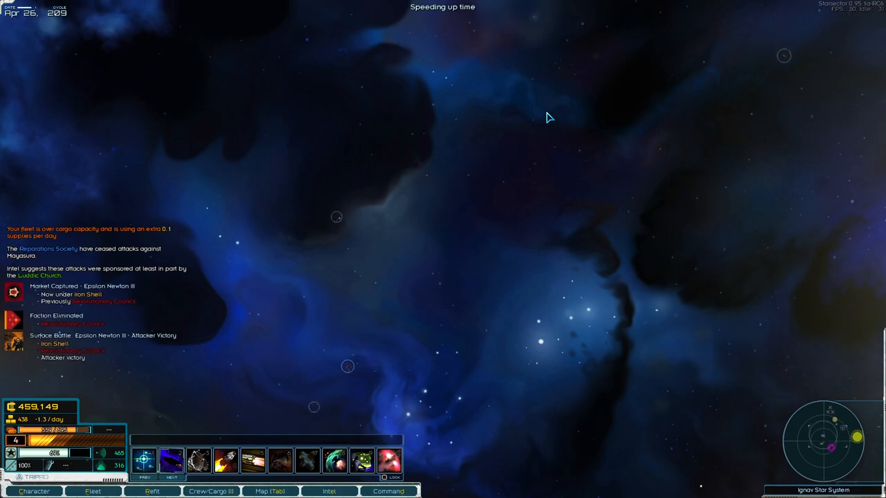
Step: Pause and review the Iron Shell faction's hostile standing in the intel faction list
{"action": "key", "text": "Space"}
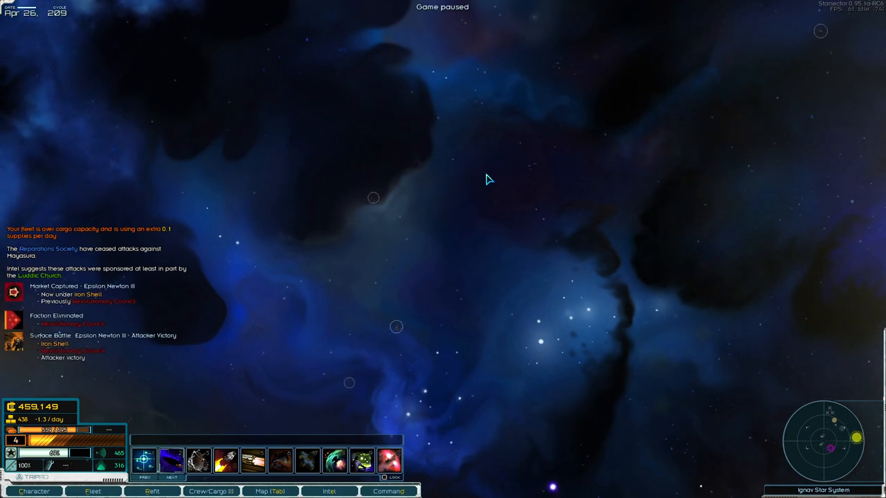
{"action": "left_click", "coordinate": [284, 492]}
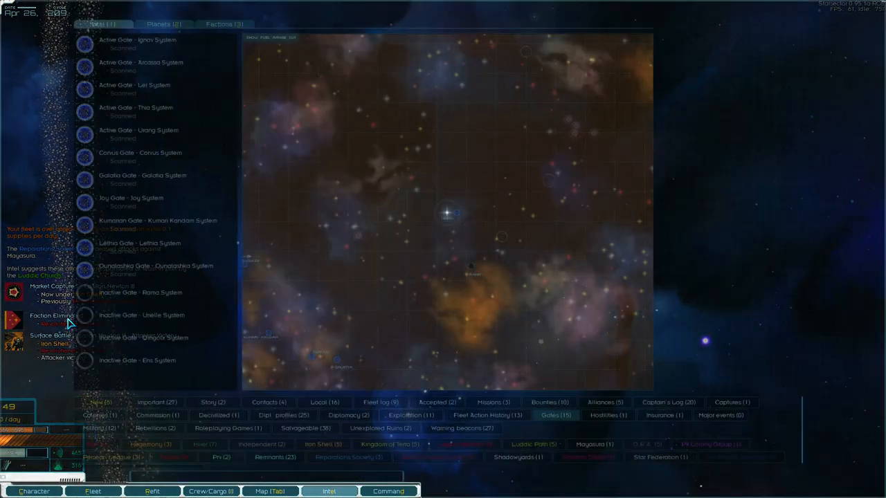
{"action": "left_click", "coordinate": [388, 491]}
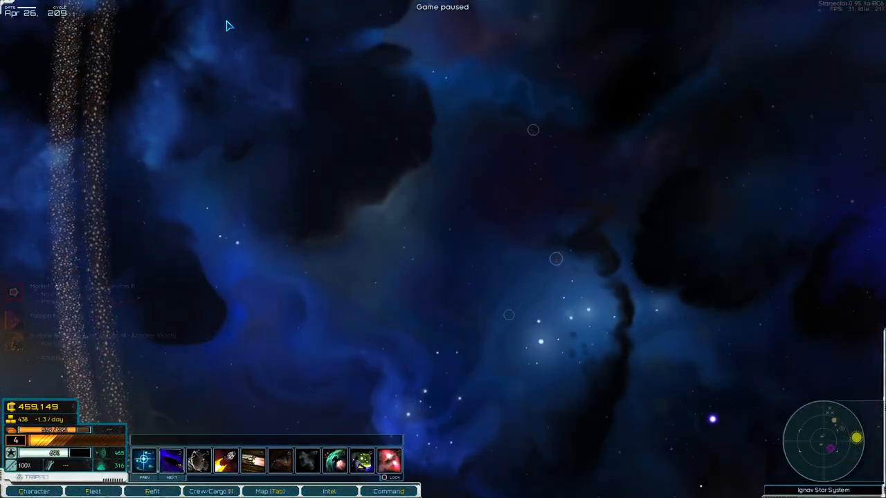
{"action": "left_click", "coordinate": [329, 492]}
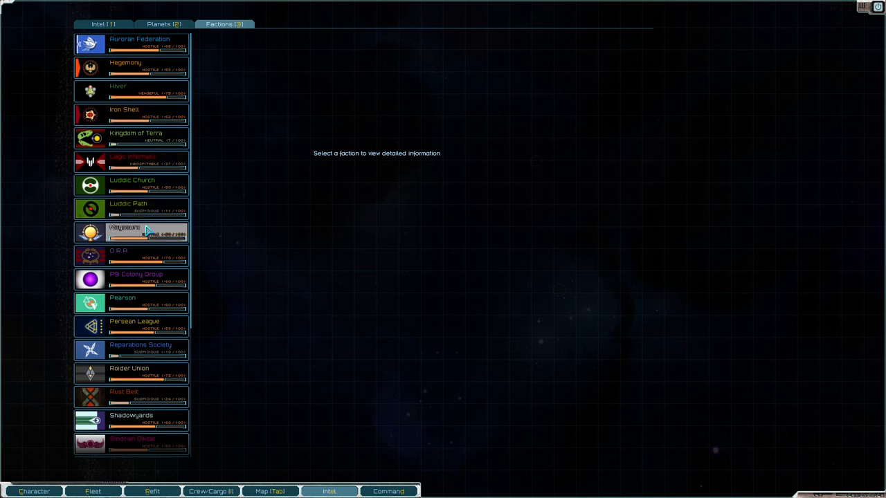
{"action": "scroll", "scroll_direction": "down", "scroll_amount": 3}
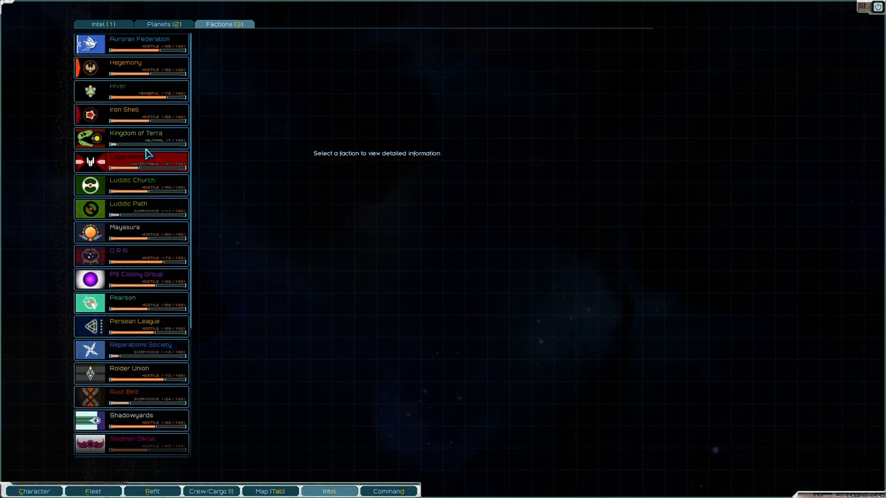
{"action": "mouse_move", "coordinate": [154, 230]}
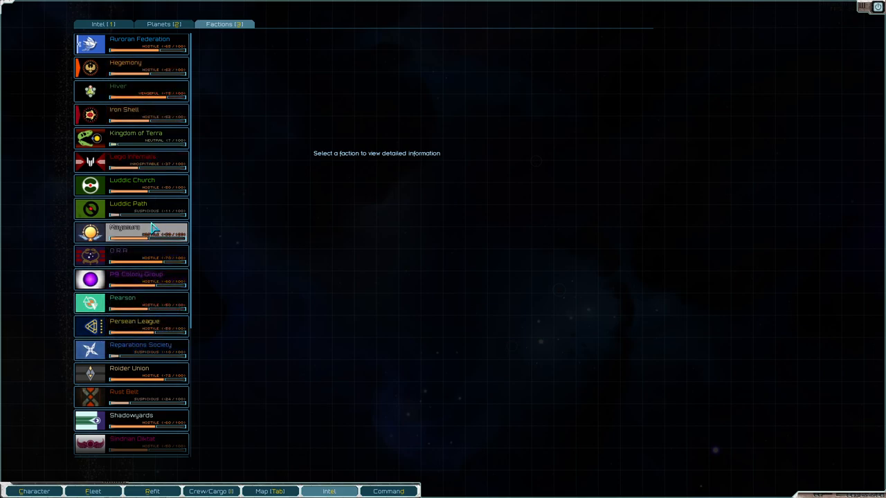
{"action": "scroll", "scroll_direction": "down", "scroll_amount": 3}
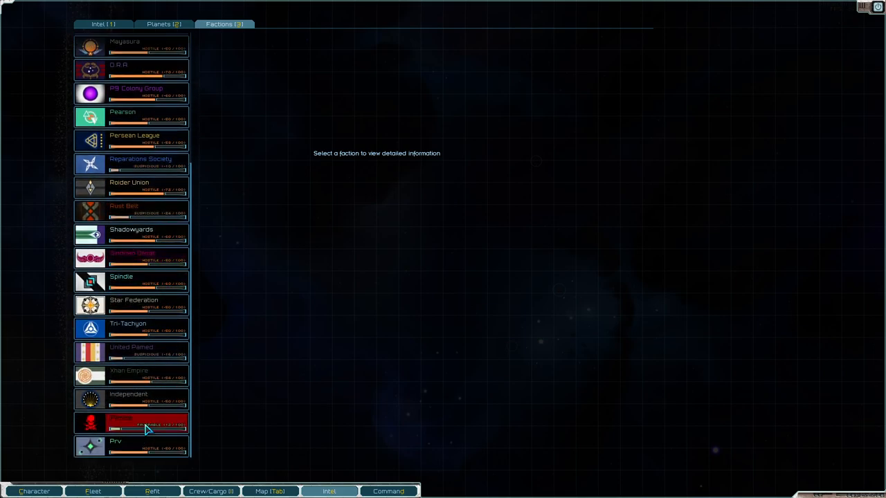
{"action": "left_click", "coordinate": [132, 425]}
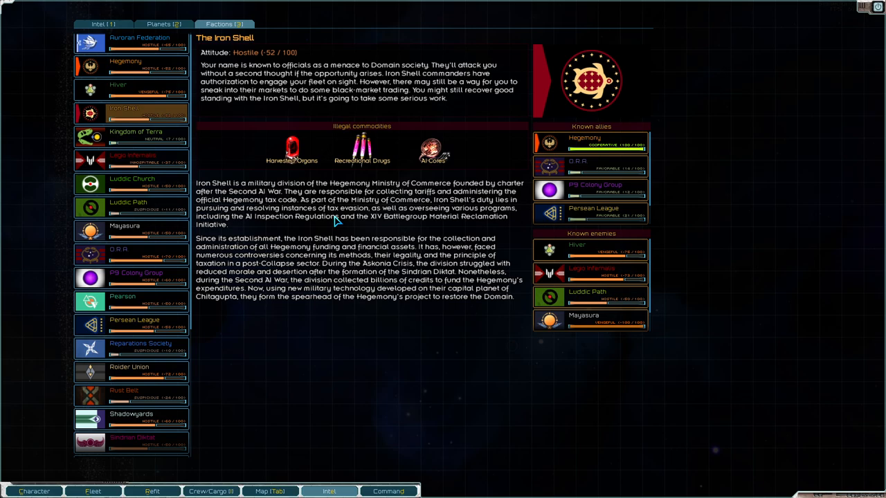
{"action": "left_click", "coordinate": [335, 491]}
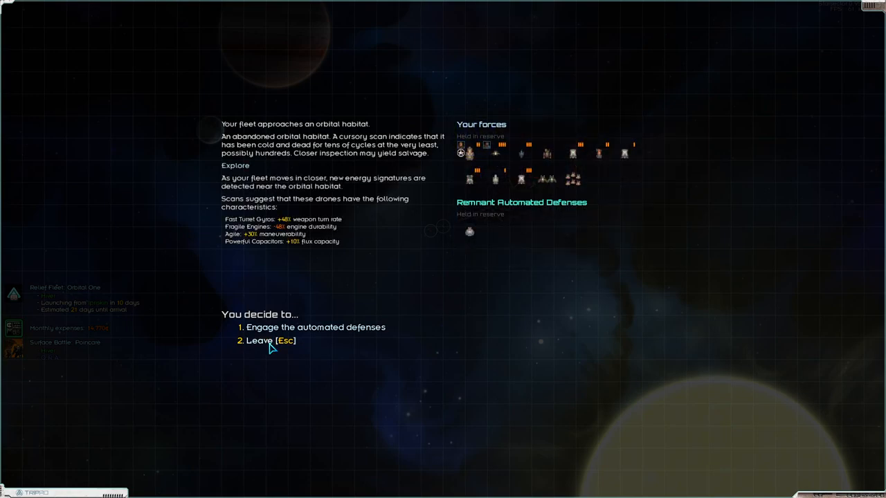
Step: Leave the Remnant-guarded habitat and fly to Ignav's Outer System Jump-point
{"action": "left_click", "coordinate": [266, 341]}
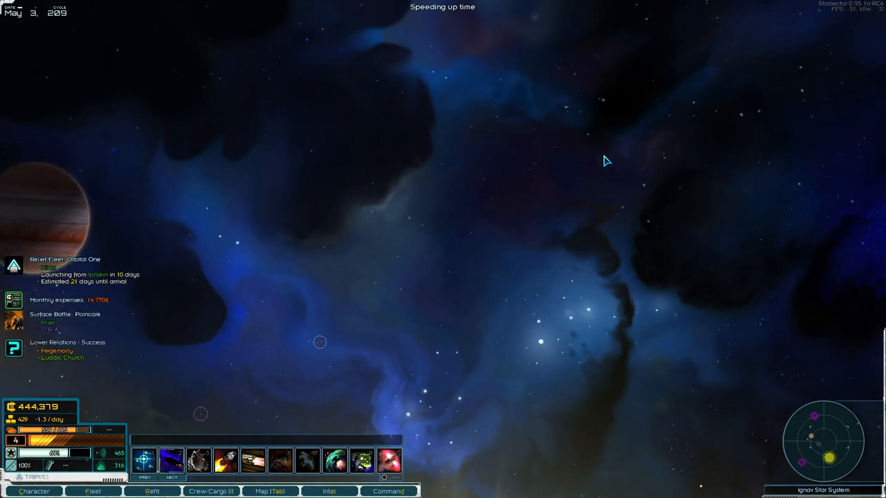
{"action": "left_click", "coordinate": [266, 492]}
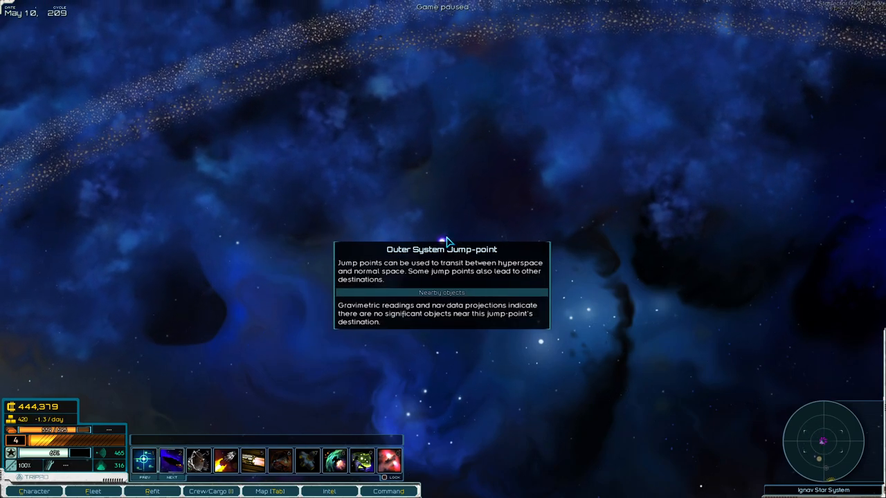
Step: Jump to hyperspace, travel to Hadron, and view its system map showing the inactive gate
{"action": "left_click", "coordinate": [447, 239]}
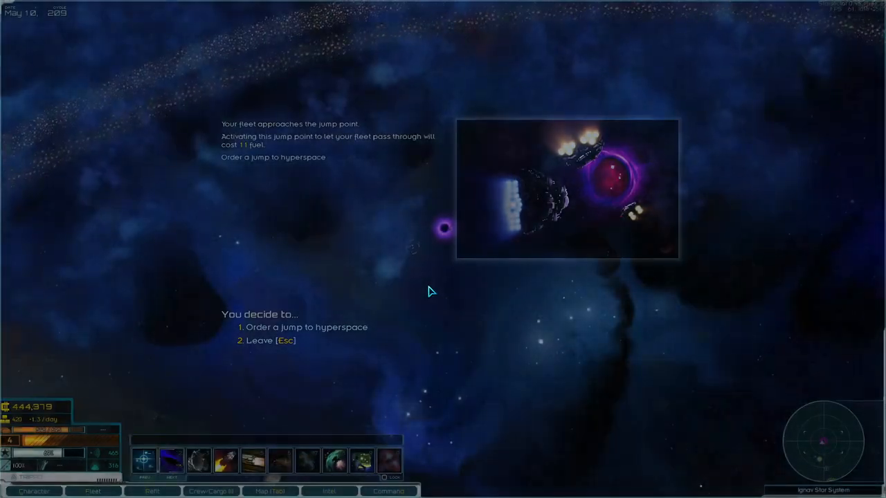
{"action": "left_click", "coordinate": [300, 327]}
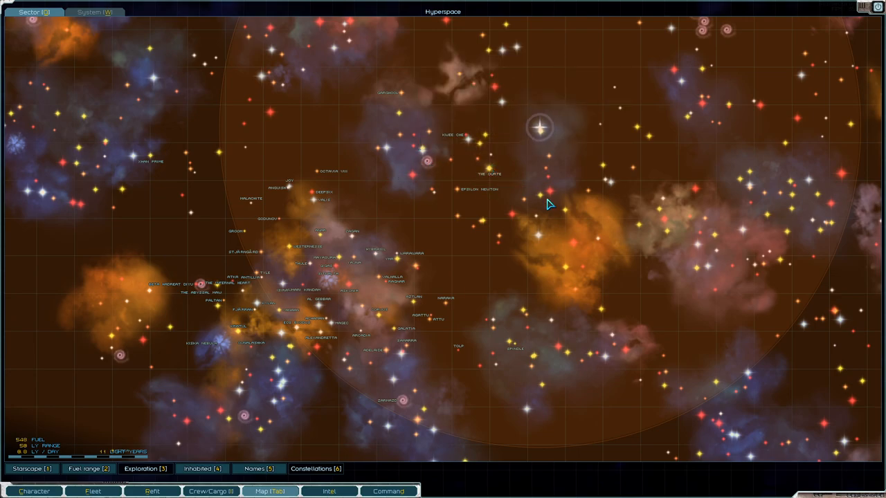
{"action": "left_click", "coordinate": [540, 127]}
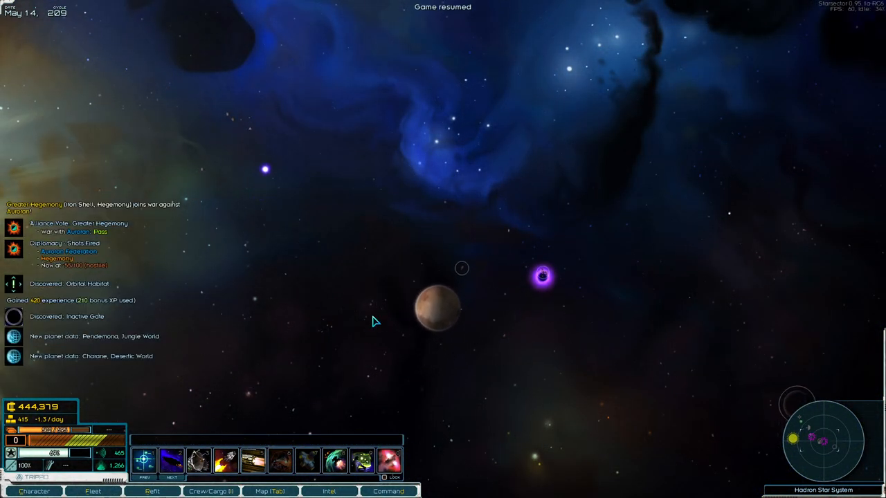
{"action": "left_click", "coordinate": [270, 492]}
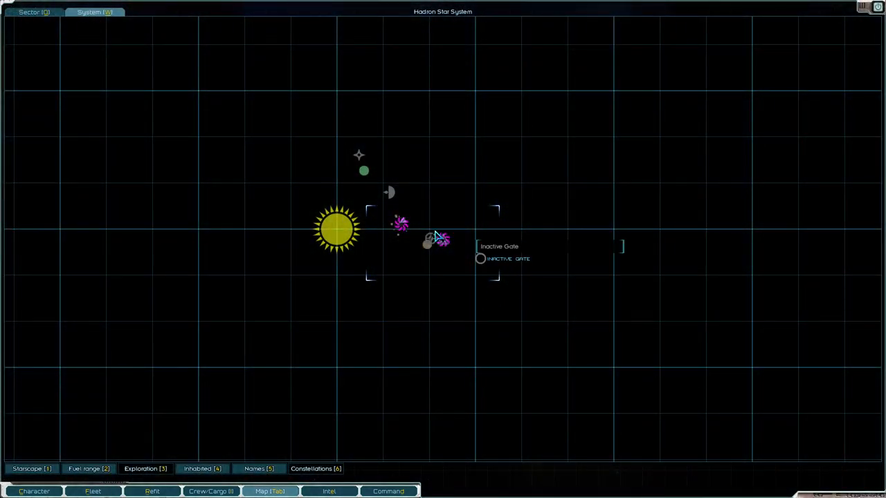
{"action": "mouse_move", "coordinate": [426, 245]}
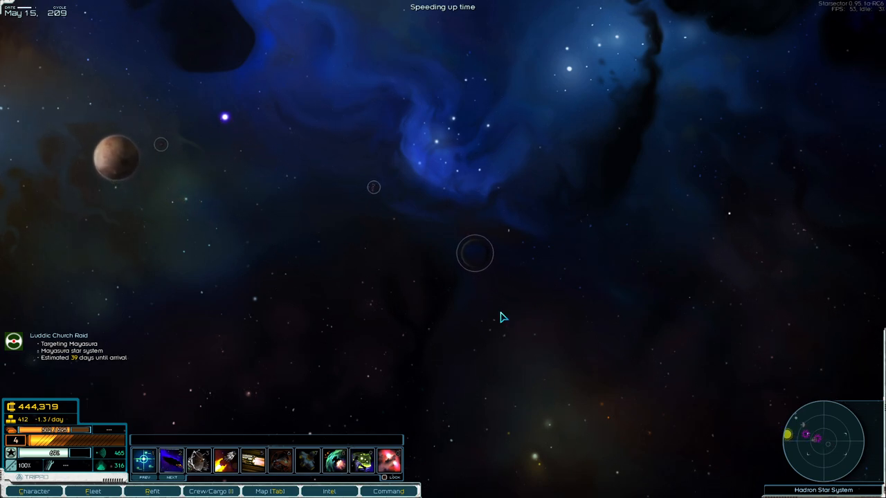
{"action": "key", "text": "Space"}
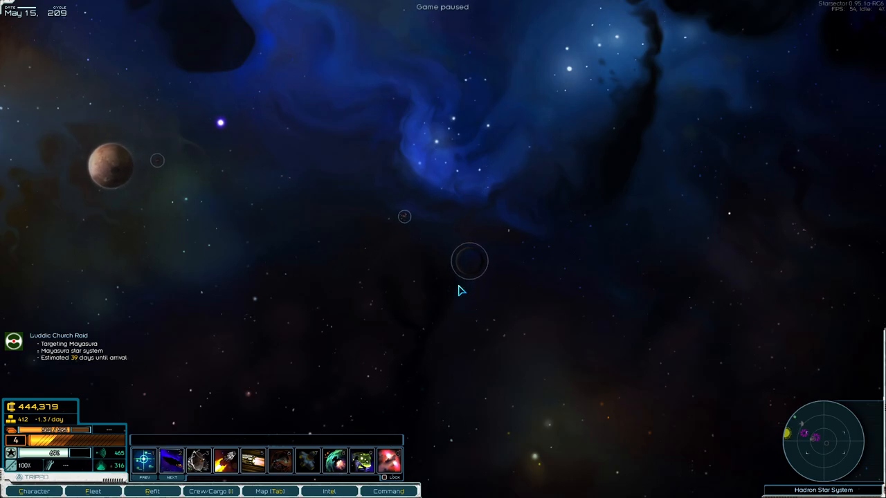
Step: Filter the intel reports to warning beacons with their danger levels
{"action": "left_click", "coordinate": [271, 491]}
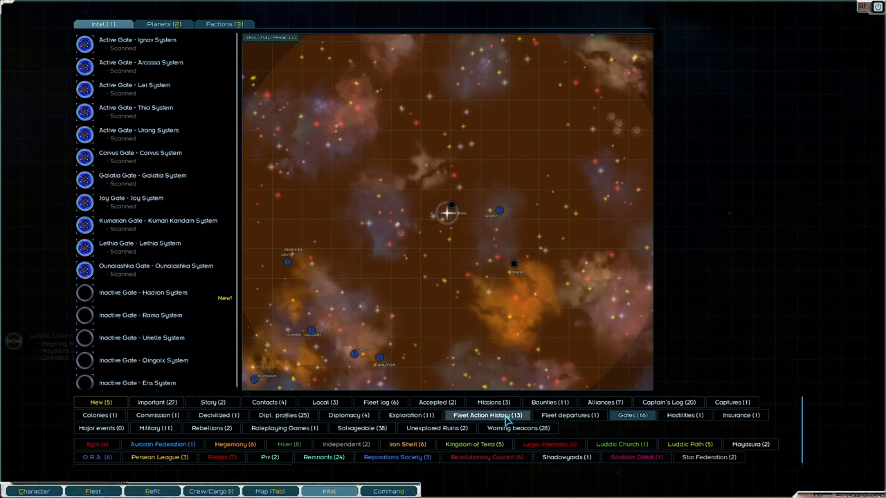
{"action": "left_click", "coordinate": [519, 429]}
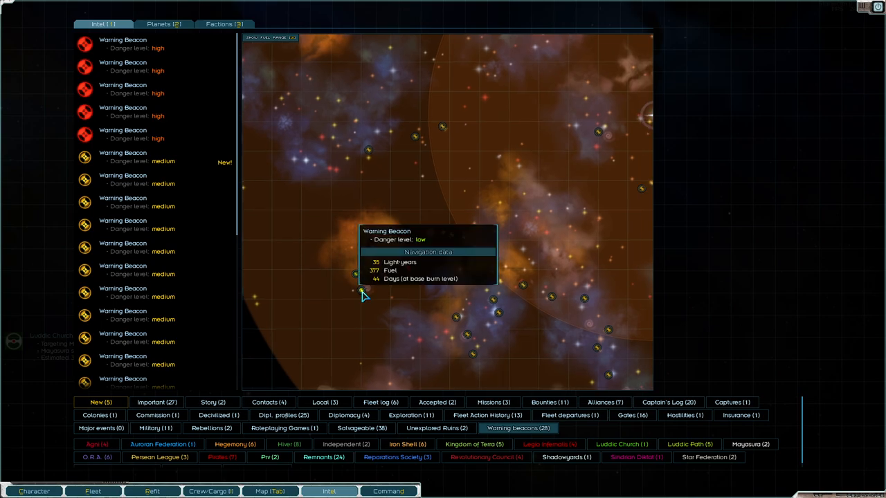
{"action": "mouse_move", "coordinate": [362, 301]}
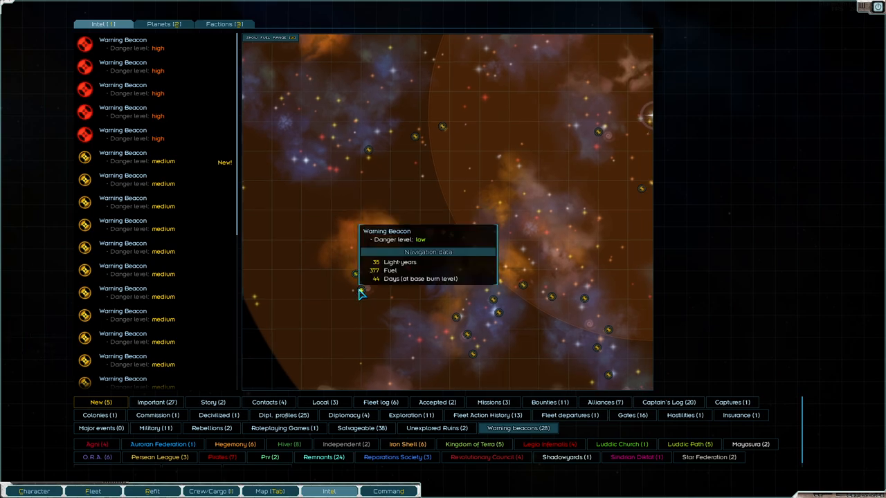
{"action": "mouse_move", "coordinate": [515, 297]}
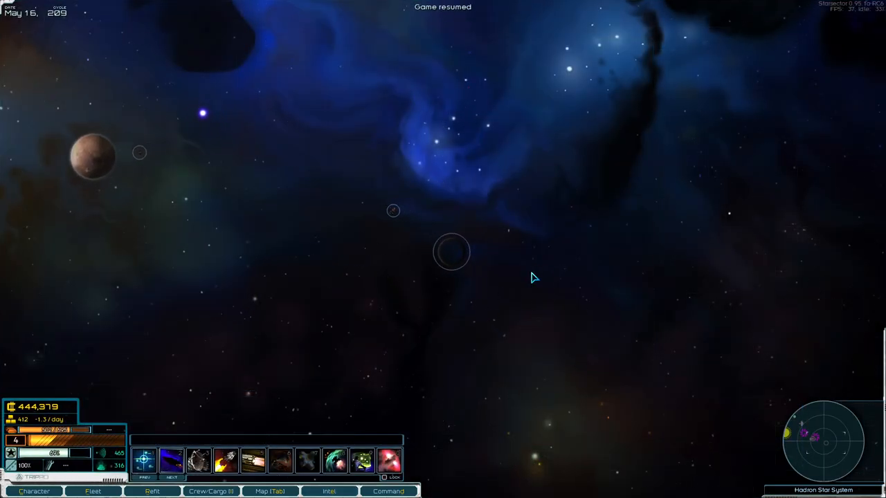
{"action": "mouse_move", "coordinate": [451, 258]}
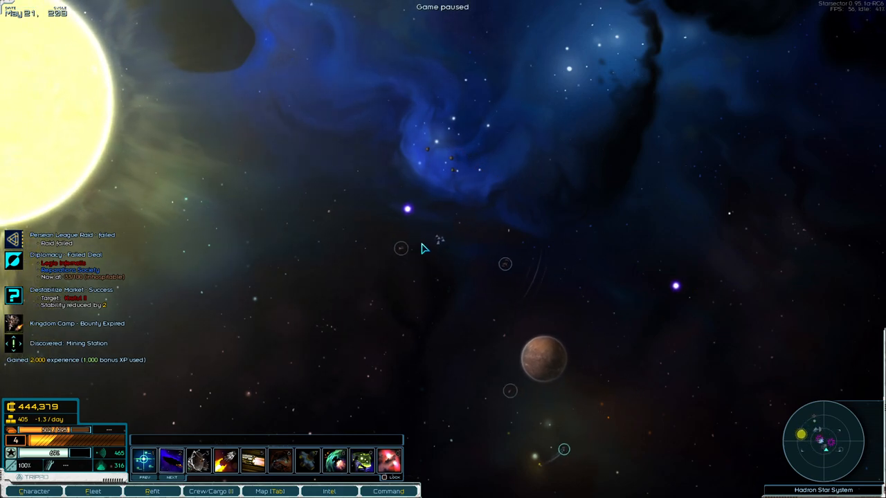
Step: Resume flying and explore the Pandemonia L4 mining station, revealing Remnant drone defenses
{"action": "key", "text": "Space"}
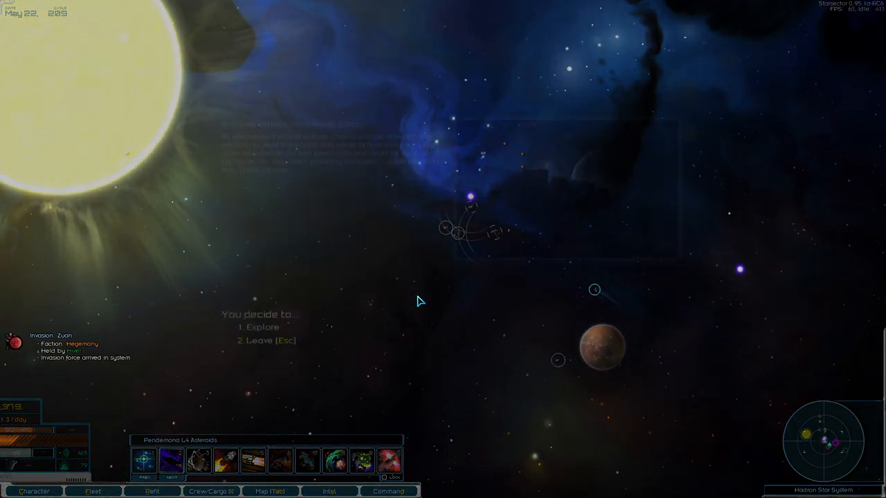
{"action": "left_click", "coordinate": [258, 326]}
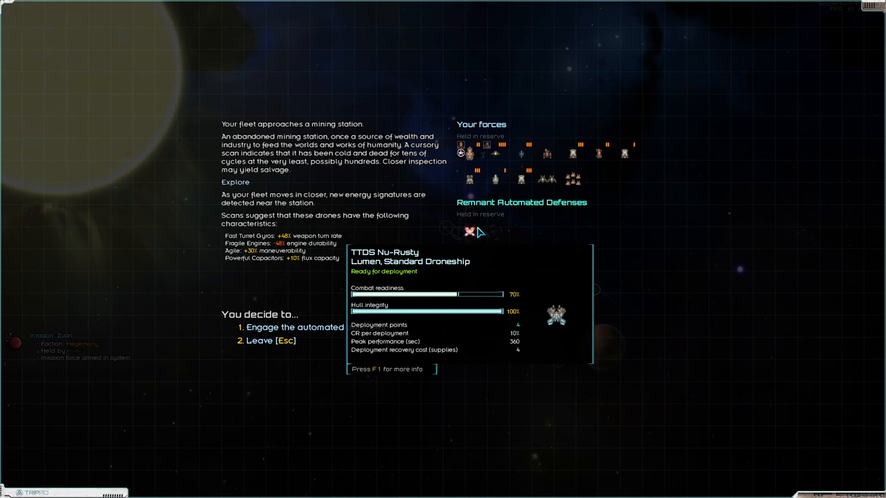
{"action": "mouse_move", "coordinate": [311, 306]}
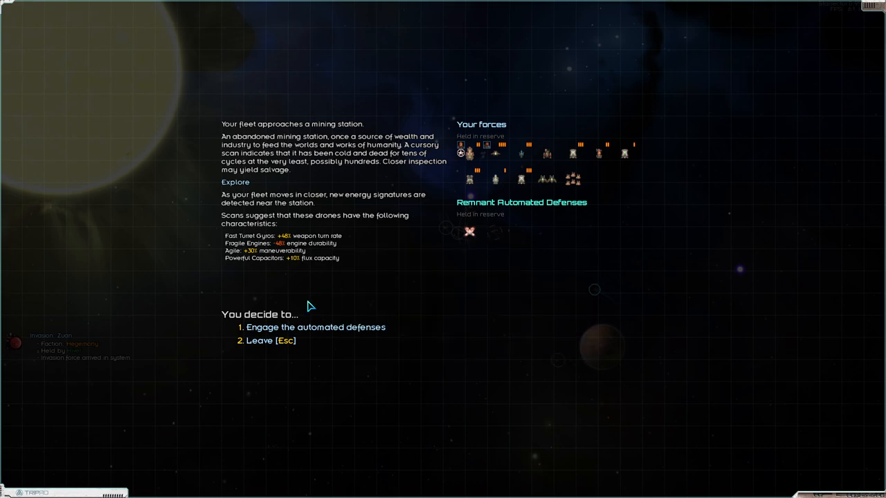
{"action": "mouse_move", "coordinate": [267, 346]}
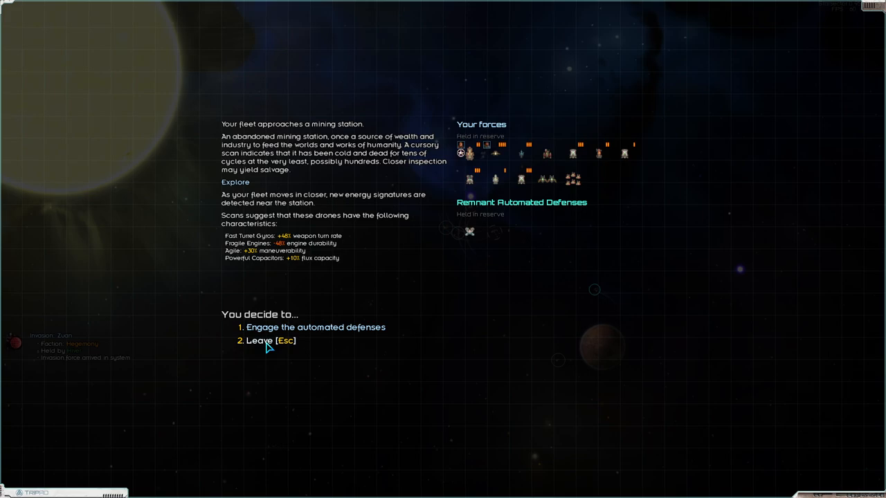
Step: Leave the drone-guarded mining station unengaged and fly on to discover an orbital habitat
{"action": "left_click", "coordinate": [262, 341]}
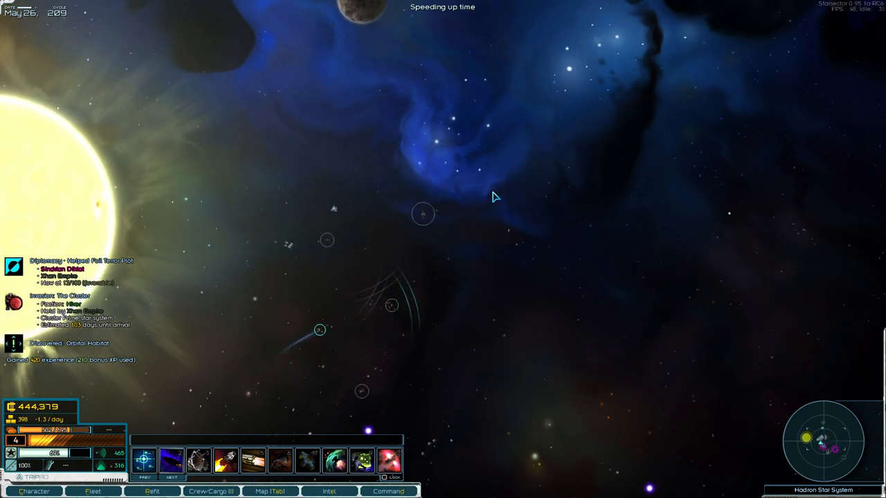
Step: Pause and resume the game, then steer the fleet toward the Nav Buoy
{"action": "key", "text": "SPACE"}
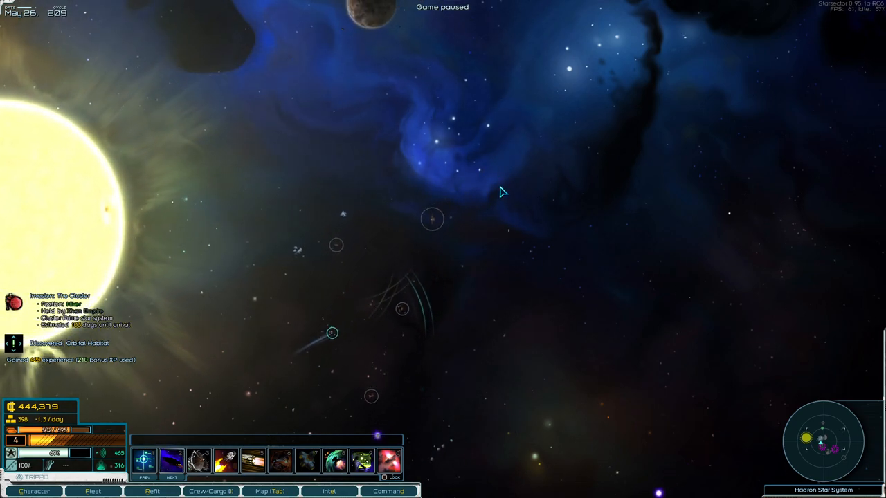
{"action": "key", "text": "Space"}
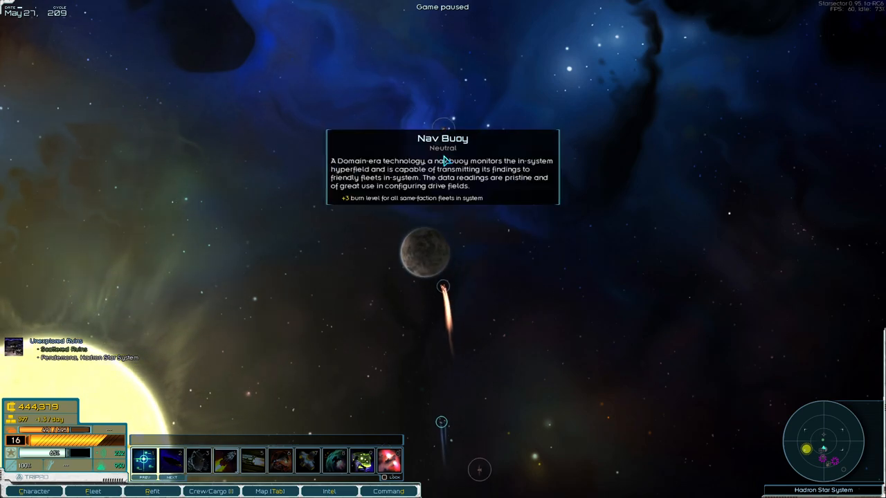
{"action": "left_click", "coordinate": [270, 492]}
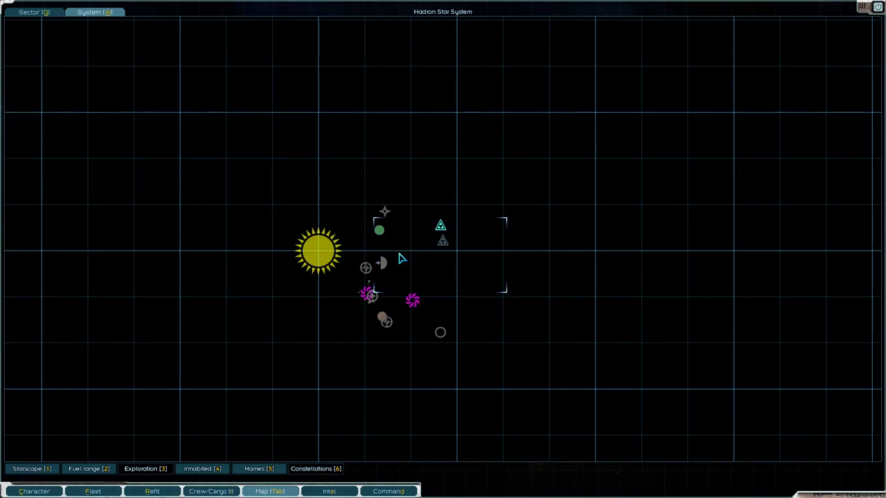
{"action": "mouse_move", "coordinate": [412, 301]}
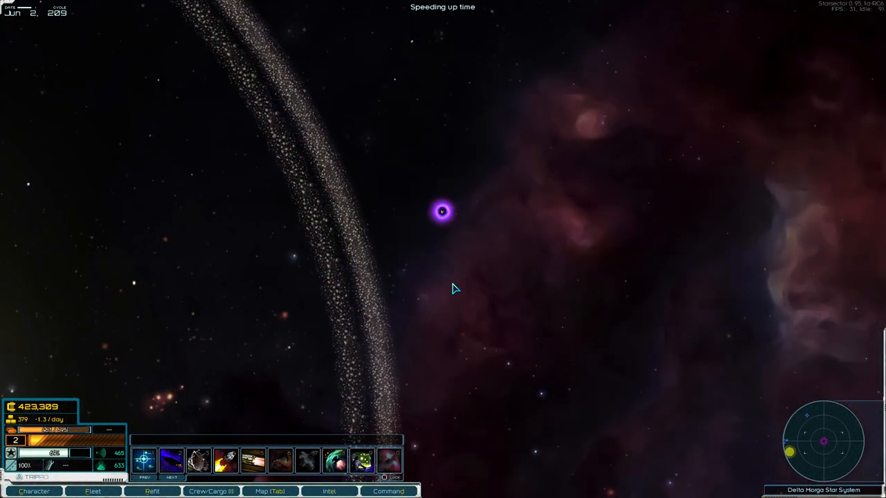
Step: Set a flight destination inside the Delta Morga system
{"action": "left_click", "coordinate": [270, 492]}
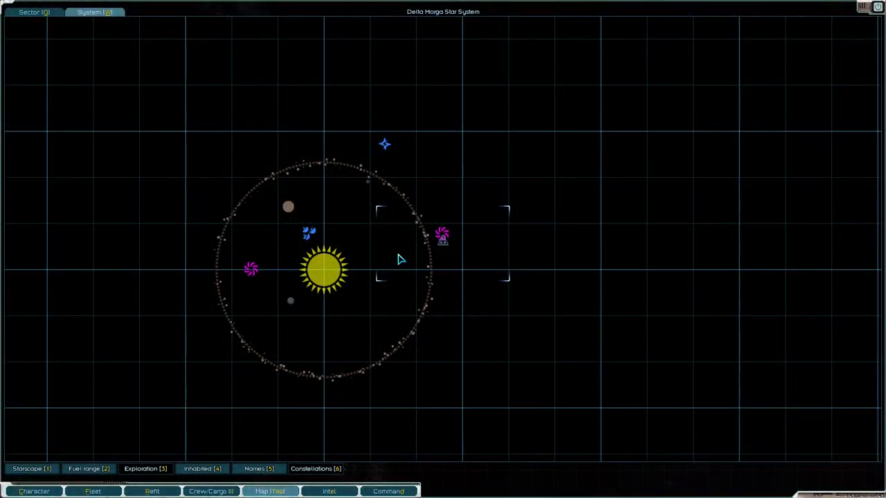
{"action": "mouse_move", "coordinate": [310, 233]}
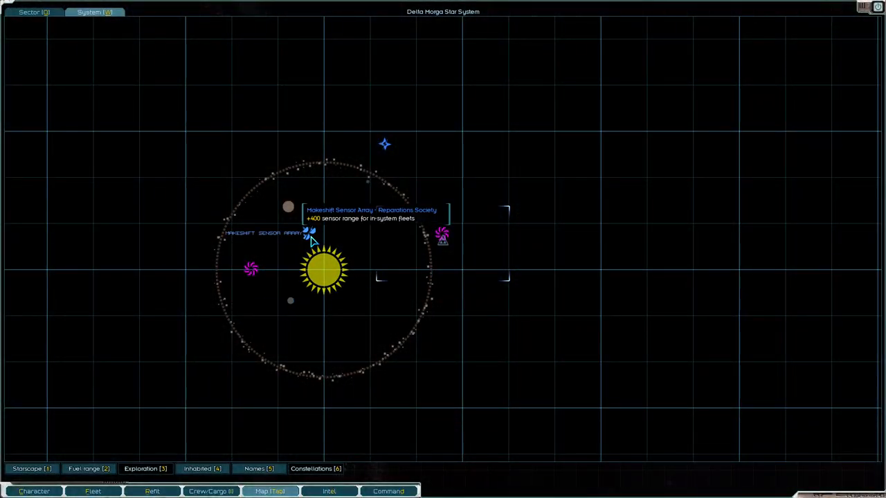
{"action": "mouse_move", "coordinate": [406, 228]}
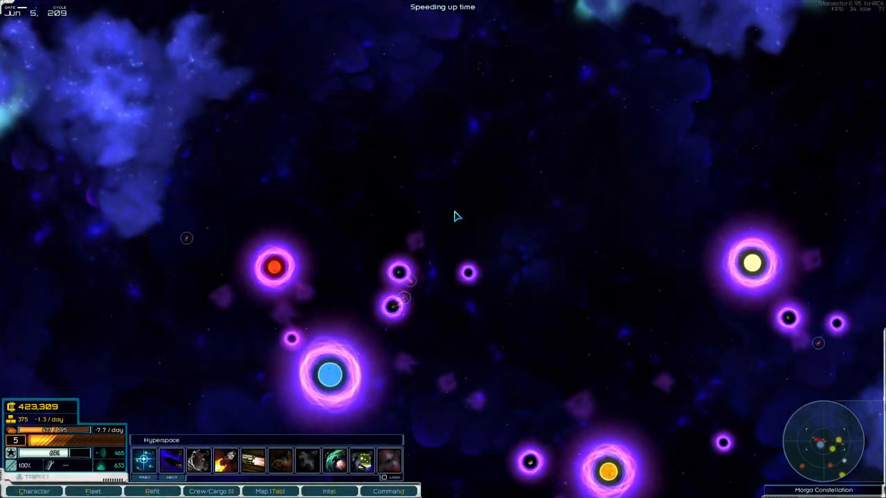
Step: Plot a hyperspace course toward the Hakhaim system
{"action": "left_click", "coordinate": [439, 252]}
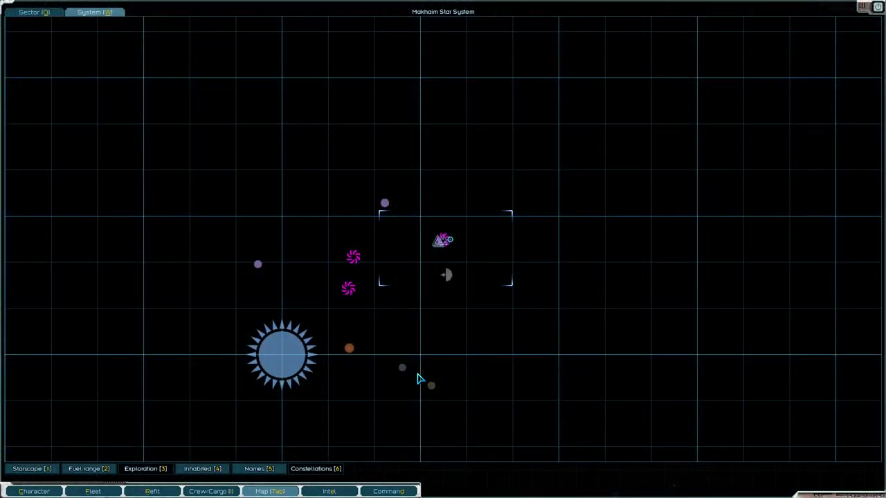
{"action": "mouse_move", "coordinate": [379, 371]}
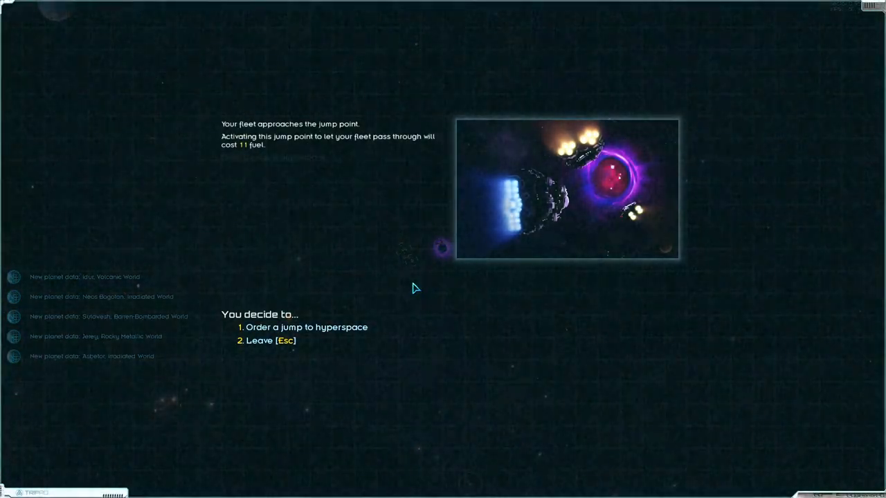
Step: Order the fleet to jump from Makhaim into hyperspace
{"action": "left_click", "coordinate": [304, 327]}
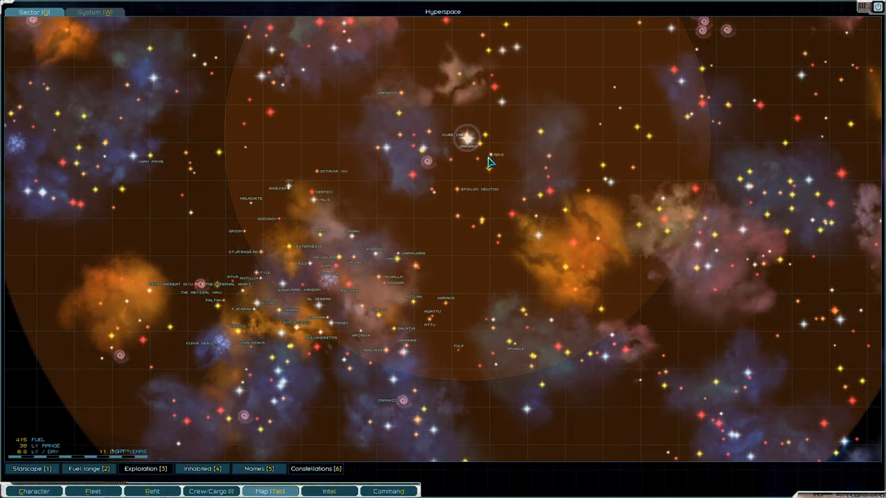
{"action": "mouse_move", "coordinate": [494, 161]}
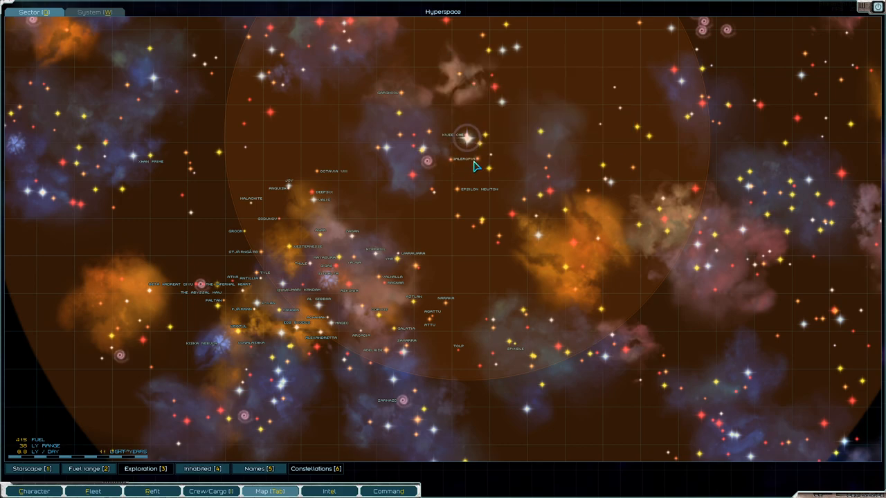
{"action": "mouse_move", "coordinate": [566, 217]}
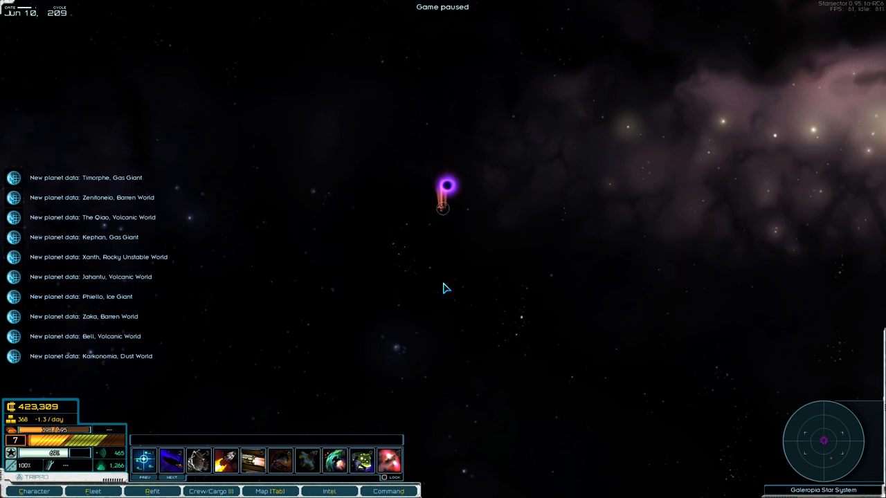
Step: Open the Galeropia system map on arrival
{"action": "left_click", "coordinate": [264, 492]}
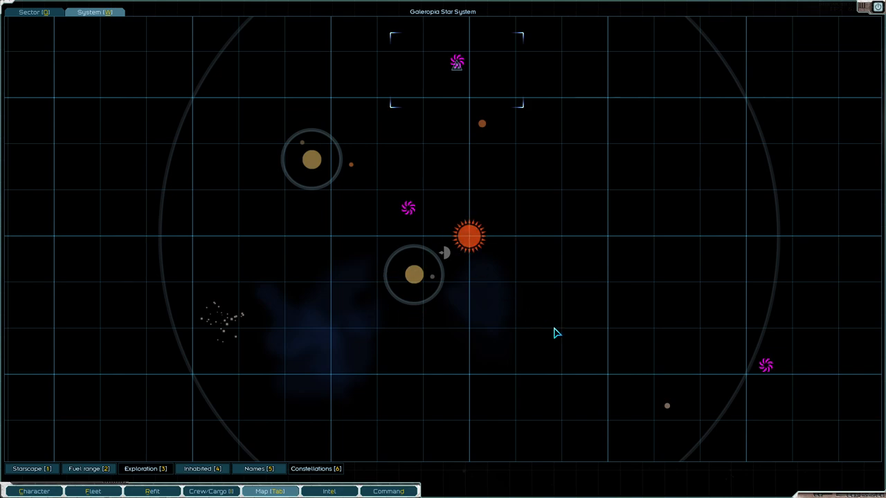
{"action": "mouse_move", "coordinate": [444, 264]}
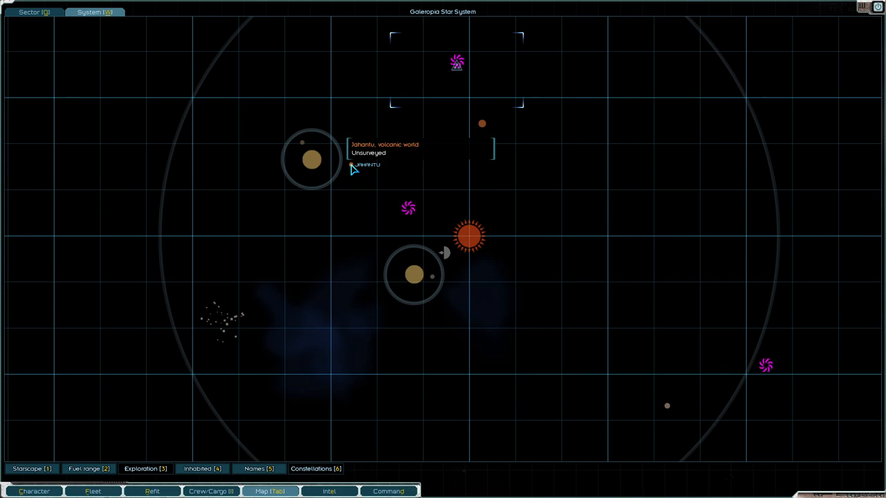
{"action": "mouse_move", "coordinate": [406, 83]}
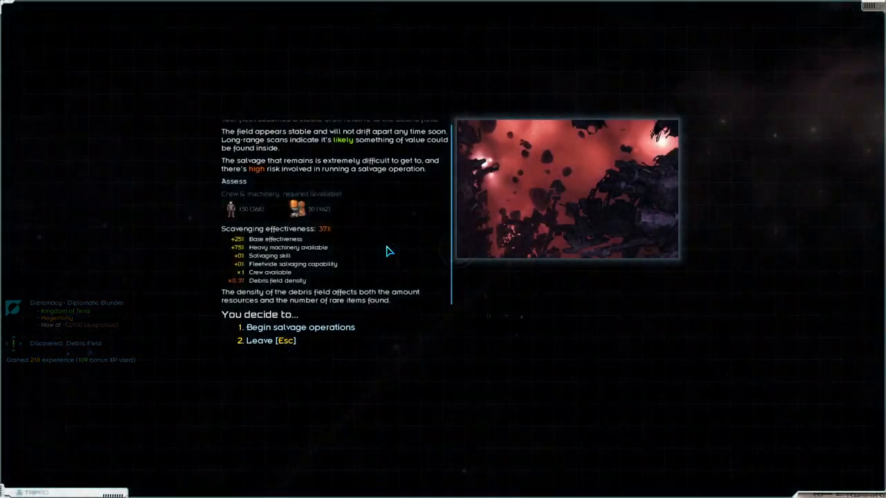
Step: Salvage the debris field, take all goods, leave the Gate, and briefly check the map
{"action": "left_click", "coordinate": [300, 327]}
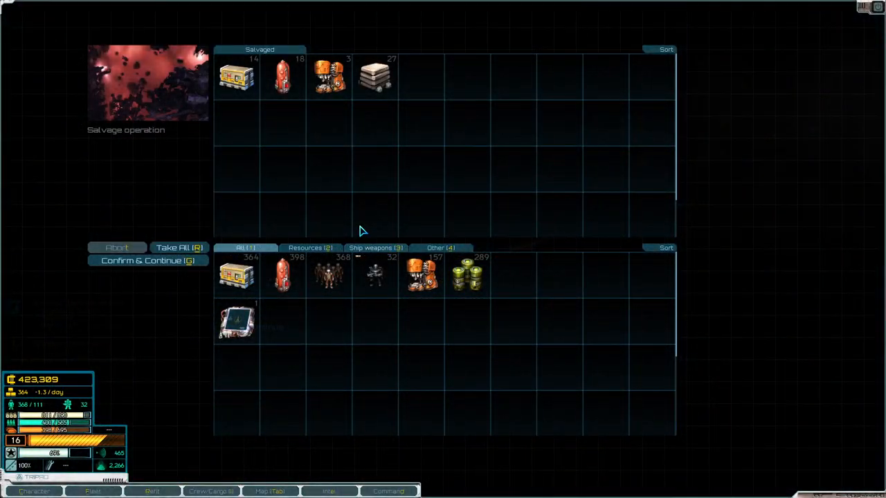
{"action": "left_click", "coordinate": [148, 261]}
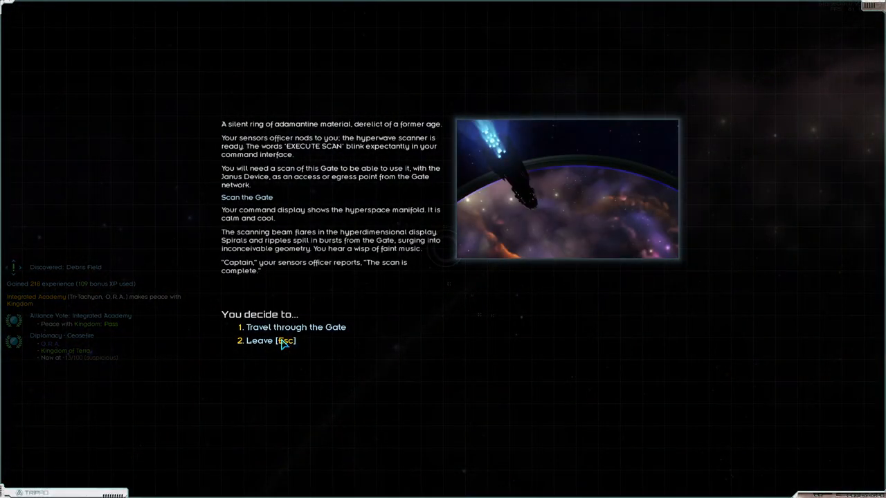
{"action": "left_click", "coordinate": [269, 341]}
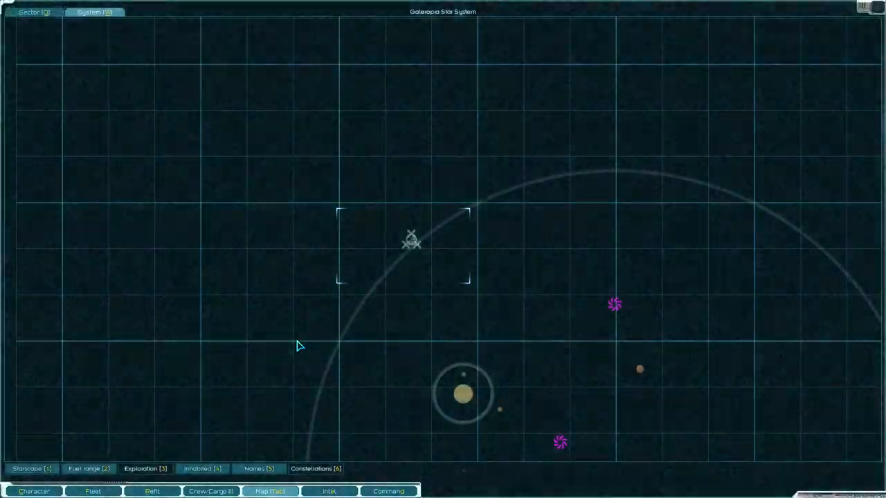
{"action": "left_click", "coordinate": [33, 13]}
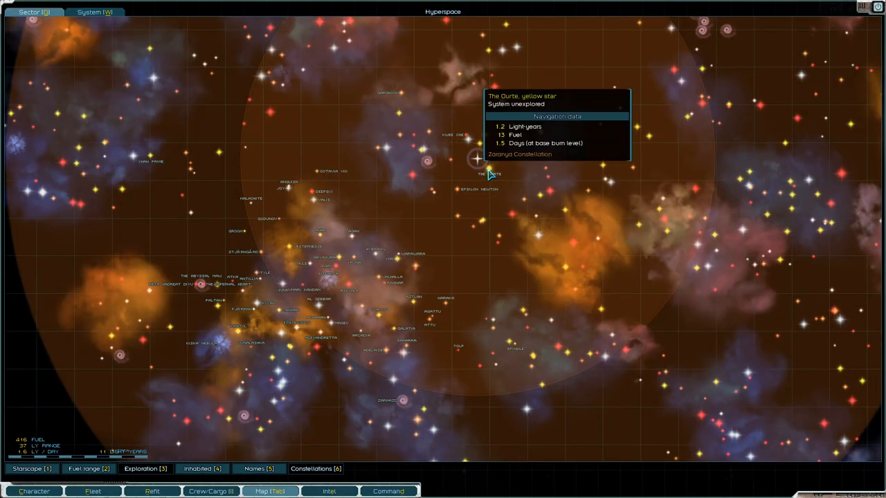
{"action": "mouse_move", "coordinate": [496, 187]}
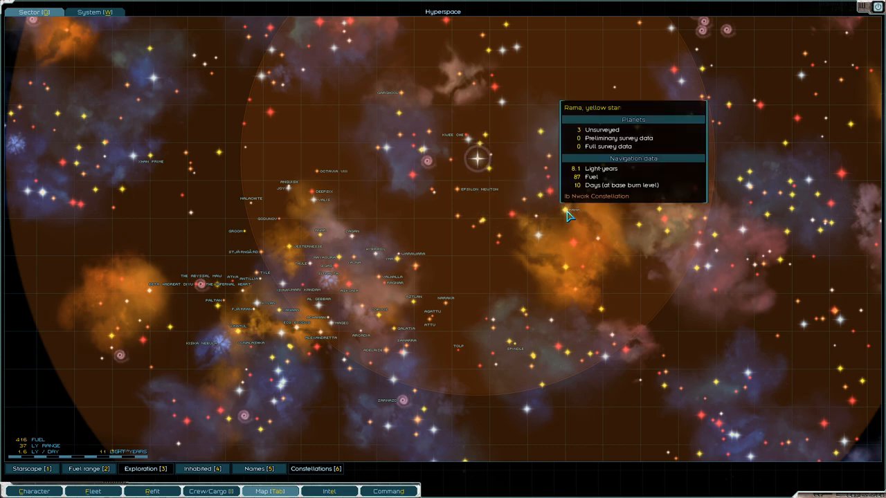
{"action": "mouse_move", "coordinate": [493, 164]}
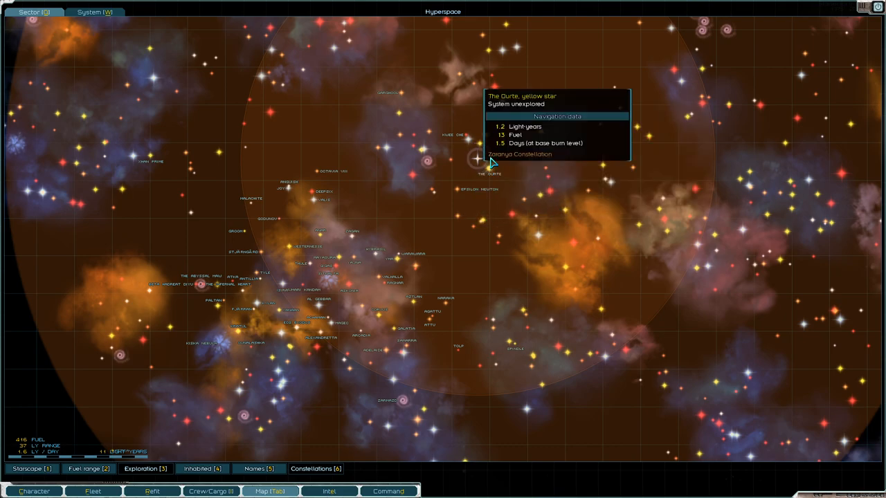
{"action": "mouse_move", "coordinate": [567, 216]}
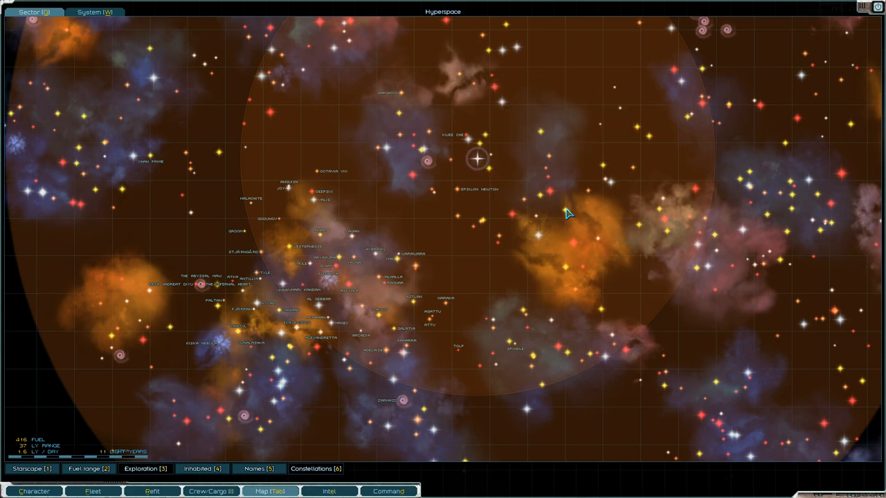
{"action": "left_click", "coordinate": [94, 11]}
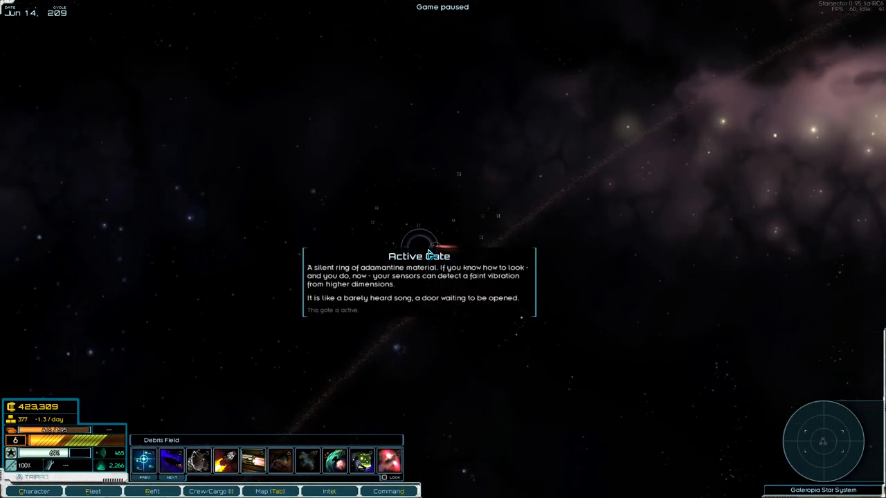
Step: Fly the fleet away from the active Gate across Galeropia
{"action": "left_click", "coordinate": [265, 492]}
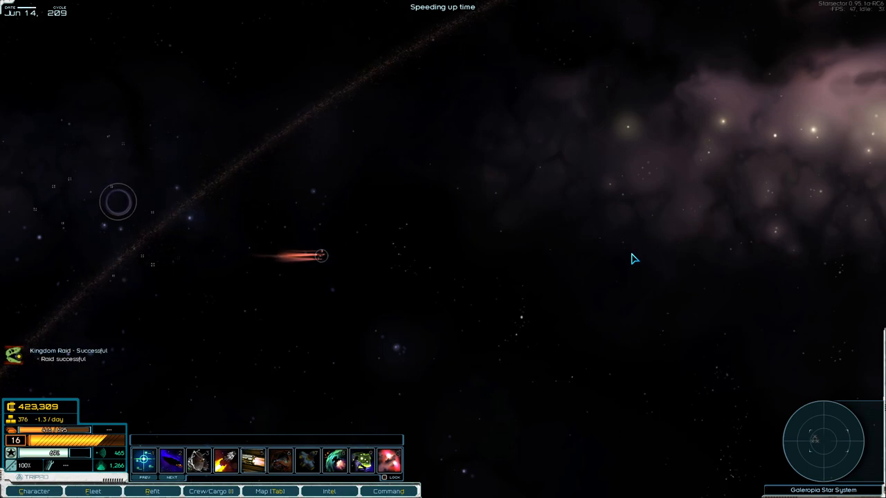
{"action": "mouse_move", "coordinate": [656, 271]}
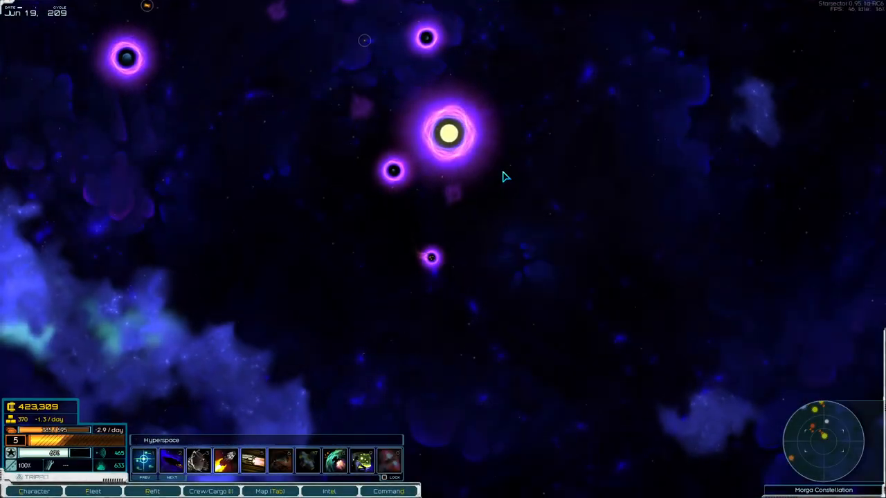
Step: View the Ourte map, then evade the Remnant fleet with special maneuvers and leave
{"action": "left_click", "coordinate": [447, 133]}
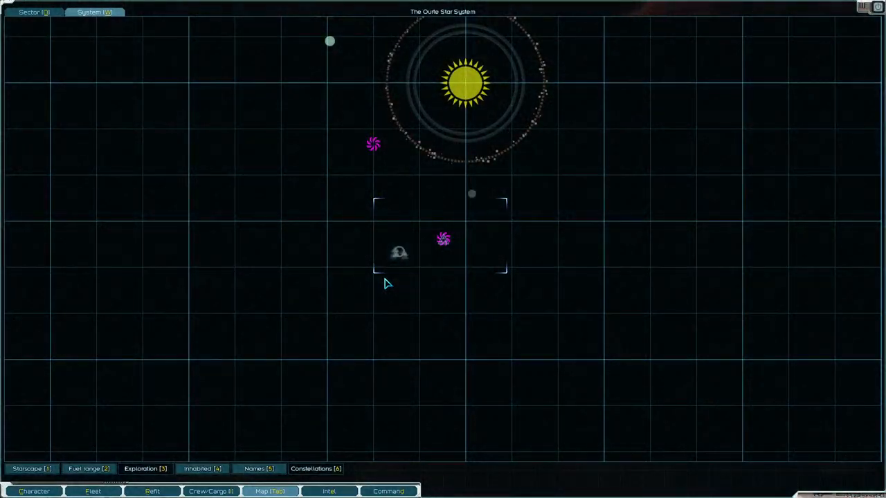
{"action": "mouse_move", "coordinate": [307, 77]}
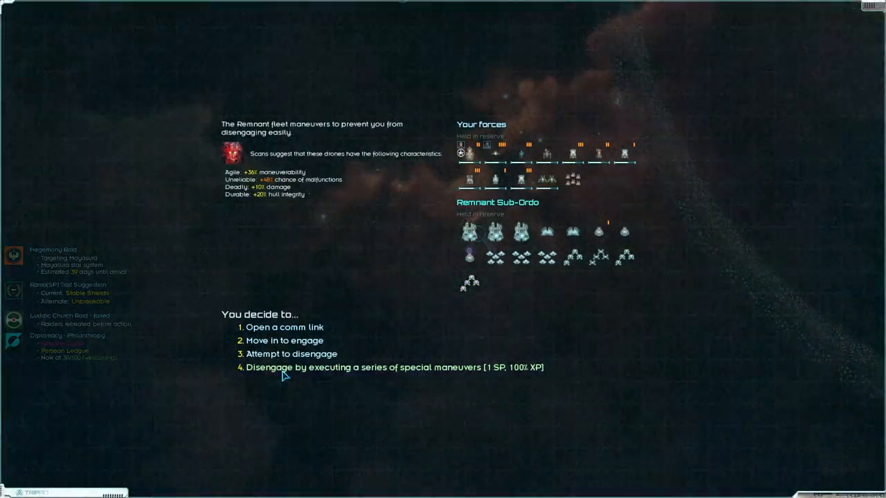
{"action": "left_click", "coordinate": [395, 367]}
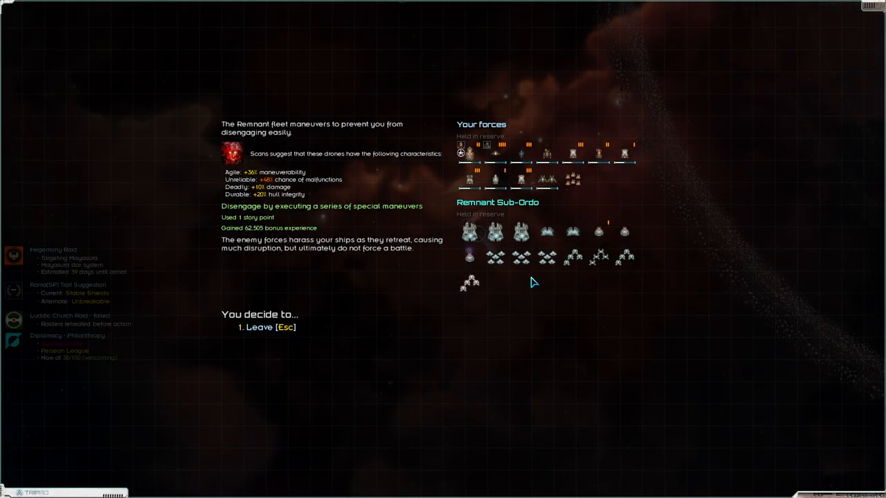
{"action": "left_click", "coordinate": [259, 327]}
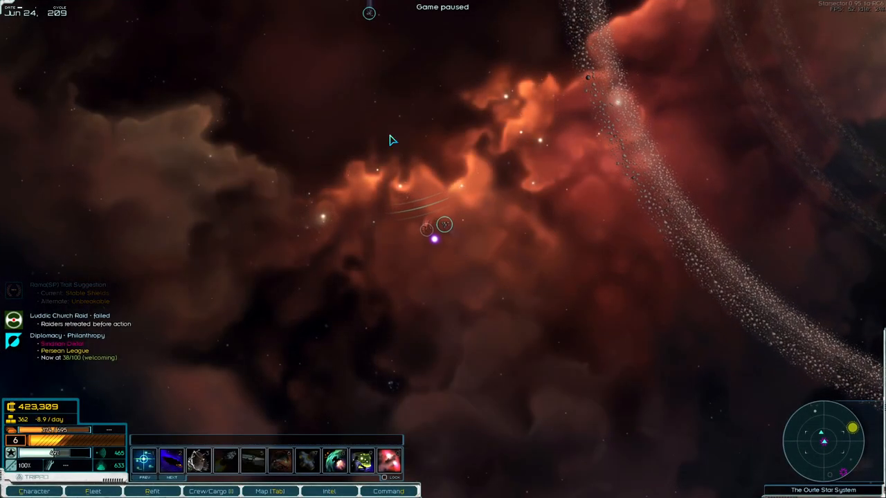
{"action": "left_click", "coordinate": [274, 492]}
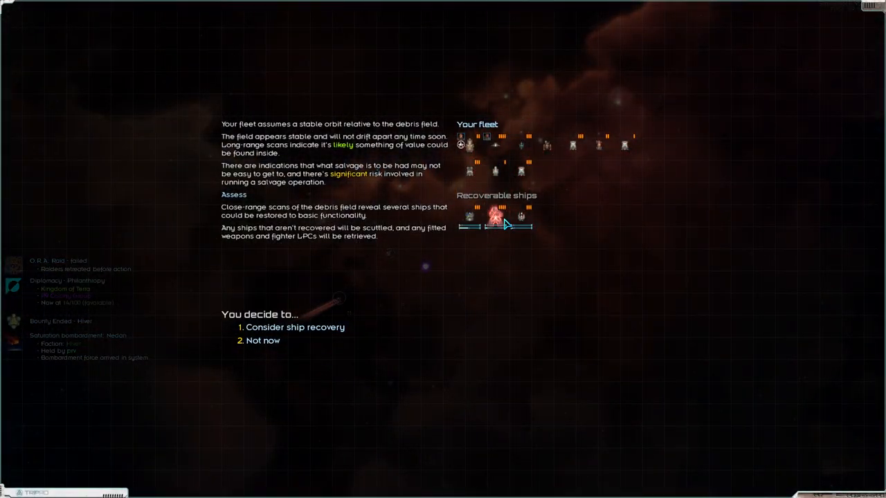
{"action": "mouse_move", "coordinate": [469, 218]}
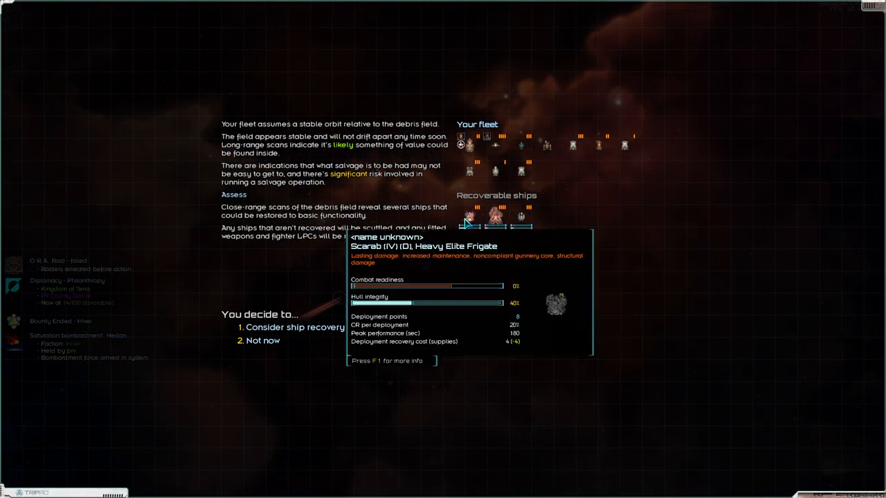
{"action": "mouse_move", "coordinate": [522, 220]}
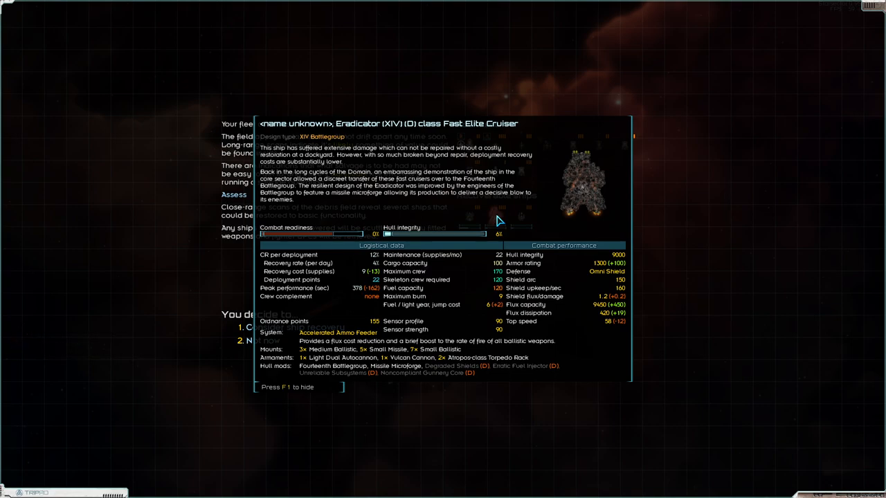
{"action": "mouse_move", "coordinate": [499, 221]}
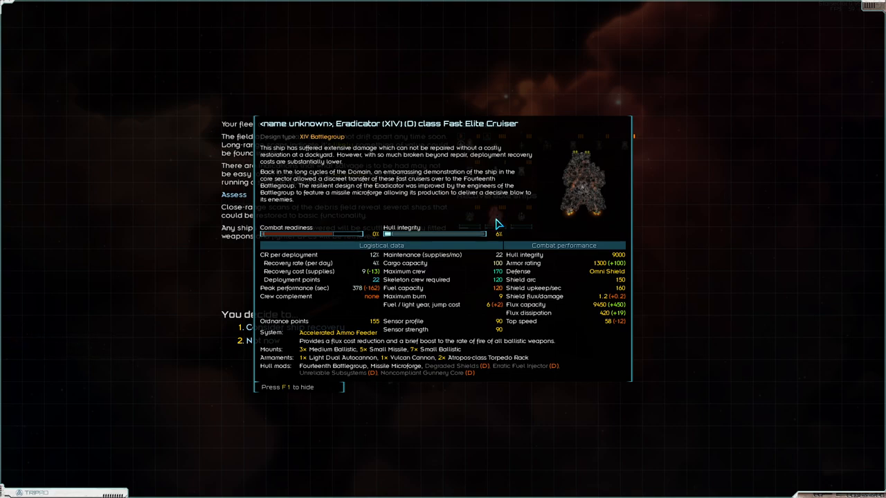
Step: Hide the Eradicator's full F1 details and move on to ship recovery
{"action": "key", "text": "F1"}
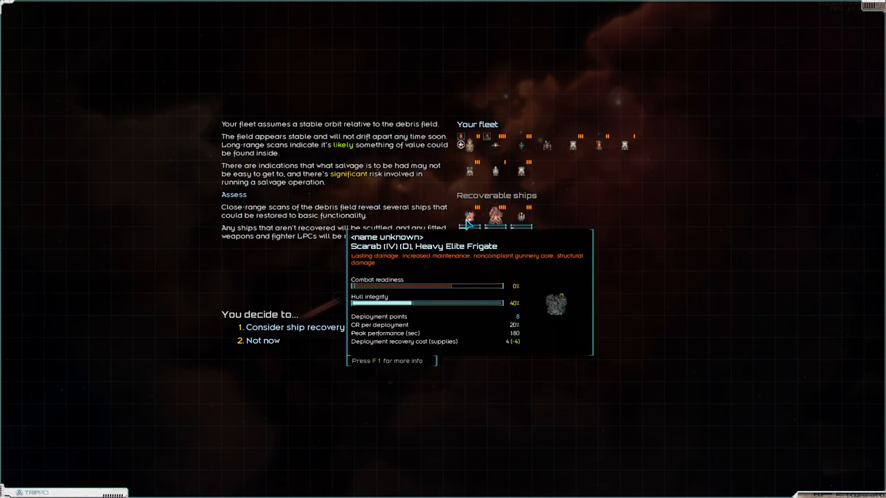
{"action": "key", "text": "f1"}
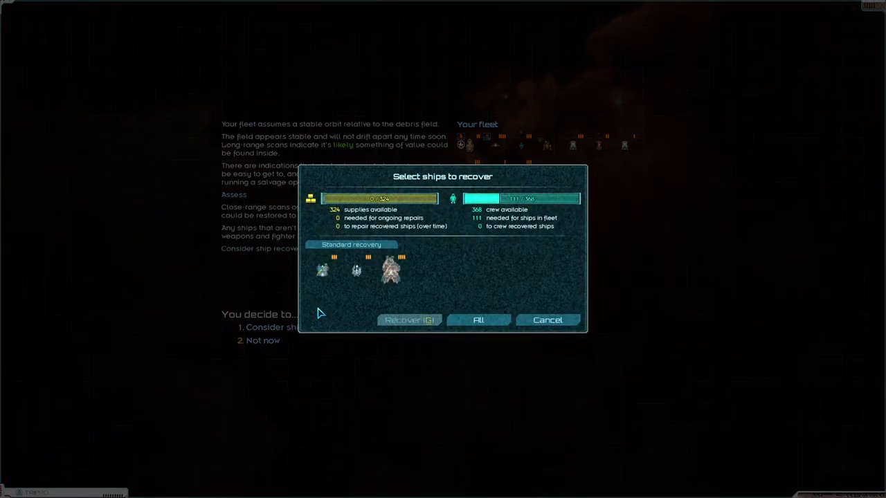
{"action": "mouse_move", "coordinate": [356, 271]}
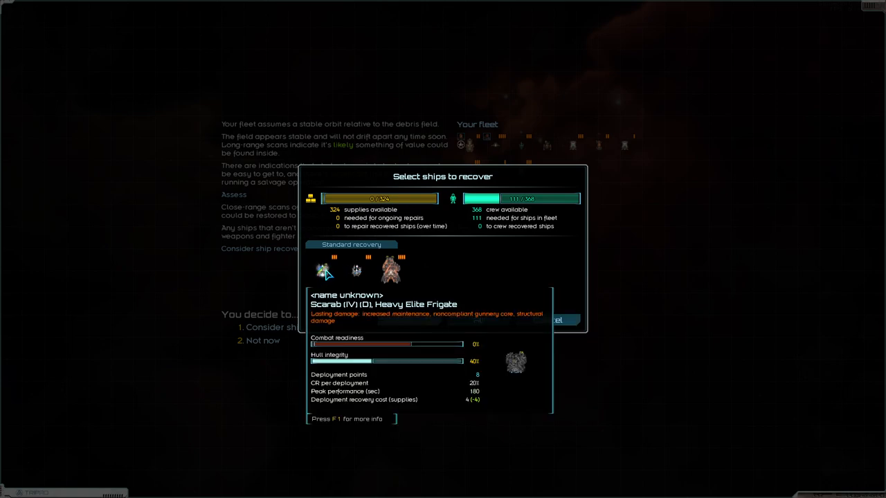
Step: Cancel recovery, leaving the Scarab and other wrecks unrecovered
{"action": "left_click", "coordinate": [323, 271]}
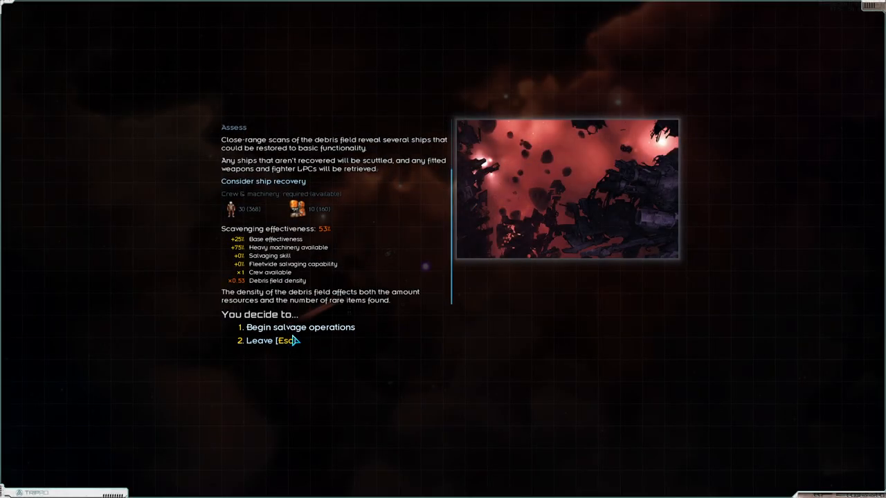
Step: Salvage the Ourte debris field despite losing 4 heavy machinery, collecting supplies, fuel, metals and weapons
{"action": "left_click", "coordinate": [302, 328]}
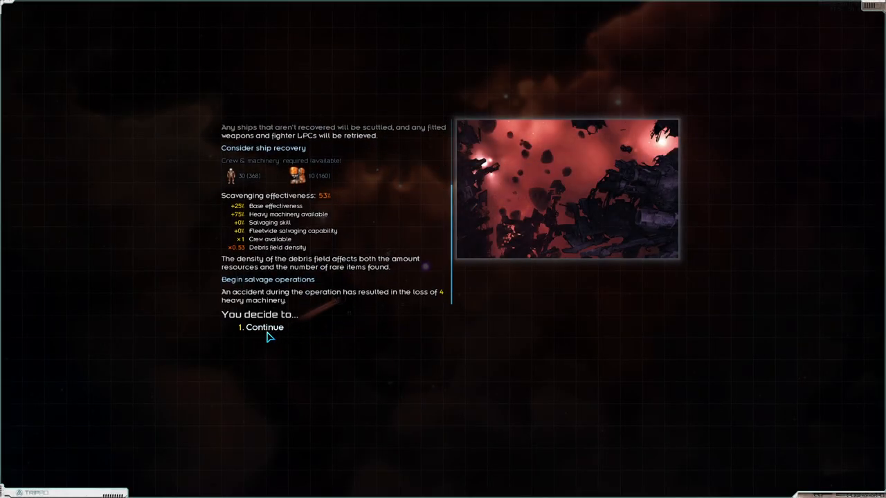
{"action": "left_click", "coordinate": [264, 327]}
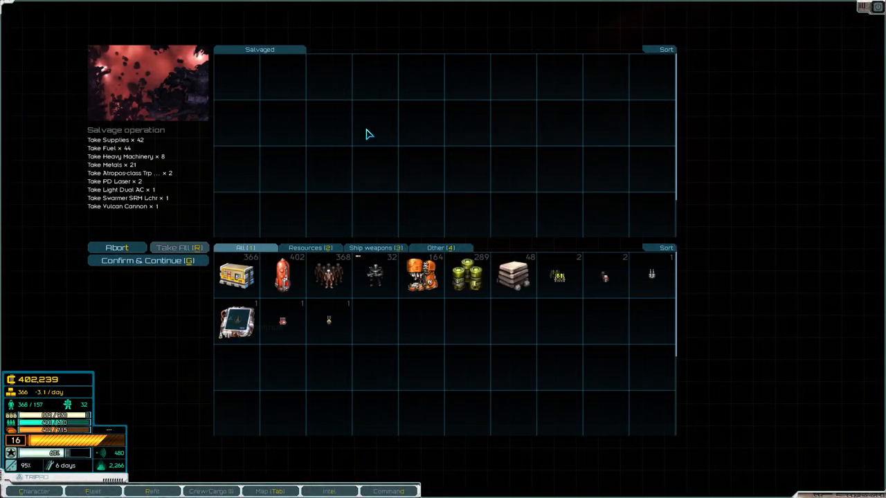
{"action": "left_click", "coordinate": [147, 260]}
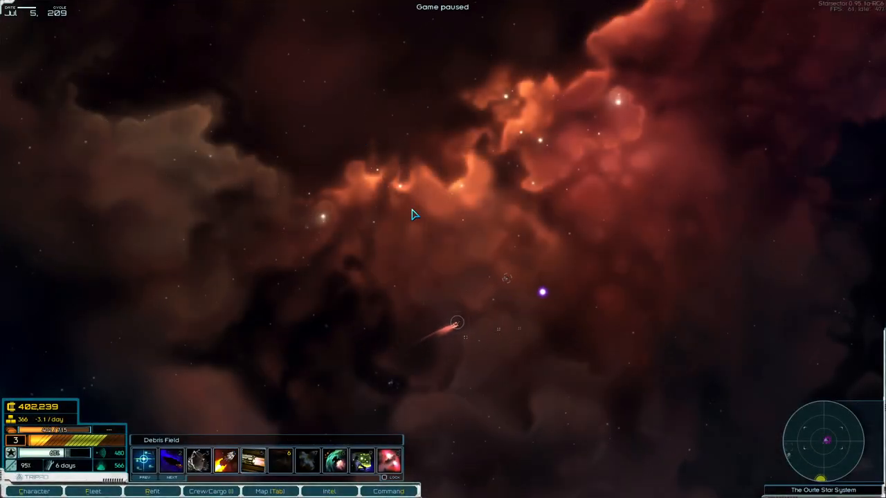
{"action": "key", "text": "ctrl+backspace"}
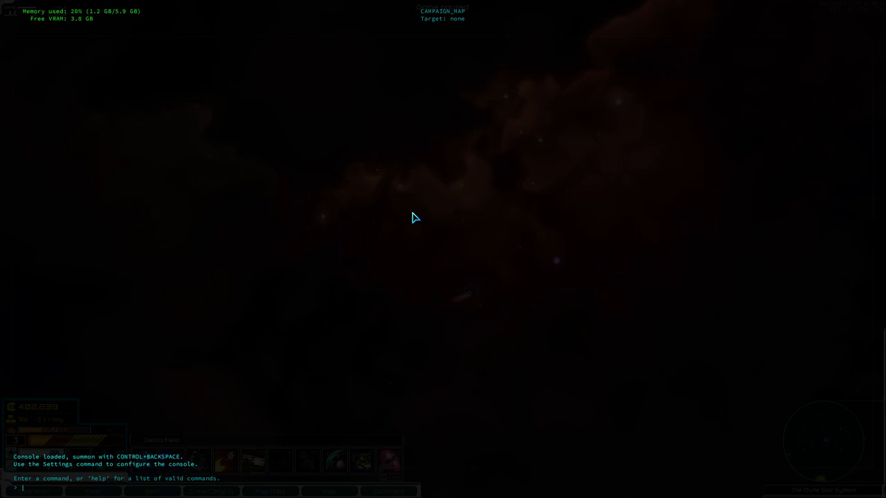
Step: Enter a CaptainsLog note in the console mentioning the Scarab and its captain
{"action": "type", "text": "SCARAB ALSO"}
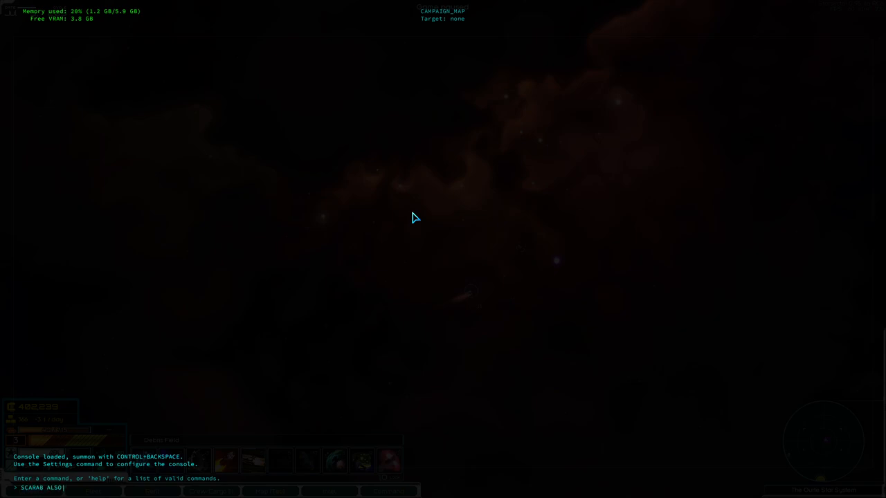
{"action": "type", "text": "captainsLog"}
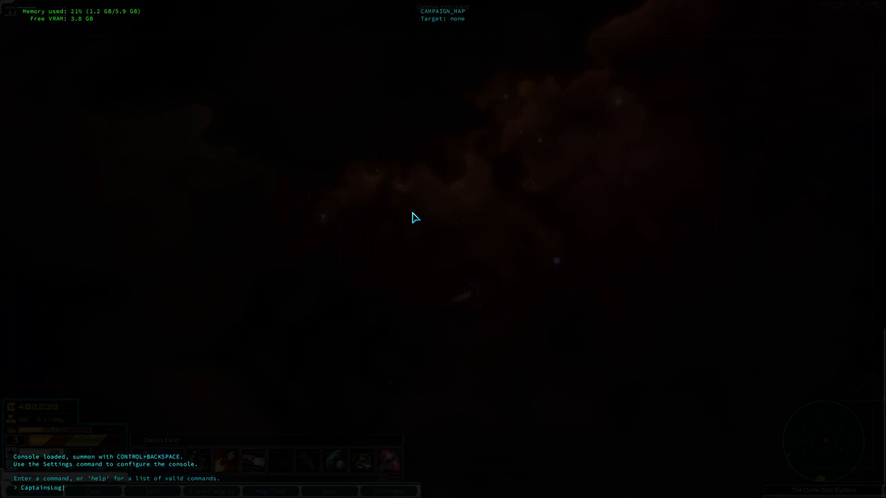
{"action": "type", "text": "Scarab"}
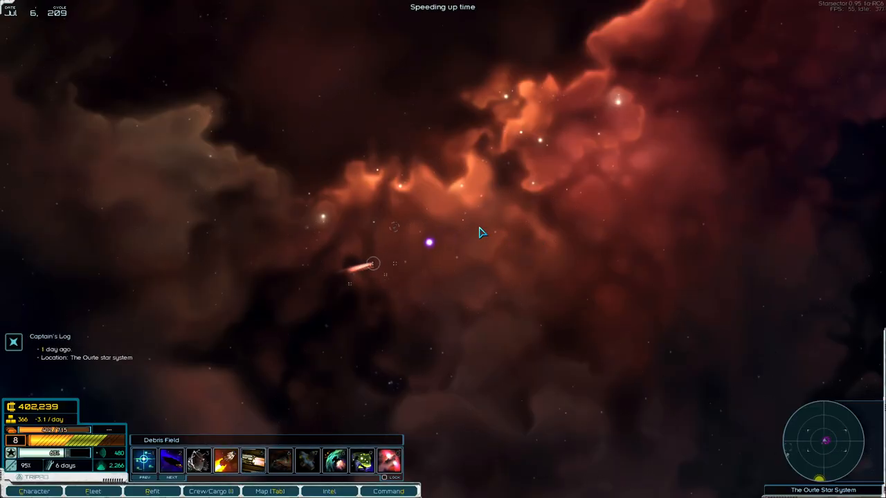
Step: Review the fleet roster, then approach the Ourte jump point offering a 12-fuel hyperspace jump
{"action": "left_click", "coordinate": [87, 491]}
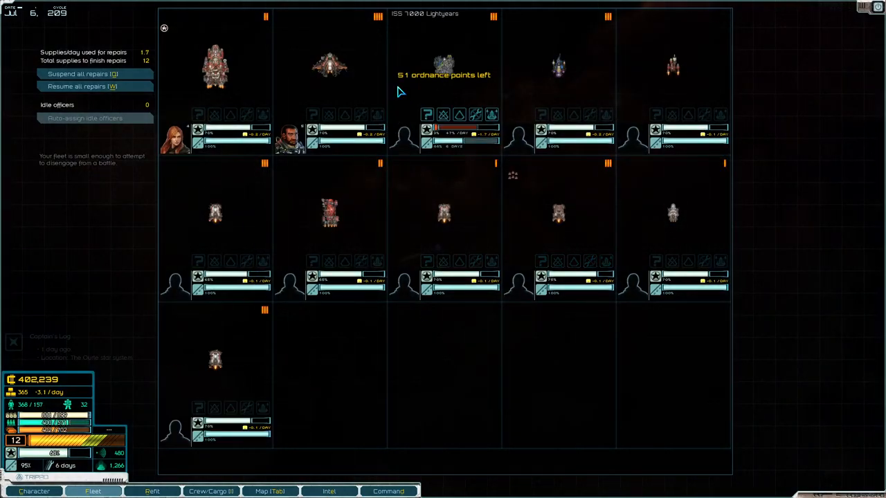
{"action": "left_click", "coordinate": [149, 492]}
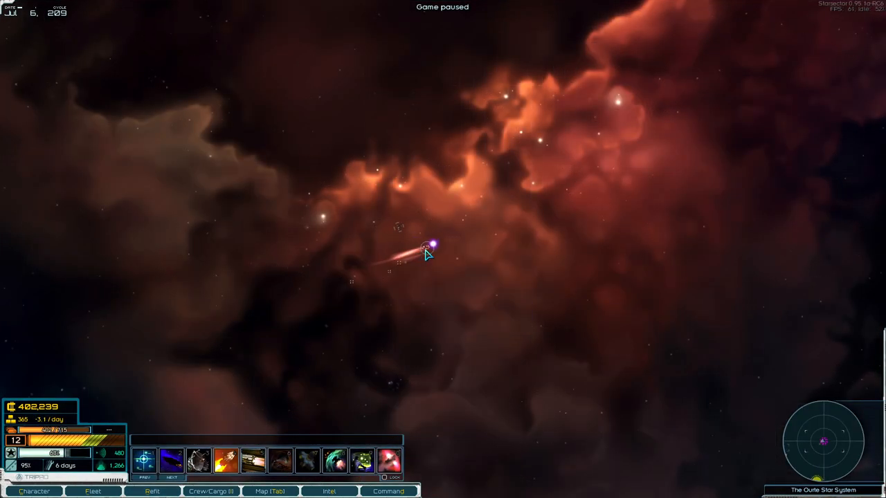
{"action": "left_click", "coordinate": [436, 245]}
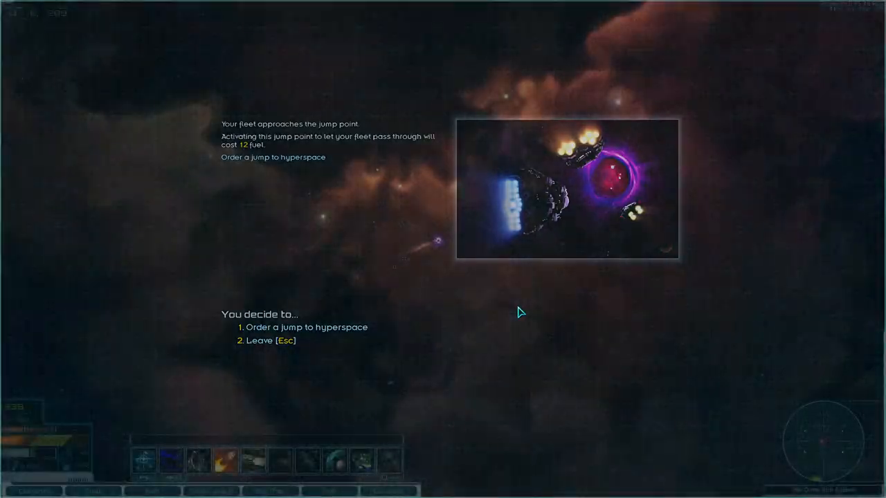
Step: Jump to hyperspace and travel through the Morga Constellation
{"action": "left_click", "coordinate": [306, 326]}
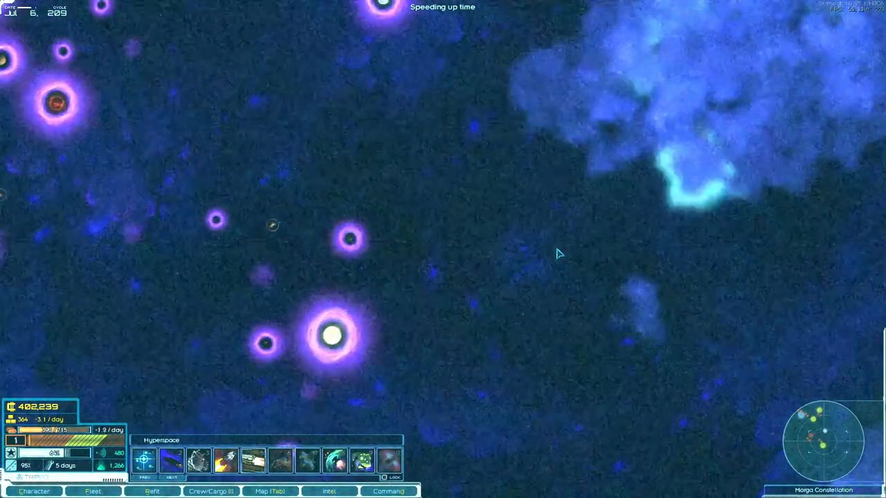
{"action": "left_click", "coordinate": [287, 492]}
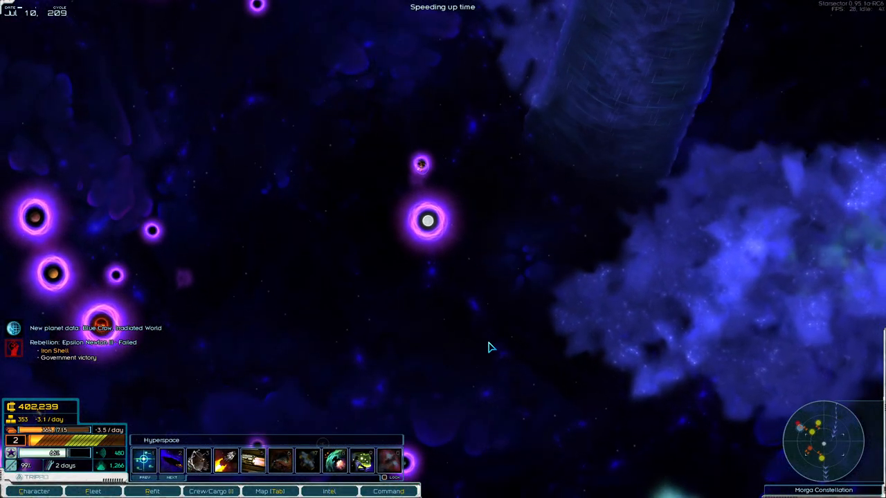
{"action": "left_click", "coordinate": [282, 492]}
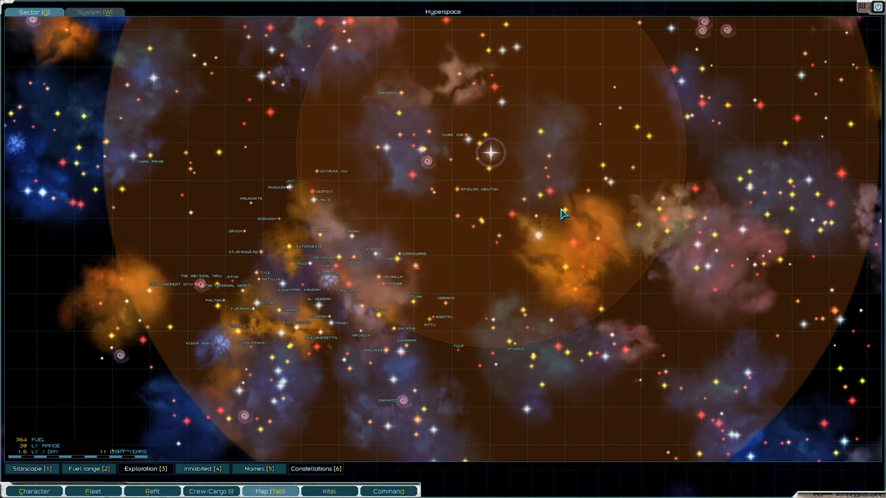
{"action": "mouse_move", "coordinate": [537, 215]}
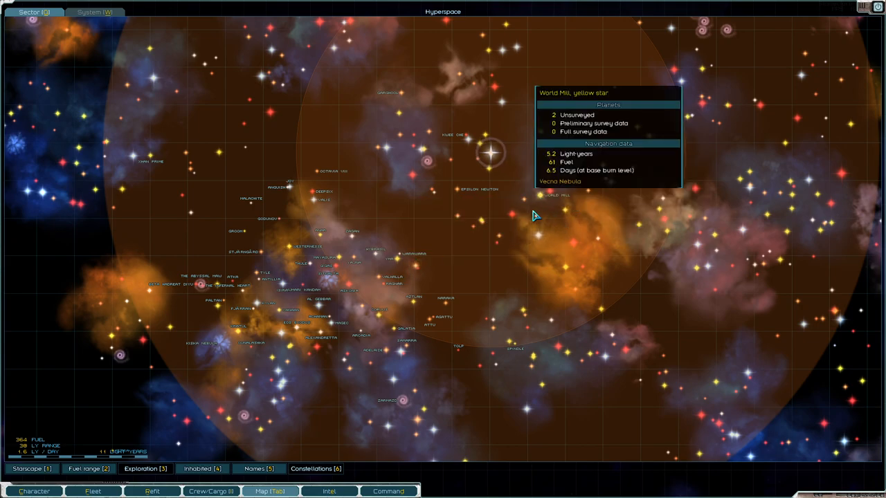
{"action": "mouse_move", "coordinate": [541, 247]}
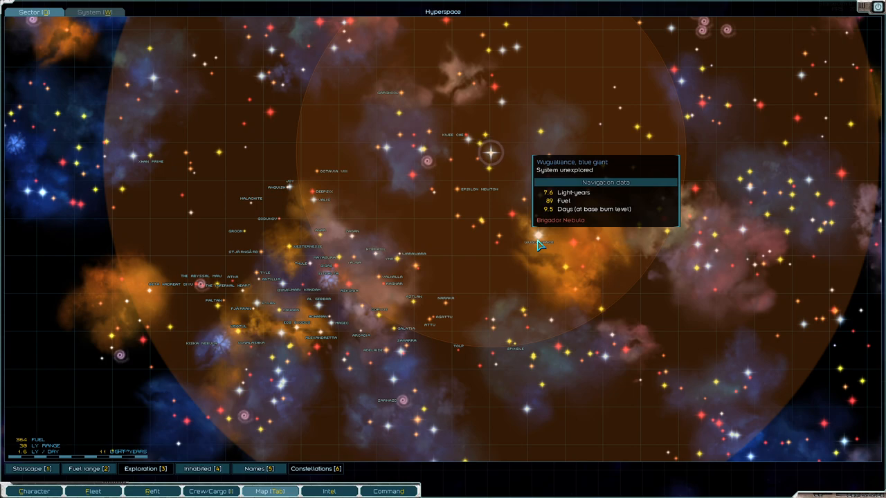
{"action": "mouse_move", "coordinate": [547, 240]}
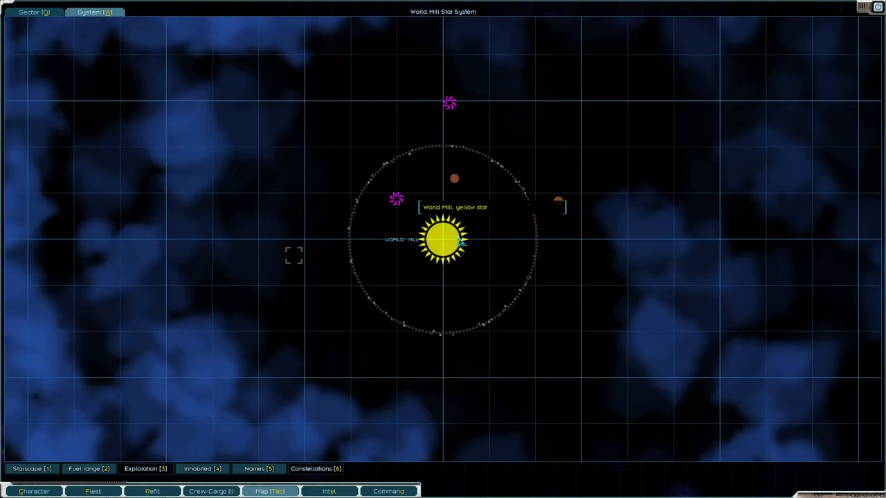
Step: Lay in a course to the Fringe Jump-point in the Rama star system
{"action": "left_click", "coordinate": [34, 12]}
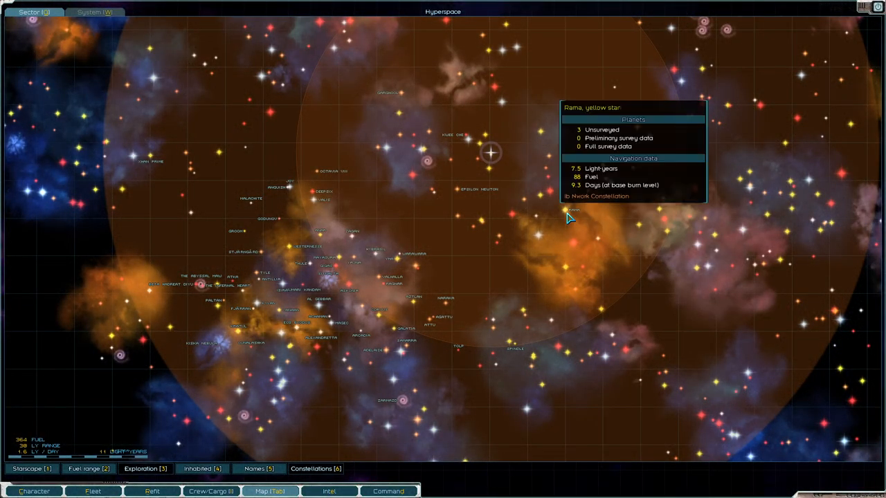
{"action": "left_click", "coordinate": [95, 15]}
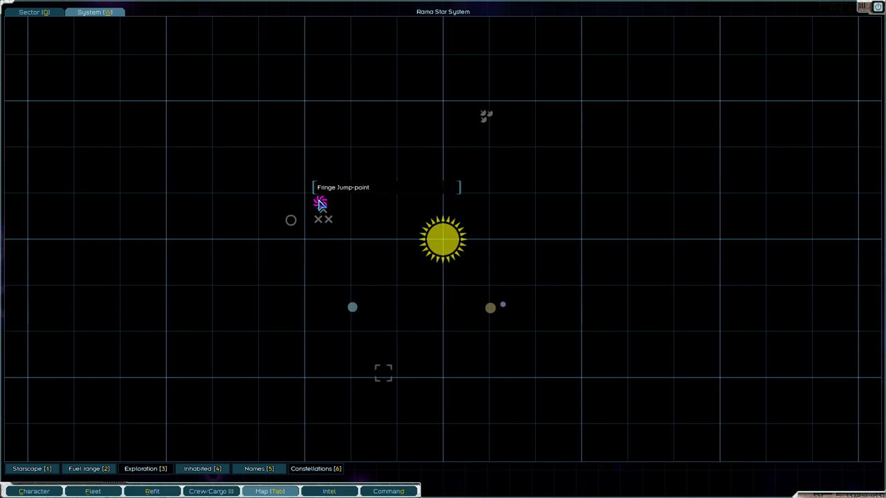
{"action": "left_click", "coordinate": [320, 203]}
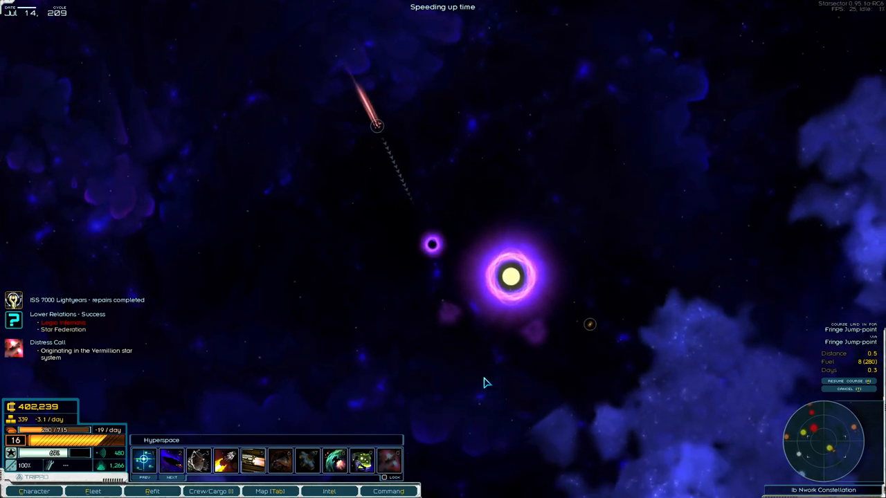
Step: Check the colonies overview, then enter Rama and bring up its system map
{"action": "left_click", "coordinate": [389, 491]}
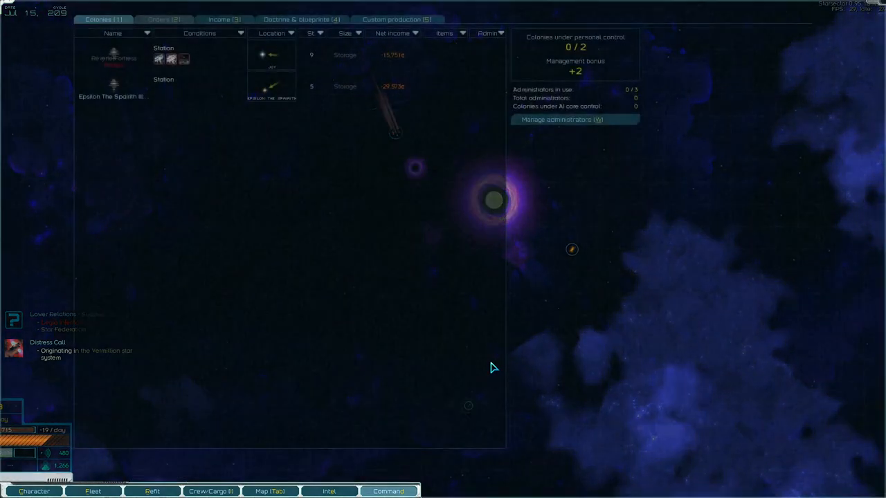
{"action": "left_click", "coordinate": [34, 492]}
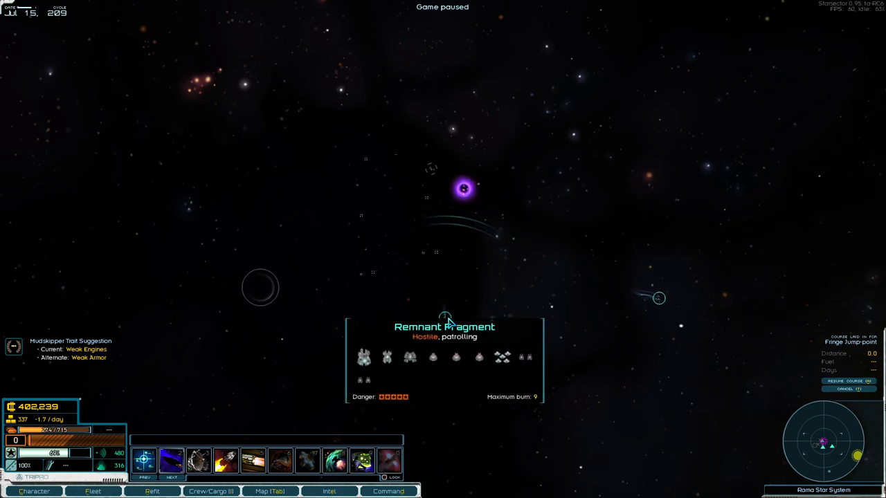
{"action": "left_click", "coordinate": [270, 491]}
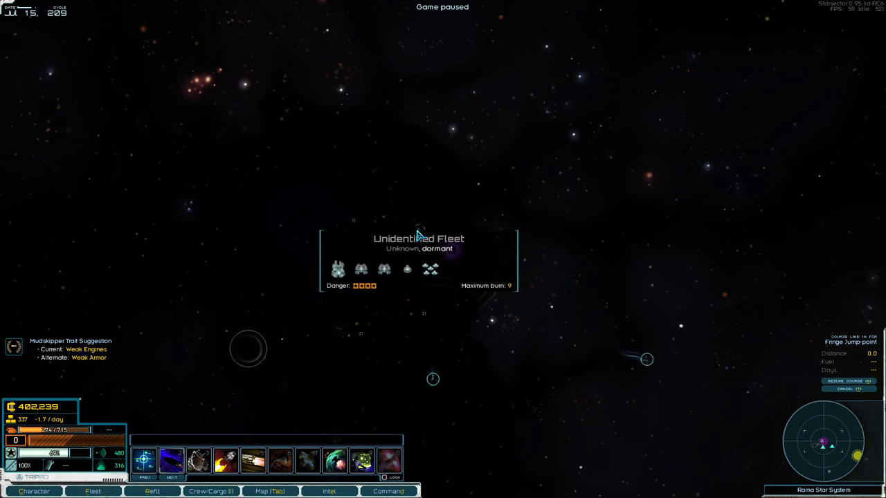
{"action": "left_click", "coordinate": [270, 491]}
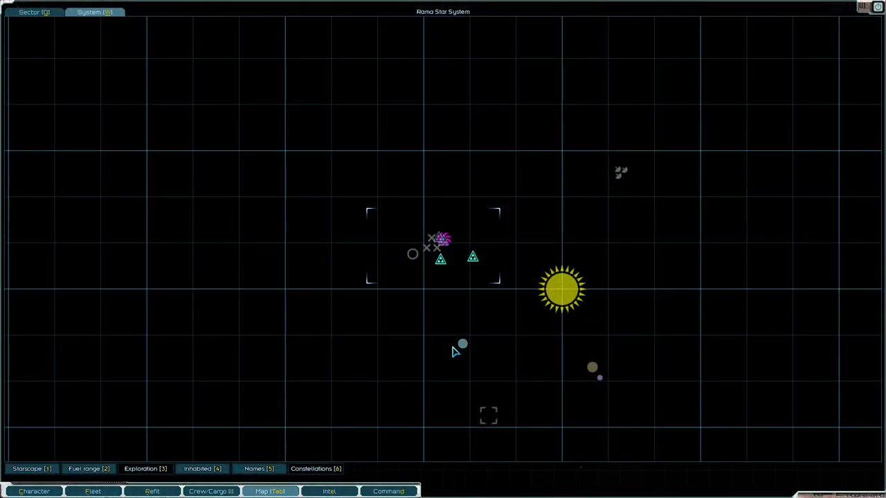
{"action": "mouse_move", "coordinate": [461, 344]}
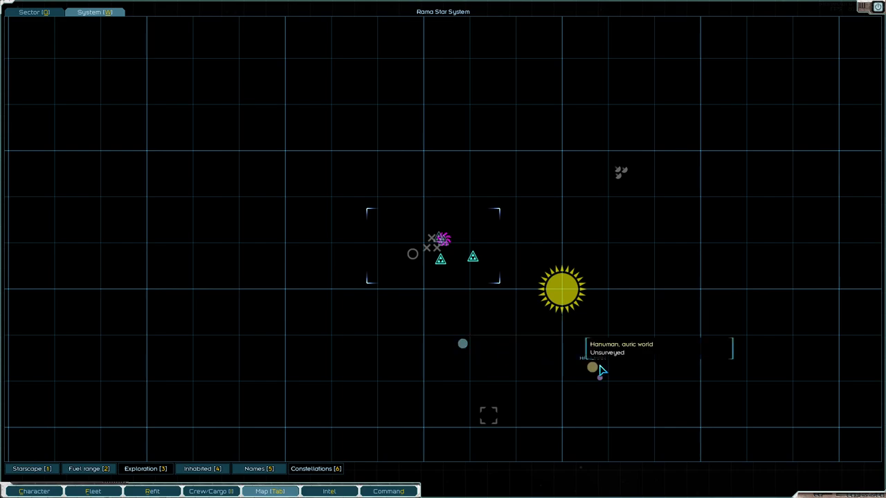
{"action": "mouse_move", "coordinate": [593, 375]}
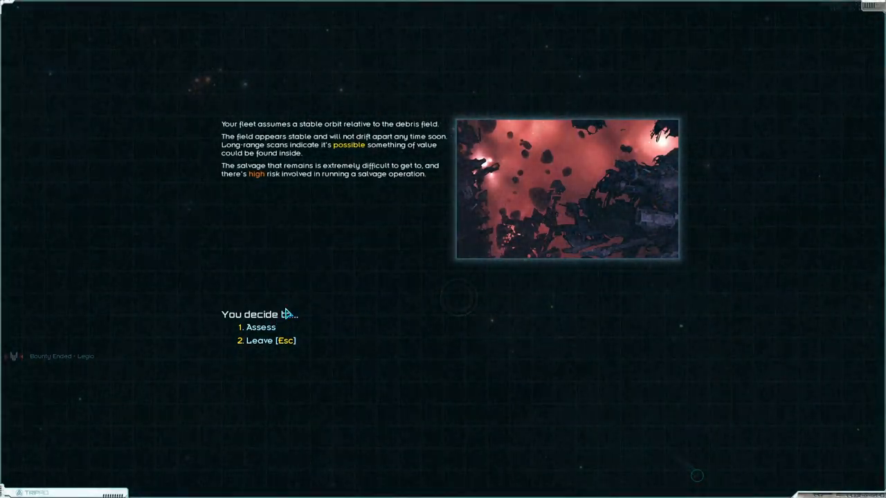
Step: Assess Rama's debris field, decline recovering its derelict ships, and leave without salvaging
{"action": "left_click", "coordinate": [260, 328]}
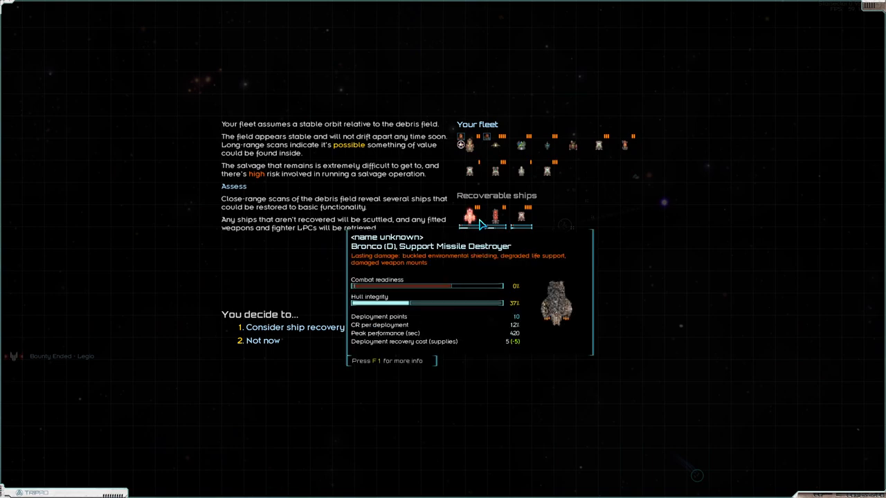
{"action": "mouse_move", "coordinate": [489, 218]}
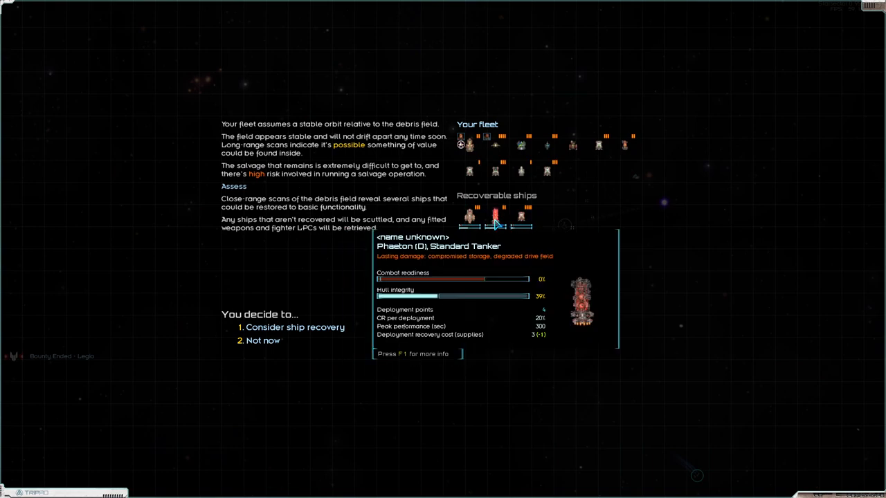
{"action": "mouse_move", "coordinate": [493, 220]}
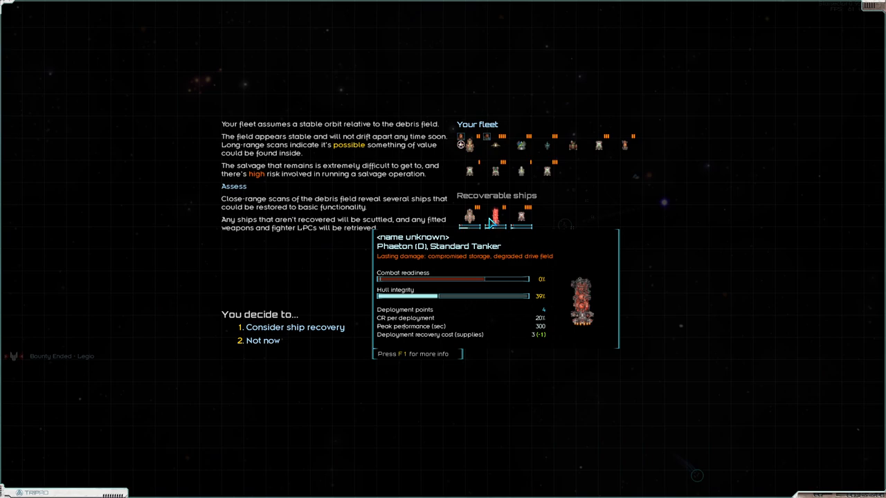
{"action": "mouse_move", "coordinate": [526, 222]}
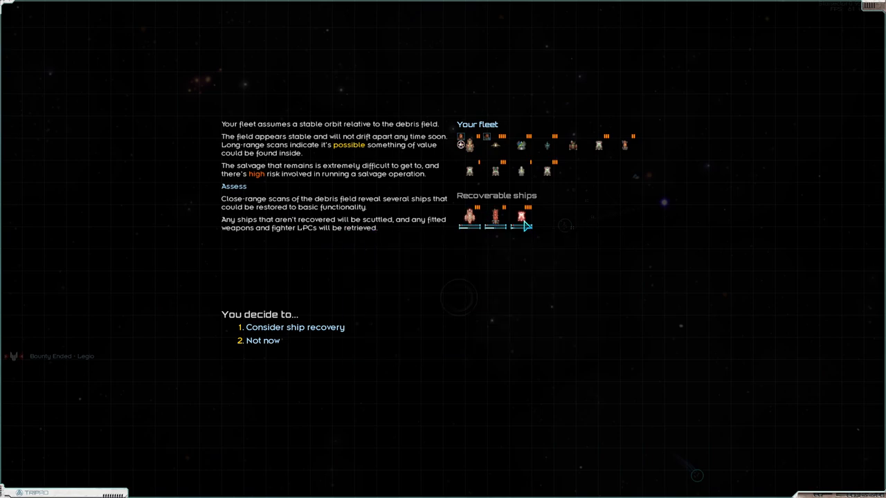
{"action": "left_click", "coordinate": [295, 327]}
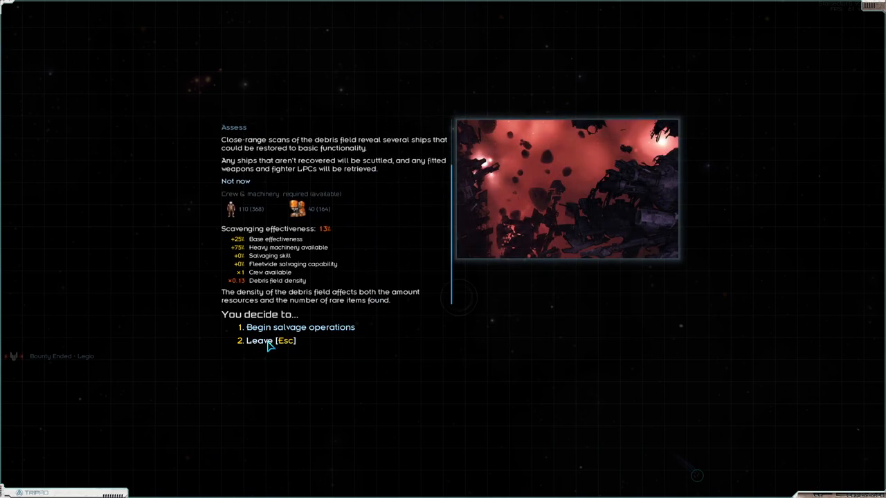
{"action": "left_click", "coordinate": [259, 341]}
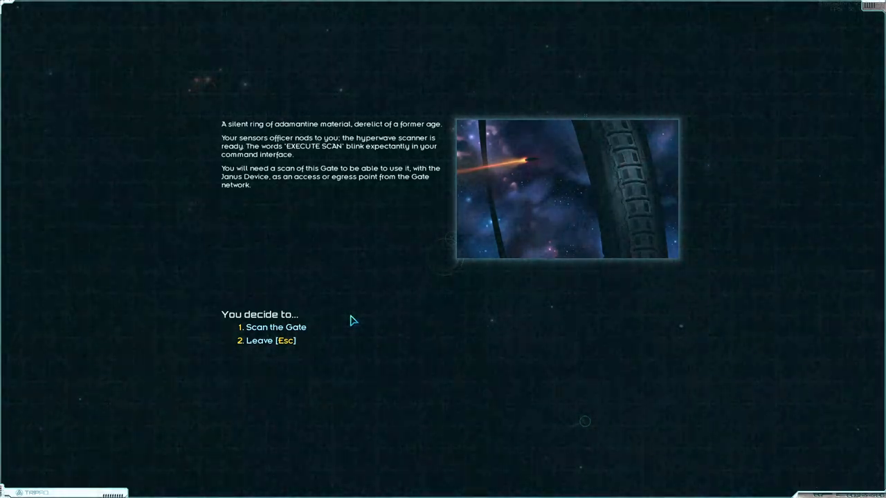
Step: Scan Rama's derelict Gate to reveal its transit destinations
{"action": "left_click", "coordinate": [274, 327]}
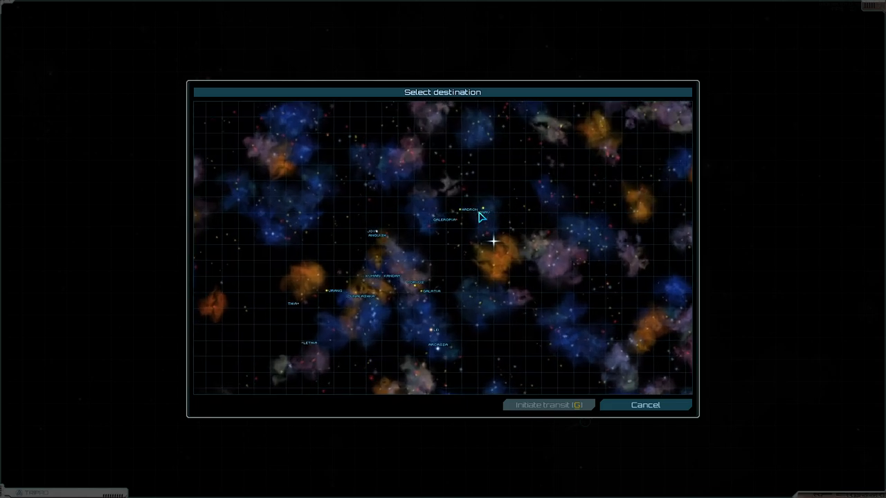
{"action": "mouse_move", "coordinate": [431, 222]}
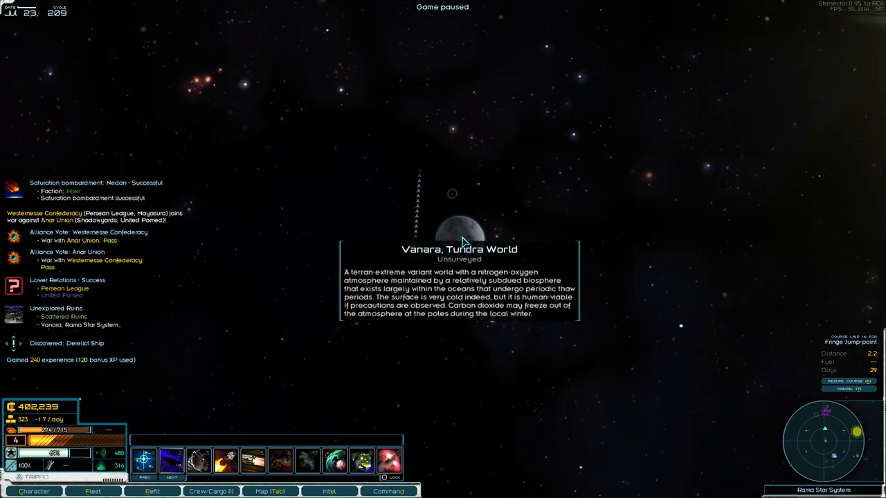
Step: Resume time, fly to the tundra world Vanara and perform its planetary survey
{"action": "key", "text": "Space"}
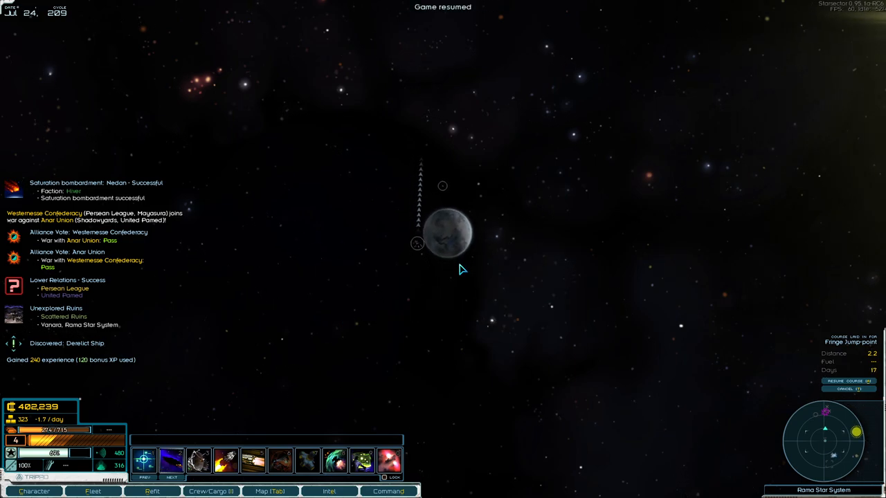
{"action": "left_click", "coordinate": [443, 235]}
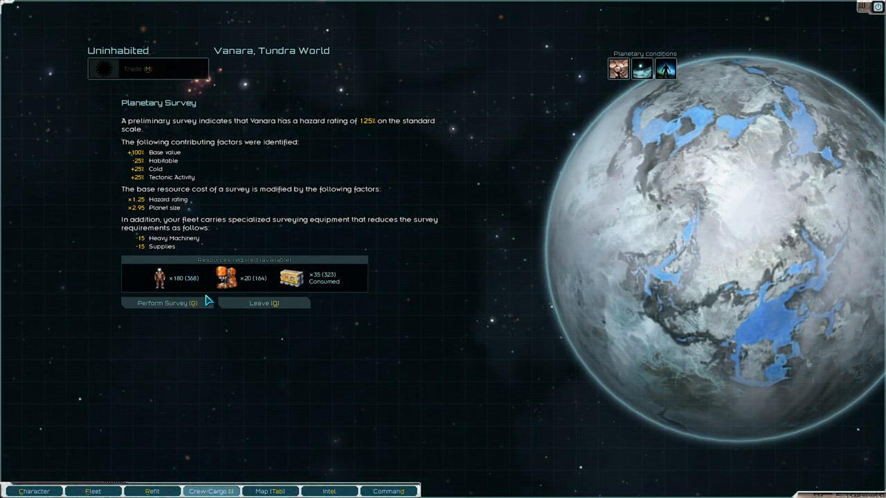
{"action": "mouse_move", "coordinate": [612, 69]}
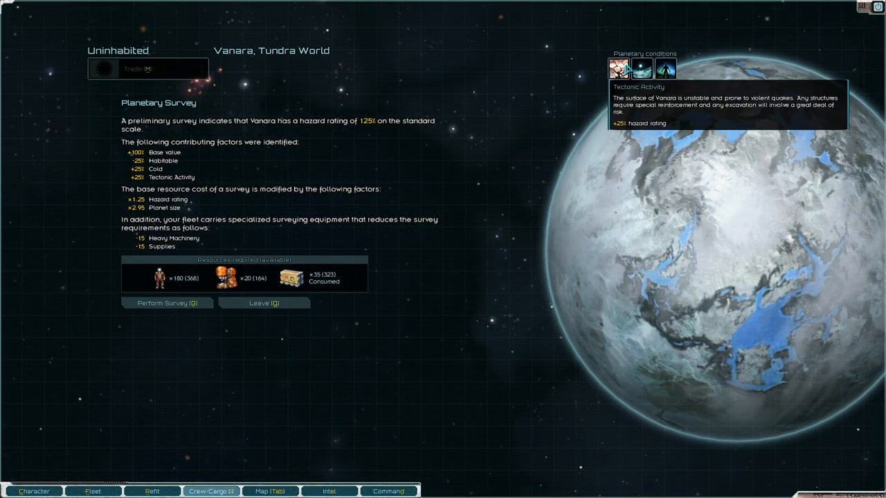
{"action": "mouse_move", "coordinate": [636, 68]}
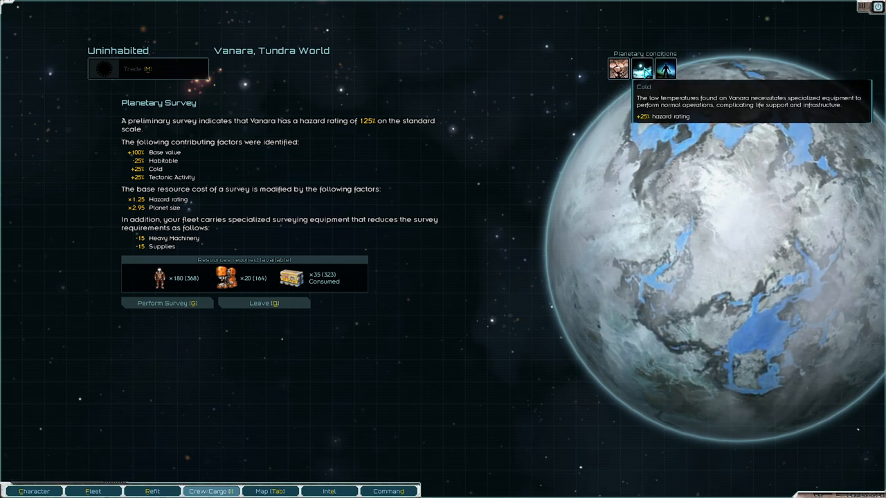
{"action": "mouse_move", "coordinate": [147, 303]}
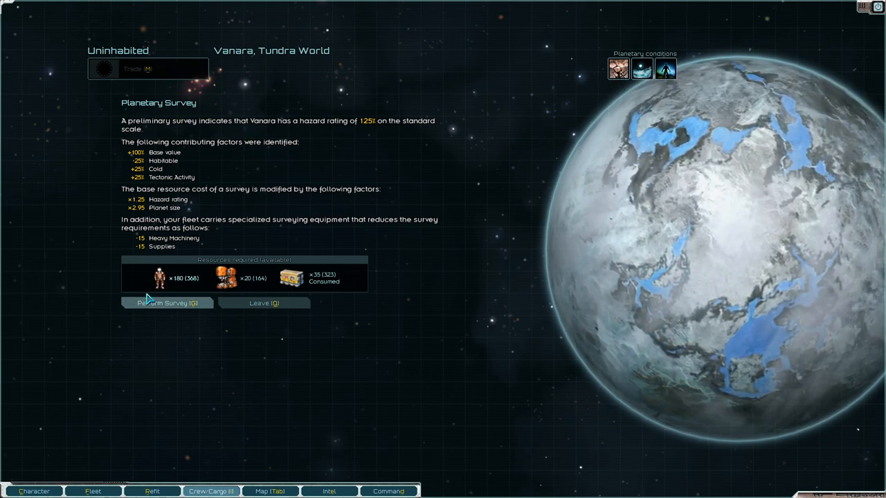
{"action": "left_click", "coordinate": [166, 303]}
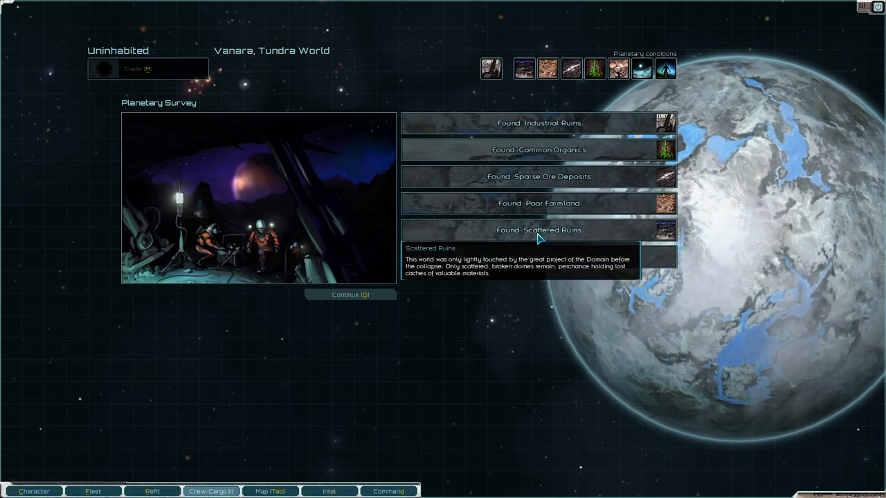
Step: Explore Vanara's ruins, keeping luxury goods, metals, supplies and a VPC chip but leaving most organics
{"action": "left_click", "coordinate": [350, 295]}
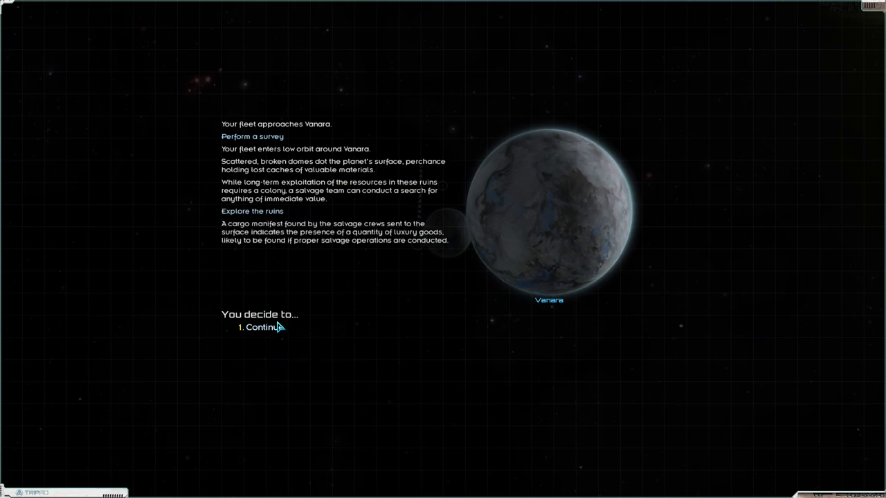
{"action": "left_click", "coordinate": [264, 326]}
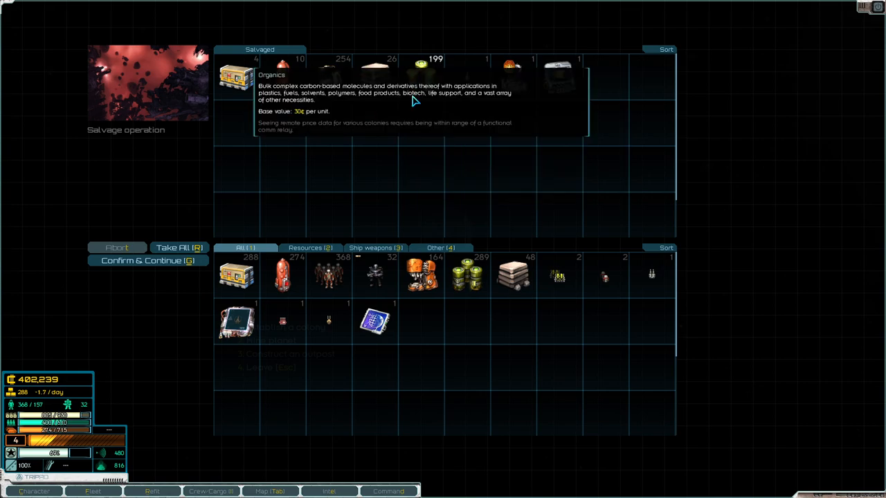
{"action": "left_click", "coordinate": [179, 248]}
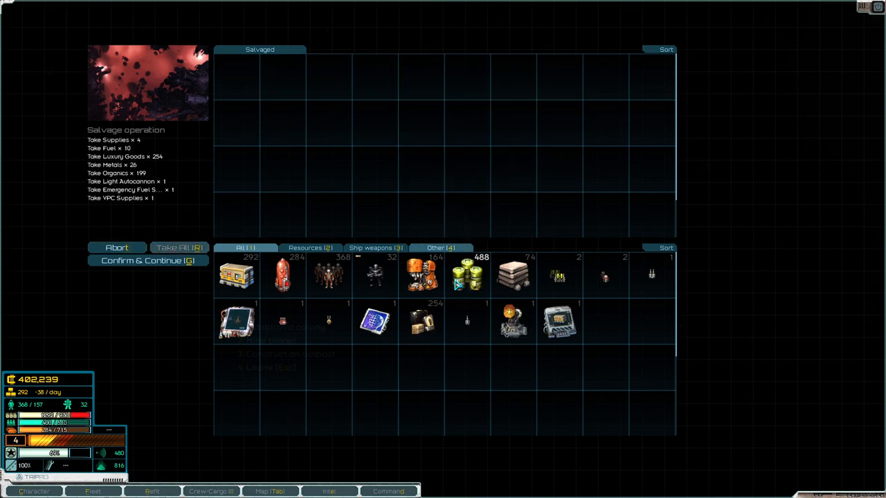
{"action": "left_click", "coordinate": [467, 276]}
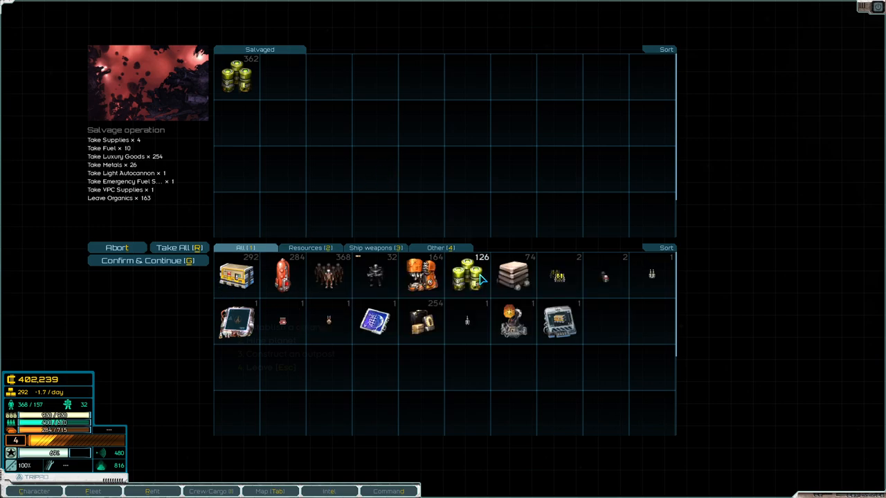
{"action": "mouse_move", "coordinate": [513, 323]}
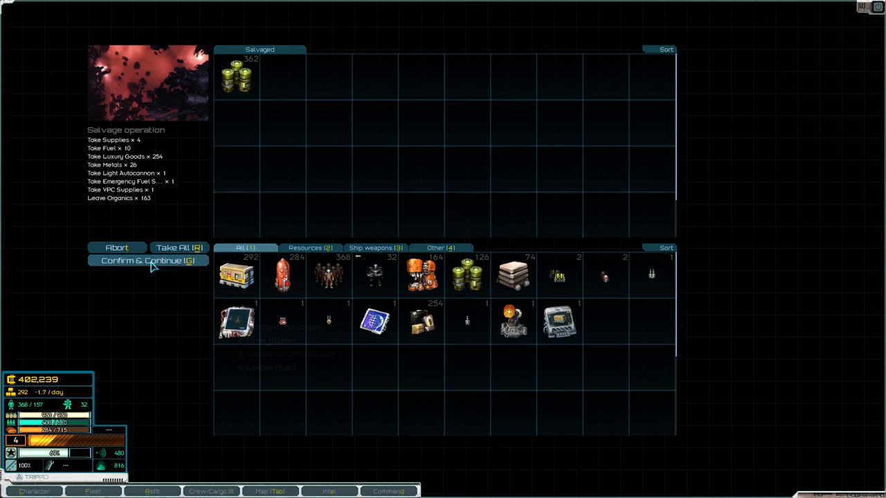
{"action": "mouse_move", "coordinate": [559, 329]}
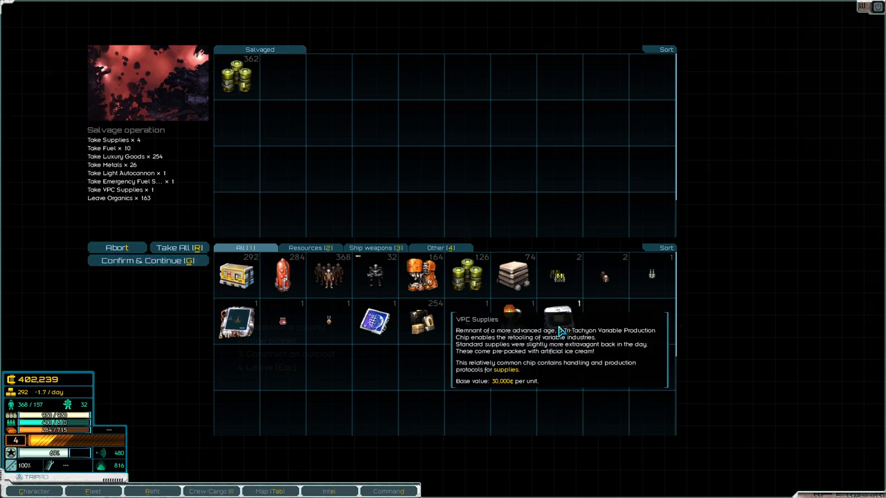
{"action": "left_click", "coordinate": [148, 261]}
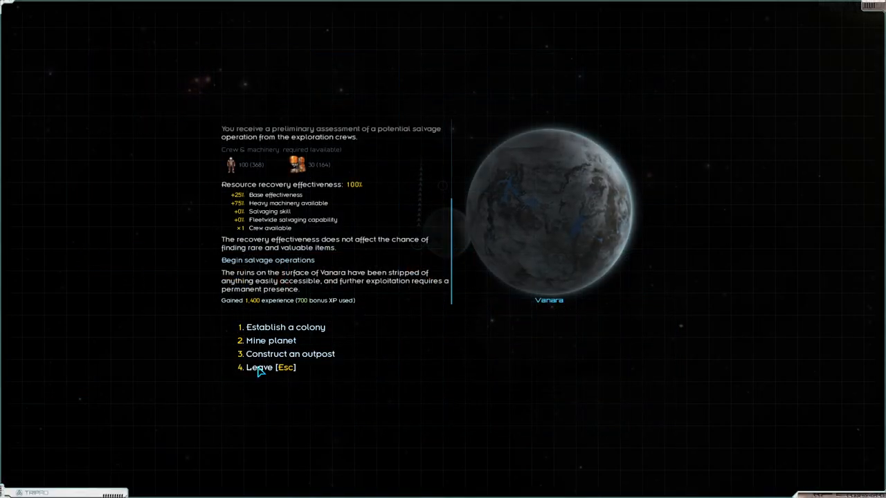
{"action": "left_click", "coordinate": [265, 367]}
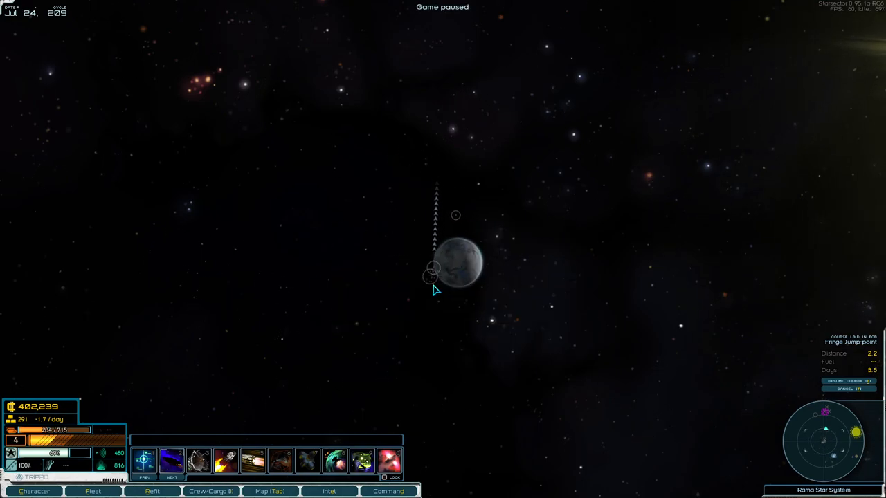
{"action": "mouse_move", "coordinate": [454, 216]}
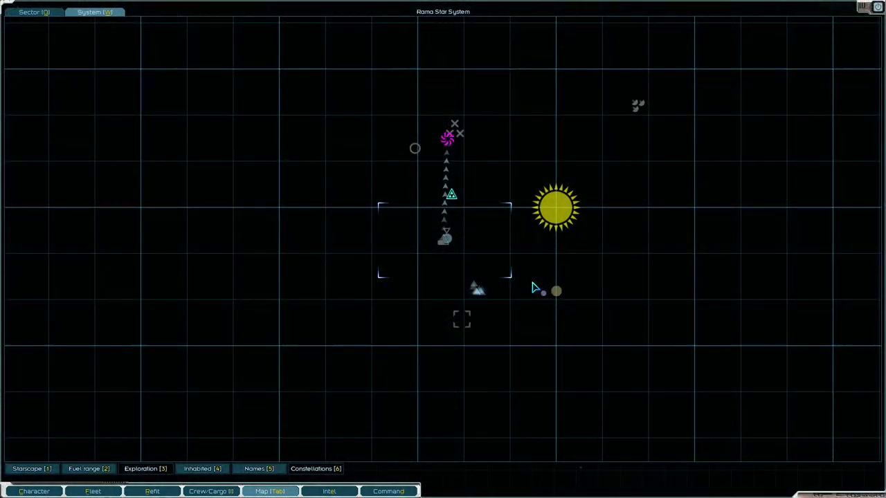
{"action": "mouse_move", "coordinate": [476, 289]}
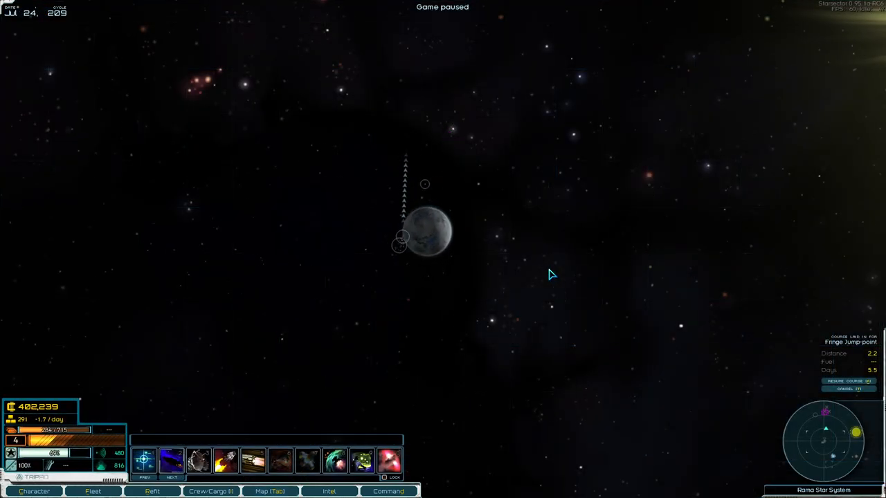
Step: Scavenge the newly found debris field, accepting the accident that loses 9 heavy machinery
{"action": "key", "text": "SPACE"}
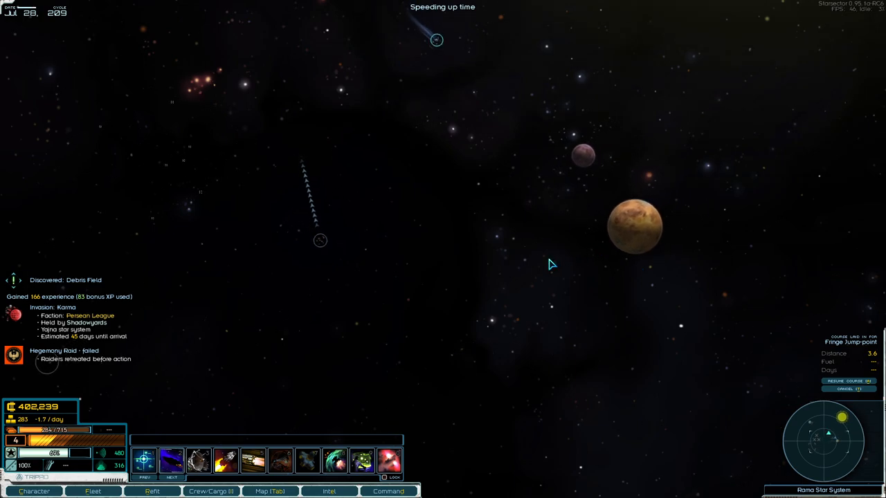
{"action": "key", "text": "SPACE"}
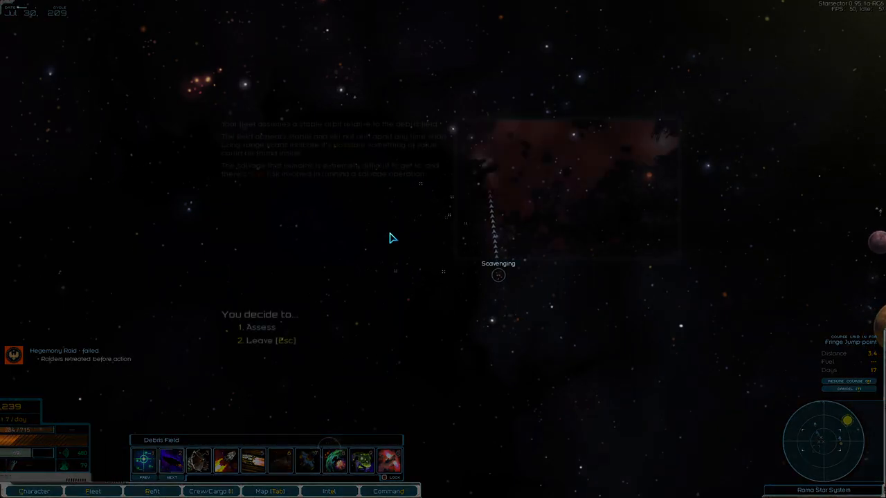
{"action": "left_click", "coordinate": [257, 327]}
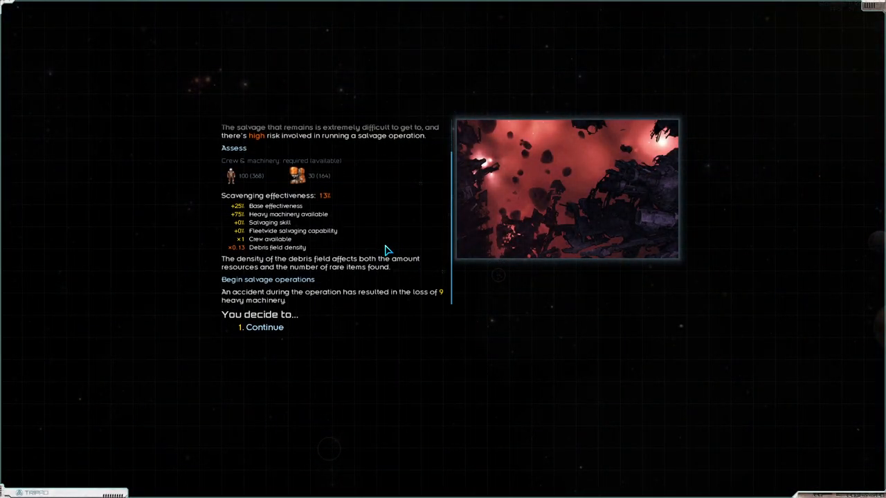
Step: Dismiss the salvage accident report so the fleet flies on through Rama toward Hanuman
{"action": "left_click", "coordinate": [264, 328]}
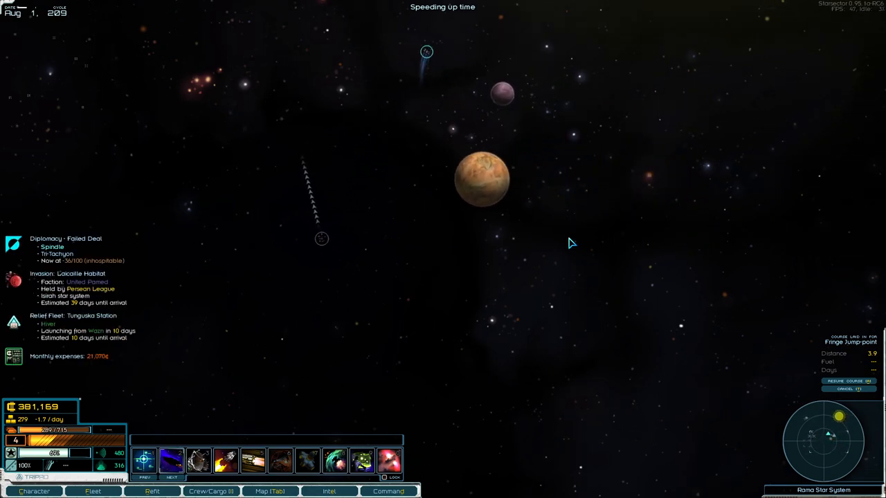
{"action": "mouse_move", "coordinate": [481, 234]}
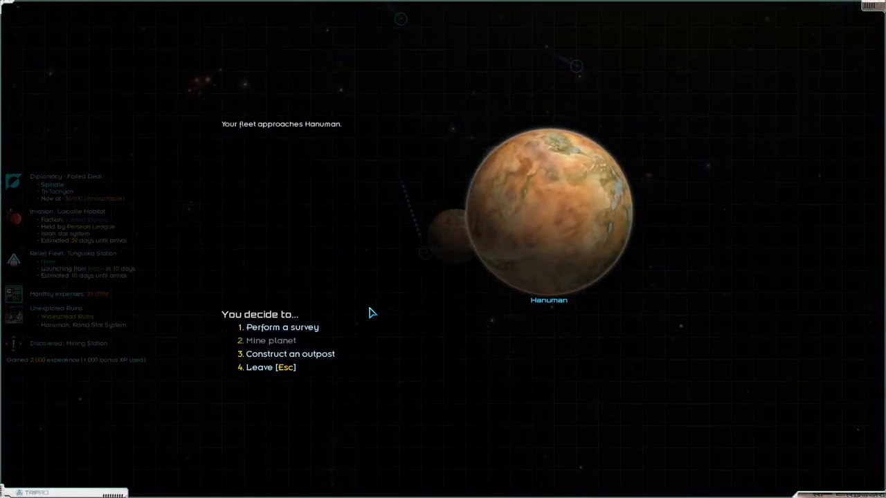
Step: Survey Hanuman, explore its ruins, tap the exploding fuel tanks, and start salvaging
{"action": "left_click", "coordinate": [283, 327]}
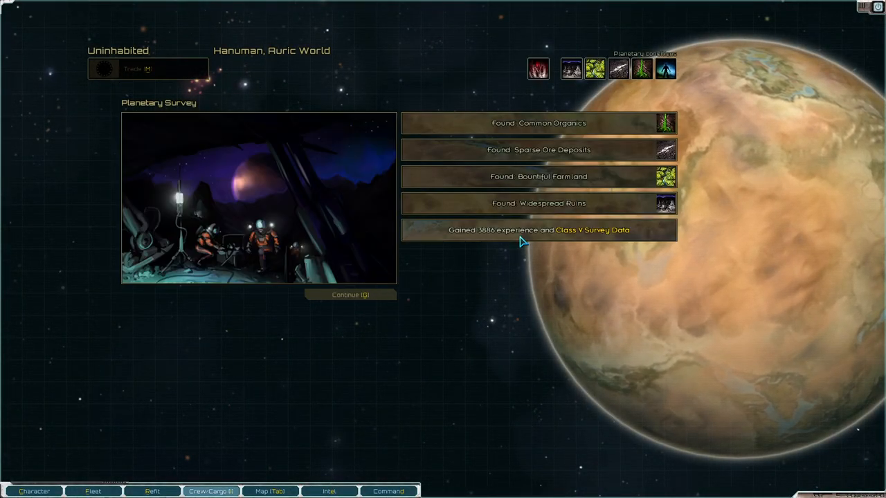
{"action": "left_click", "coordinate": [350, 294]}
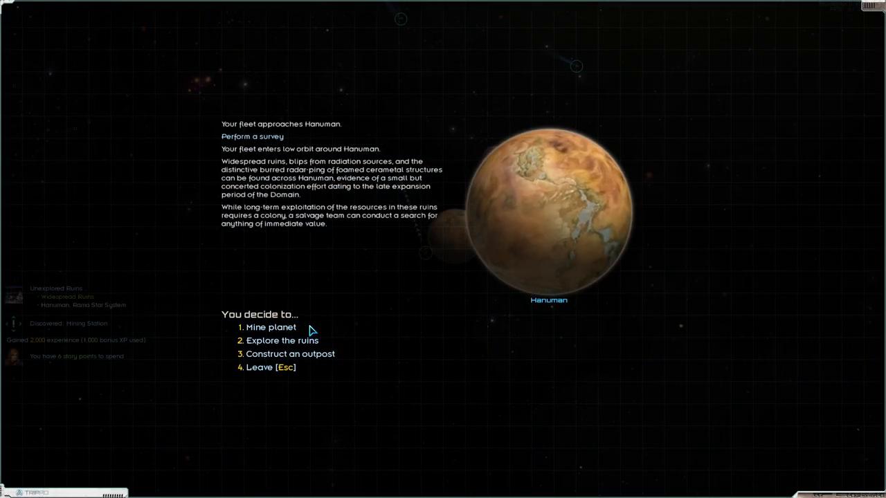
{"action": "left_click", "coordinate": [284, 341]}
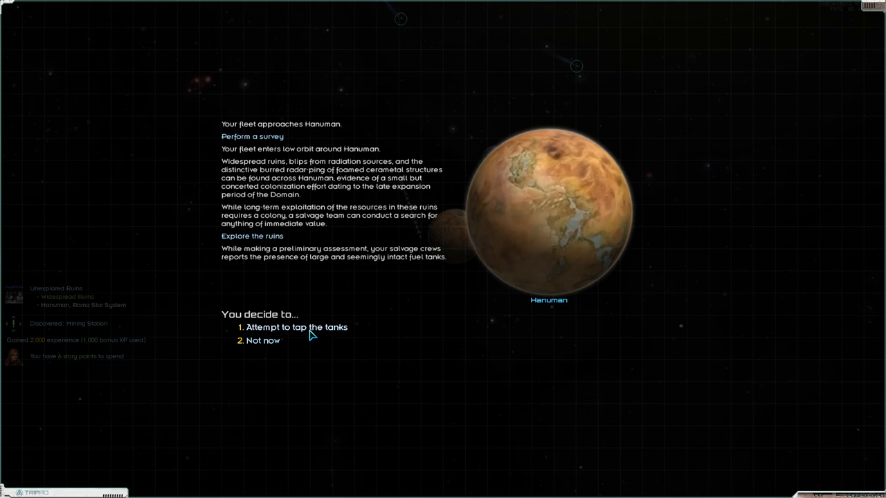
{"action": "mouse_move", "coordinate": [269, 335]}
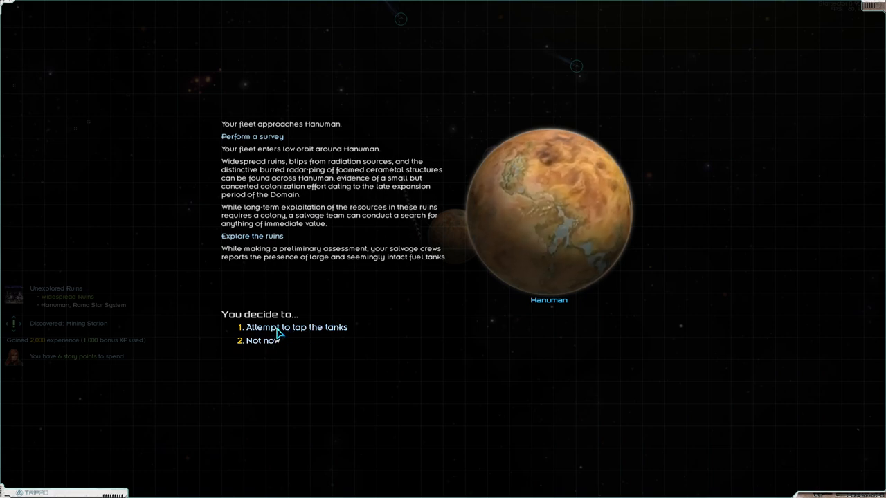
{"action": "left_click", "coordinate": [293, 327]}
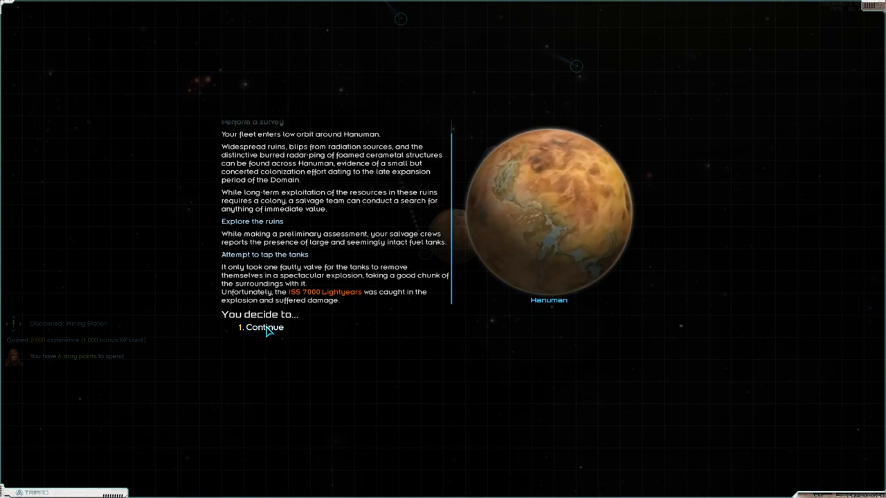
{"action": "left_click", "coordinate": [264, 328]}
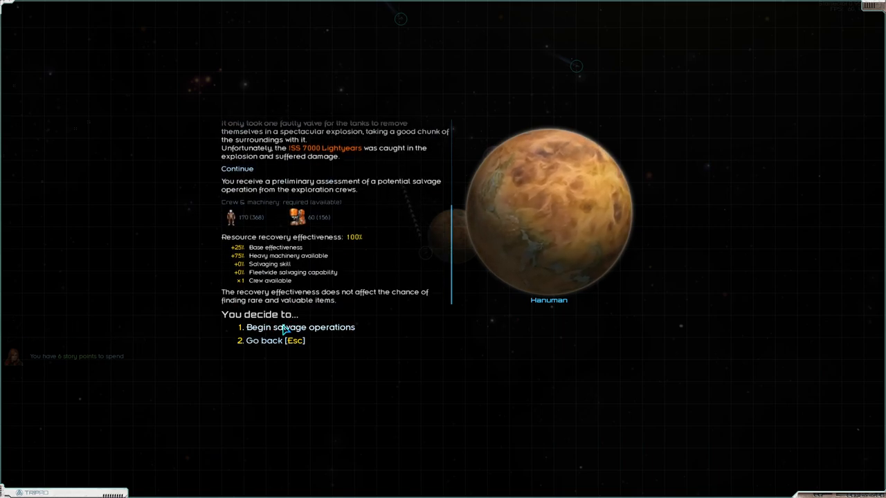
{"action": "left_click", "coordinate": [299, 327]}
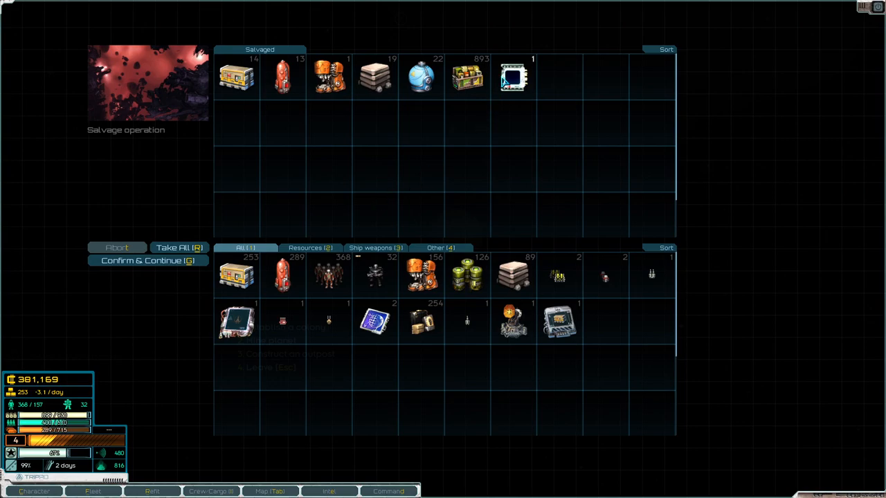
{"action": "mouse_move", "coordinate": [518, 76]}
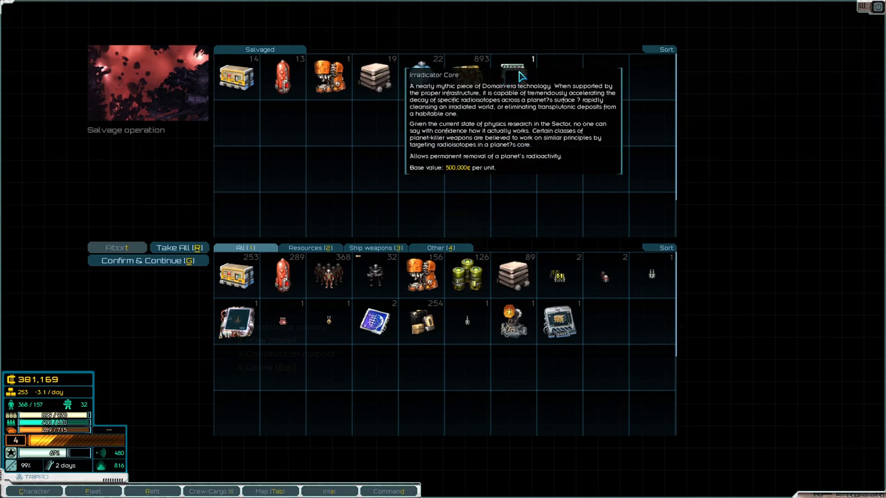
{"action": "mouse_move", "coordinate": [522, 67]}
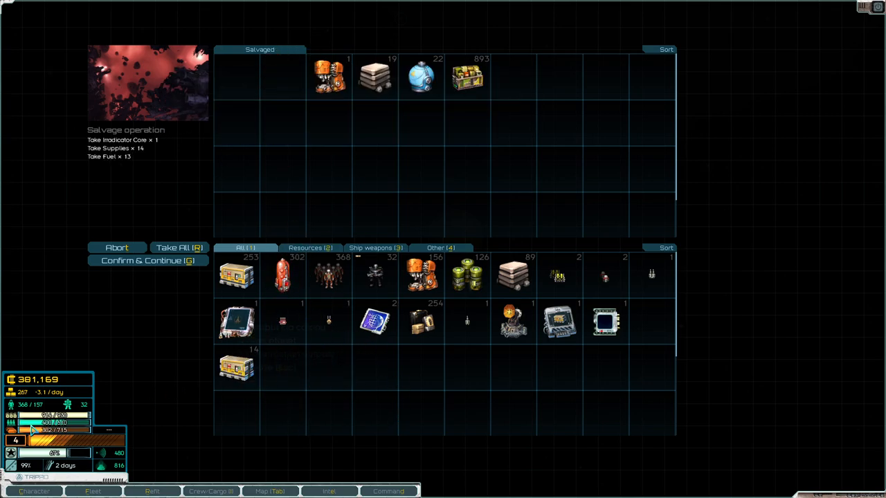
{"action": "mouse_move", "coordinate": [469, 74]}
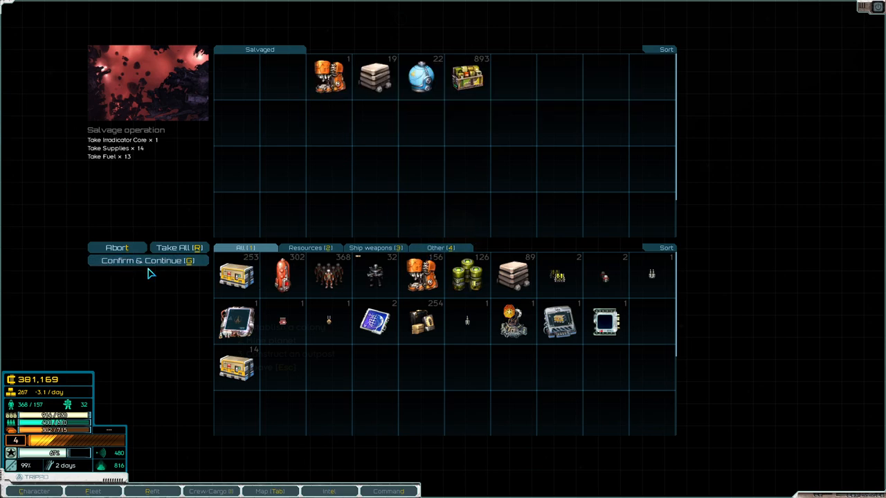
{"action": "mouse_move", "coordinate": [161, 268]}
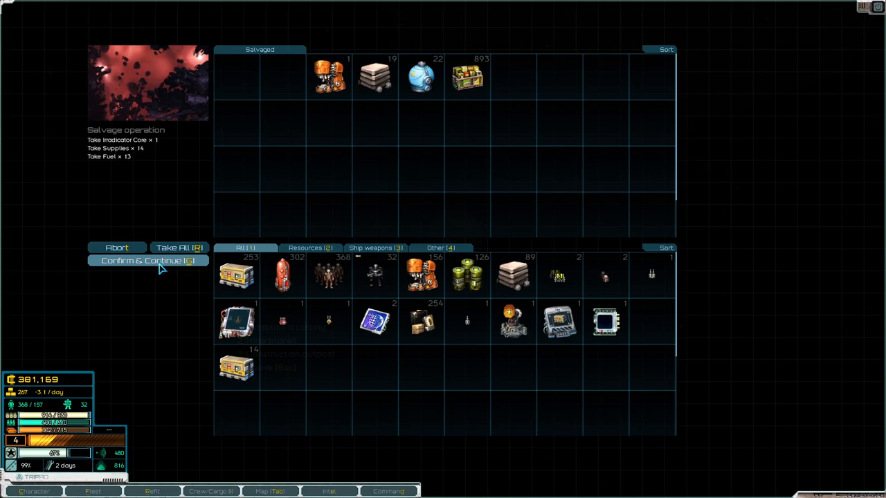
Step: Confirm taking Hanuman's Irradiator Core, 14 supplies and 13 fuel
{"action": "left_click", "coordinate": [148, 261]}
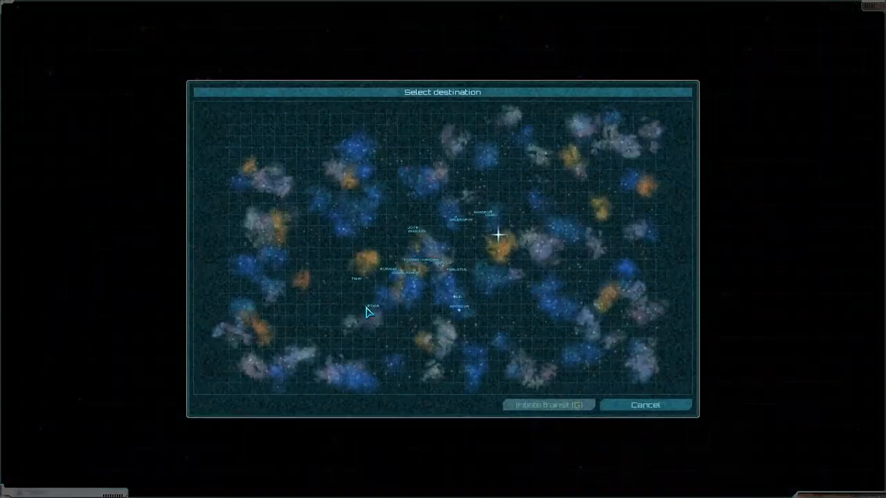
Step: Choose the Joy star system as the jump destination
{"action": "left_click", "coordinate": [411, 228]}
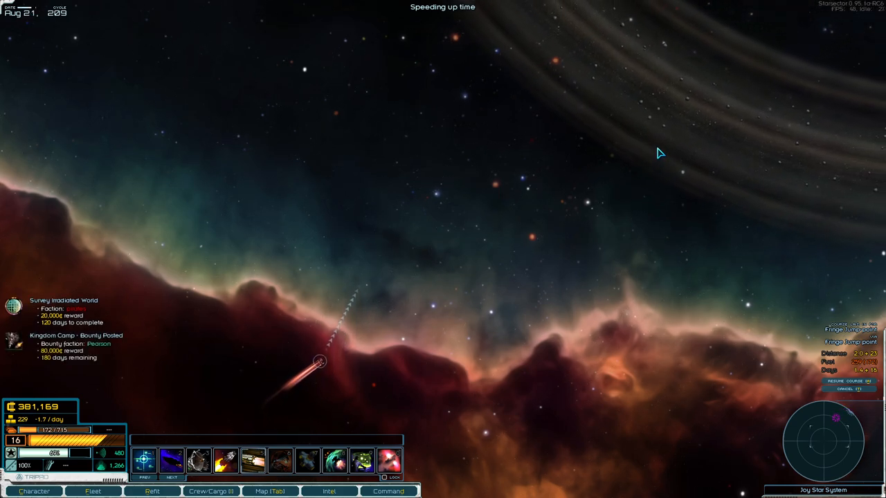
{"action": "mouse_move", "coordinate": [701, 188]}
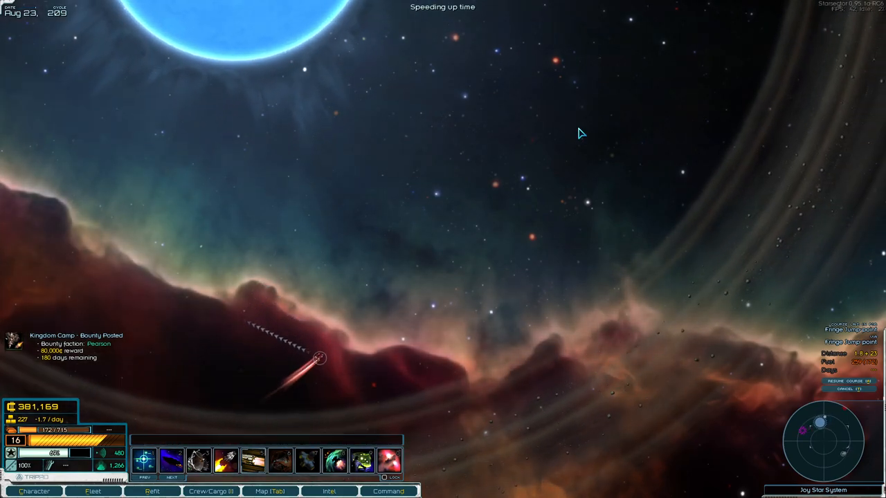
Step: View Hannah Kesslier's level 4 skills and six story points on the character sheet
{"action": "left_click", "coordinate": [33, 491]}
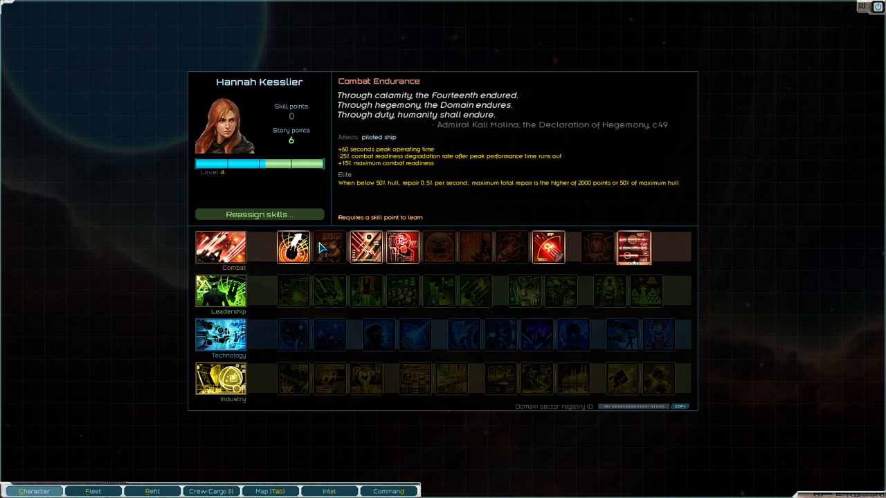
{"action": "mouse_move", "coordinate": [366, 292]}
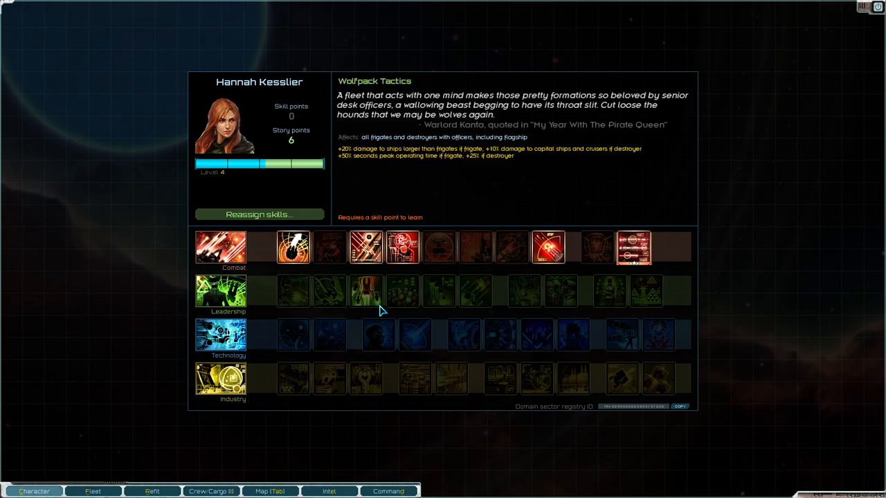
{"action": "mouse_move", "coordinate": [402, 291]}
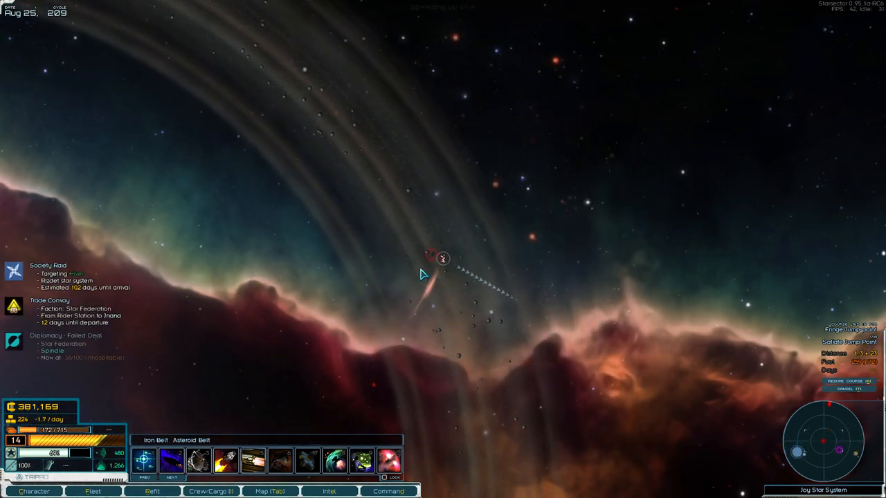
Step: Fly to Reverie Fortress and dock to queue stored items for retrieval
{"action": "left_click", "coordinate": [443, 256]}
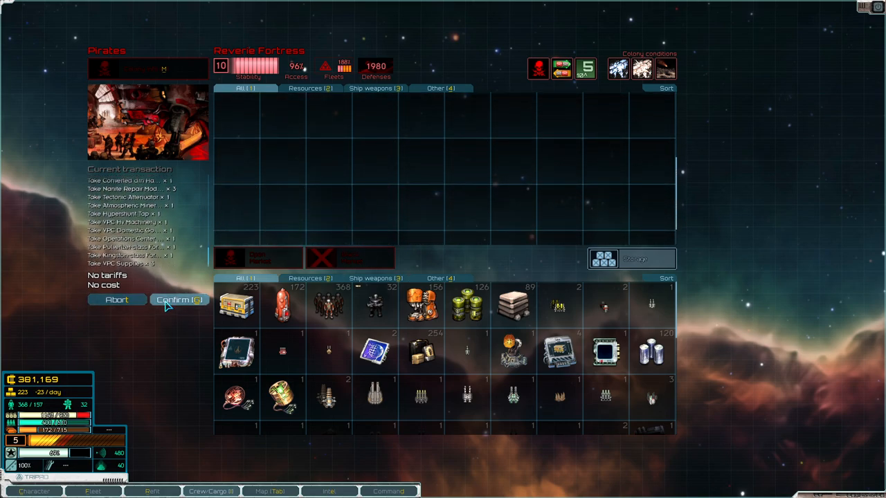
Step: Move the stored items into the fleet's cargo and re-sort the cargo grid
{"action": "left_click", "coordinate": [179, 299]}
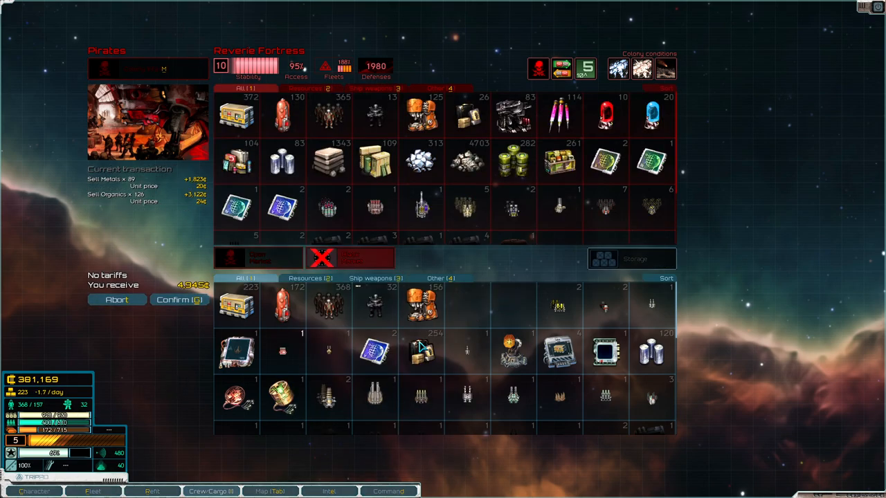
{"action": "left_click", "coordinate": [665, 278]}
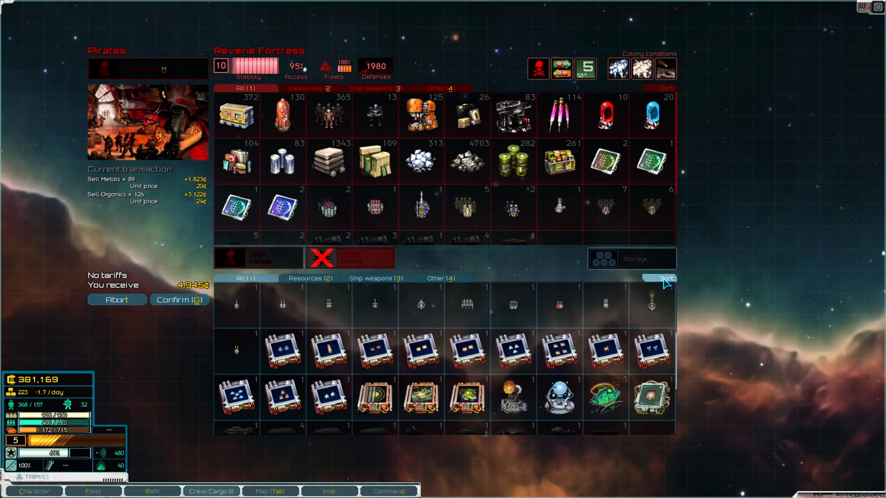
{"action": "left_click", "coordinate": [666, 279]}
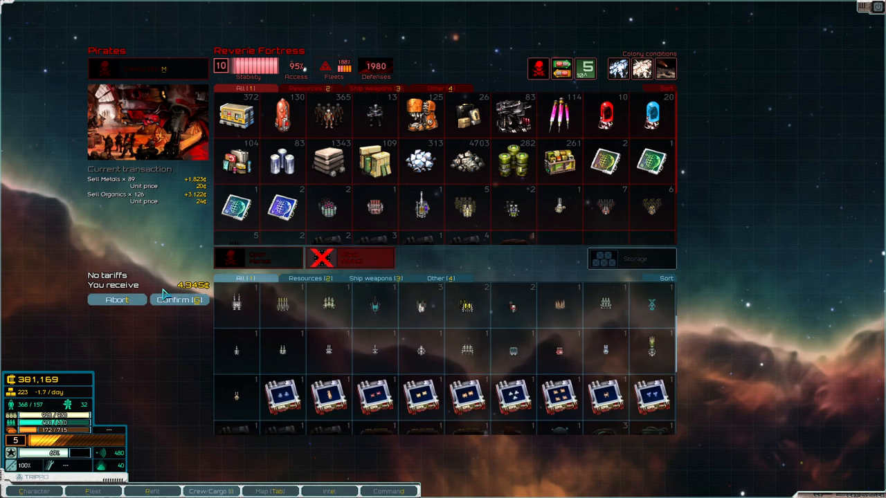
Step: Sell metals and organics, buy 413 fuel, abandon a supplies purchase, and view the sector map
{"action": "left_click", "coordinate": [179, 300]}
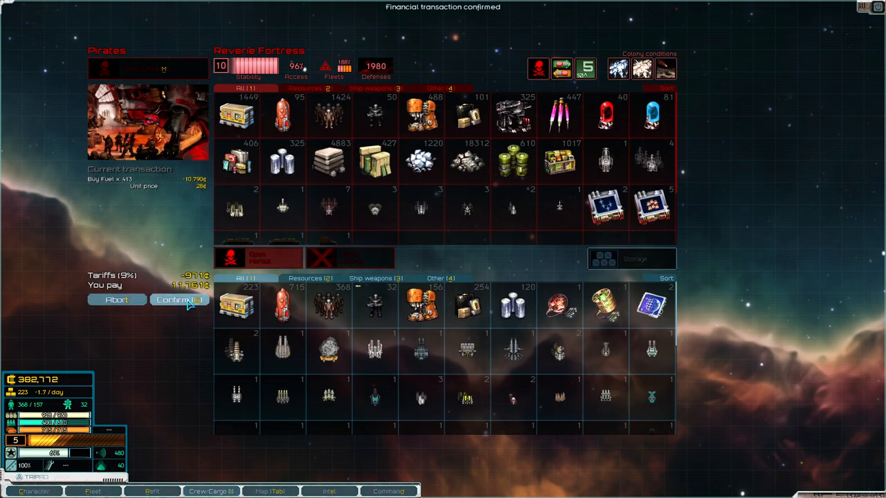
{"action": "left_click", "coordinate": [178, 299]}
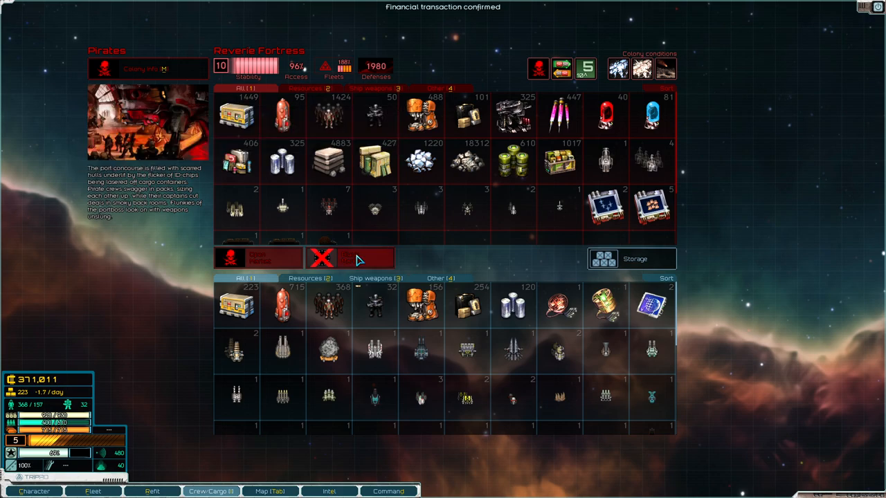
{"action": "left_click", "coordinate": [235, 114]}
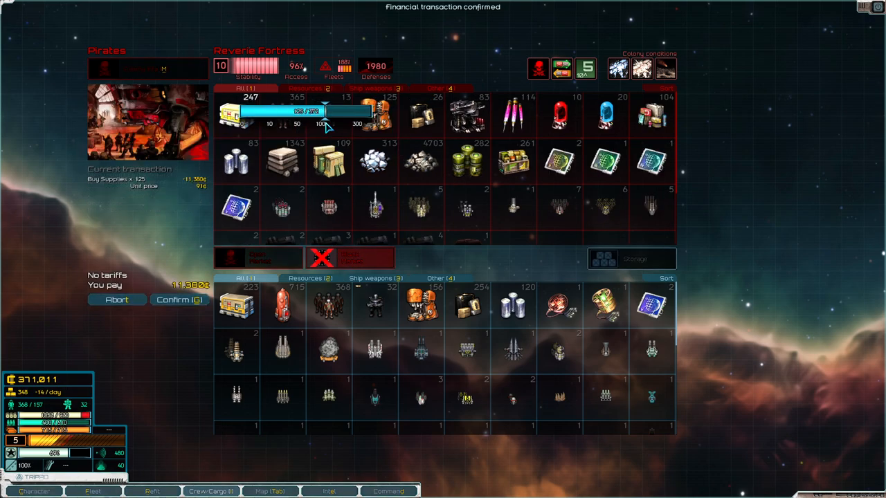
{"action": "left_click", "coordinate": [178, 300]}
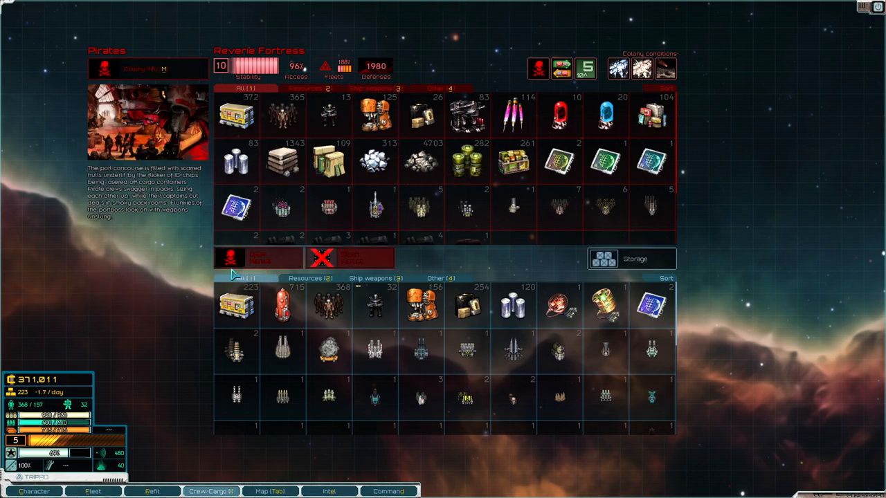
{"action": "left_click", "coordinate": [268, 490]}
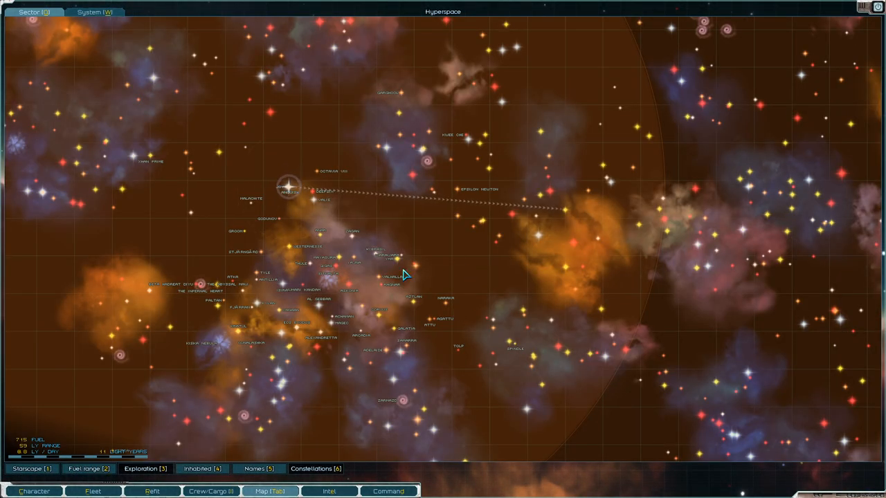
{"action": "mouse_move", "coordinate": [562, 207]}
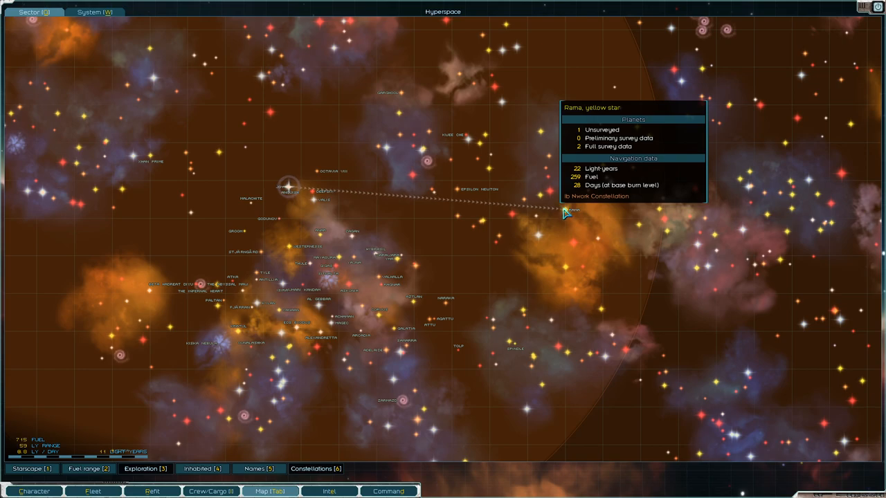
{"action": "mouse_move", "coordinate": [457, 197]}
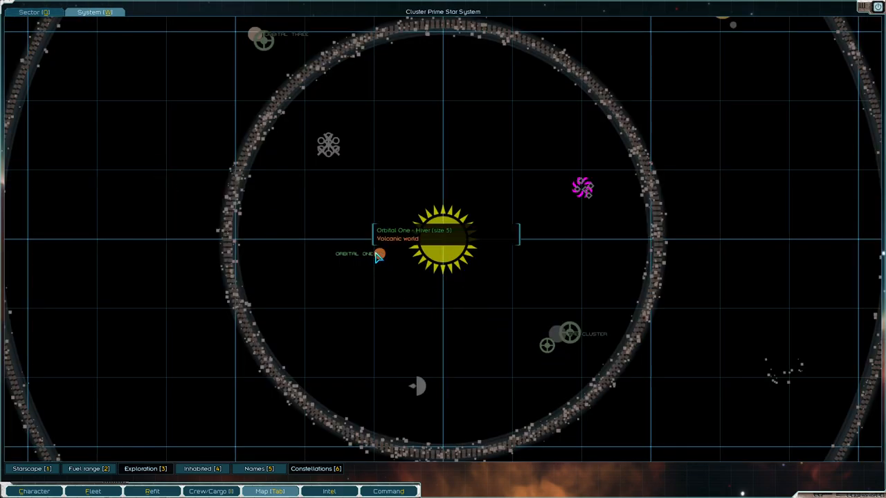
{"action": "mouse_move", "coordinate": [335, 226]}
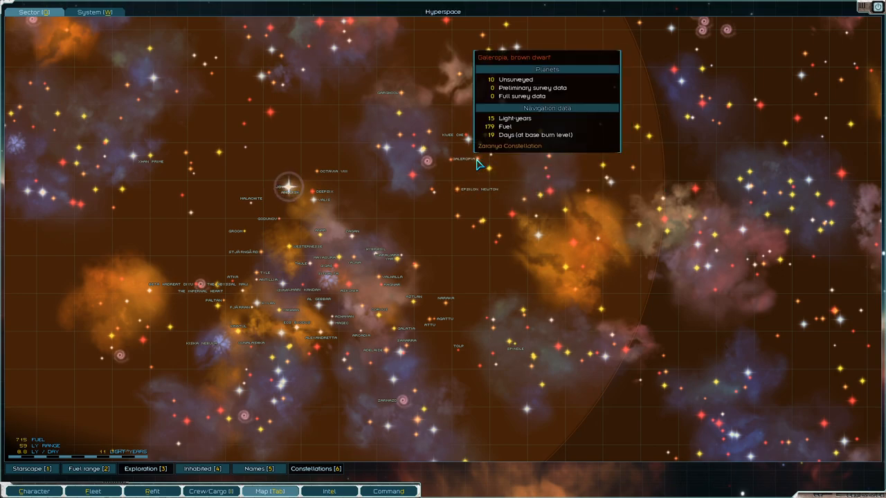
{"action": "mouse_move", "coordinate": [256, 209]}
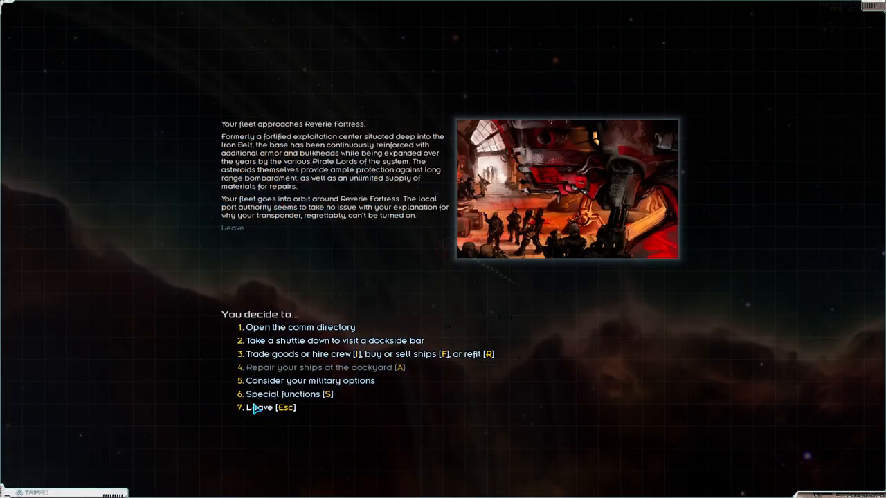
Step: Depart Reverie Fortress and fast-forward through hyperspace toward Epsilon The Spairith, 6.6 light-years away
{"action": "left_click", "coordinate": [257, 408]}
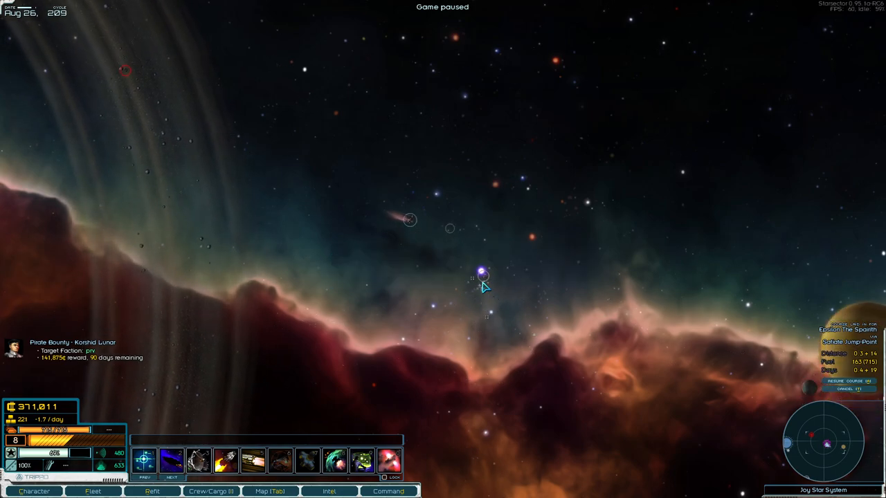
{"action": "left_click", "coordinate": [268, 491]}
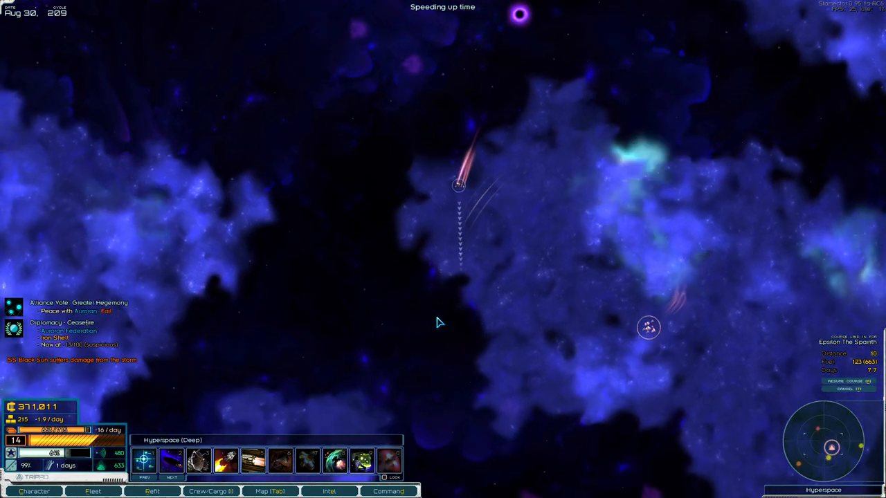
{"action": "key", "text": "SPACE"}
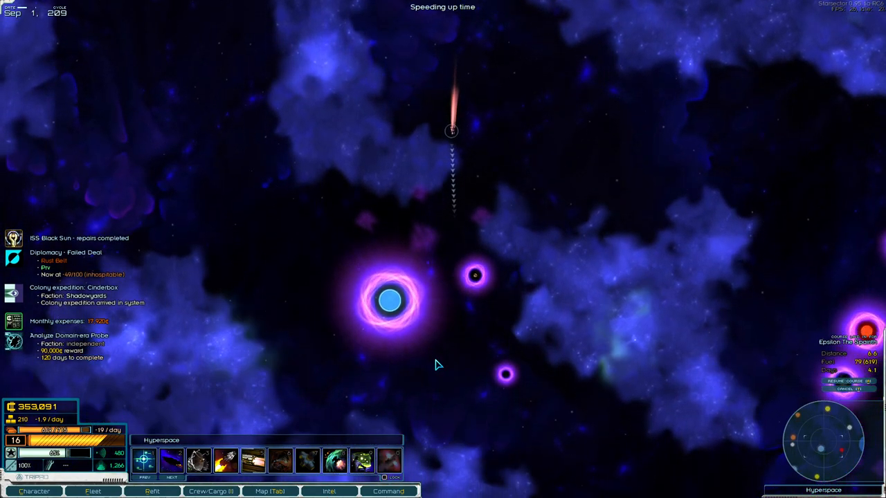
{"action": "left_click", "coordinate": [293, 492]}
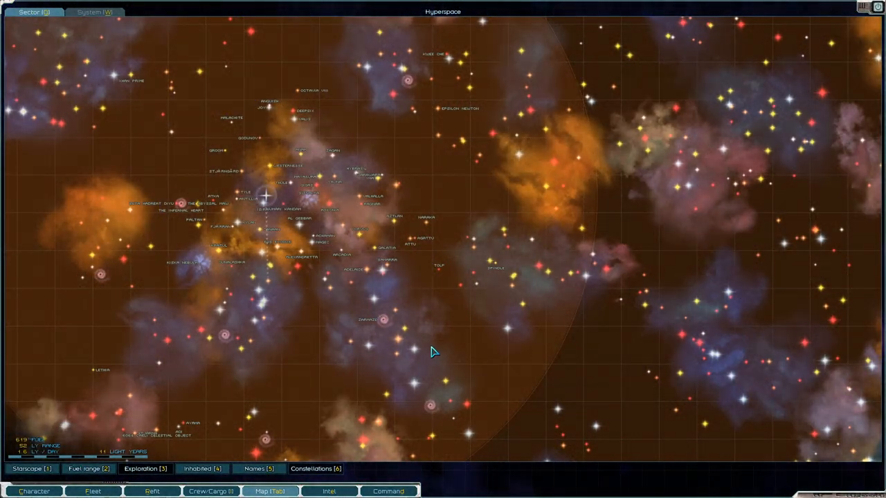
{"action": "left_click", "coordinate": [329, 491]}
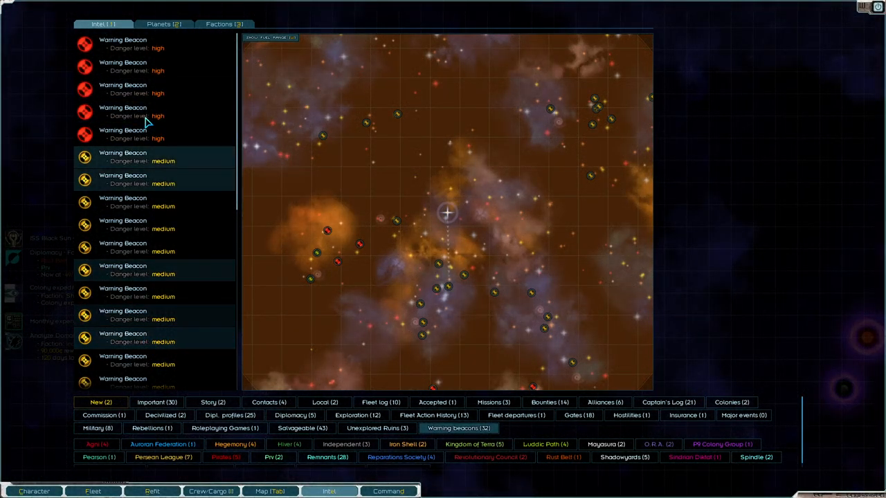
{"action": "left_click", "coordinate": [99, 402]}
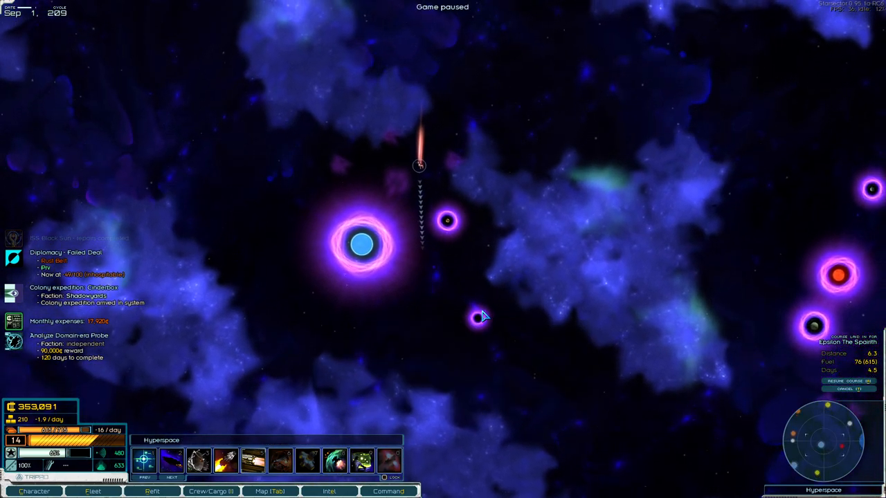
Step: Arrive in Epsilon The Spairith and view its system map with the outpost
{"action": "key", "text": "SPACE"}
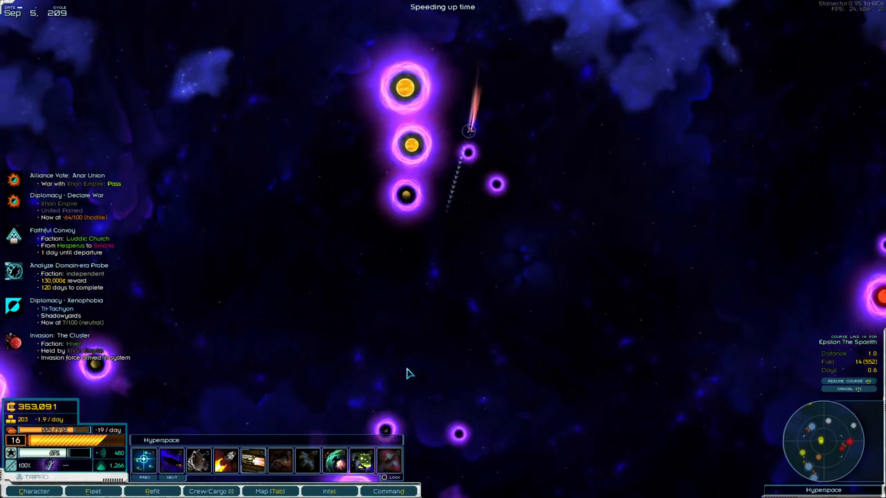
{"action": "left_click", "coordinate": [291, 493]}
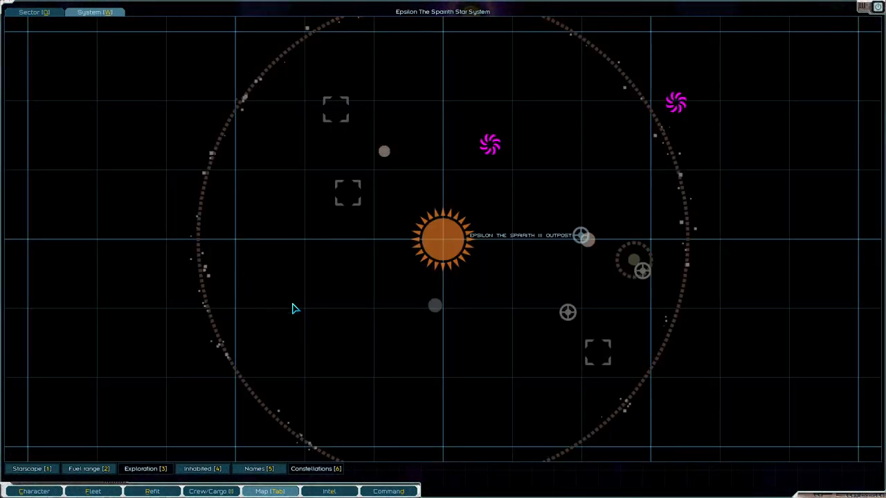
{"action": "mouse_move", "coordinate": [583, 237]}
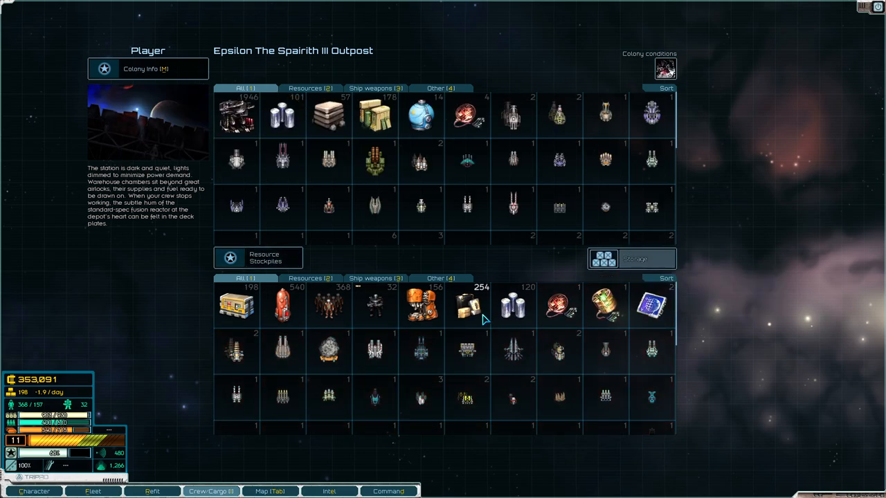
{"action": "mouse_move", "coordinate": [478, 304]}
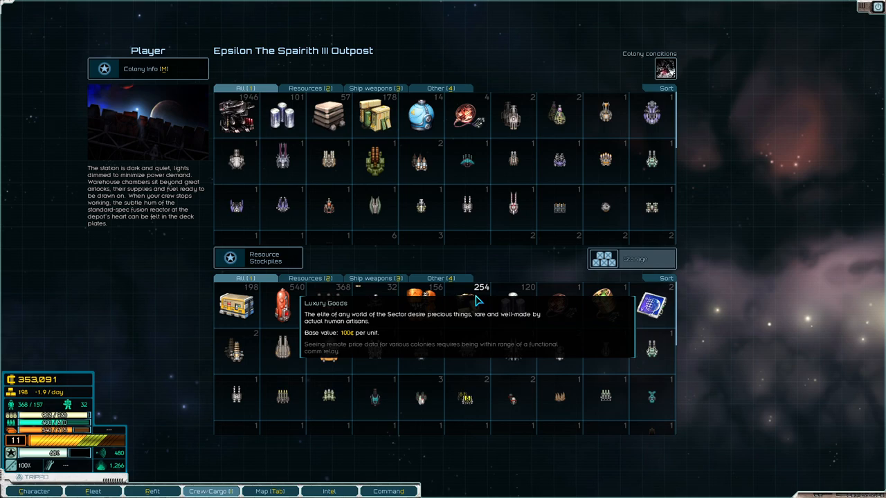
{"action": "mouse_move", "coordinate": [562, 311]}
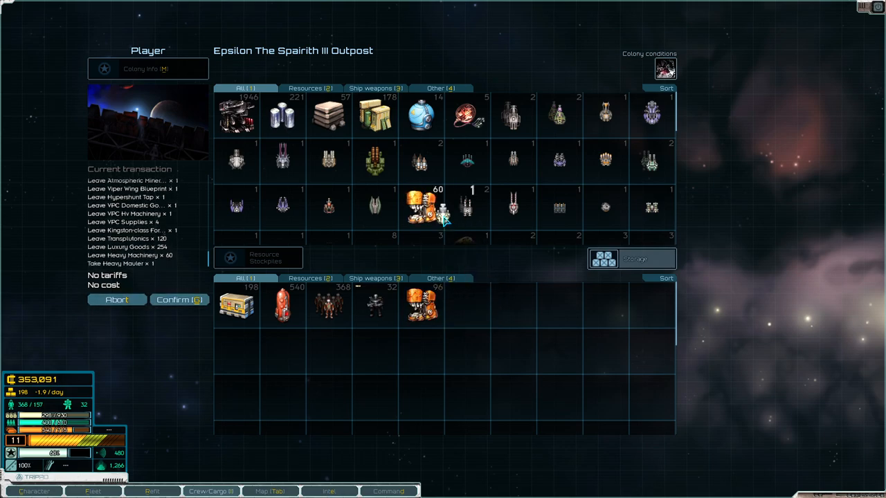
Step: Store the cores, blueprints, weapons and luxury goods in Epsilon The Spairith III storage
{"action": "scroll", "scroll_direction": "down", "scroll_amount": 3}
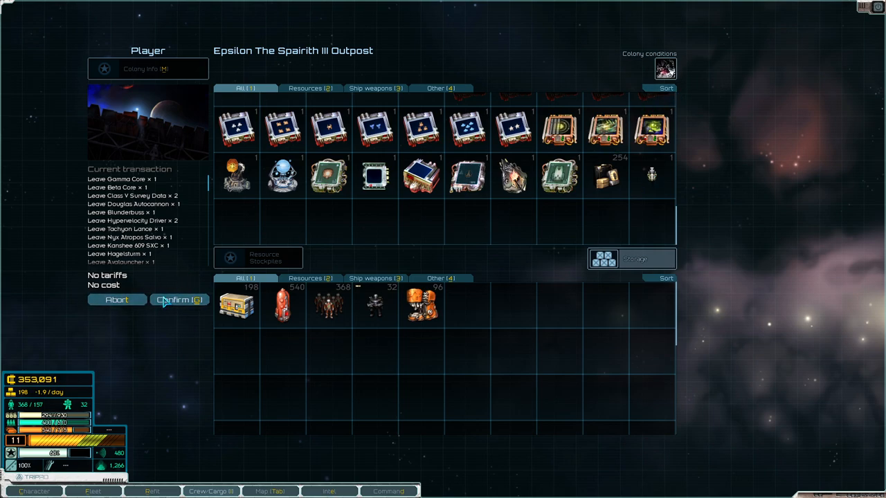
{"action": "left_click", "coordinate": [178, 300]}
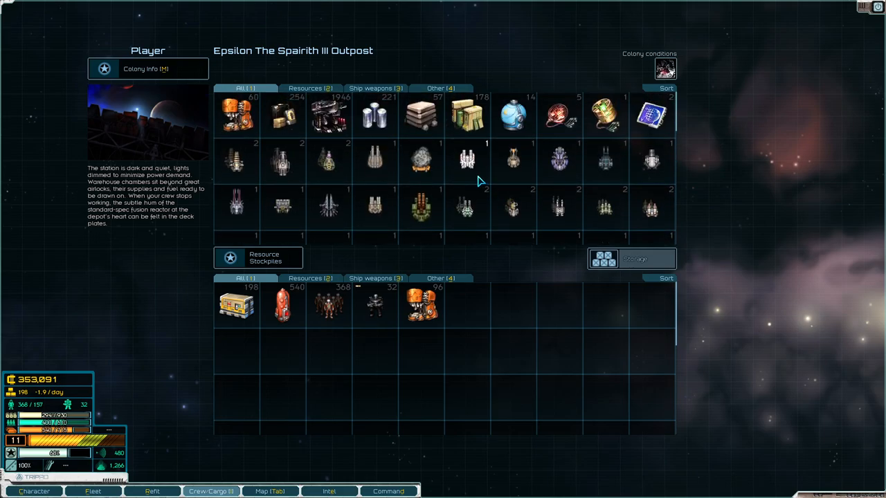
{"action": "mouse_move", "coordinate": [332, 117]}
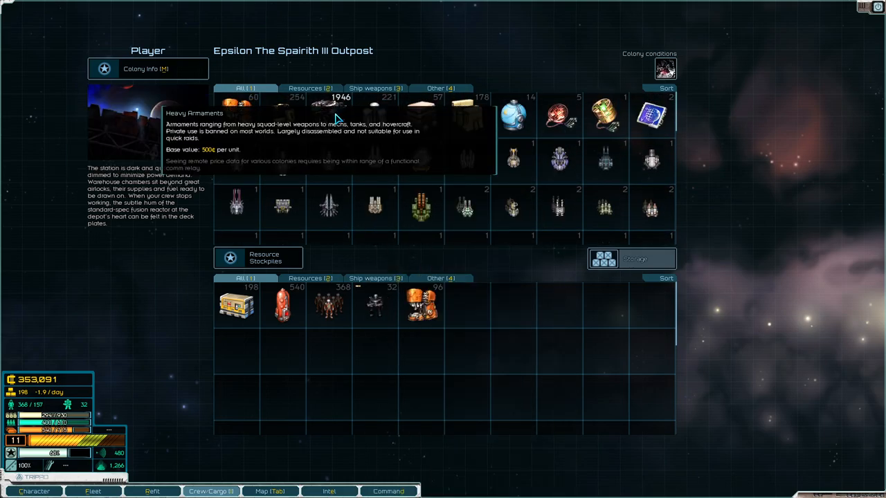
{"action": "left_click", "coordinate": [88, 492]}
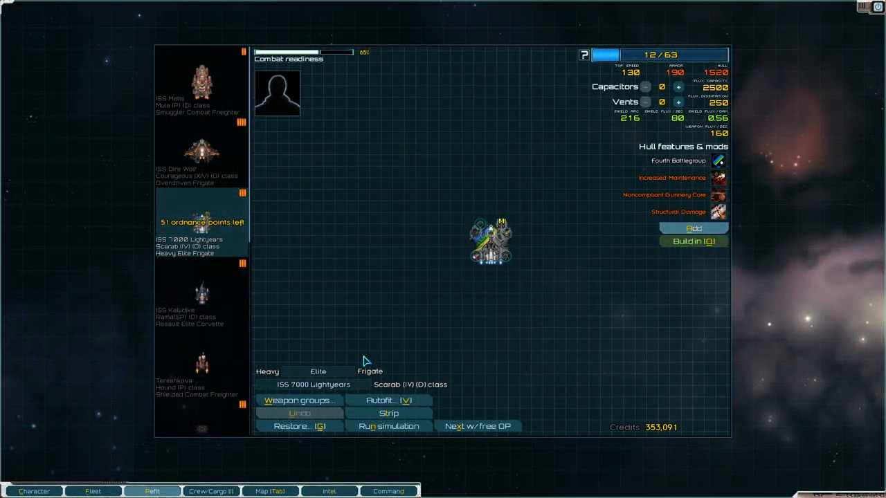
Step: Autofit ISS 7000 Lightyears with Experimental, swap three small-mount weapons, and adjust capacitors and vents
{"action": "left_click", "coordinate": [388, 400]}
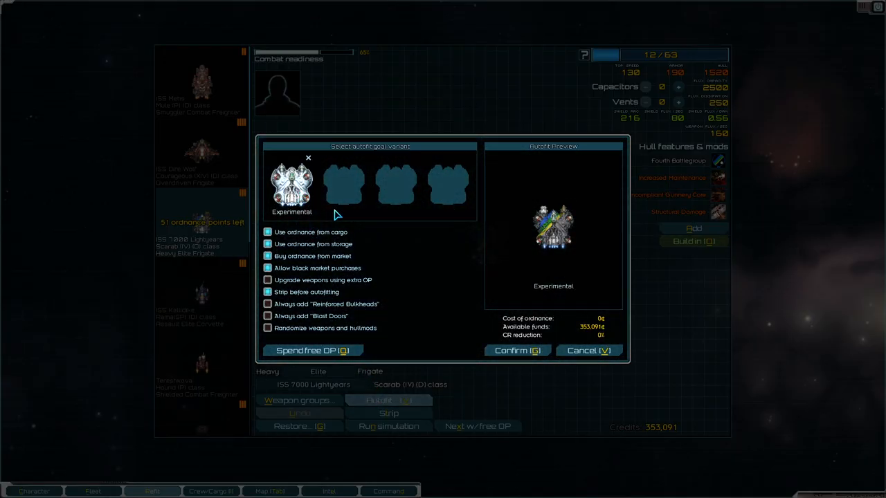
{"action": "left_click", "coordinate": [517, 350]}
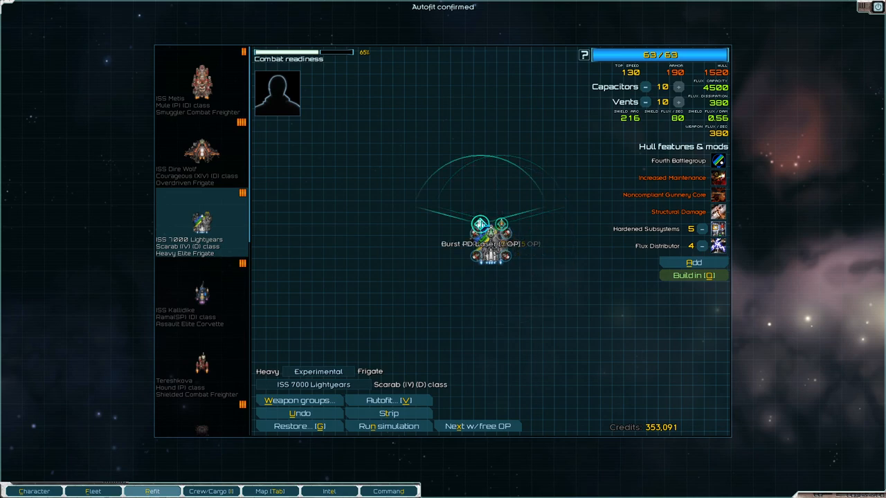
{"action": "mouse_move", "coordinate": [485, 232]}
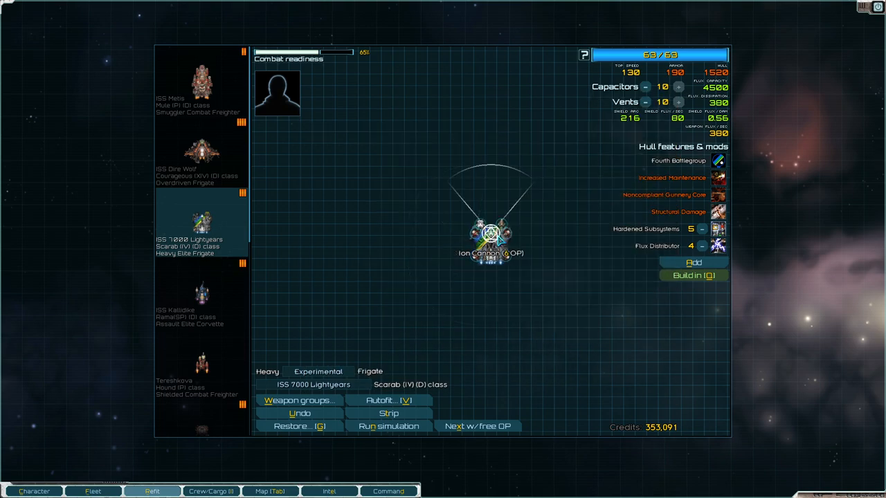
{"action": "left_click", "coordinate": [488, 236]}
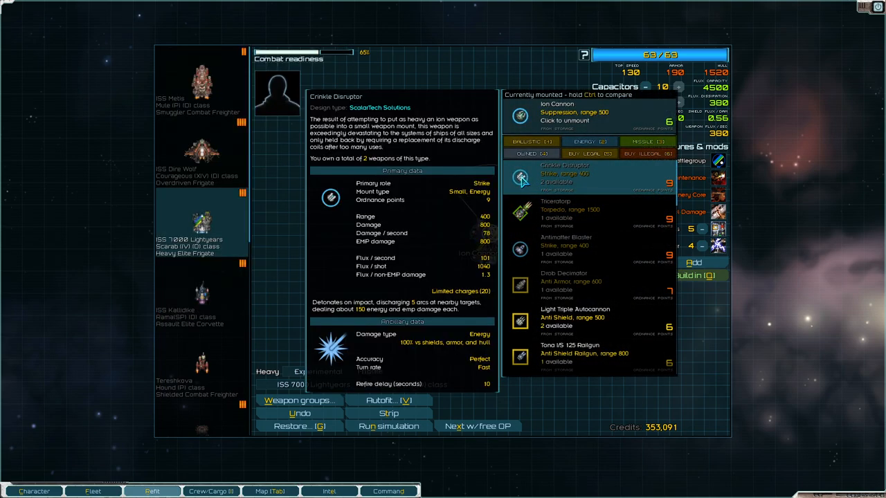
{"action": "mouse_move", "coordinate": [424, 142]}
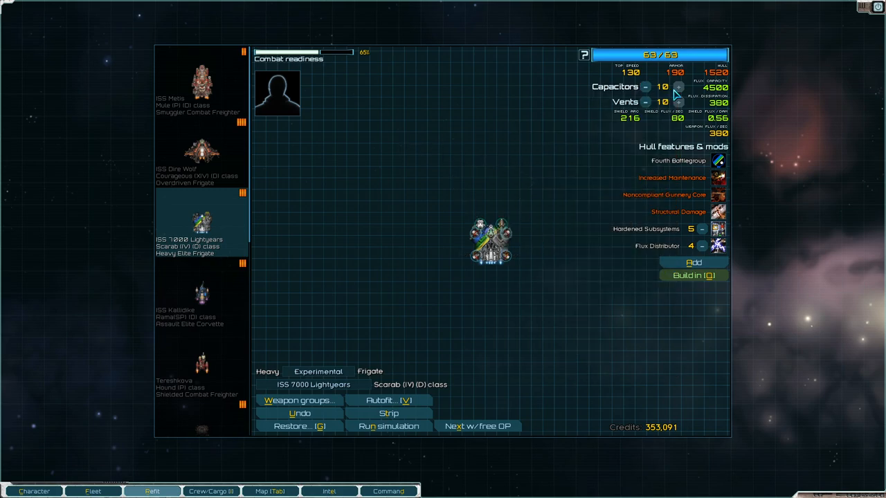
{"action": "left_click", "coordinate": [644, 87]}
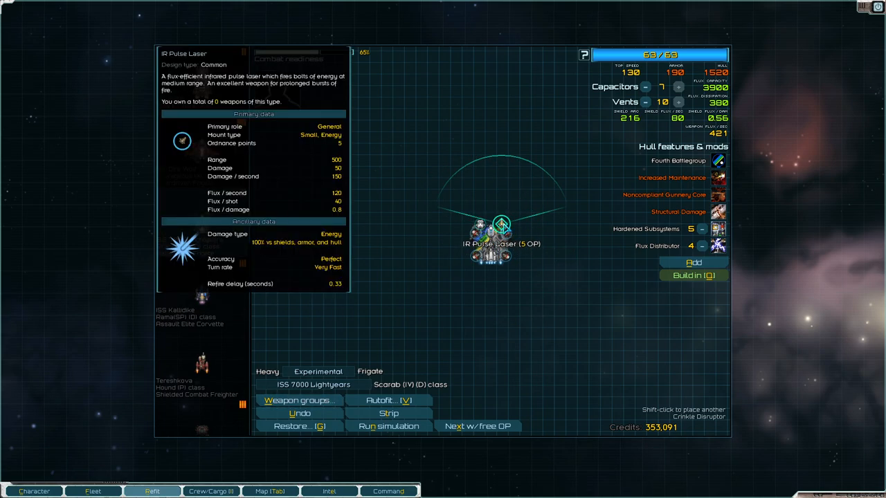
{"action": "left_click", "coordinate": [503, 223]}
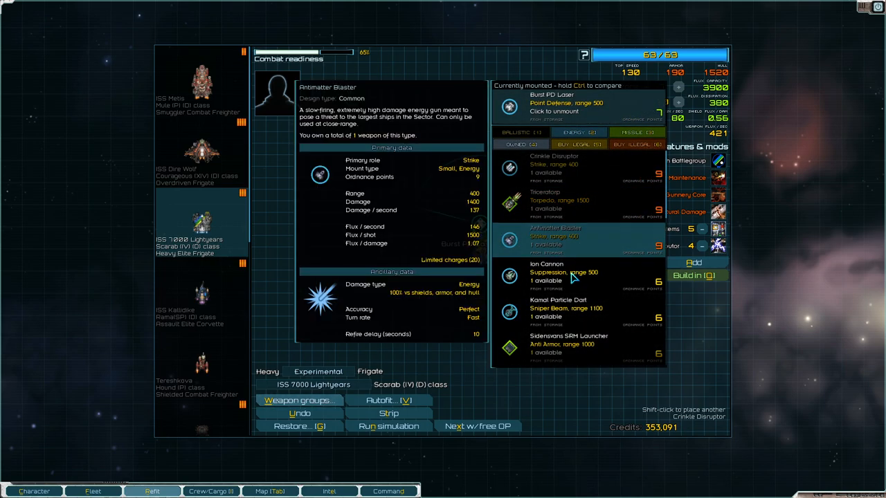
{"action": "mouse_move", "coordinate": [547, 317]}
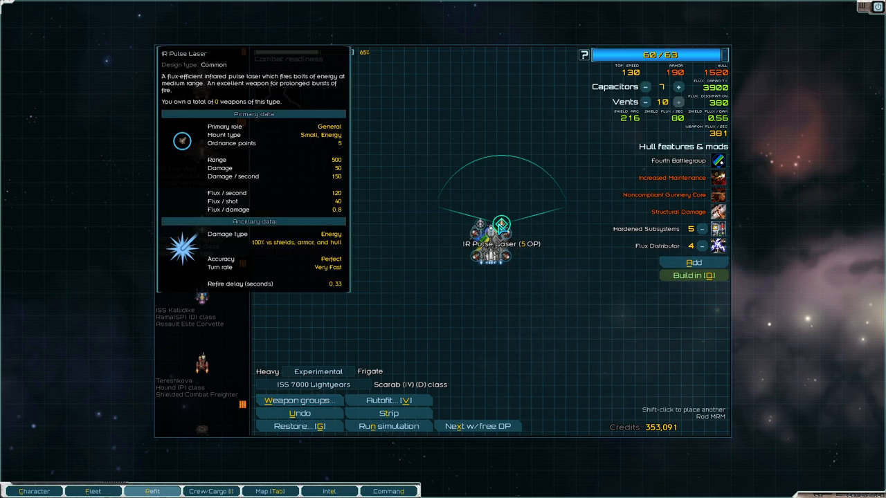
{"action": "left_click", "coordinate": [499, 223]}
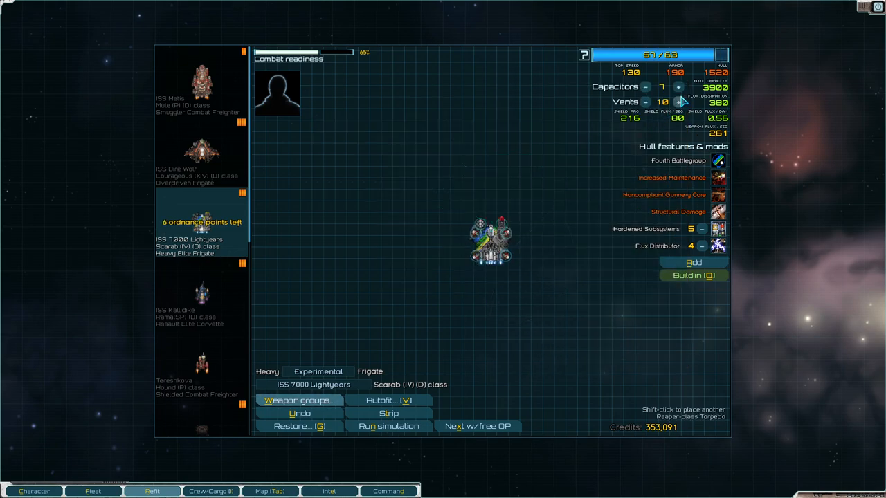
{"action": "left_click", "coordinate": [677, 86]}
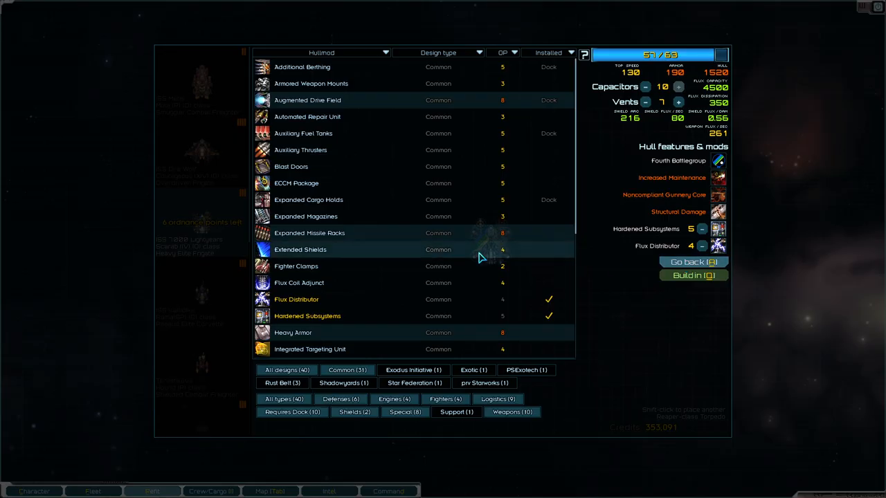
{"action": "mouse_move", "coordinate": [353, 224]}
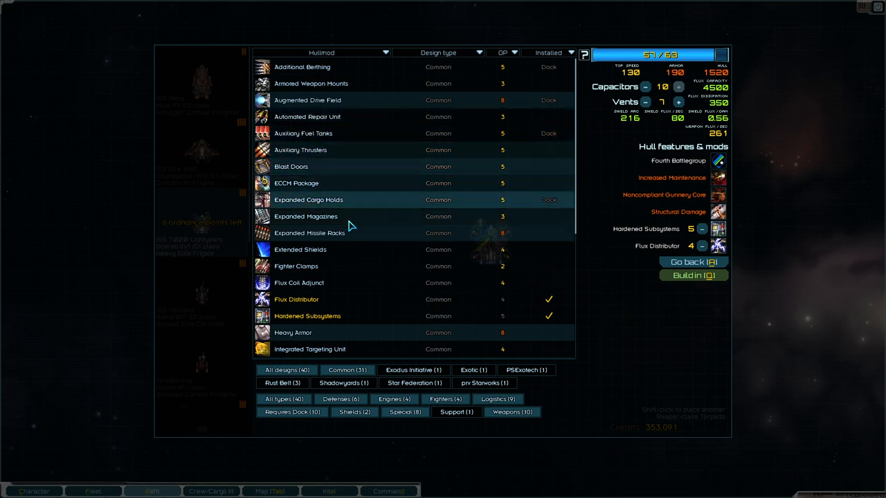
Step: Add Reinforced Bulkheads to ISS 7000 Lightyears (63/63 OP), then select ISS Dire Wolf
{"action": "scroll", "scroll_direction": "down", "scroll_amount": 3}
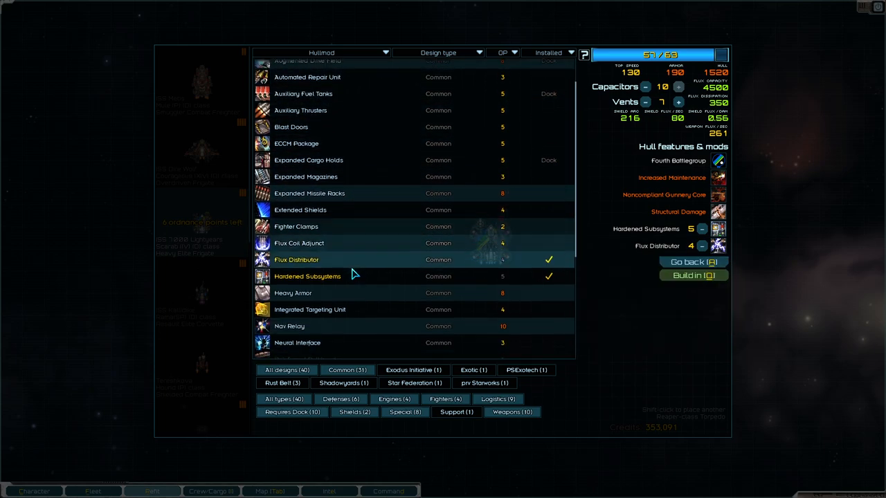
{"action": "scroll", "scroll_direction": "down", "scroll_amount": 3}
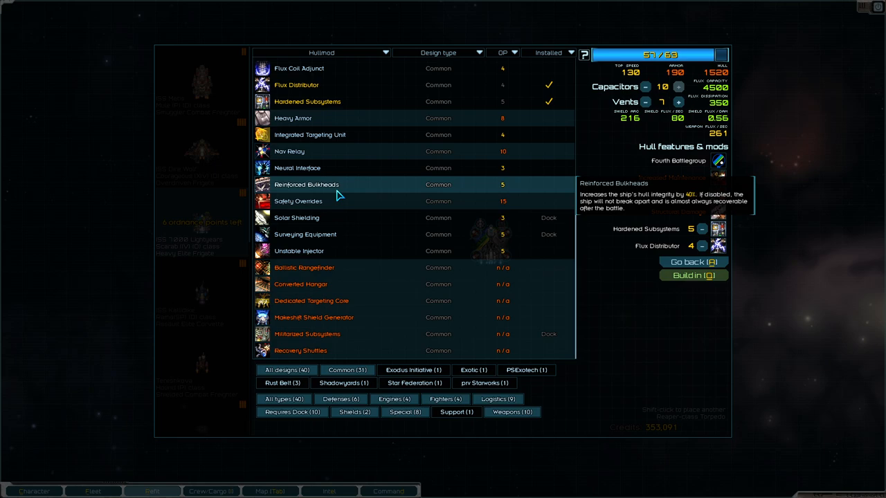
{"action": "left_click", "coordinate": [307, 184]}
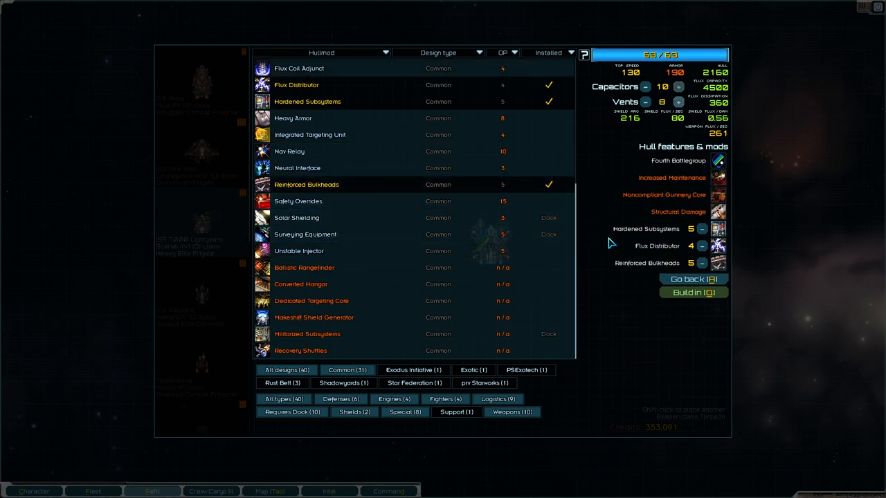
{"action": "left_click", "coordinate": [692, 280]}
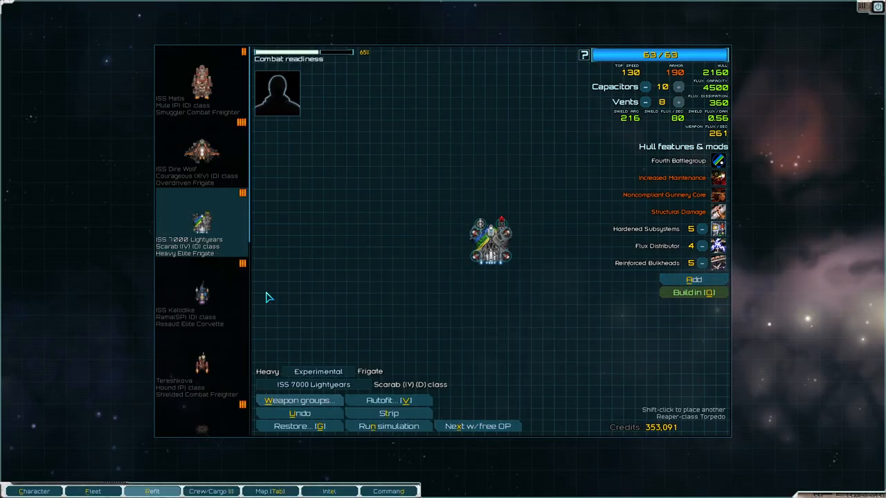
{"action": "left_click", "coordinate": [200, 155]}
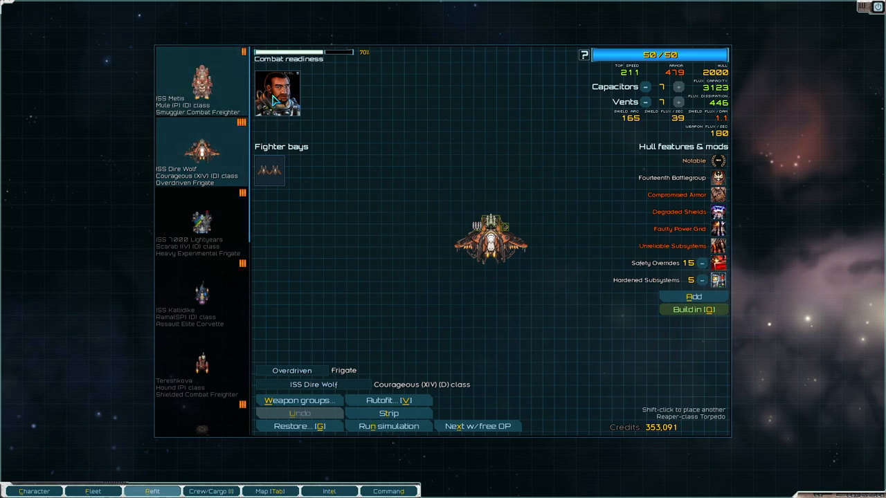
Step: Take A Certain Romance out of storage and give it the ISS Metis's officer
{"action": "left_click", "coordinate": [90, 490]}
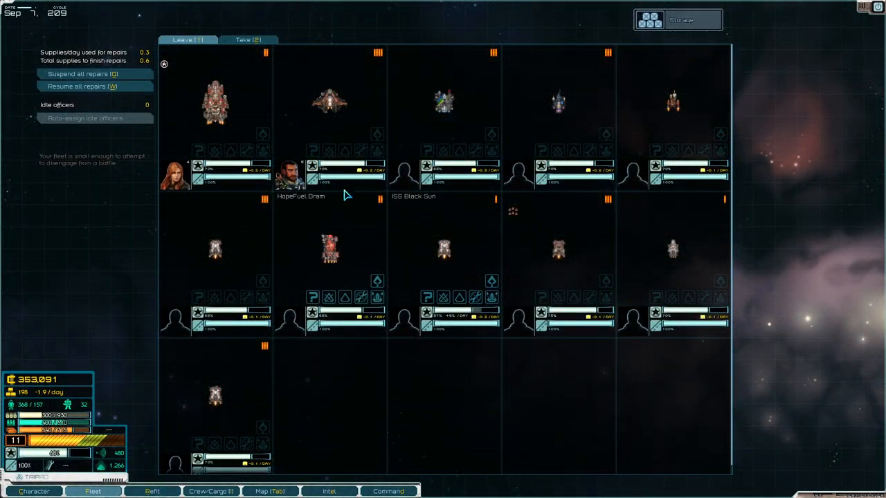
{"action": "left_click", "coordinate": [249, 39]}
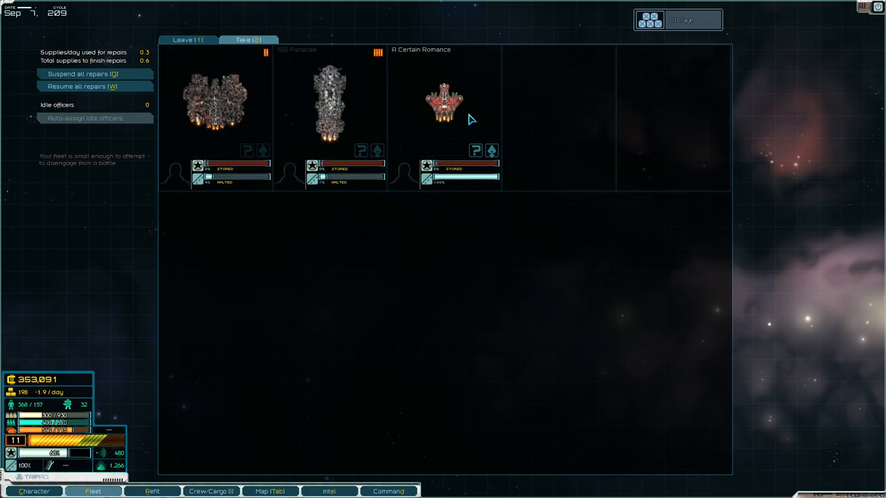
{"action": "left_click", "coordinate": [187, 40]}
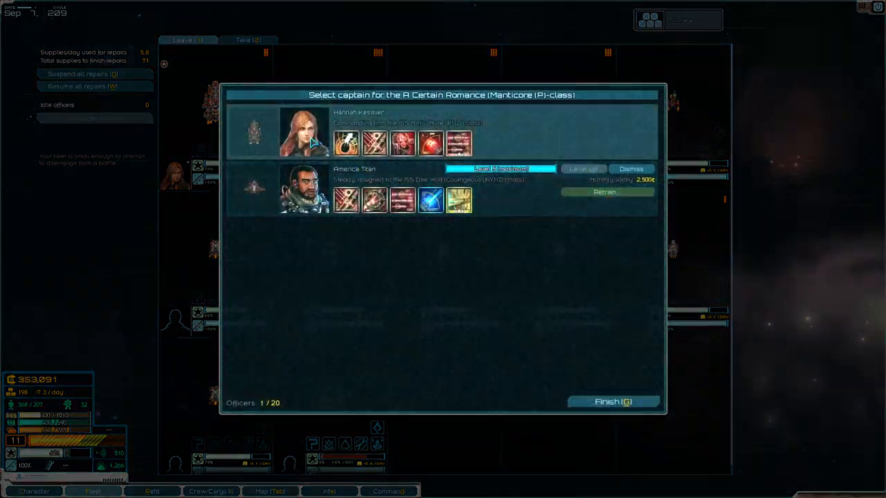
{"action": "left_click", "coordinate": [614, 401]}
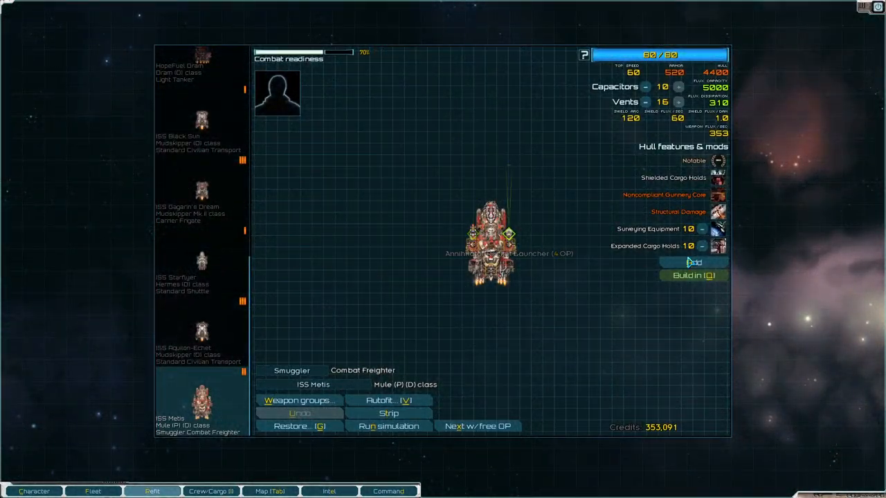
Step: Strip the ISS Metis of its fittings and return to the fleet overview
{"action": "left_click", "coordinate": [388, 413]}
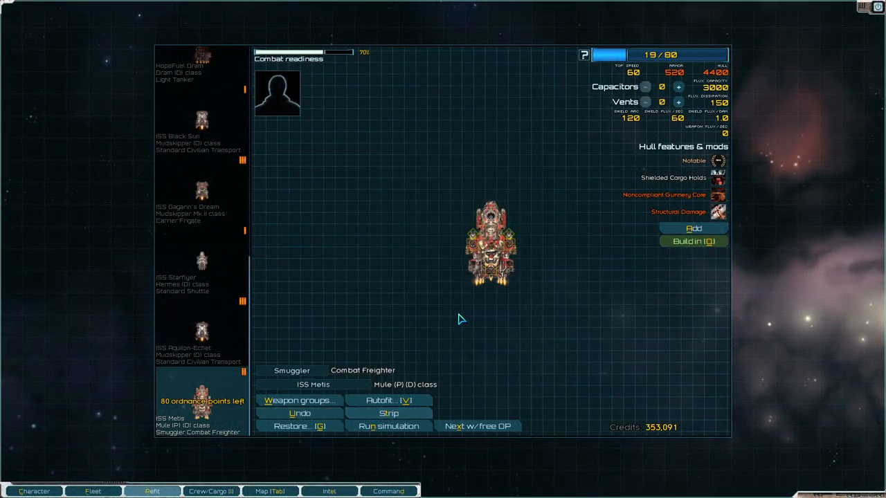
{"action": "left_click", "coordinate": [90, 492]}
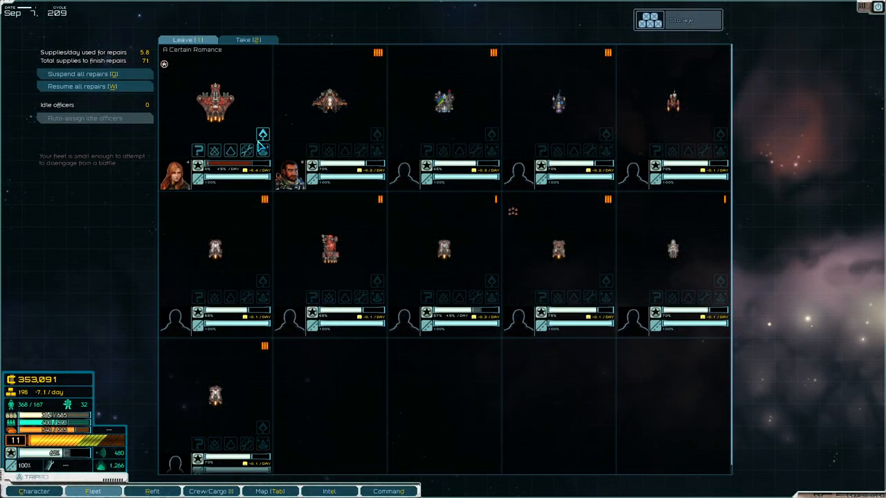
{"action": "left_click", "coordinate": [152, 491]}
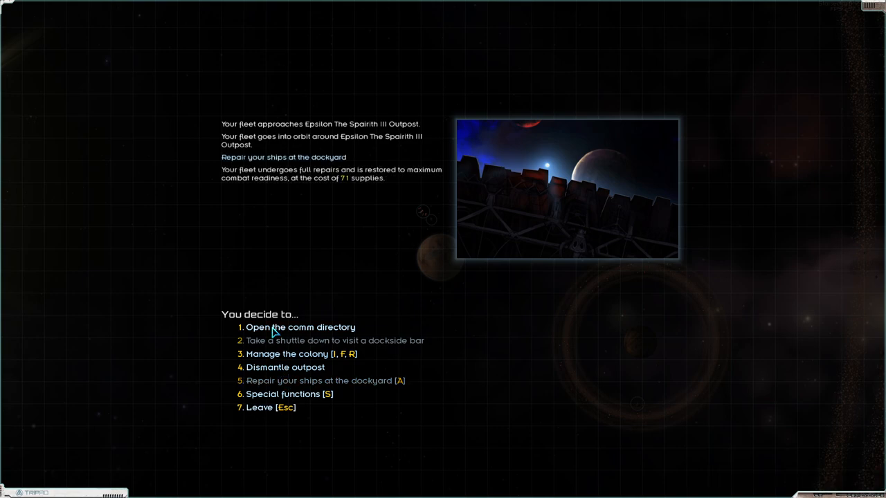
Step: Ask officer Kim Elysium about their skills via the comm directory, then hang up
{"action": "left_click", "coordinate": [301, 328]}
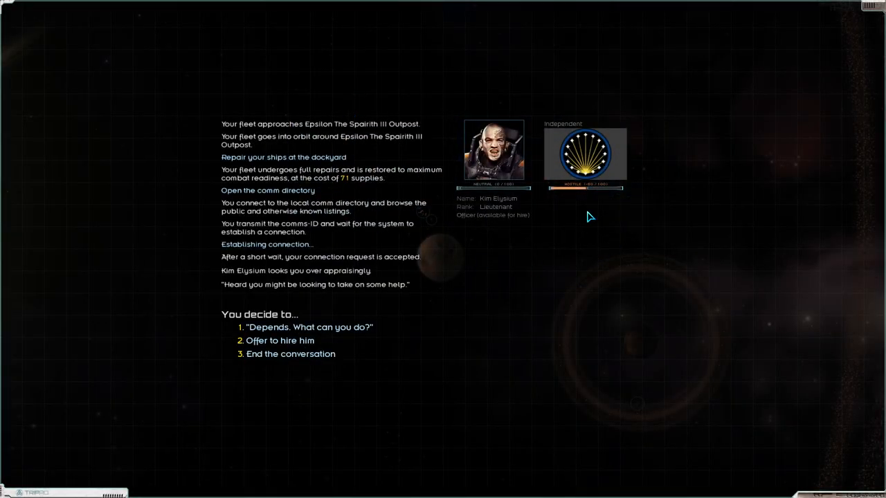
{"action": "left_click", "coordinate": [307, 327]}
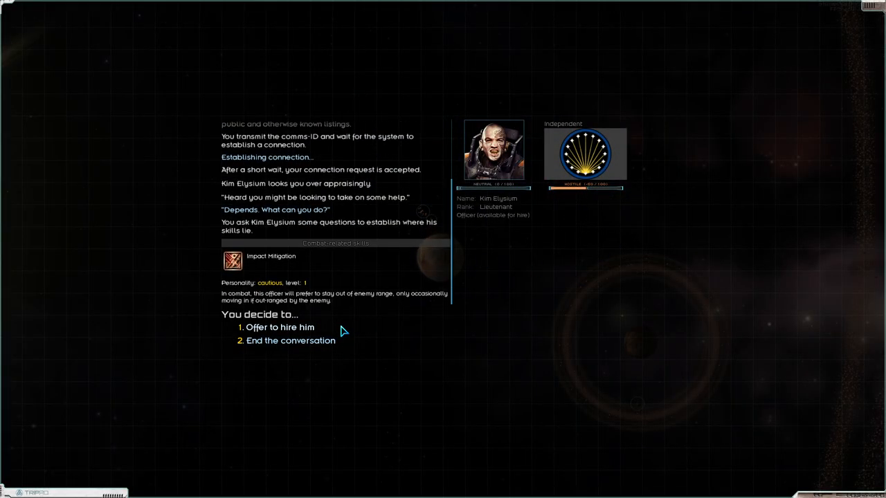
{"action": "left_click", "coordinate": [290, 340]}
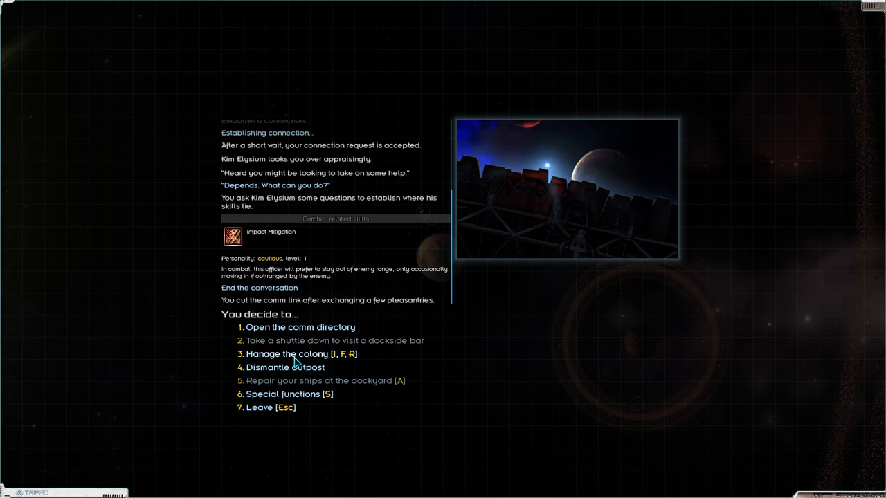
Step: Take fuel and 250 supplies from the outpost stockpiles
{"action": "left_click", "coordinate": [289, 354]}
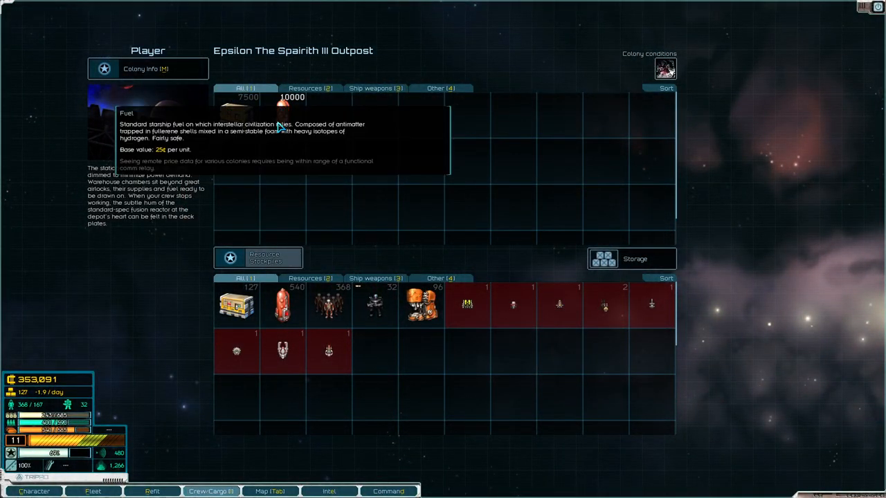
{"action": "left_click", "coordinate": [278, 103]}
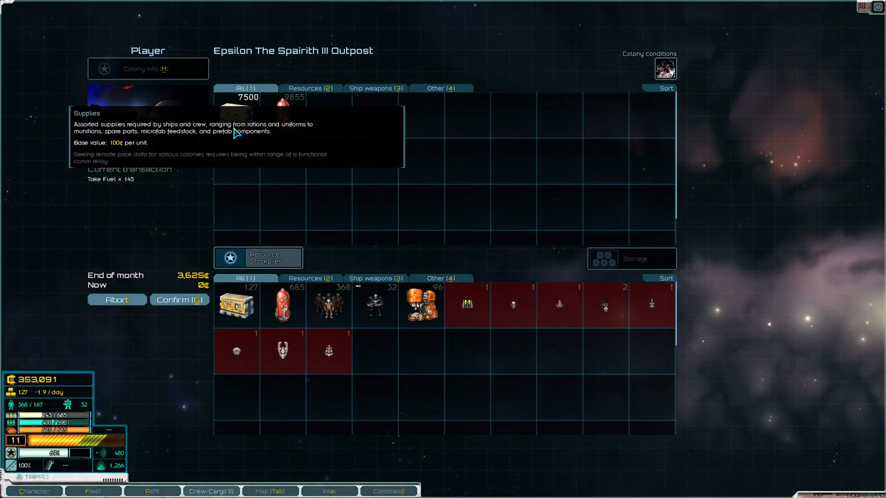
{"action": "left_click", "coordinate": [238, 104]}
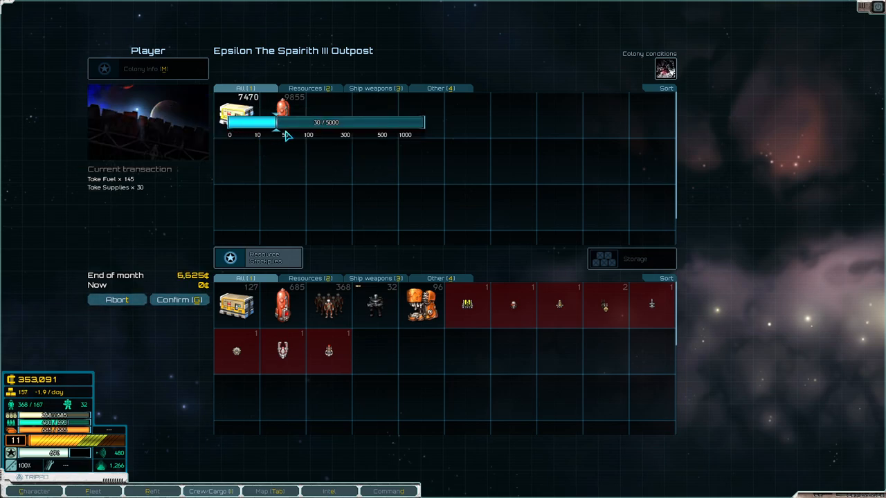
{"action": "left_click_drag", "start_coordinate": [284, 122], "coordinate": [336, 123]}
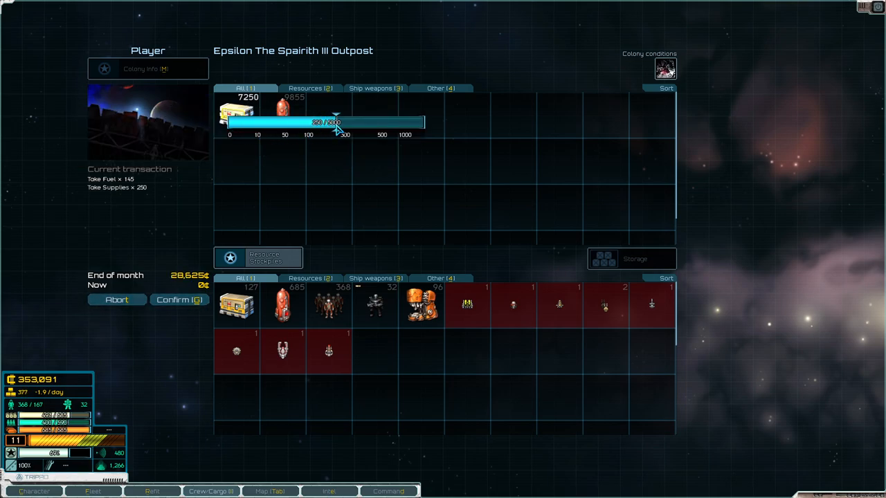
{"action": "left_click_drag", "start_coordinate": [339, 122], "coordinate": [349, 122]}
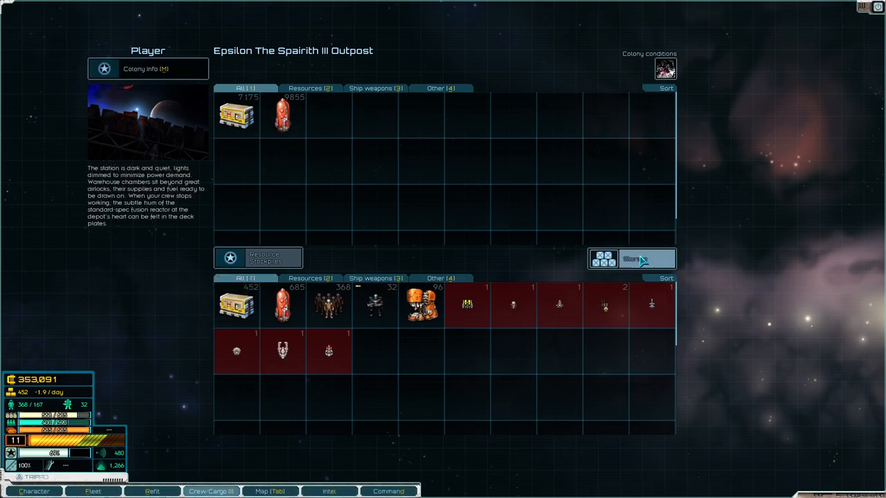
Step: Take the two Class V Survey Data from storage and leave the outpost
{"action": "left_click", "coordinate": [634, 259]}
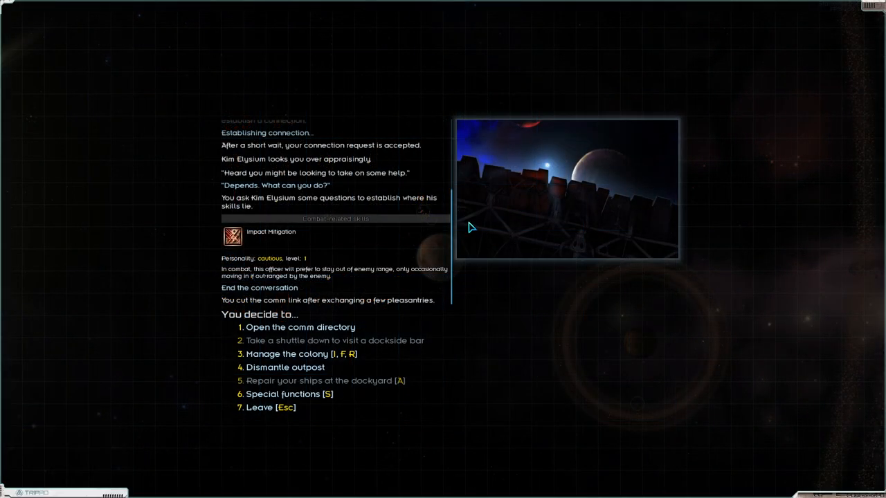
{"action": "left_click", "coordinate": [301, 355]}
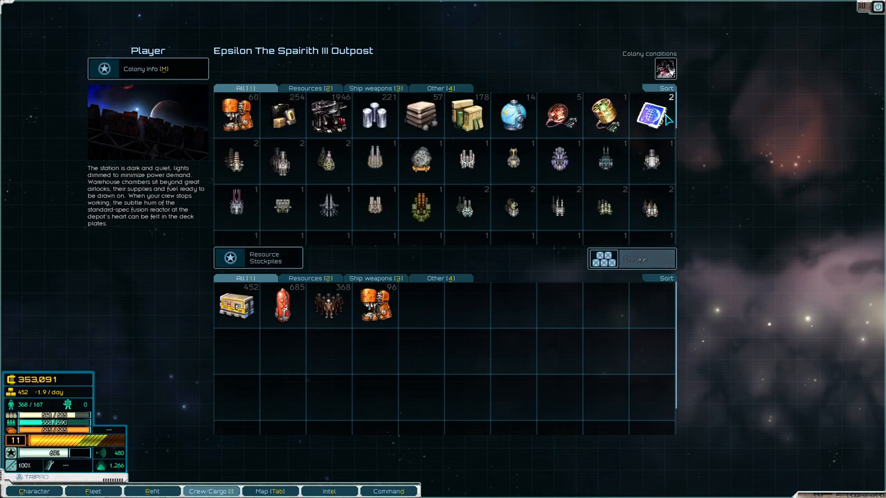
{"action": "left_click", "coordinate": [654, 115]}
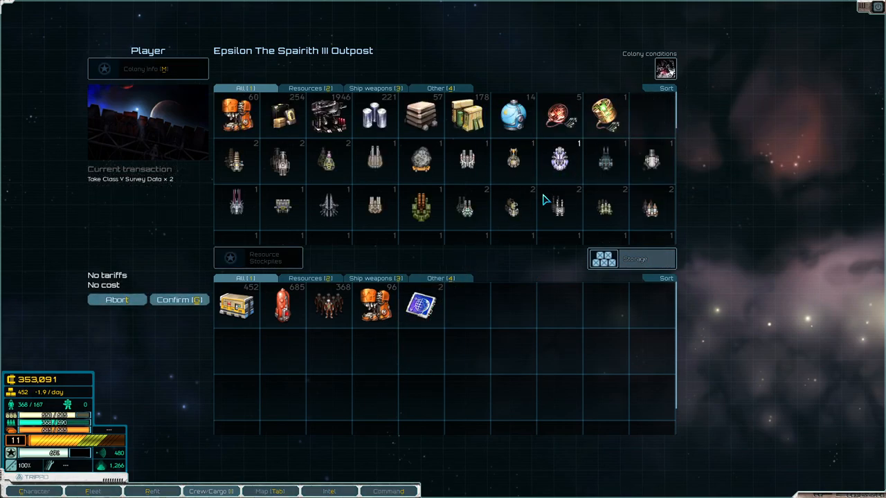
{"action": "mouse_move", "coordinate": [189, 307]}
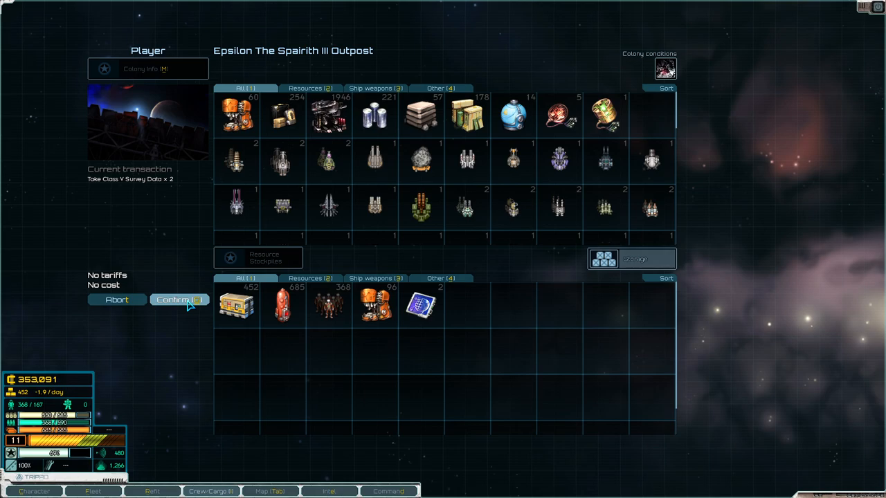
{"action": "left_click", "coordinate": [178, 299]}
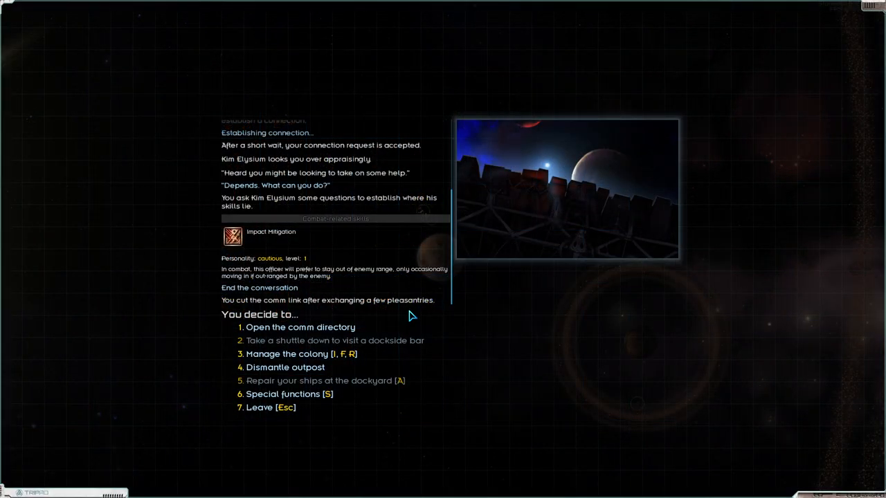
{"action": "mouse_move", "coordinate": [407, 288]}
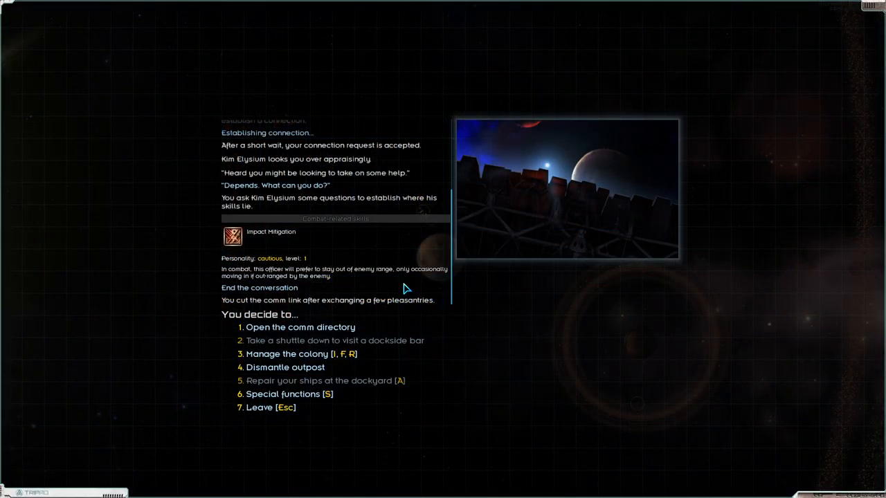
{"action": "left_click", "coordinate": [277, 407]}
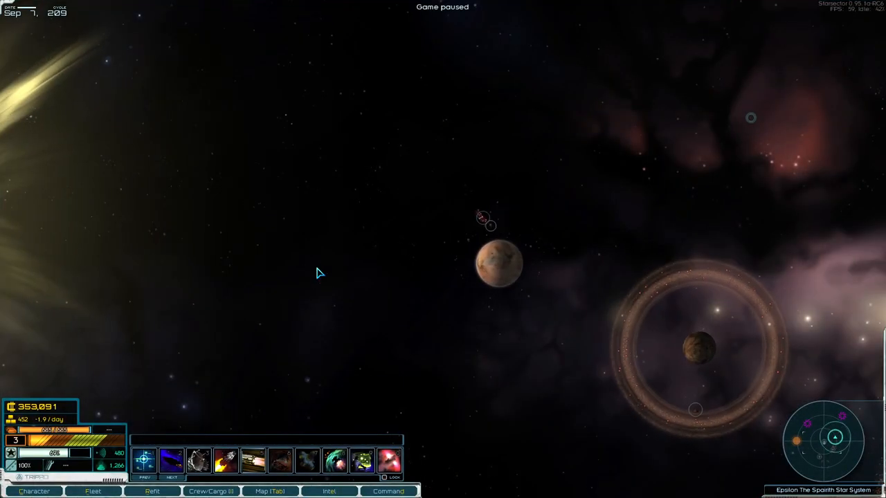
Step: Open the Epsilon The Spairith system map to plot a course
{"action": "left_click", "coordinate": [270, 492]}
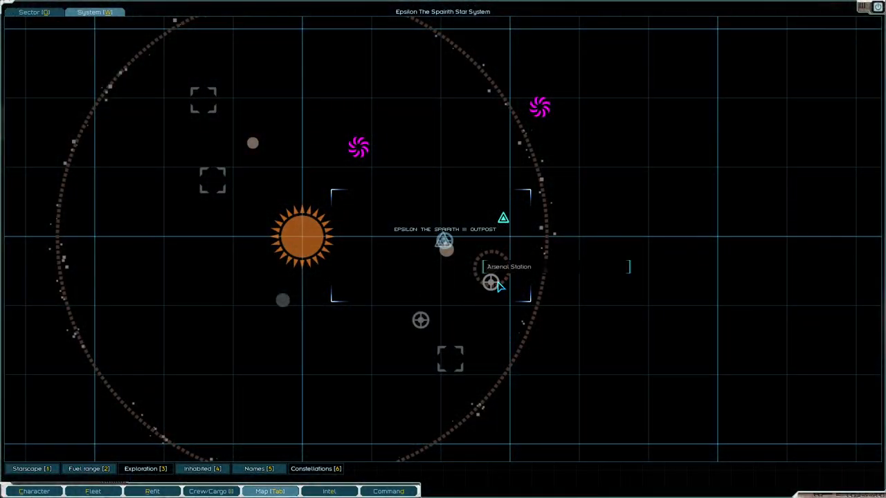
{"action": "mouse_move", "coordinate": [420, 321]}
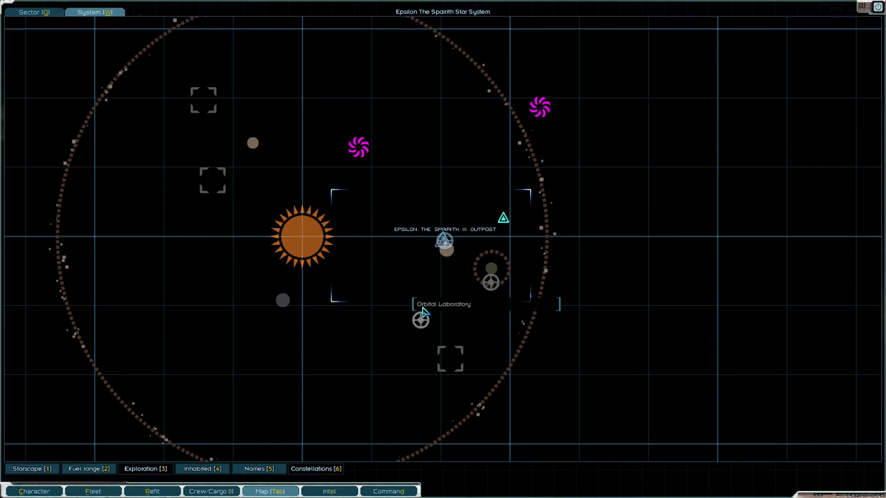
{"action": "mouse_move", "coordinate": [503, 218]}
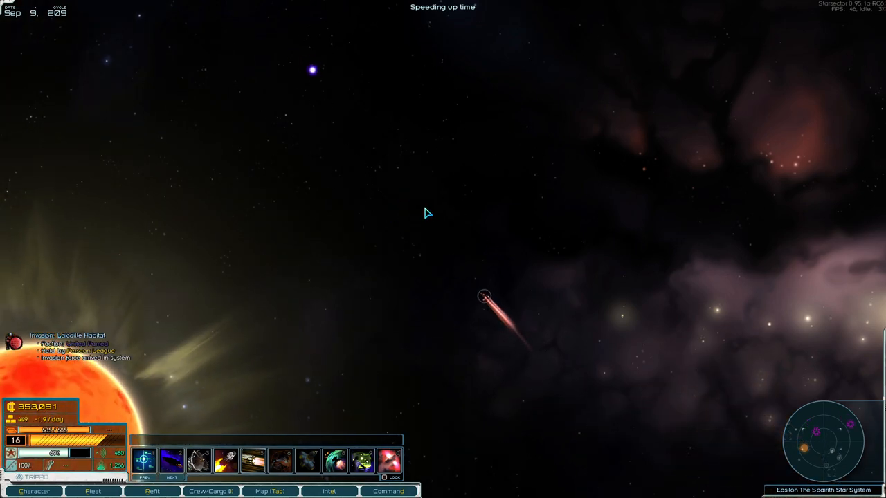
{"action": "mouse_move", "coordinate": [430, 237]}
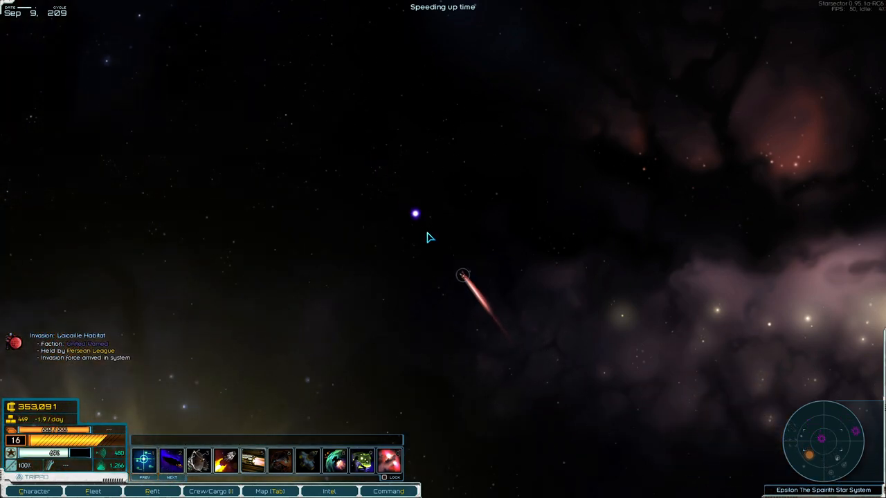
Step: Jump from Epsilon The Spairith into hyperspace and open the character sheet
{"action": "left_click", "coordinate": [462, 274]}
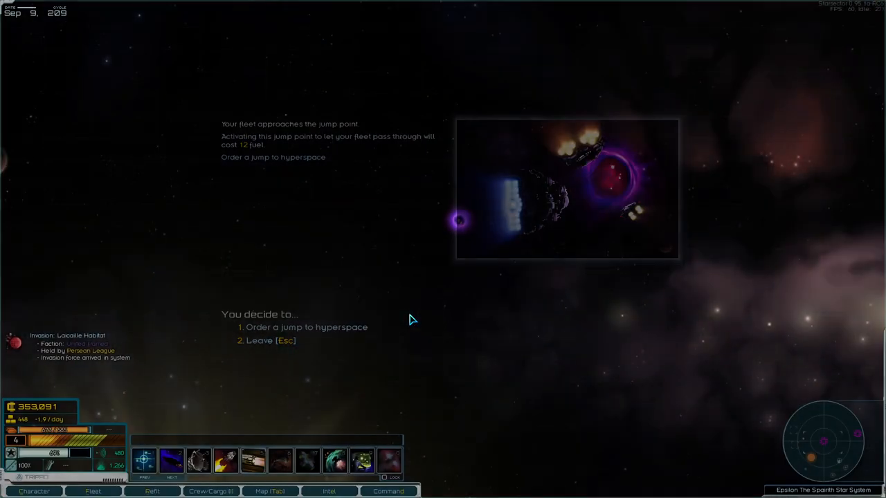
{"action": "left_click", "coordinate": [307, 327]}
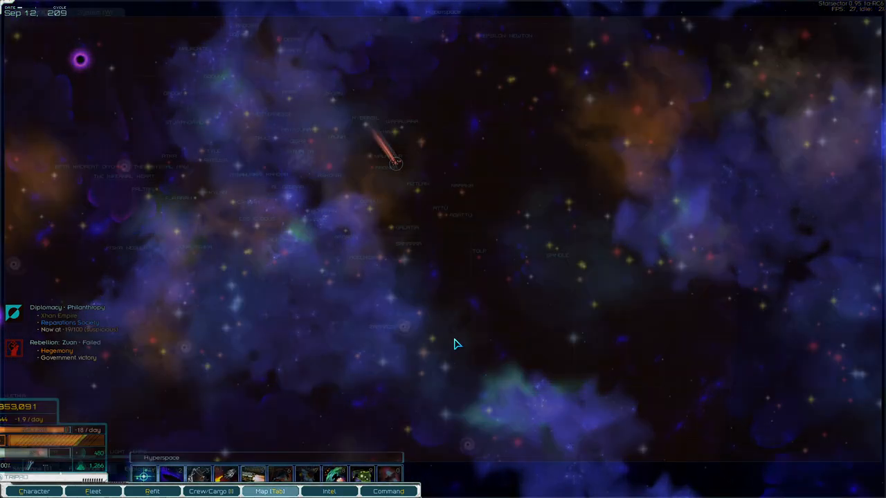
{"action": "left_click", "coordinate": [282, 491]}
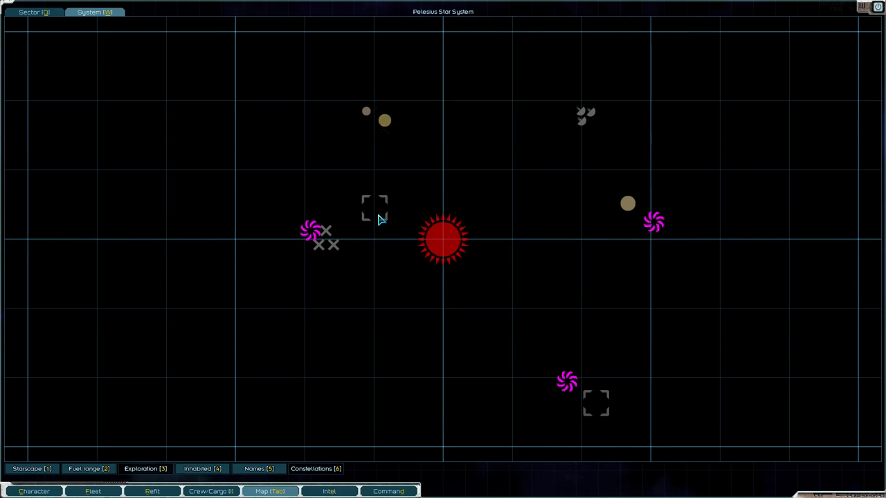
{"action": "mouse_move", "coordinate": [474, 190]}
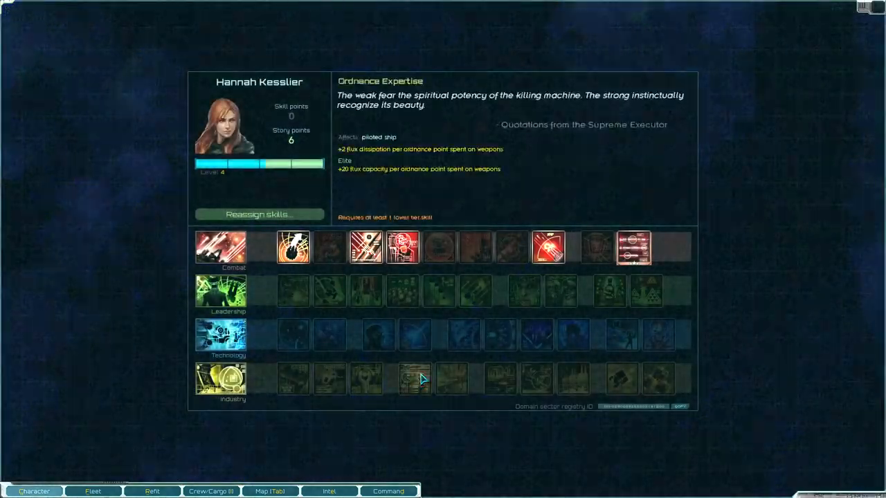
Step: Close the character sheet and fly on into the Delta Gorilous Star System
{"action": "key", "text": "Escape"}
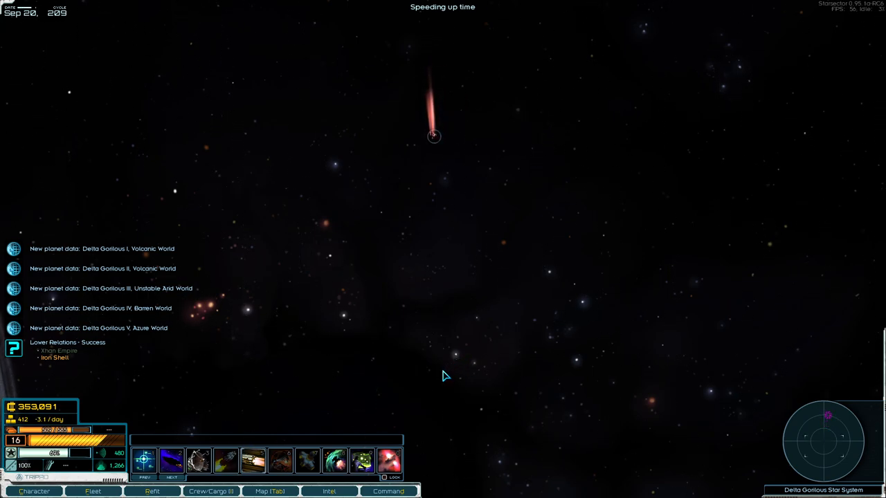
{"action": "mouse_move", "coordinate": [471, 402]}
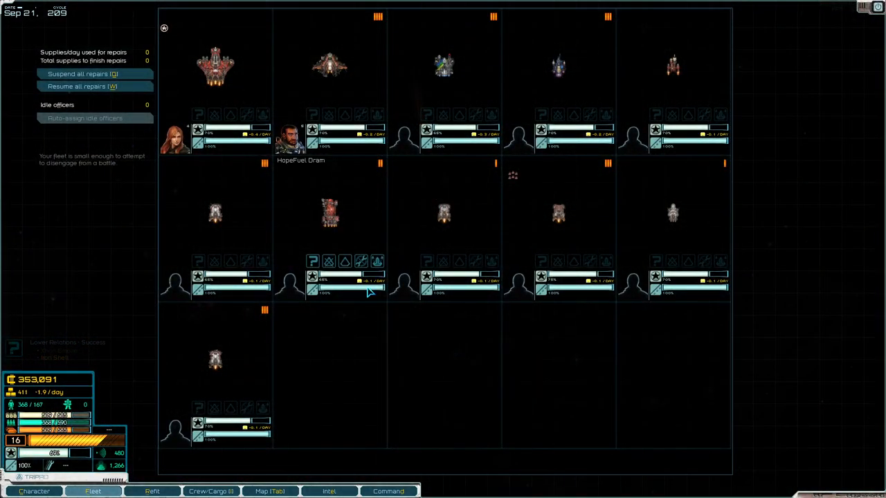
{"action": "mouse_move", "coordinate": [490, 204]}
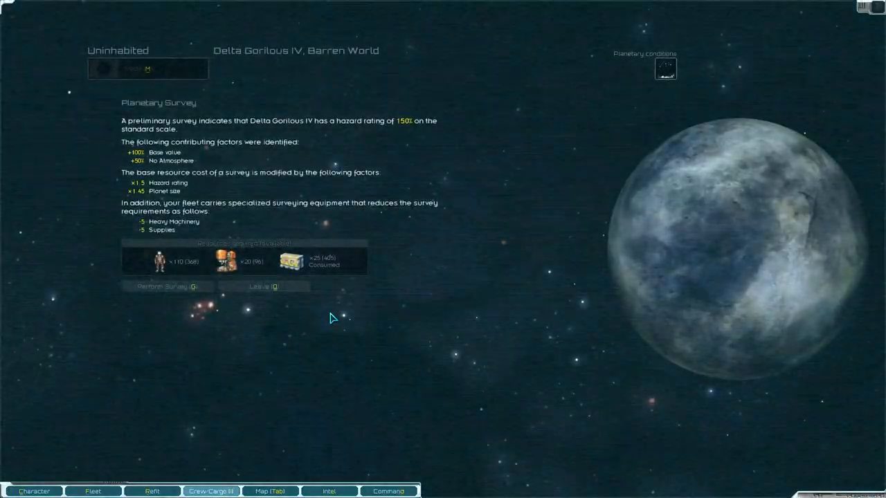
Step: Survey Delta Gorilous IV, explore its ruins and pick the Spartan (M) hull blueprint
{"action": "left_click", "coordinate": [166, 286]}
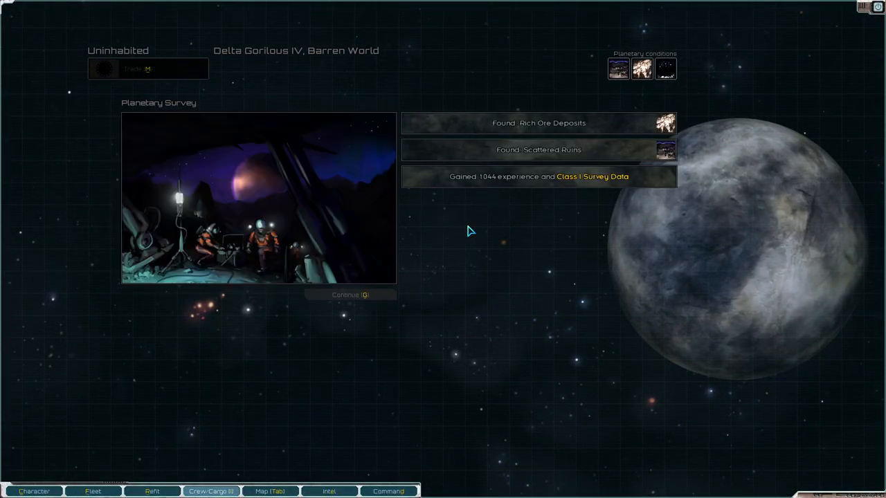
{"action": "left_click", "coordinate": [349, 294]}
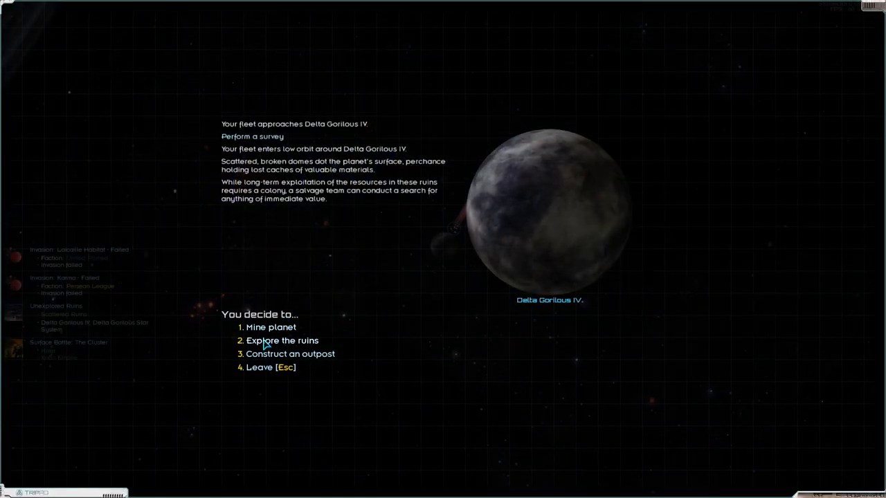
{"action": "left_click", "coordinate": [283, 341]}
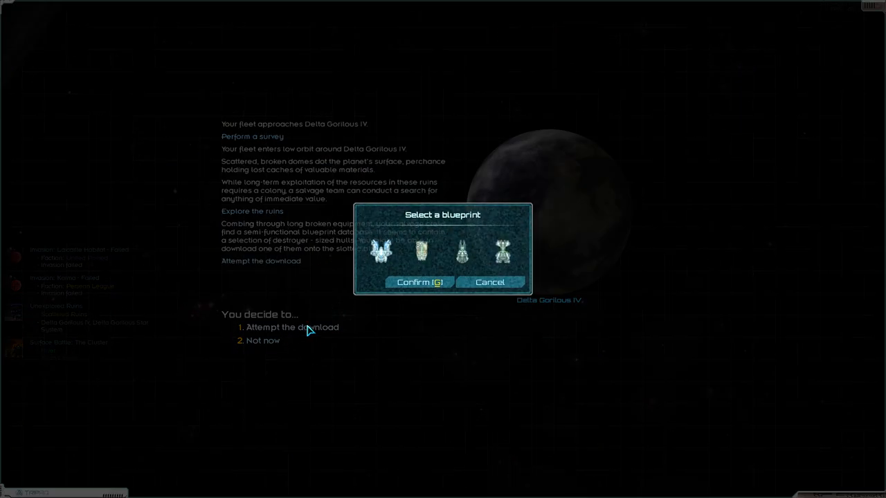
{"action": "mouse_move", "coordinate": [380, 251]}
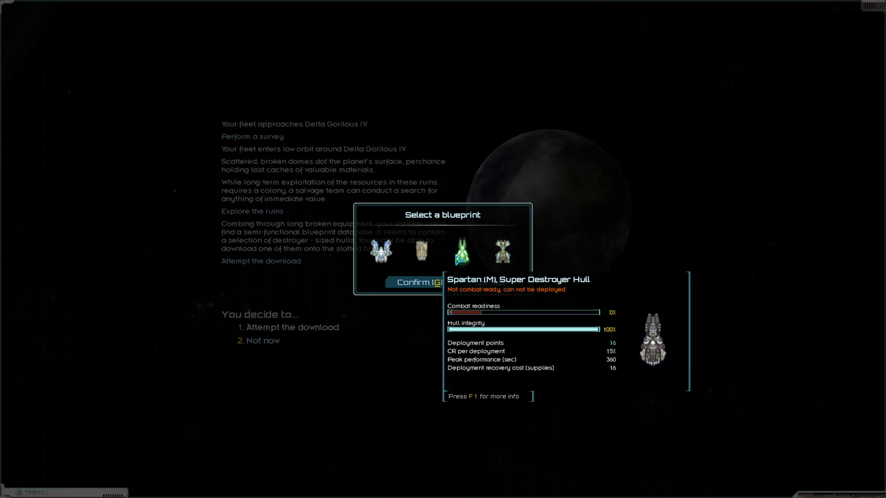
{"action": "left_click", "coordinate": [381, 252]}
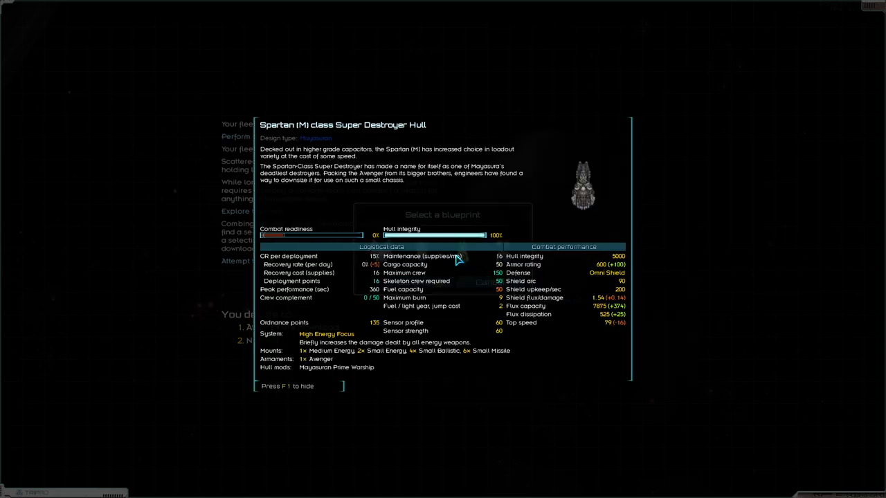
{"action": "mouse_move", "coordinate": [450, 249]}
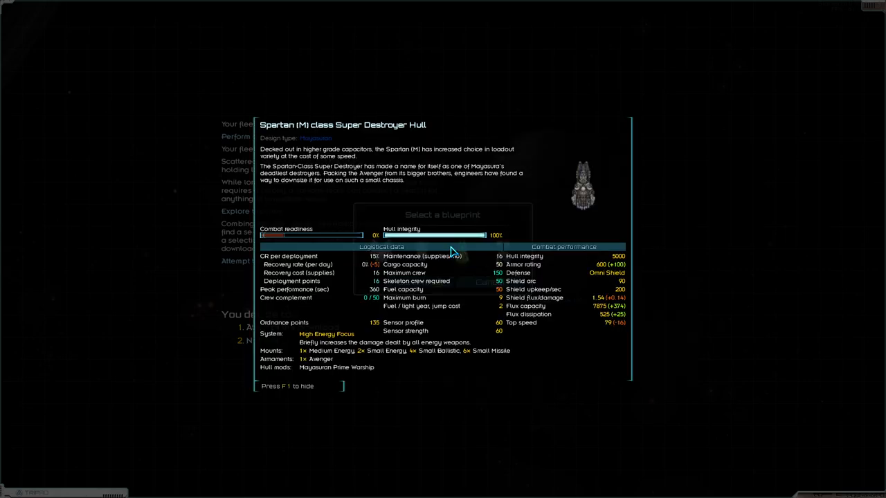
{"action": "mouse_move", "coordinate": [452, 259]}
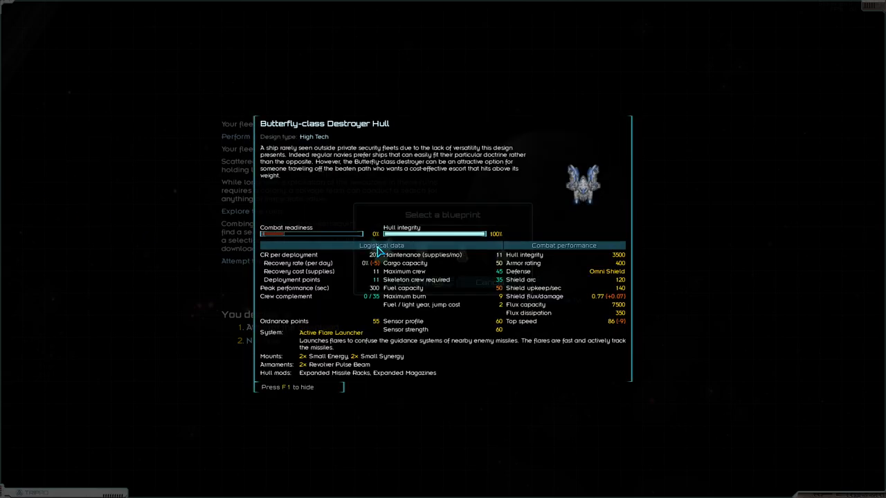
{"action": "mouse_move", "coordinate": [24, 194]}
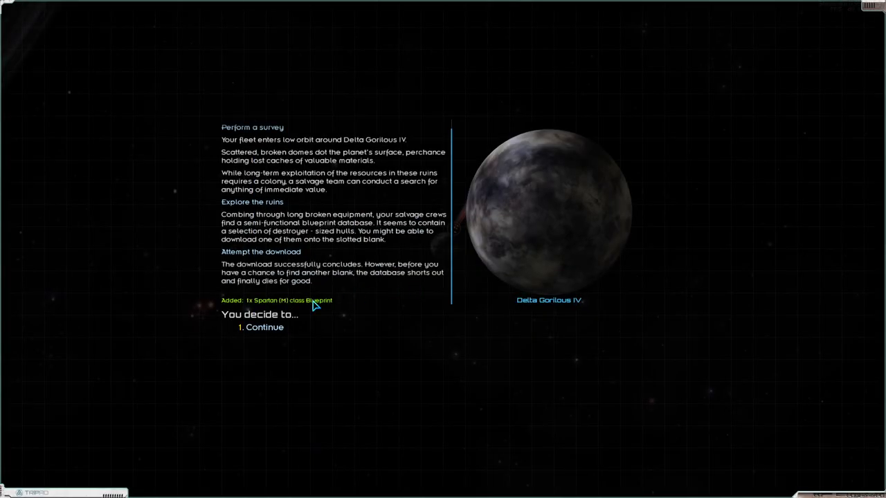
Step: Move past the Spartan (M) blueprint, salvage Delta Gorilous IV's ruins and take all loot
{"action": "left_click", "coordinate": [265, 327]}
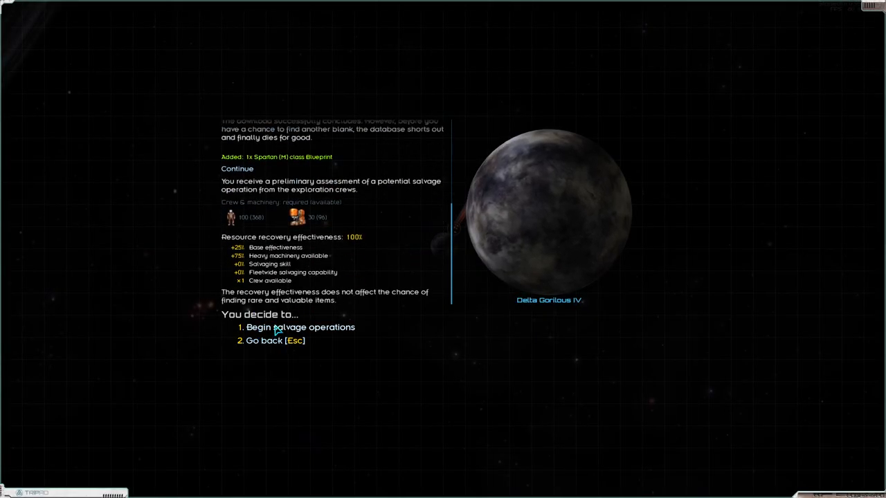
{"action": "left_click", "coordinate": [301, 327]}
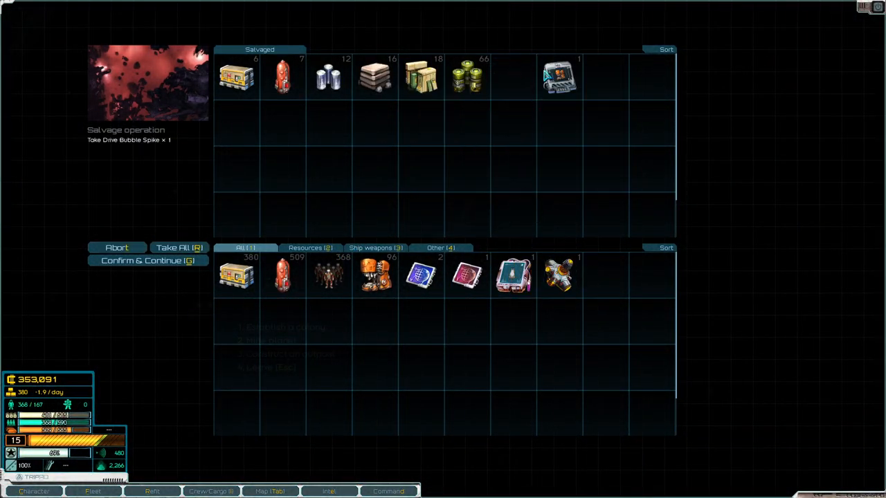
{"action": "left_click", "coordinate": [179, 248]}
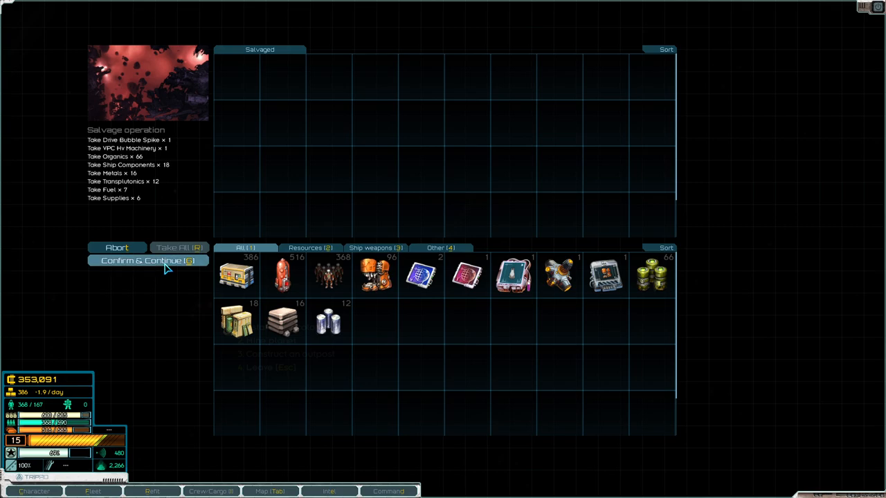
{"action": "left_click", "coordinate": [148, 261]}
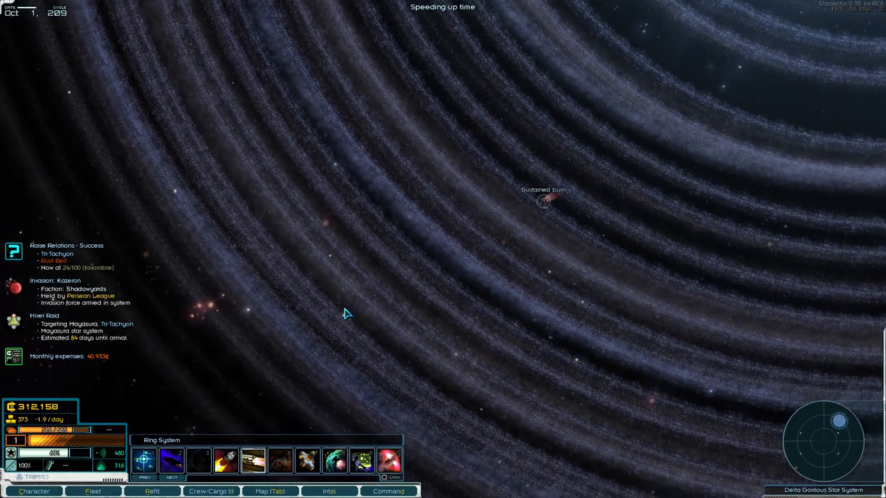
{"action": "left_click", "coordinate": [386, 491]}
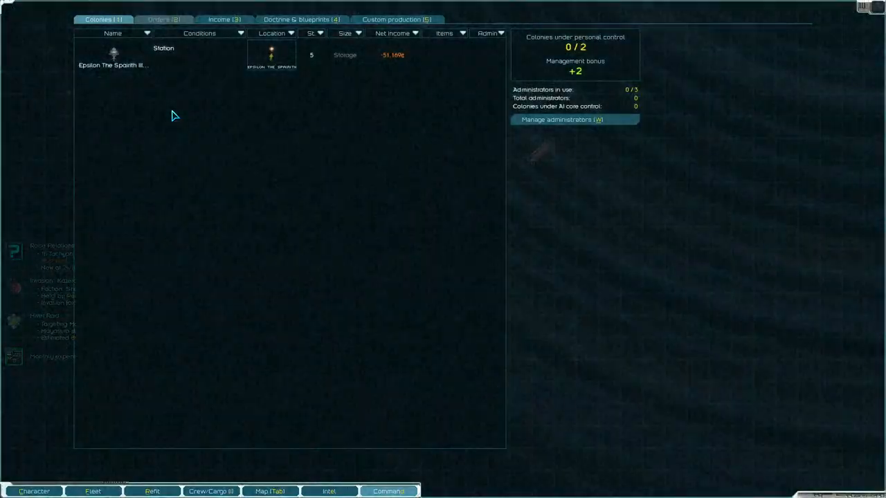
{"action": "left_click", "coordinate": [230, 19]}
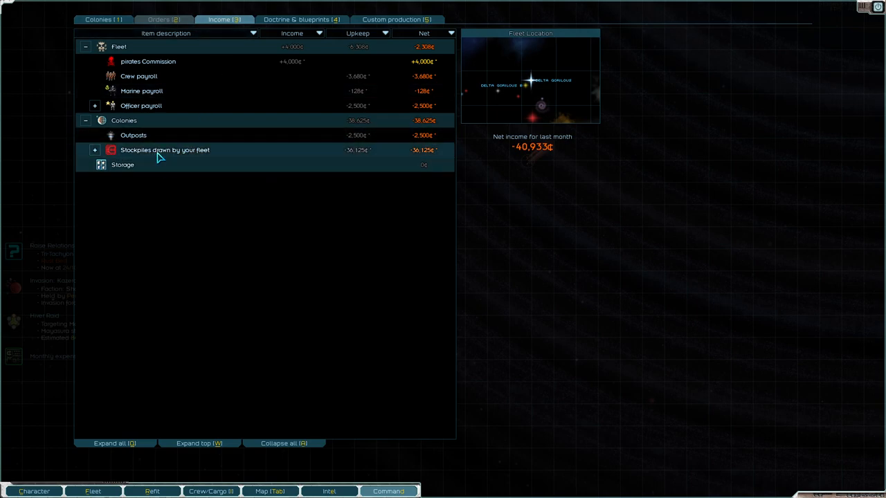
{"action": "left_click", "coordinate": [95, 150]}
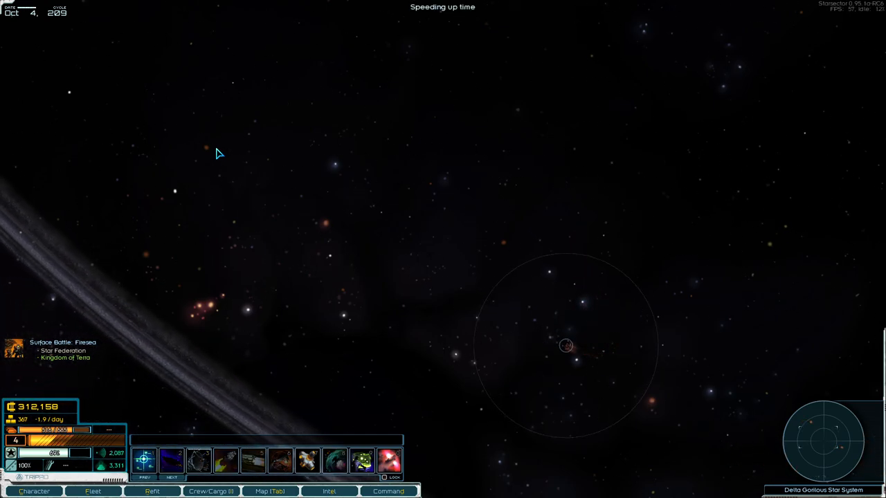
Step: Fly to Delta Gorilous III, the unstable arid world, and perform and finish its survey
{"action": "left_click", "coordinate": [267, 491]}
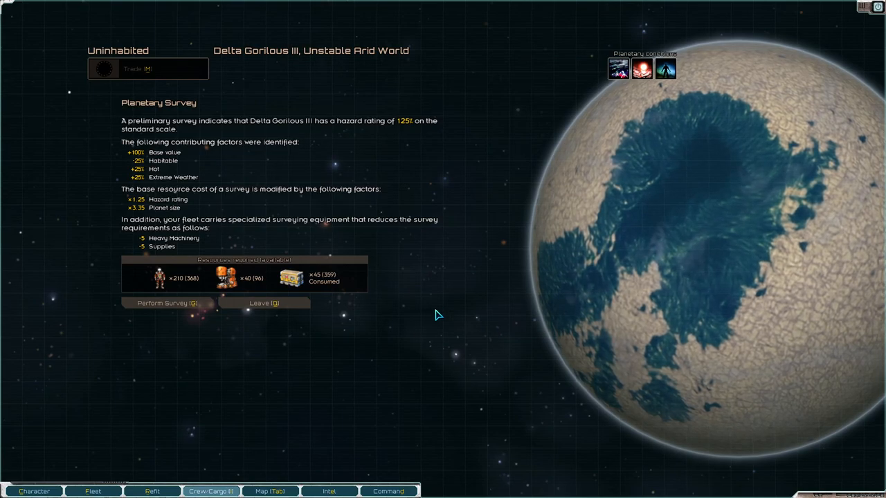
{"action": "left_click", "coordinate": [167, 302]}
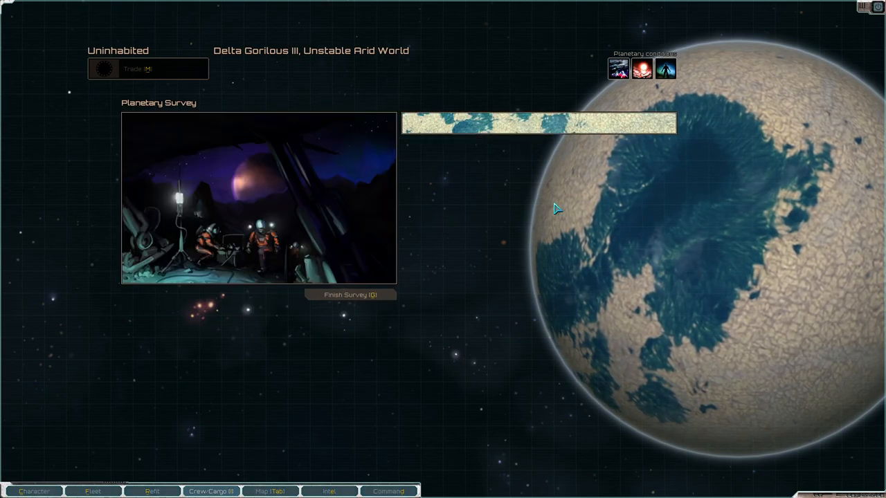
{"action": "left_click", "coordinate": [350, 294]}
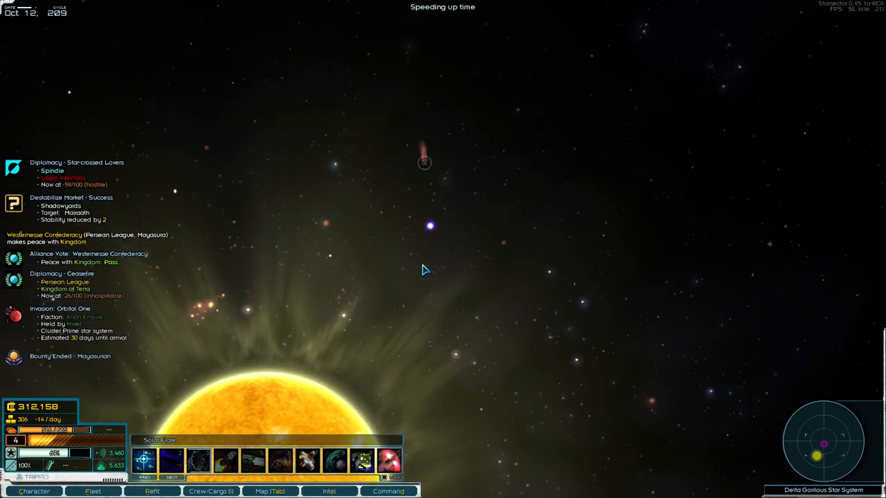
Step: Jump out of Delta Gorilous into hyperspace, plot a course to Jeresh, and view its map
{"action": "left_click", "coordinate": [428, 227]}
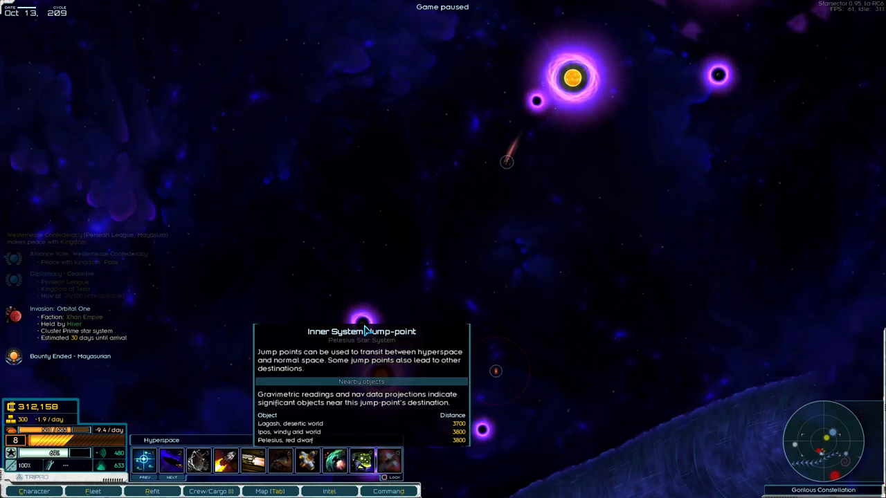
{"action": "left_click", "coordinate": [288, 493]}
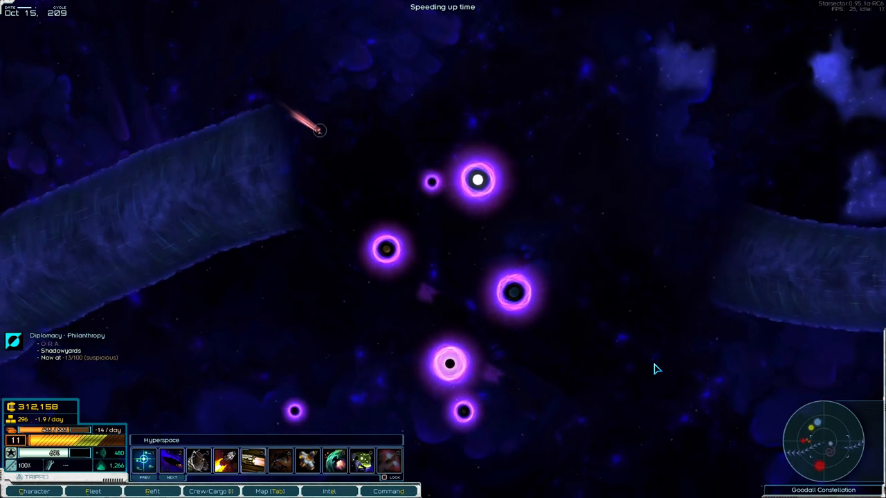
{"action": "key", "text": "Space"}
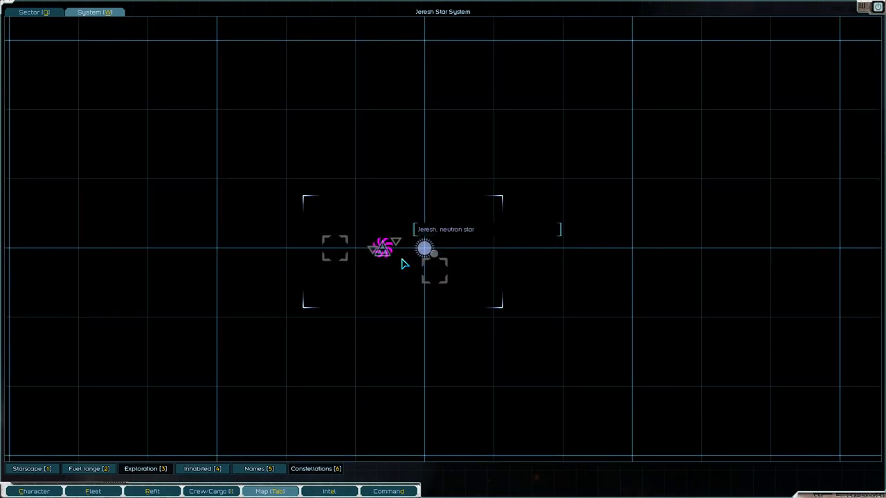
{"action": "mouse_move", "coordinate": [439, 261]}
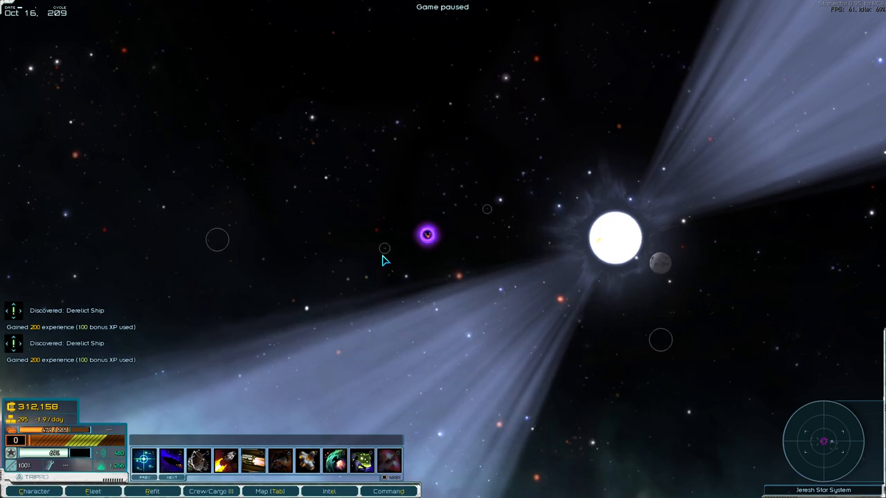
Step: Fly through Jeresh to the fringe jump point and enter Beta Goodall
{"action": "left_click", "coordinate": [290, 491]}
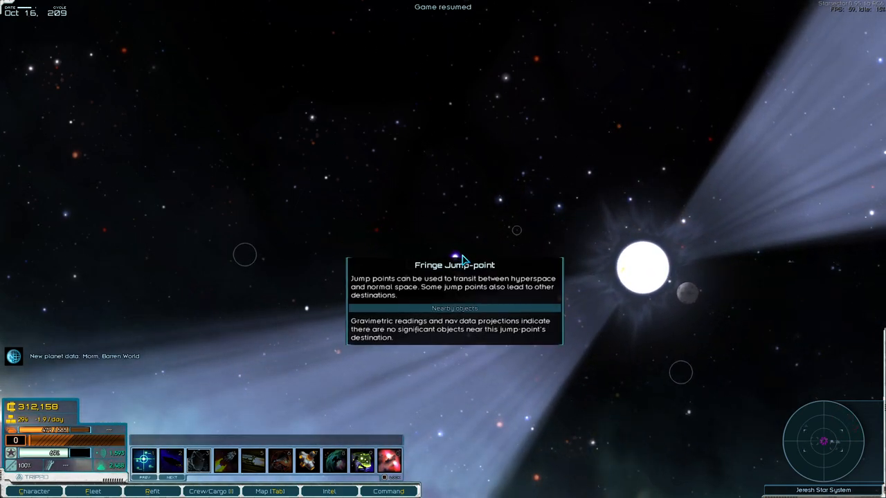
{"action": "left_click", "coordinate": [457, 255]}
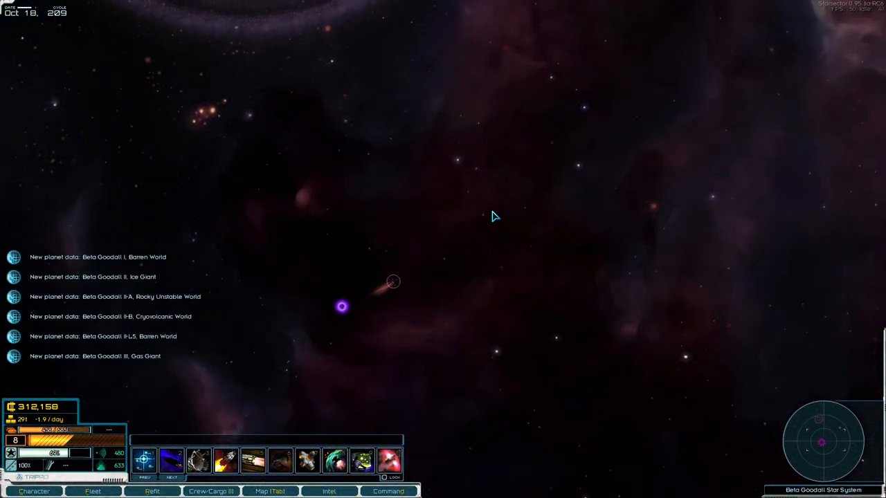
Step: Fly to the research station beside Beta Goodall's black hole and interact with it
{"action": "left_click", "coordinate": [289, 492]}
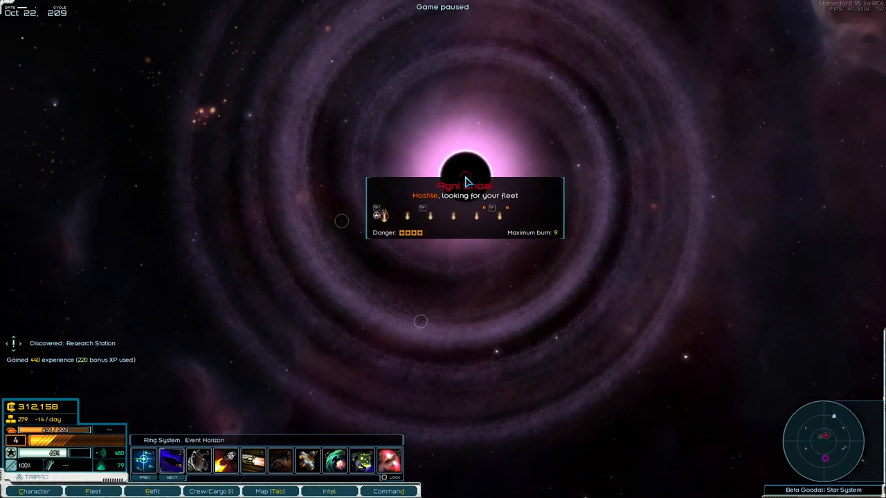
{"action": "key", "text": "Space"}
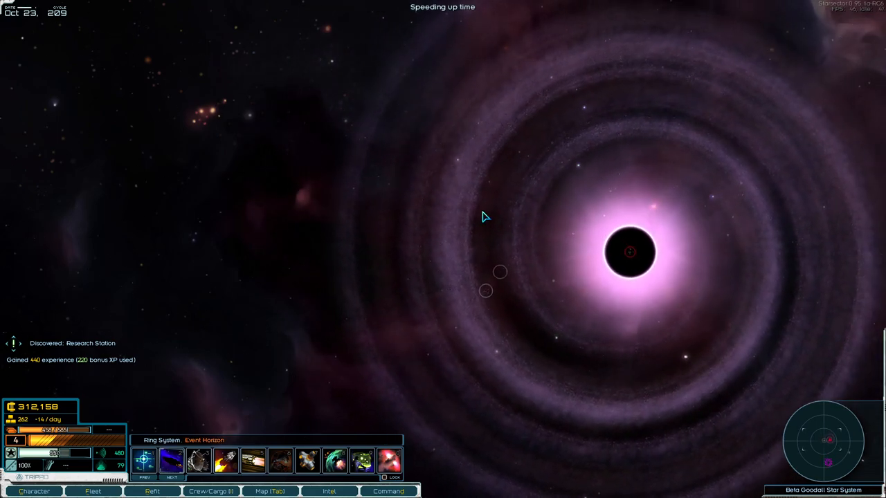
{"action": "key", "text": "Space"}
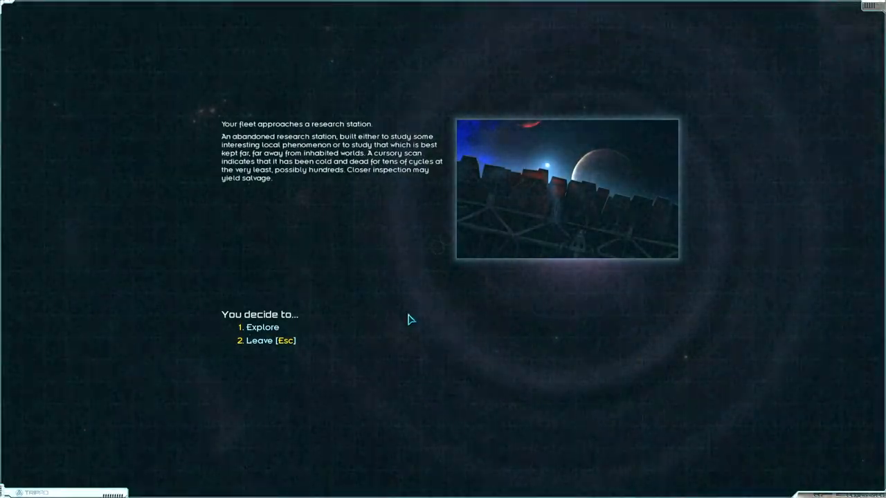
Step: Explore and salvage the research station and debris field, taking all items including the Spectrum PD blueprint
{"action": "left_click", "coordinate": [261, 327]}
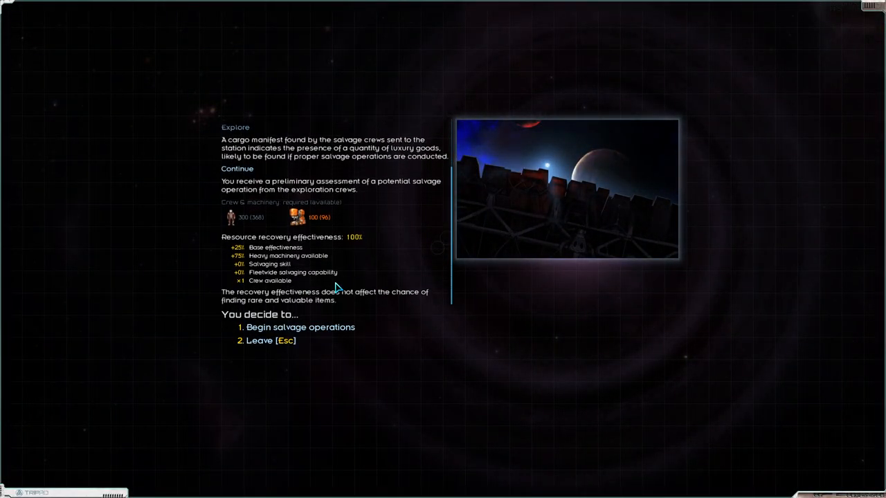
{"action": "left_click", "coordinate": [301, 328]}
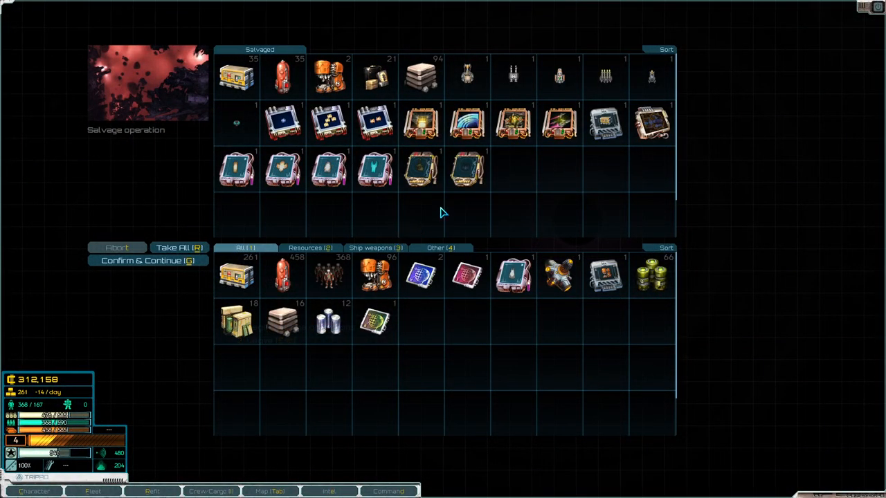
{"action": "mouse_move", "coordinate": [651, 124]}
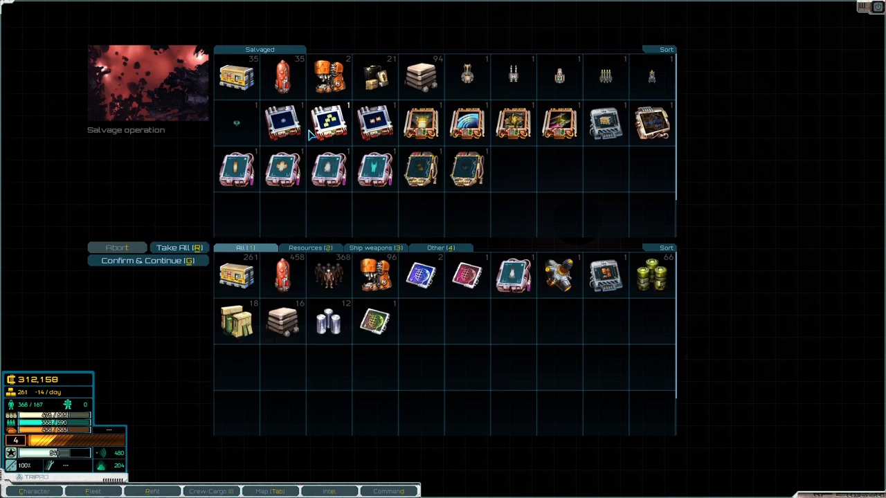
{"action": "left_click", "coordinate": [179, 247]}
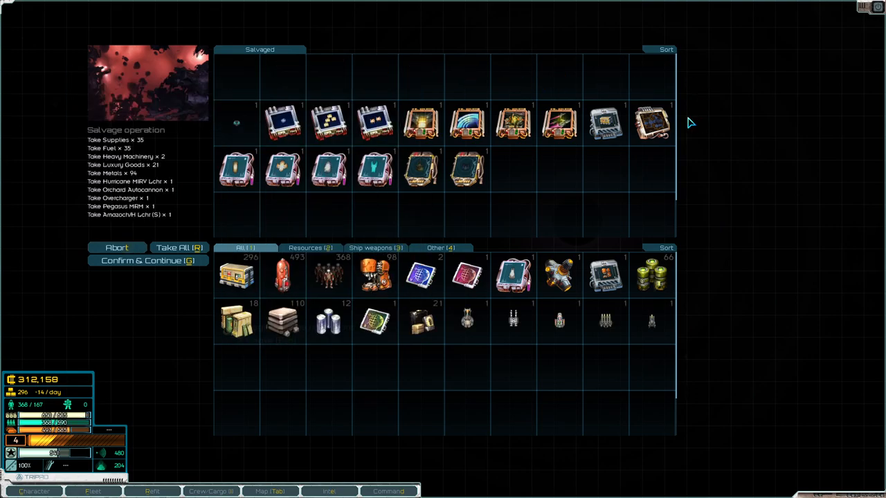
{"action": "left_click", "coordinate": [179, 247]}
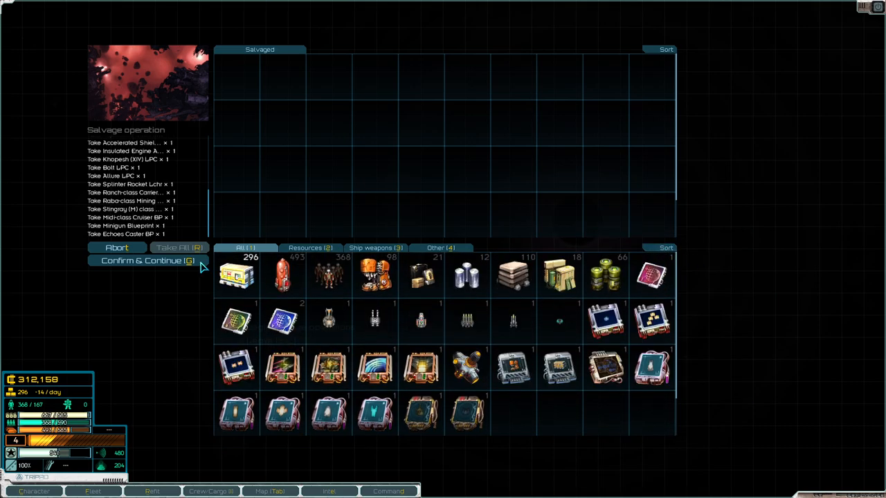
{"action": "left_click", "coordinate": [146, 262]}
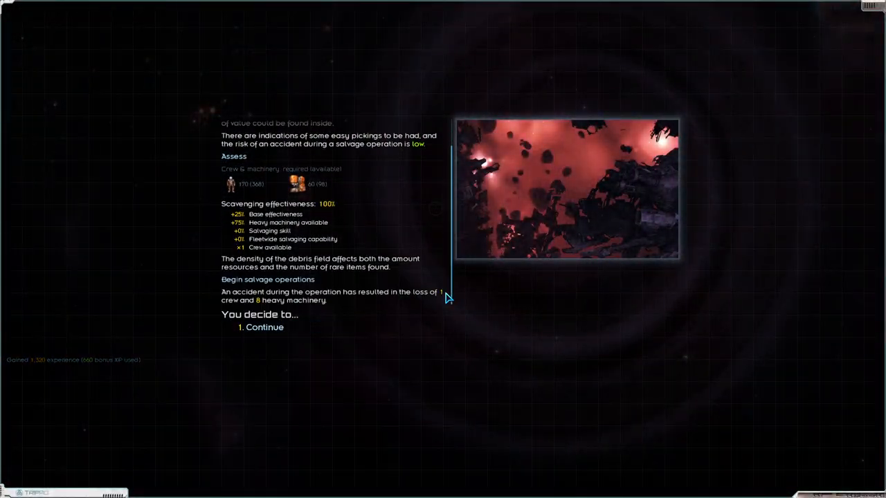
{"action": "left_click", "coordinate": [263, 328]}
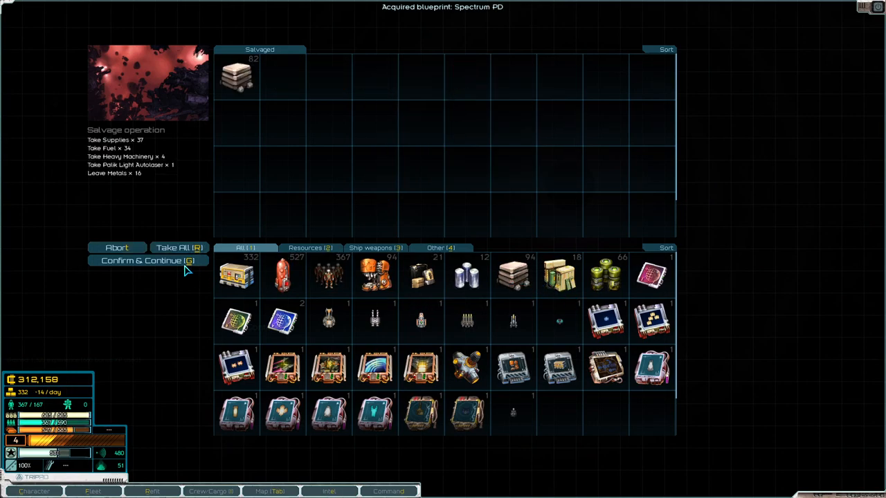
{"action": "left_click", "coordinate": [146, 261]}
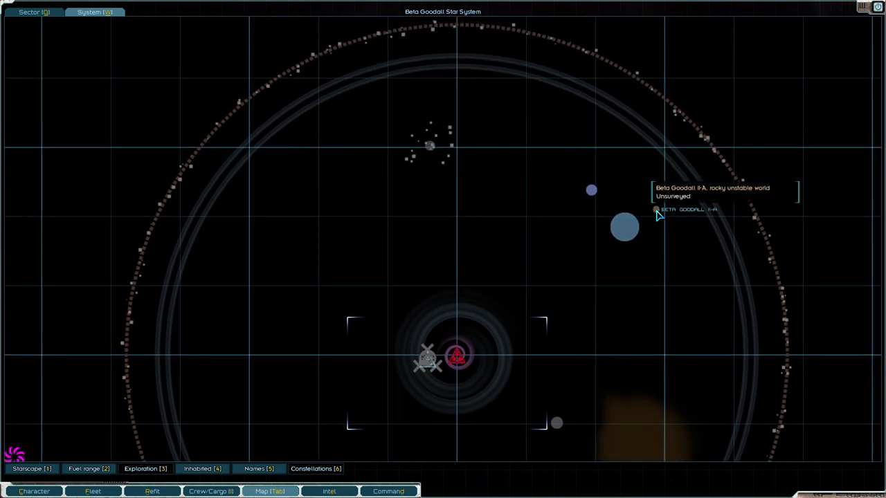
{"action": "mouse_move", "coordinate": [588, 199]}
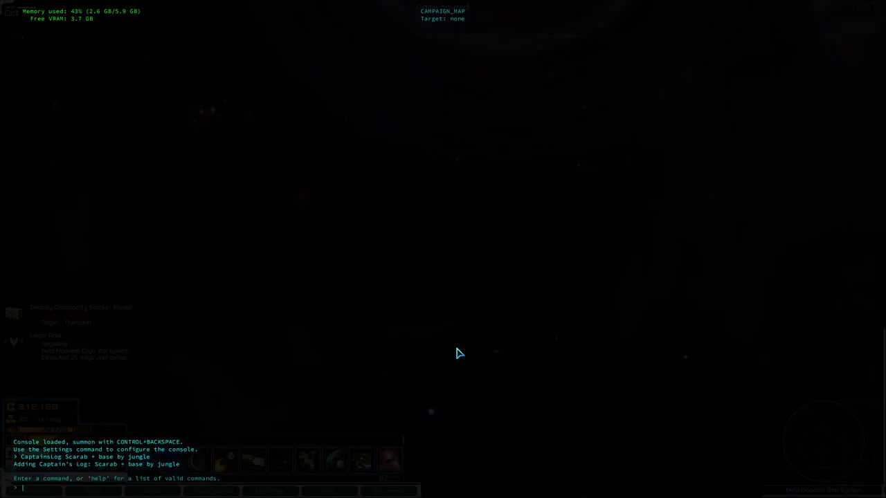
Step: Run CaptainsLog in the console noting a Scarab and a base by the jungle world
{"action": "type", "text": "Captain'sLog"}
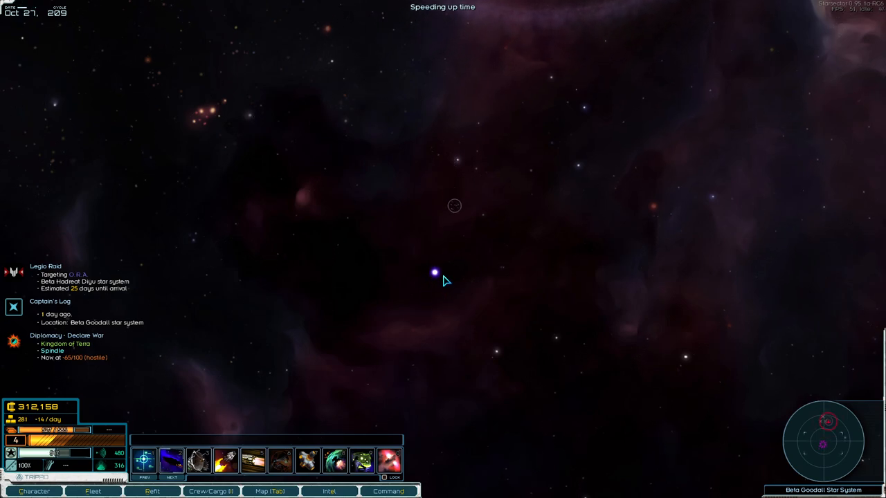
Step: Travel via the inner system jump-point to the Minan jump point and jump to hyperspace
{"action": "left_click", "coordinate": [434, 273]}
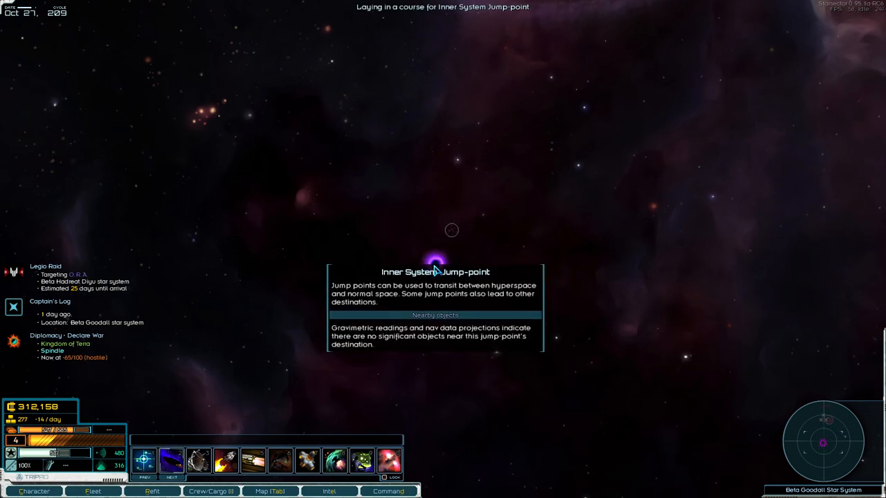
{"action": "left_click", "coordinate": [437, 258]}
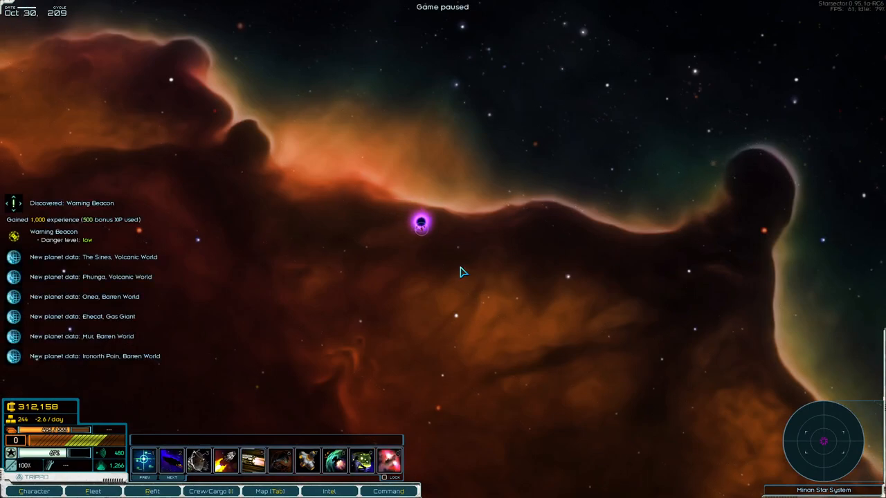
{"action": "left_click", "coordinate": [271, 491]}
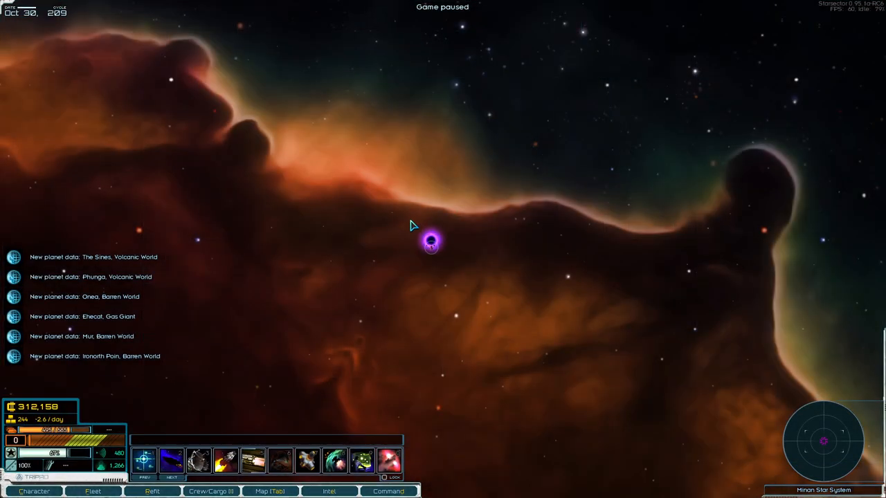
{"action": "left_click", "coordinate": [431, 243]}
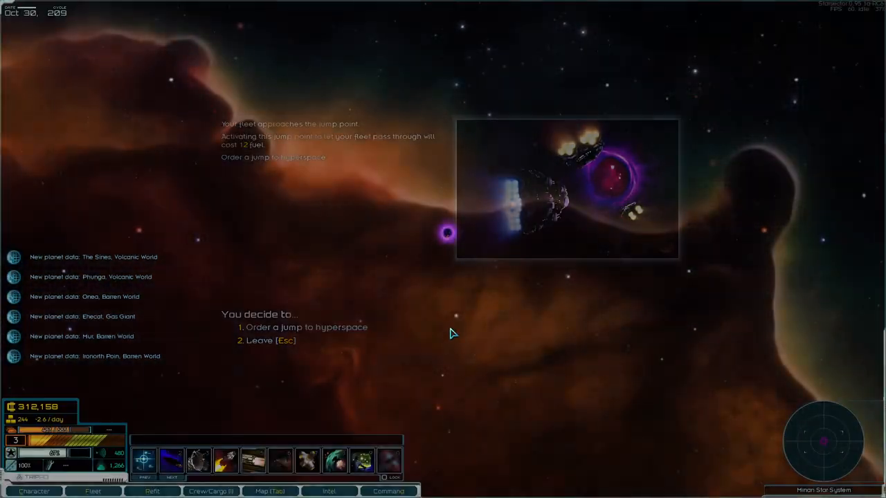
{"action": "left_click", "coordinate": [305, 326]}
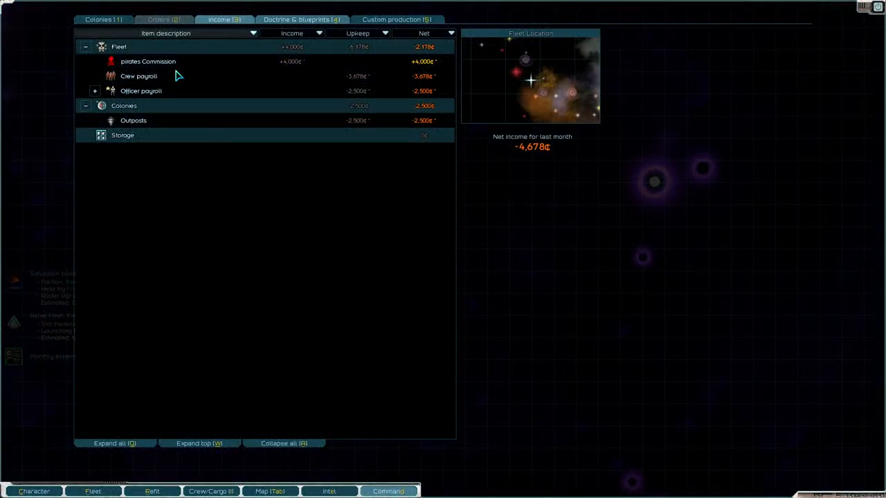
{"action": "mouse_move", "coordinate": [222, 123]}
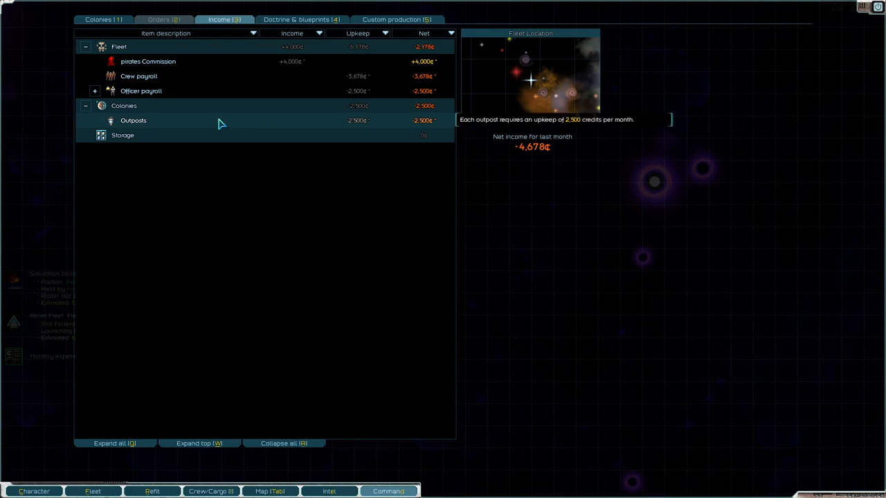
Step: Close the income report showing the 4,678-credit monthly loss
{"action": "left_click", "coordinate": [95, 90]}
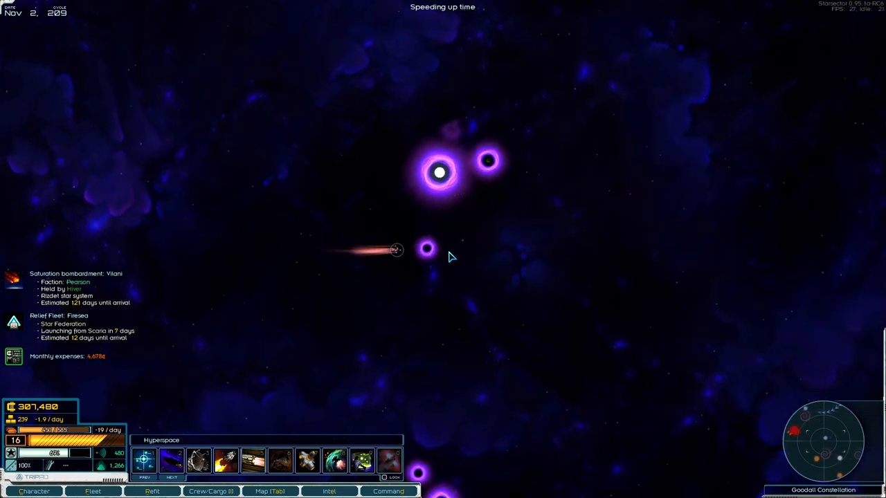
Step: Enter Gamma Goodall through its hyperspace jump points and fly to the central pulsar
{"action": "left_click", "coordinate": [426, 249]}
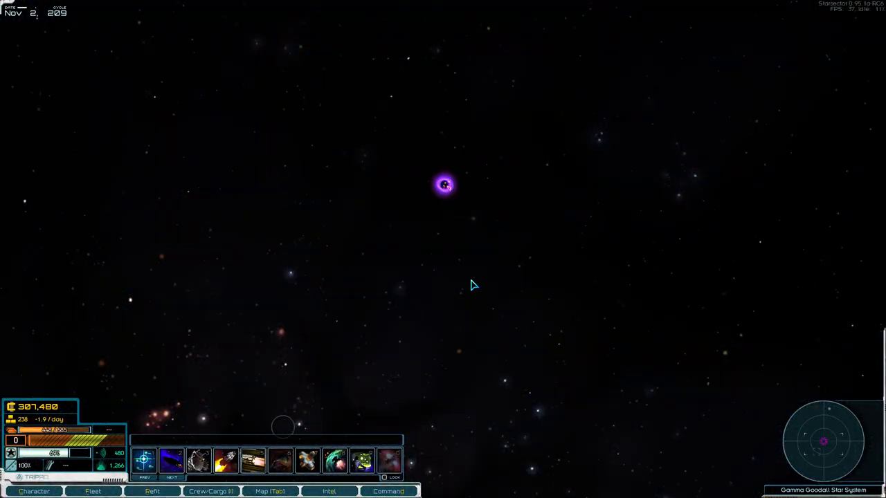
{"action": "left_click", "coordinate": [270, 491]}
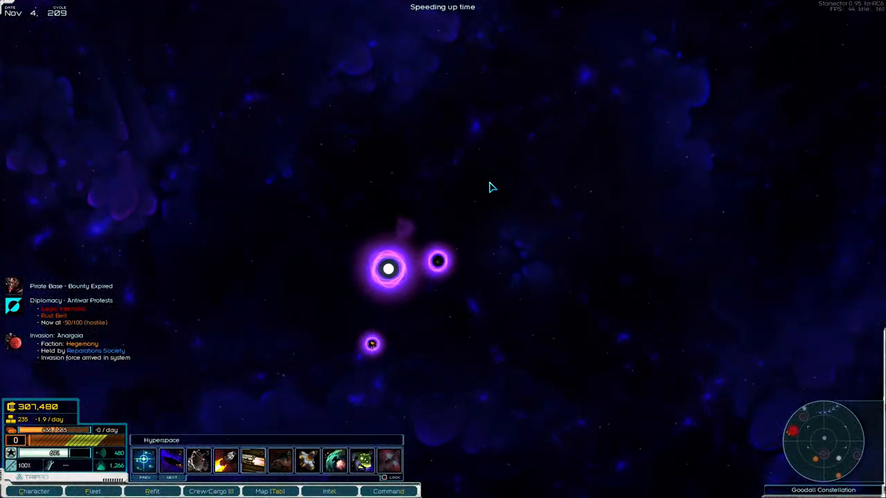
{"action": "left_click", "coordinate": [438, 260]}
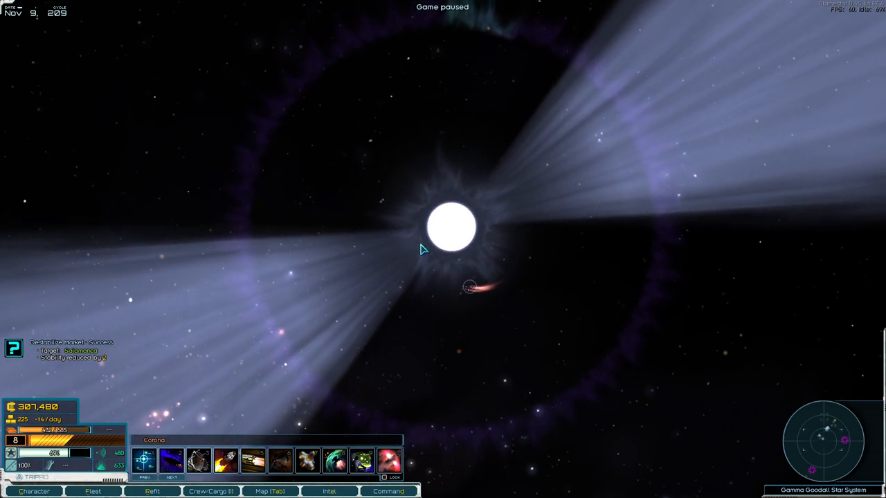
Step: Explore the research station beside the pulsar, freeing 68 marines from its sleeper pods
{"action": "left_click", "coordinate": [89, 491]}
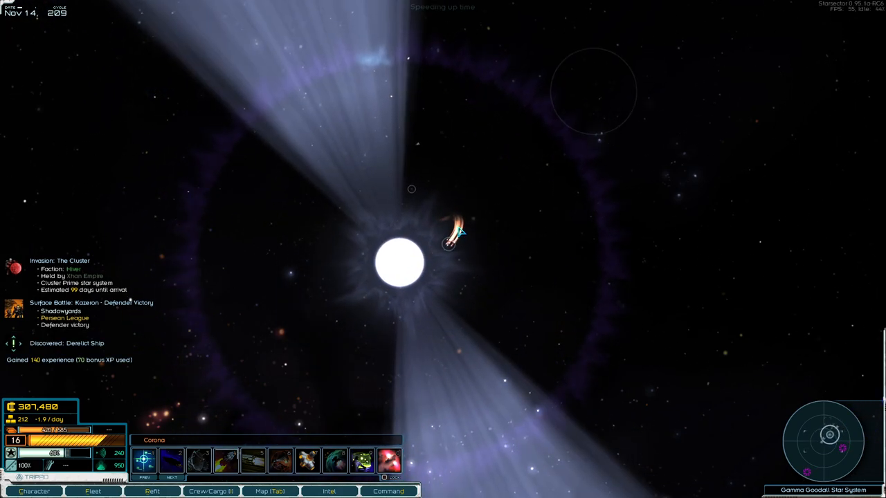
{"action": "key", "text": "SPACE"}
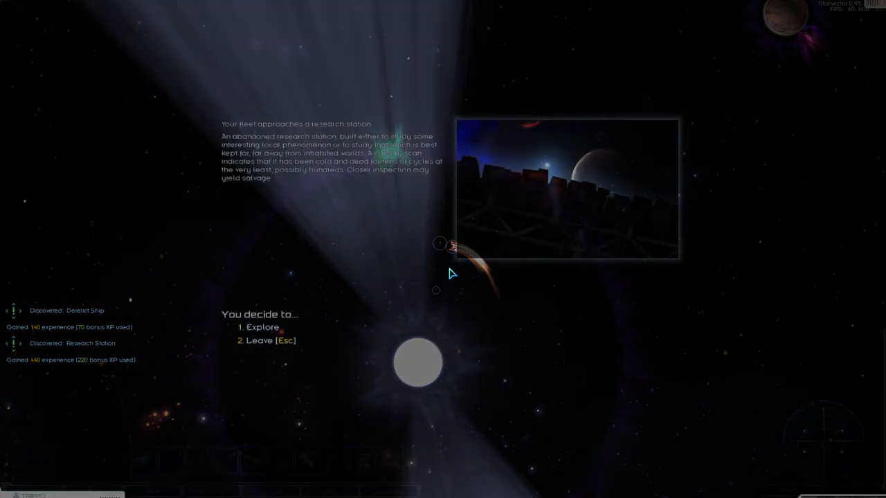
{"action": "left_click", "coordinate": [262, 327]}
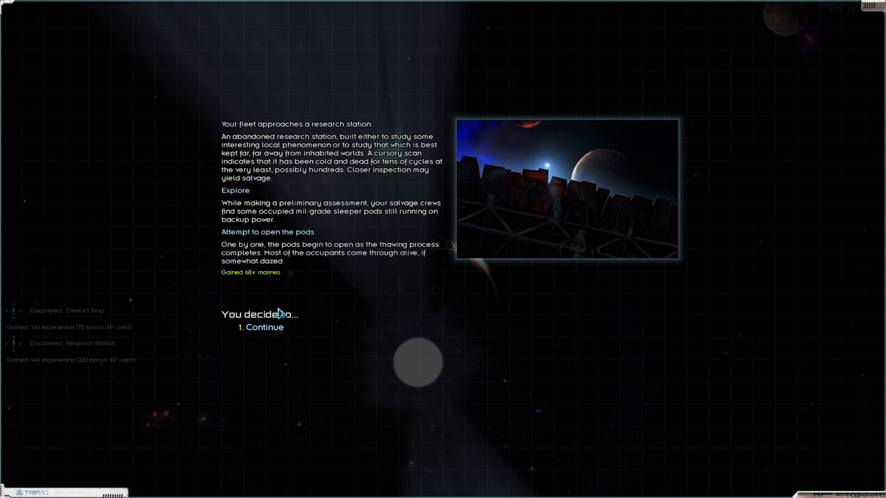
{"action": "left_click", "coordinate": [264, 327]}
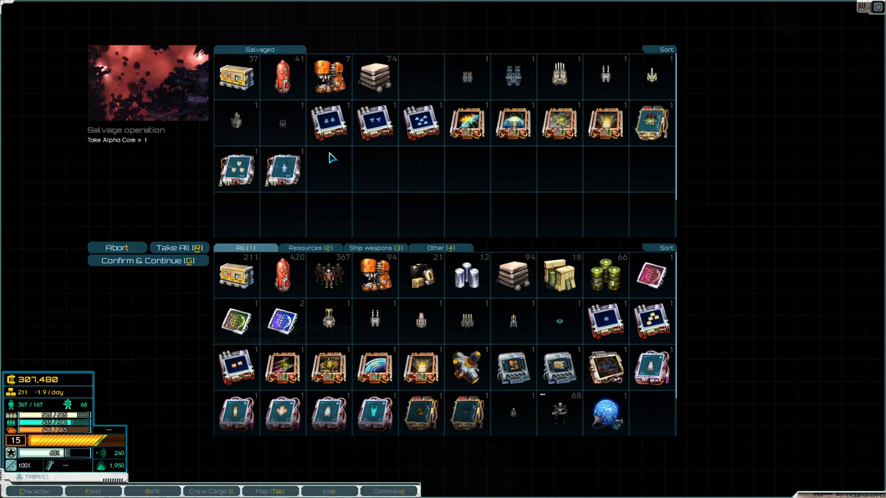
{"action": "mouse_move", "coordinate": [654, 137]}
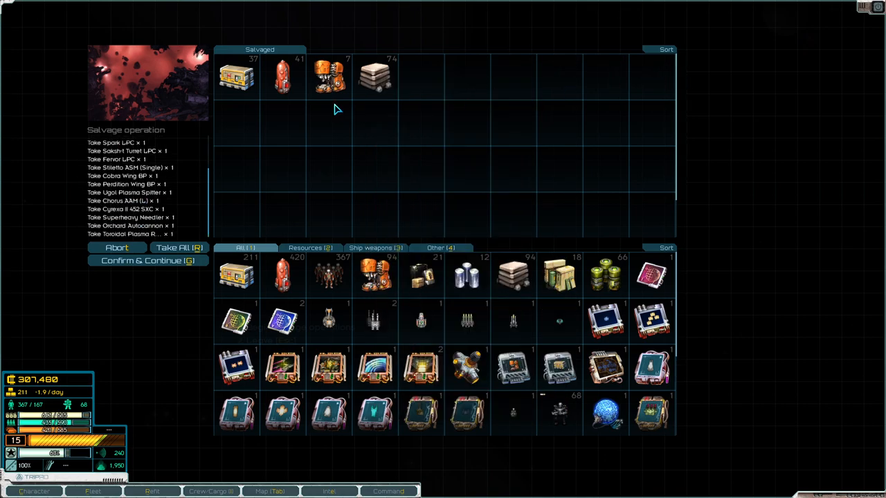
Step: Take the station's Alpha Core, weapons, blueprints, fuel and supplies, leaving the metals
{"action": "left_click", "coordinate": [179, 248]}
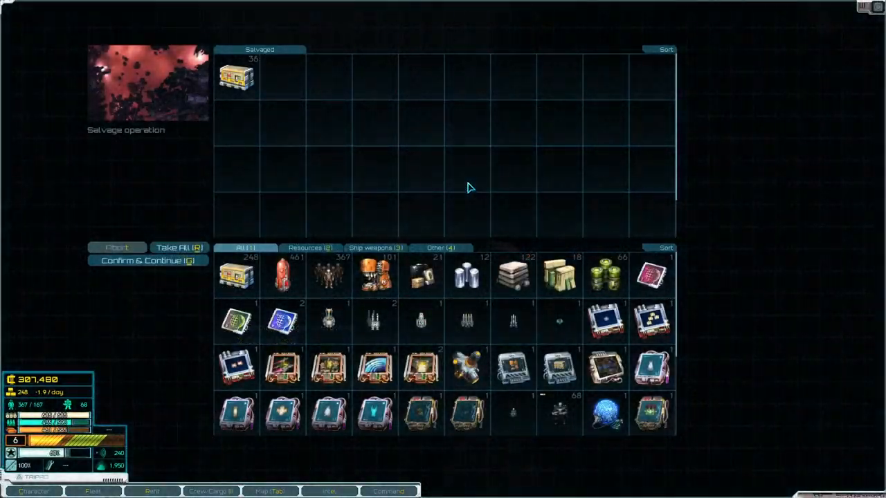
{"action": "mouse_move", "coordinate": [239, 121]}
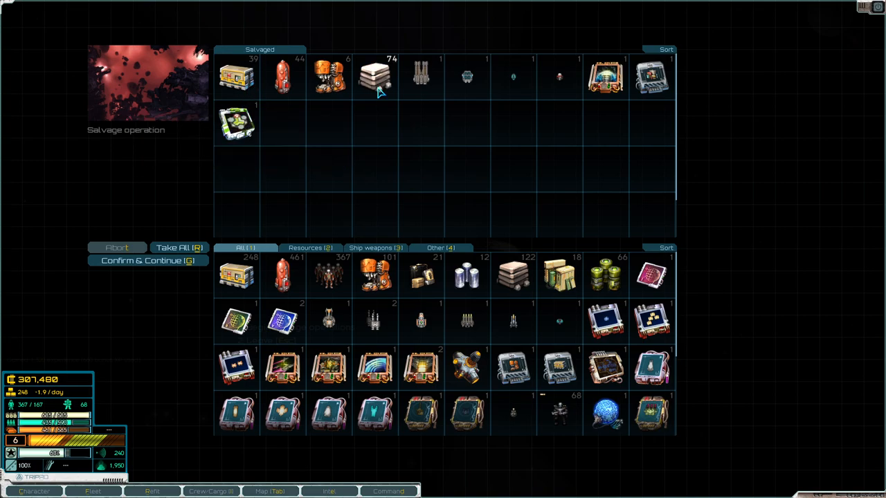
{"action": "mouse_move", "coordinate": [421, 76]}
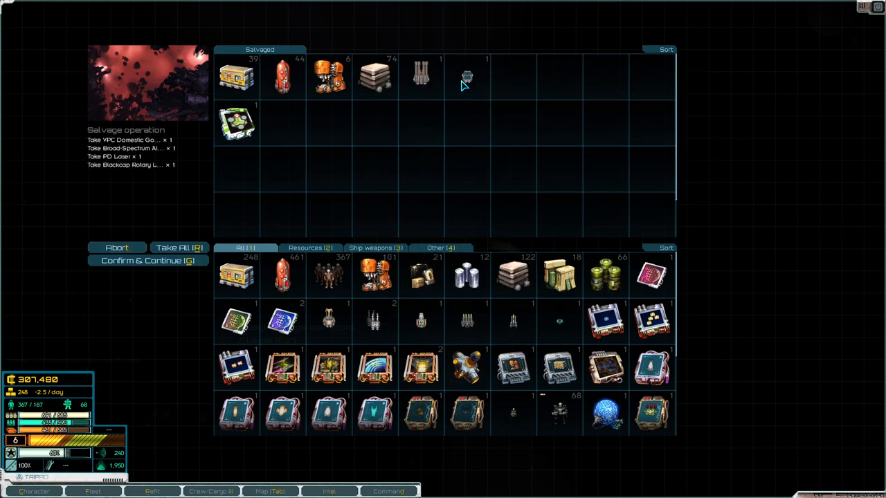
{"action": "left_click", "coordinate": [178, 247]}
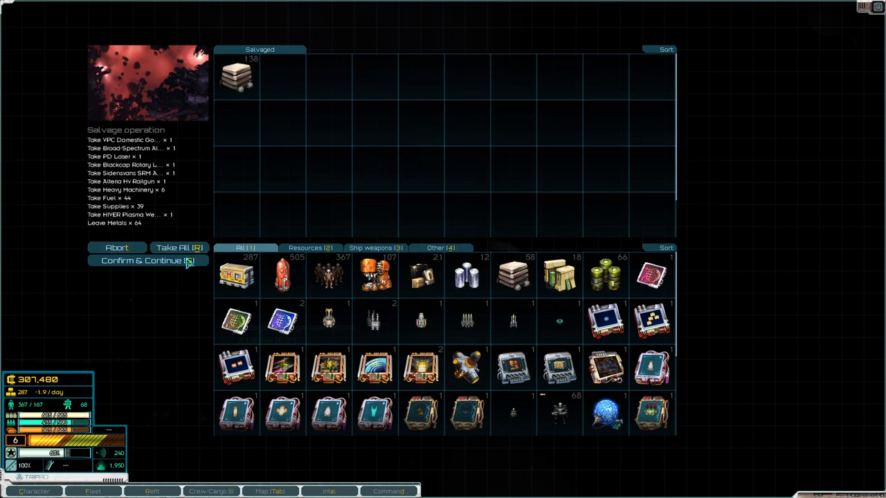
{"action": "left_click", "coordinate": [148, 261]}
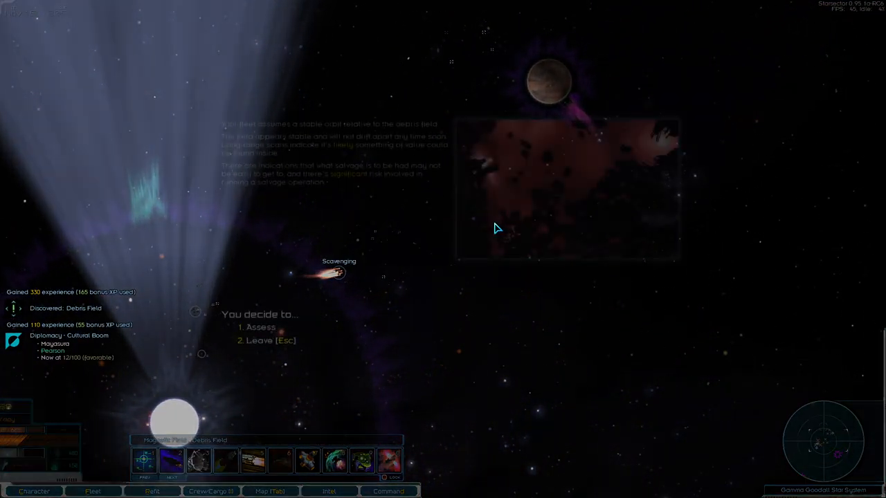
Step: Assess the debris field, rescue the pod officer, and take supplies, fuel and heavy machinery
{"action": "left_click", "coordinate": [258, 328]}
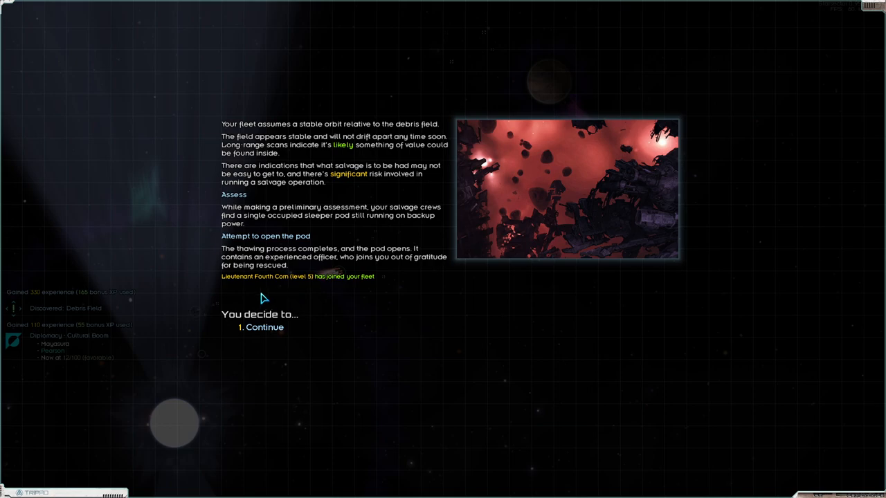
{"action": "left_click", "coordinate": [264, 328]}
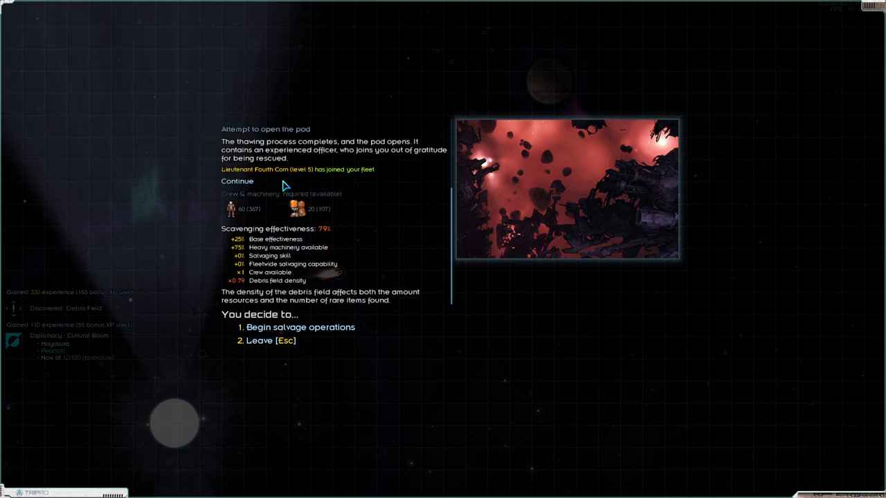
{"action": "left_click", "coordinate": [300, 327]}
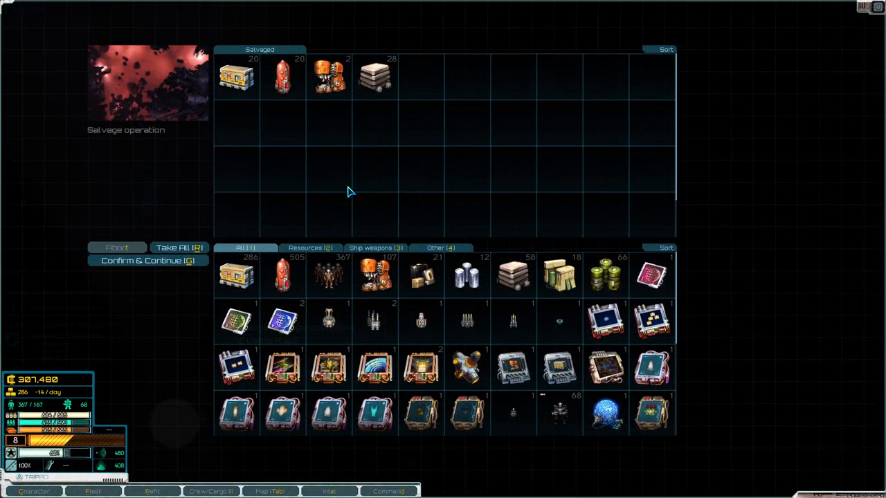
{"action": "left_click", "coordinate": [179, 247]}
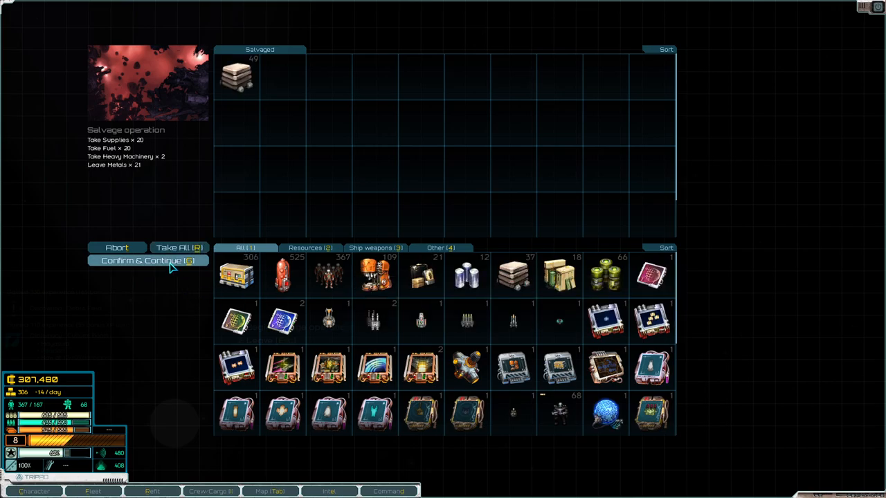
{"action": "left_click", "coordinate": [147, 260]}
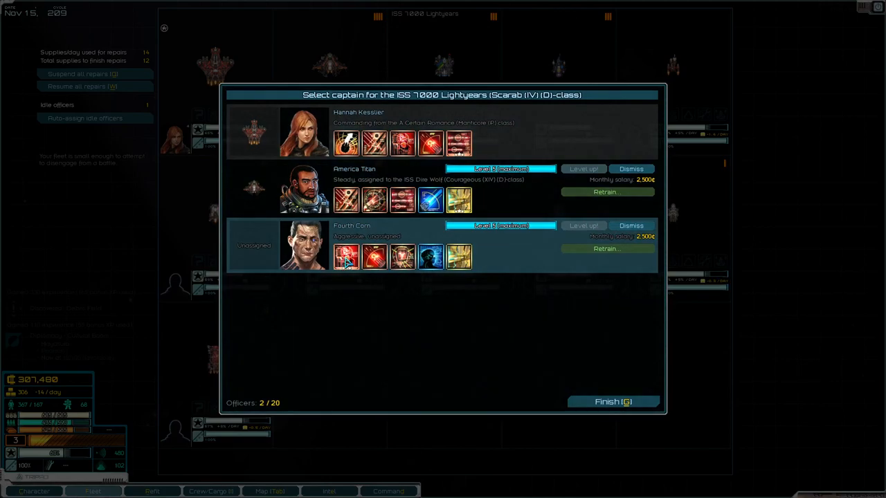
{"action": "mouse_move", "coordinate": [346, 256]}
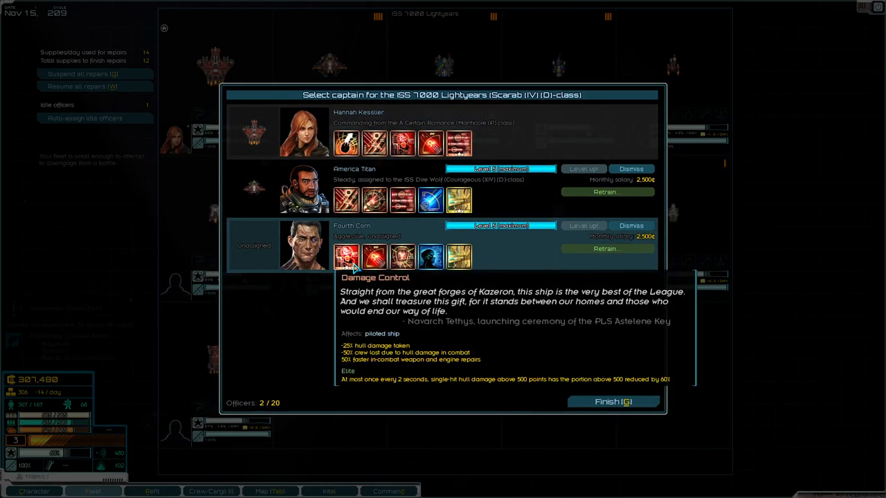
{"action": "mouse_move", "coordinate": [316, 263]}
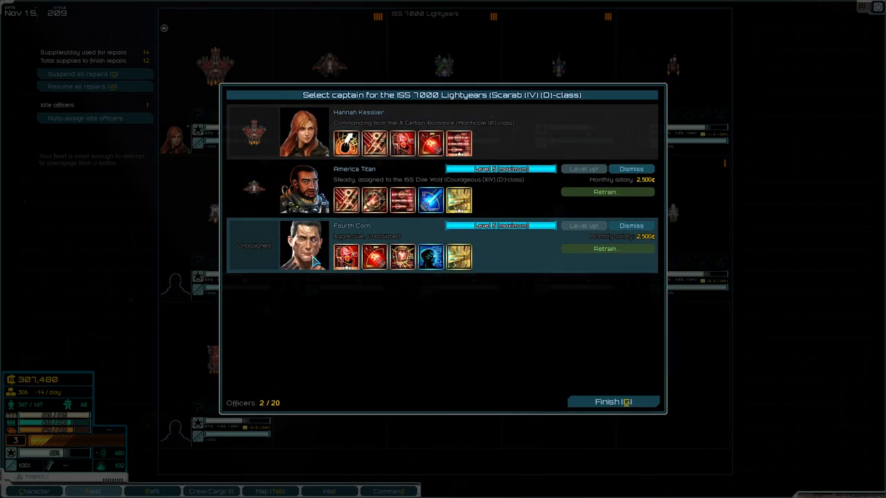
Step: Finish the ISS 7000 Lightyears captain selection without assigning the rescued officer
{"action": "left_click", "coordinate": [613, 401]}
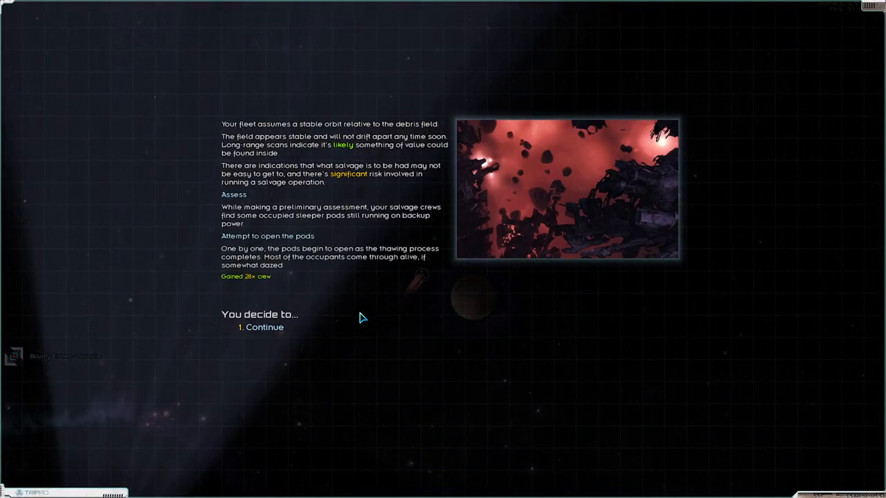
Step: Leave the second debris field after gaining 28 crew from its pods
{"action": "left_click", "coordinate": [264, 326]}
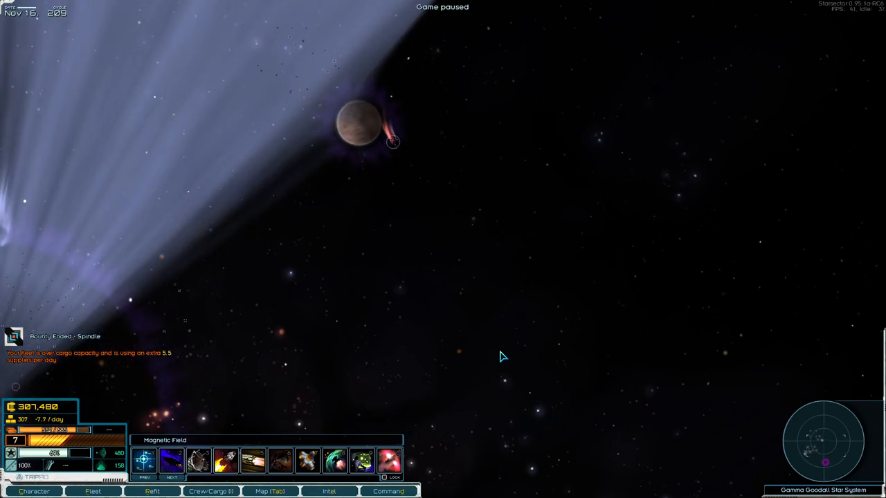
Step: Travel the fleet from Gamma Goodall to the Gamma Morvah star system
{"action": "left_click", "coordinate": [214, 492]}
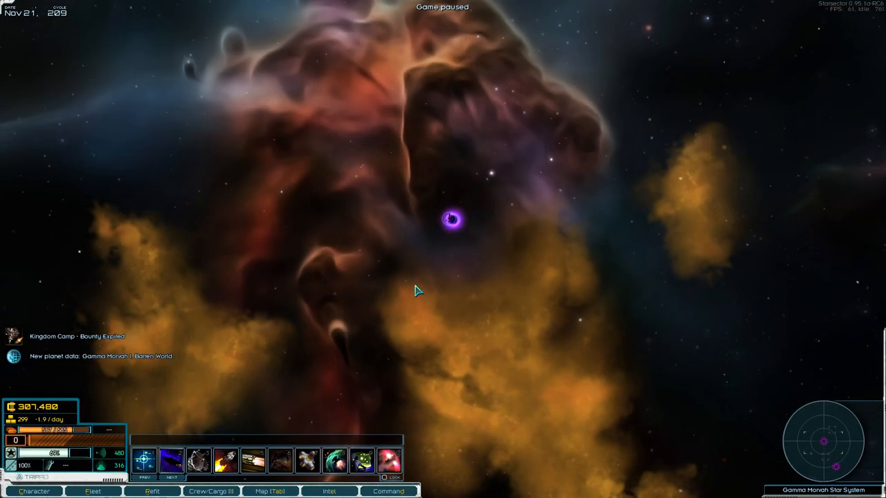
Step: Review the fleet roster, sort the cargo hold, and open Hannah Kesslier's character sheet
{"action": "left_click", "coordinate": [89, 492]}
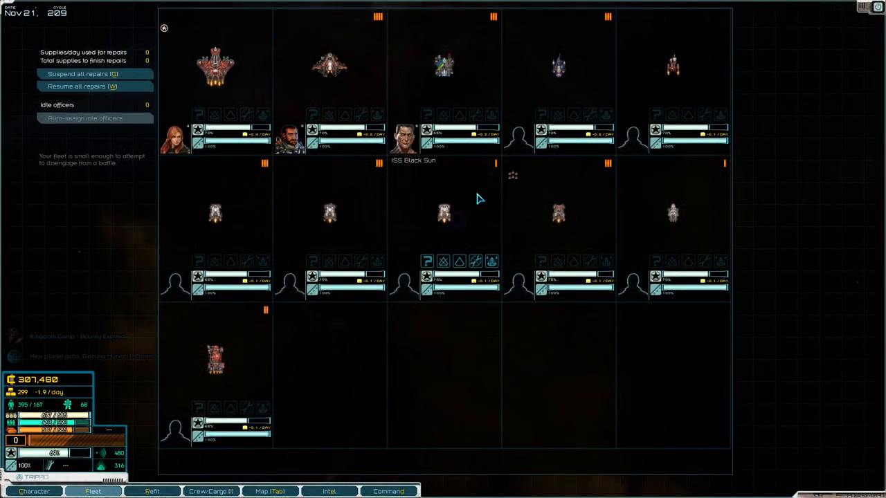
{"action": "left_click", "coordinate": [210, 492]}
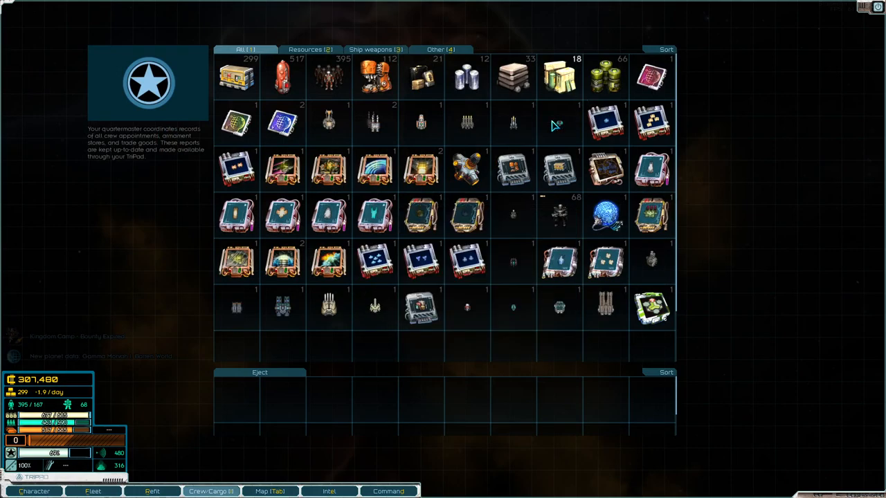
{"action": "left_click", "coordinate": [664, 49]}
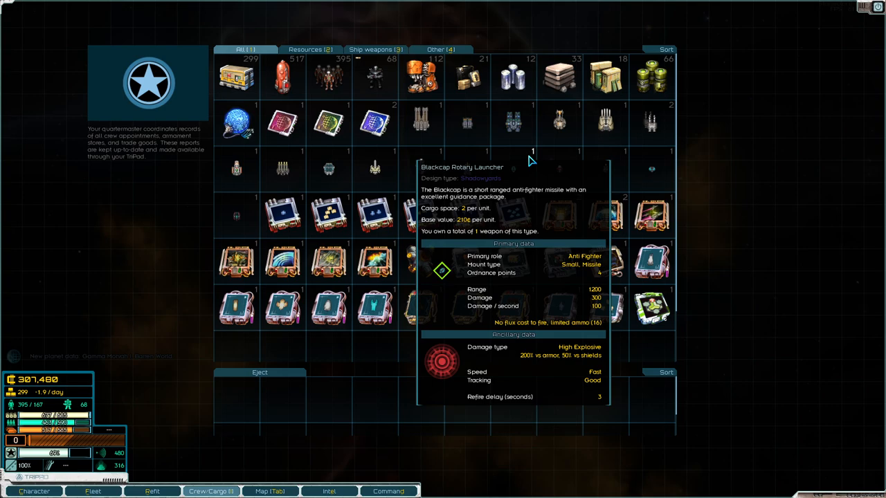
{"action": "mouse_move", "coordinate": [246, 318]}
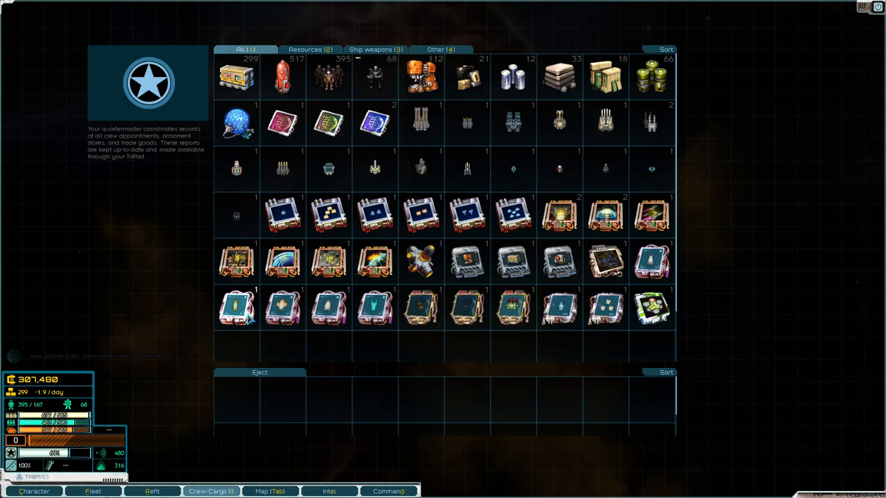
{"action": "mouse_move", "coordinate": [753, 298]}
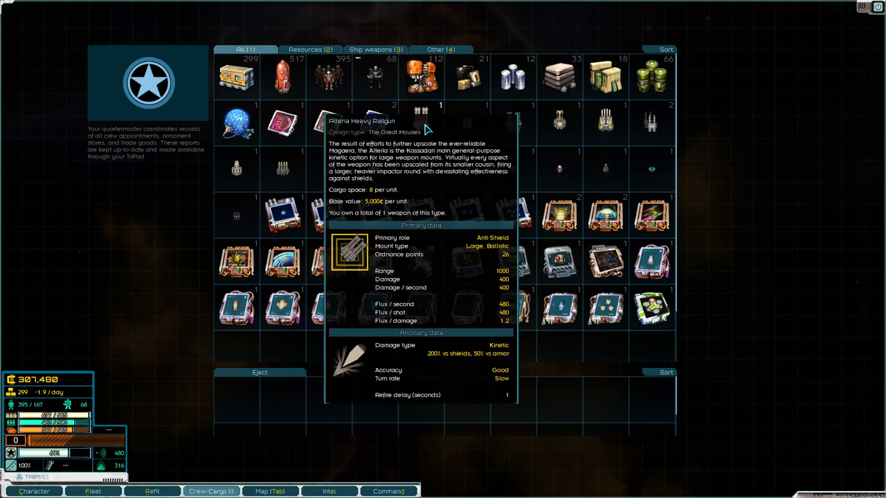
{"action": "mouse_move", "coordinate": [372, 192]}
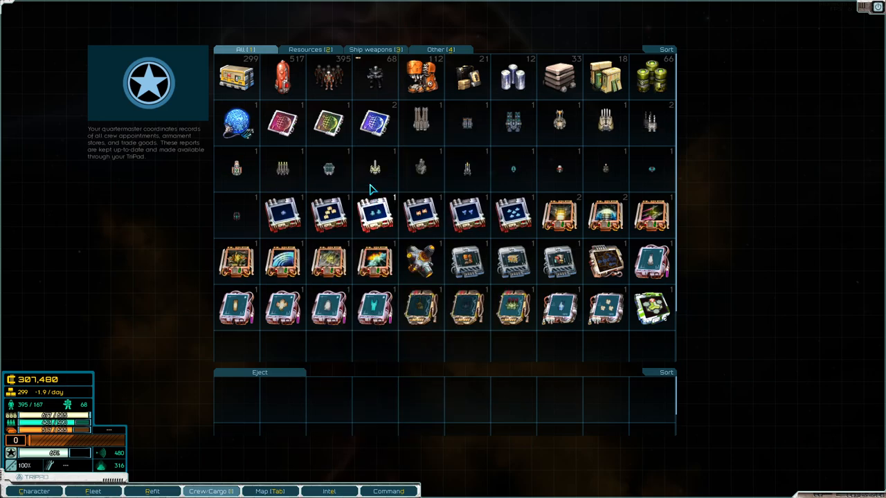
{"action": "left_click", "coordinate": [33, 491]}
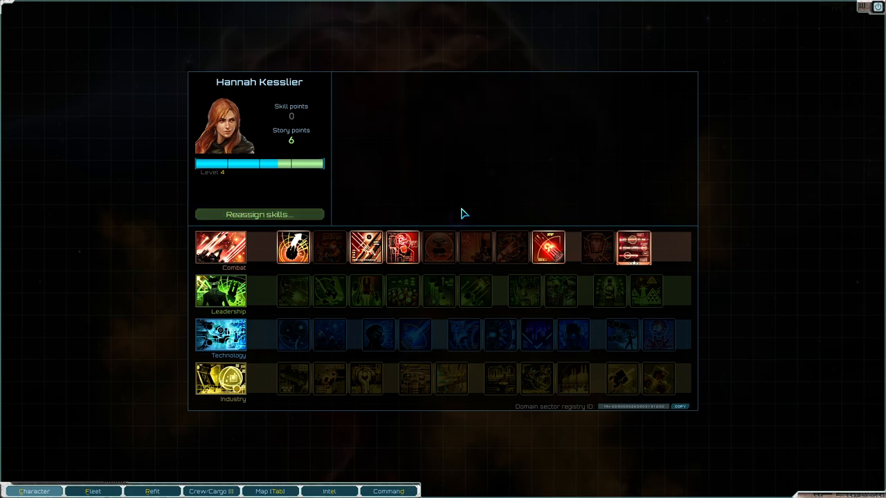
{"action": "mouse_move", "coordinate": [630, 247]}
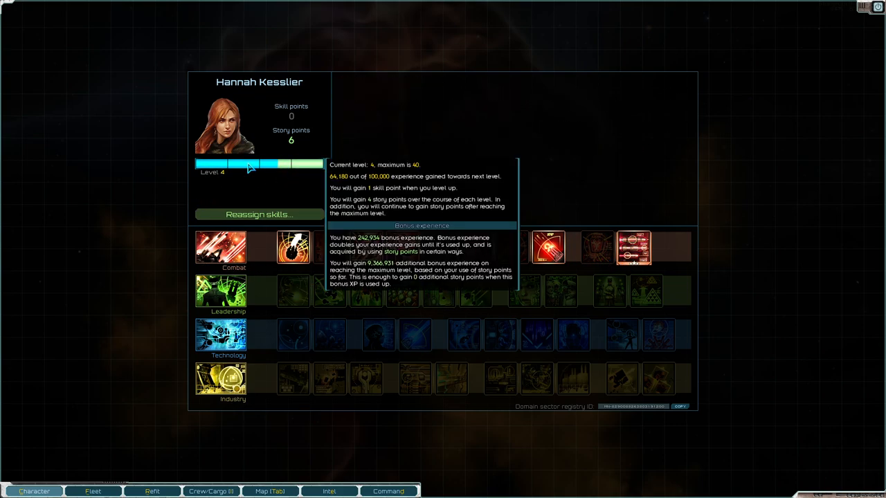
{"action": "mouse_move", "coordinate": [248, 286]}
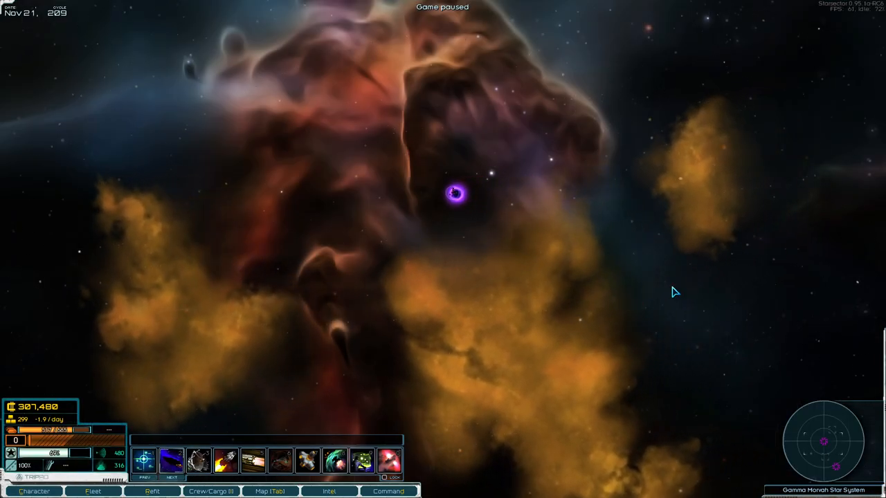
Step: Open the Command Income tab showing last month's 4,678-credit net loss
{"action": "left_click", "coordinate": [270, 491]}
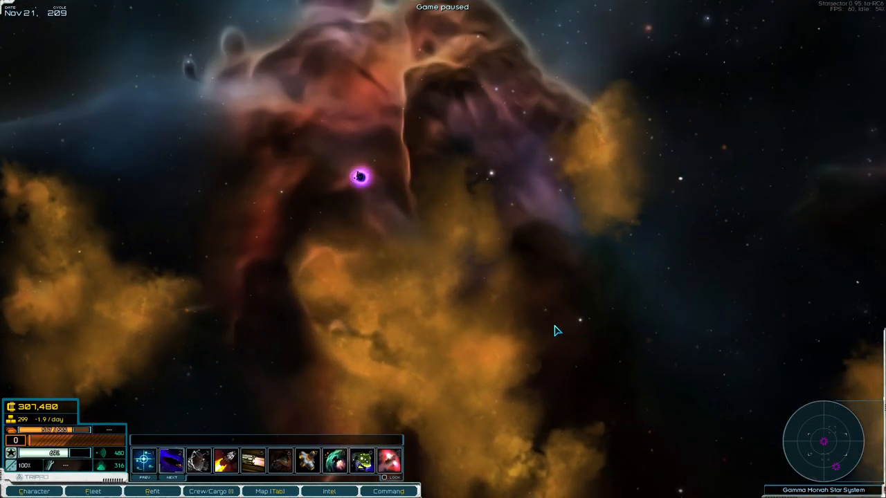
{"action": "left_click", "coordinate": [89, 491]}
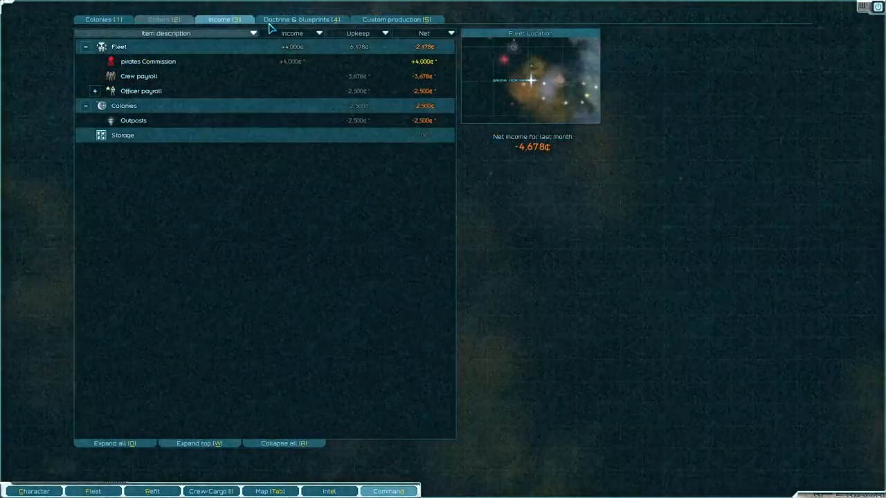
Step: Browse hull blueprints filtered by destroyer, capital and all sizes, then all weapon blueprints
{"action": "left_click", "coordinate": [305, 19]}
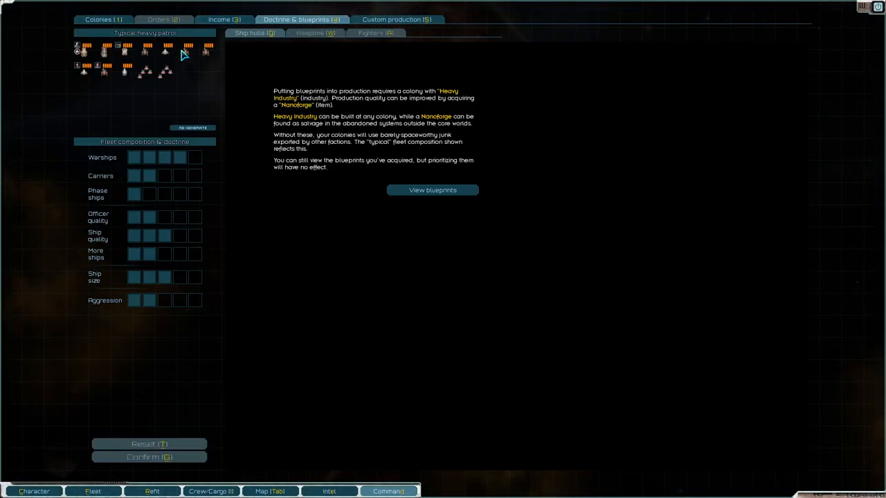
{"action": "left_click", "coordinate": [432, 190]}
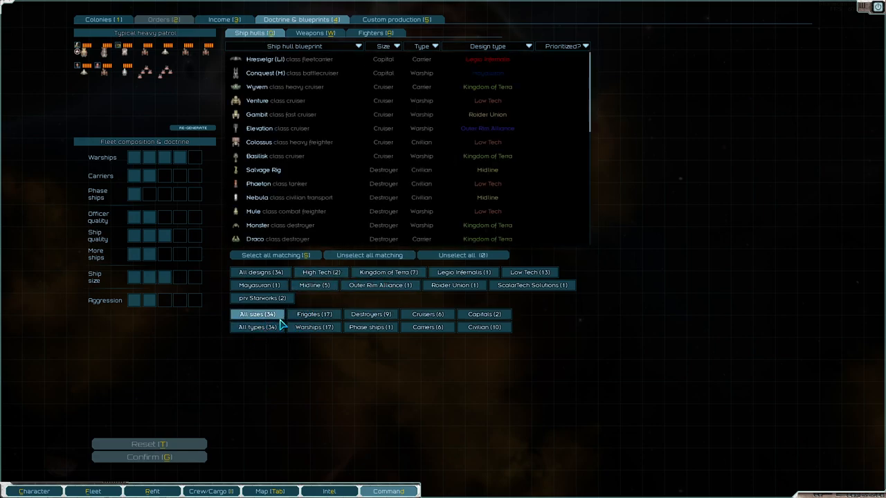
{"action": "left_click", "coordinate": [370, 315]}
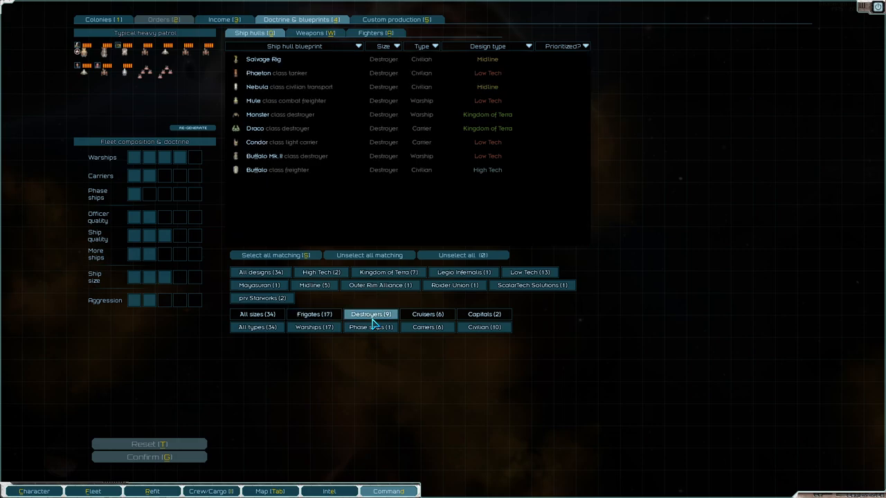
{"action": "left_click", "coordinate": [483, 314]}
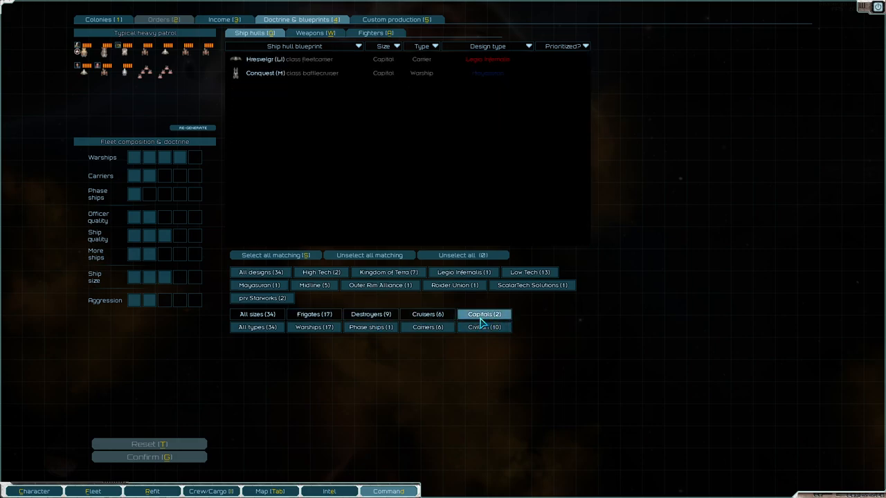
{"action": "left_click", "coordinate": [257, 314]}
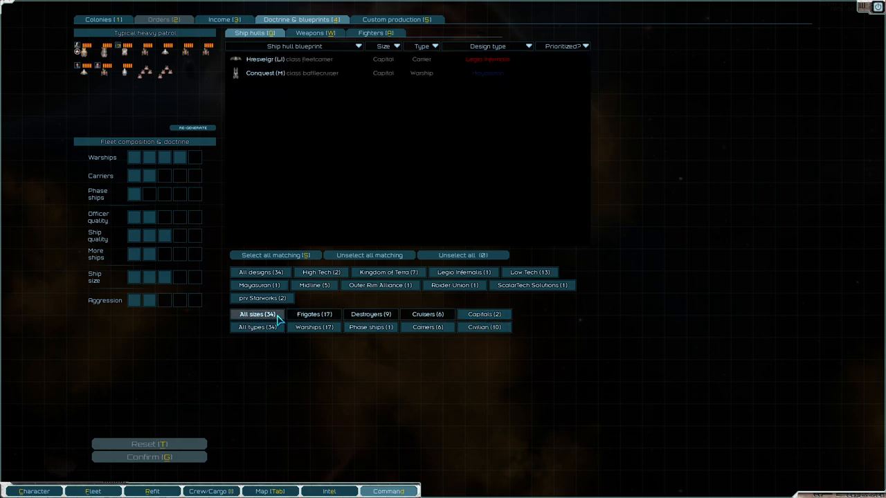
{"action": "left_click", "coordinate": [257, 315]}
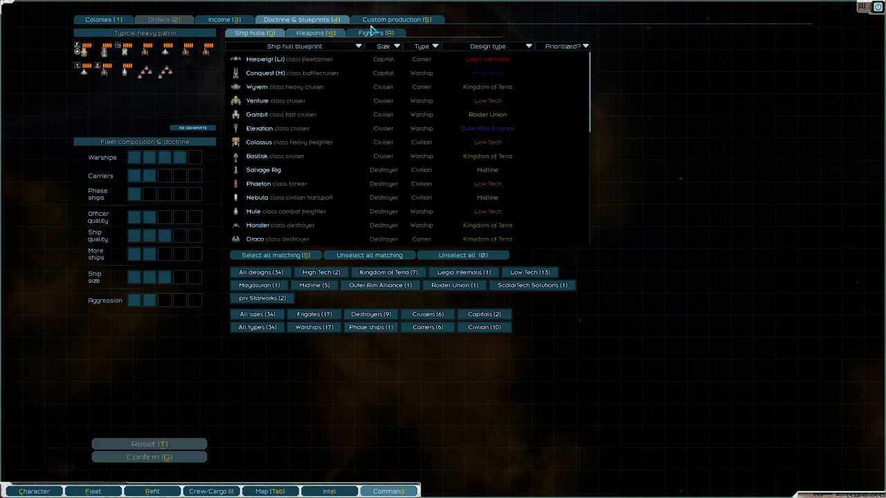
{"action": "left_click", "coordinate": [306, 33]}
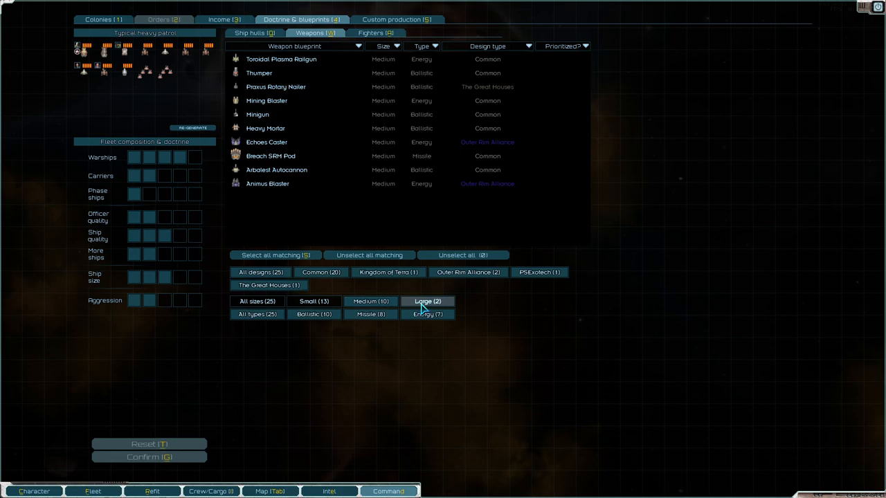
{"action": "left_click", "coordinate": [427, 301]}
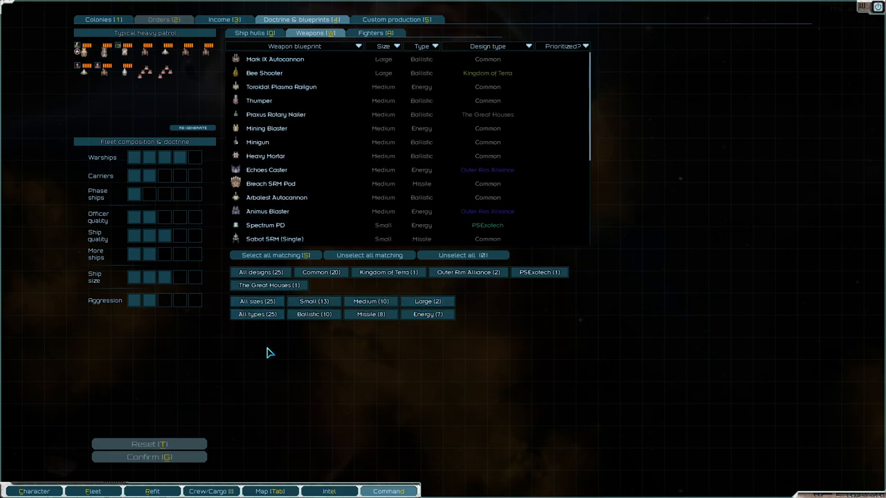